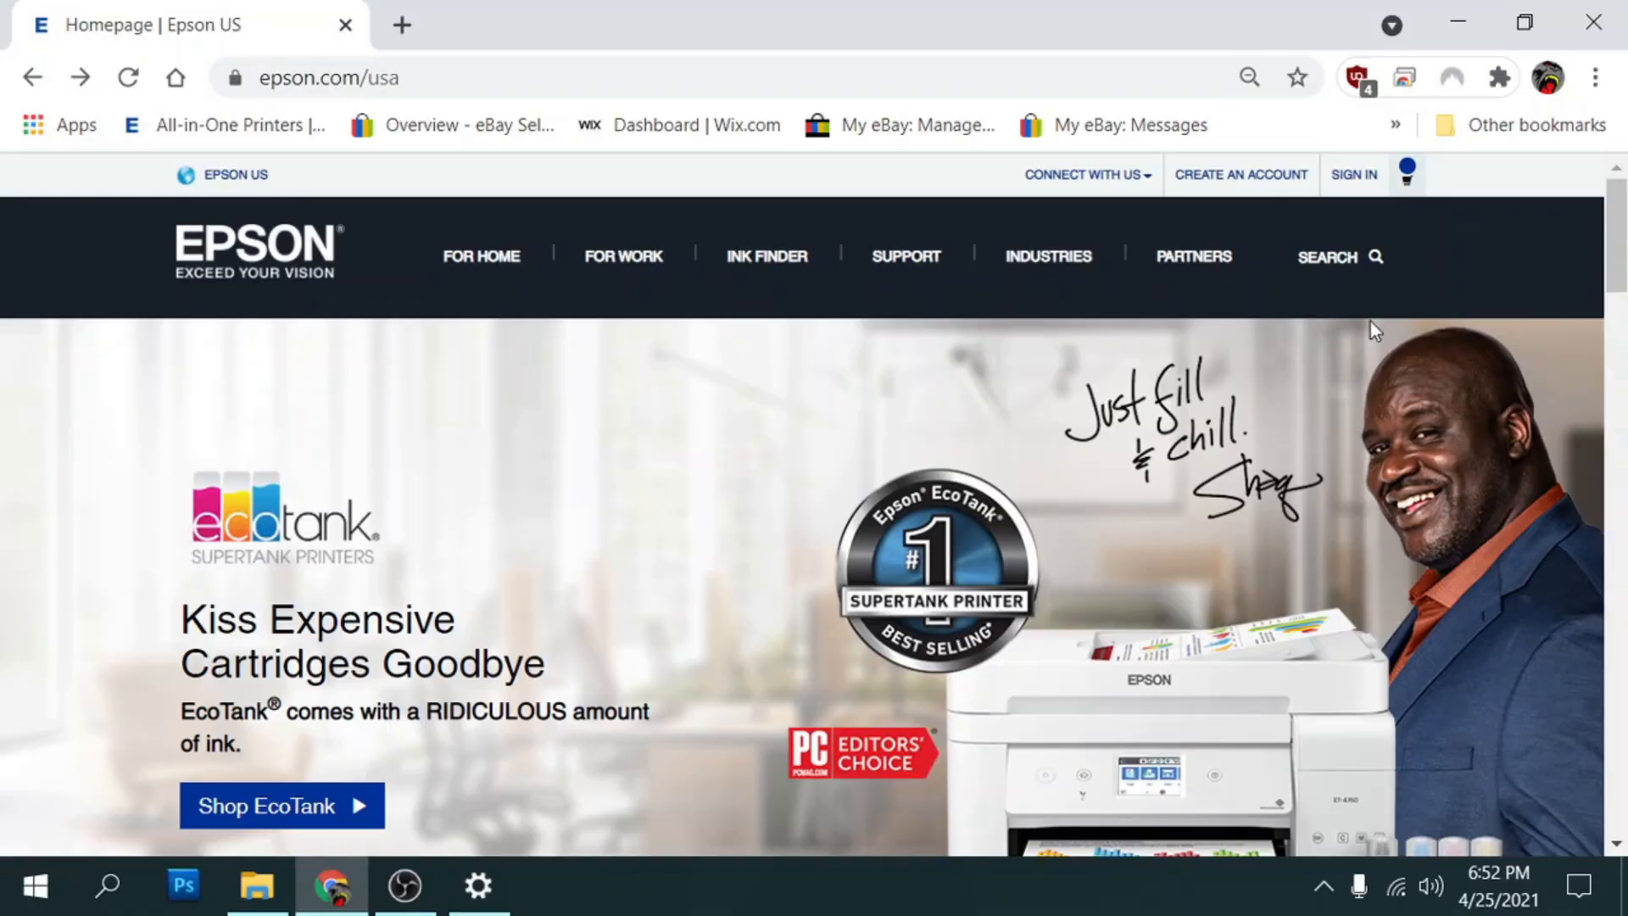
- Run the WF-2850 Printer Driver v3.01.01 installer for WF-2850 Series, not as default printer
left_click(1340, 257)
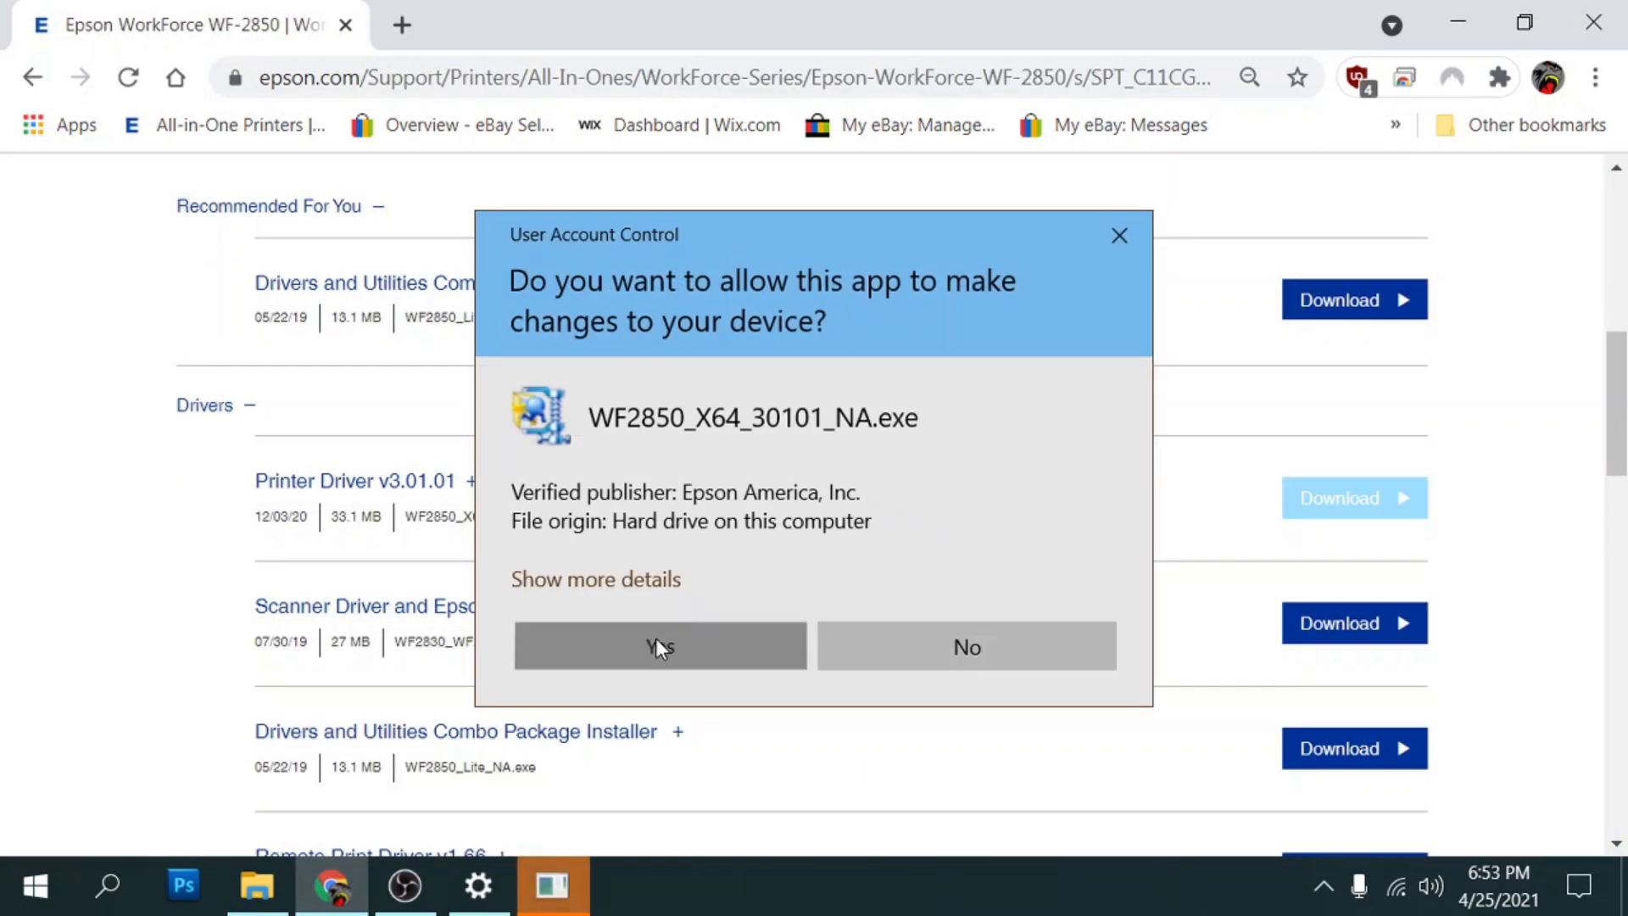
left_click(660, 646)
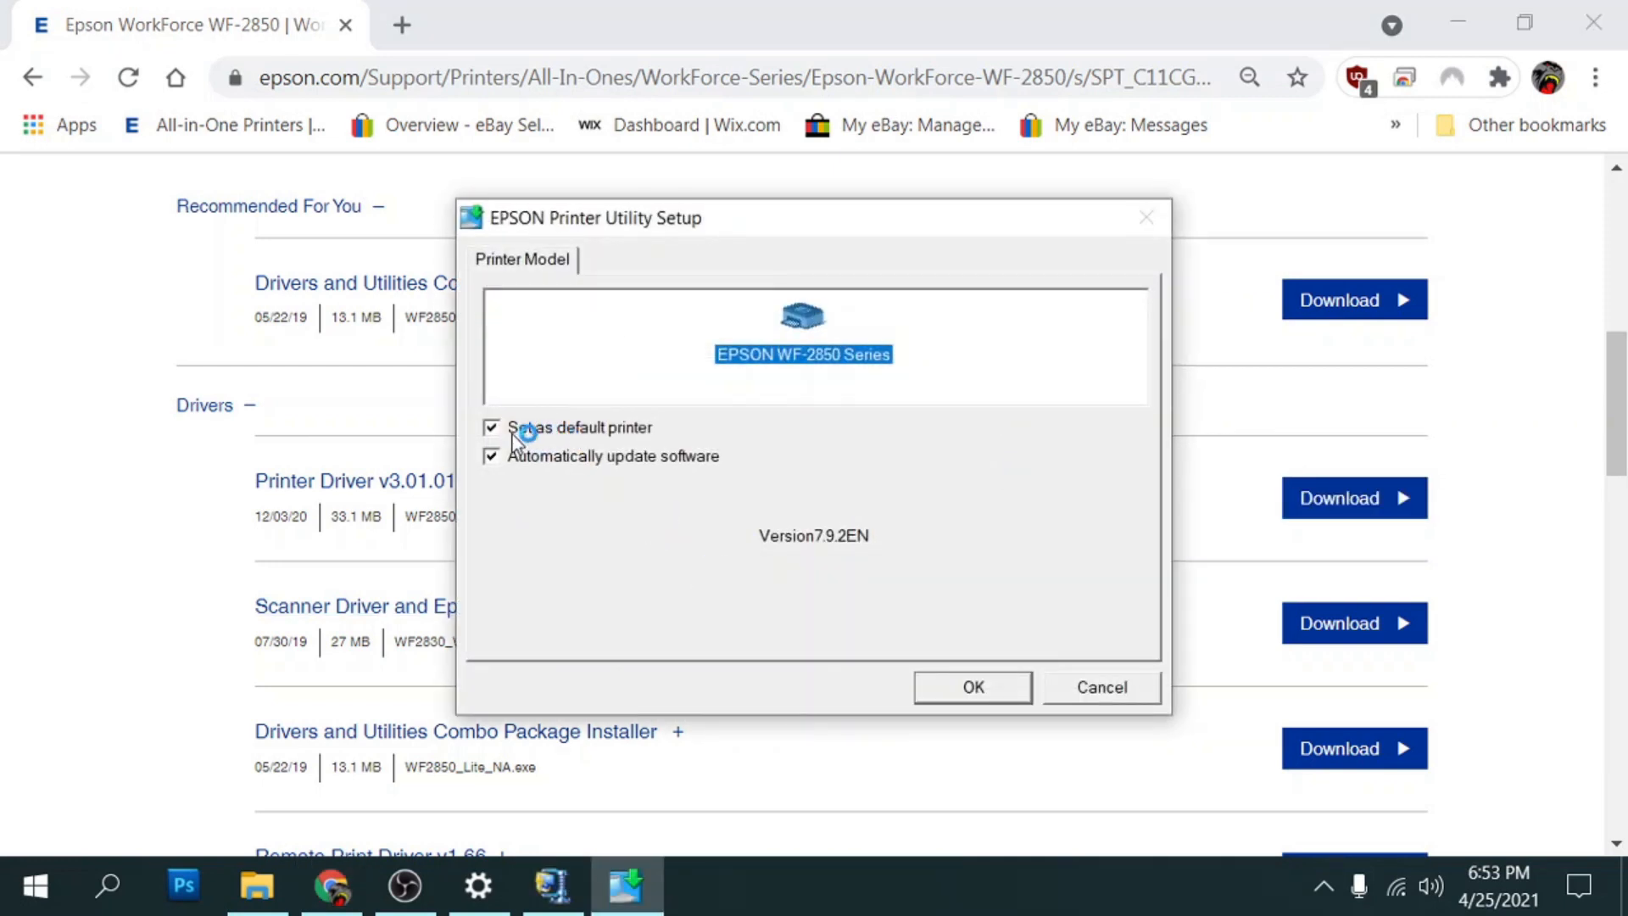
left_click(492, 427)
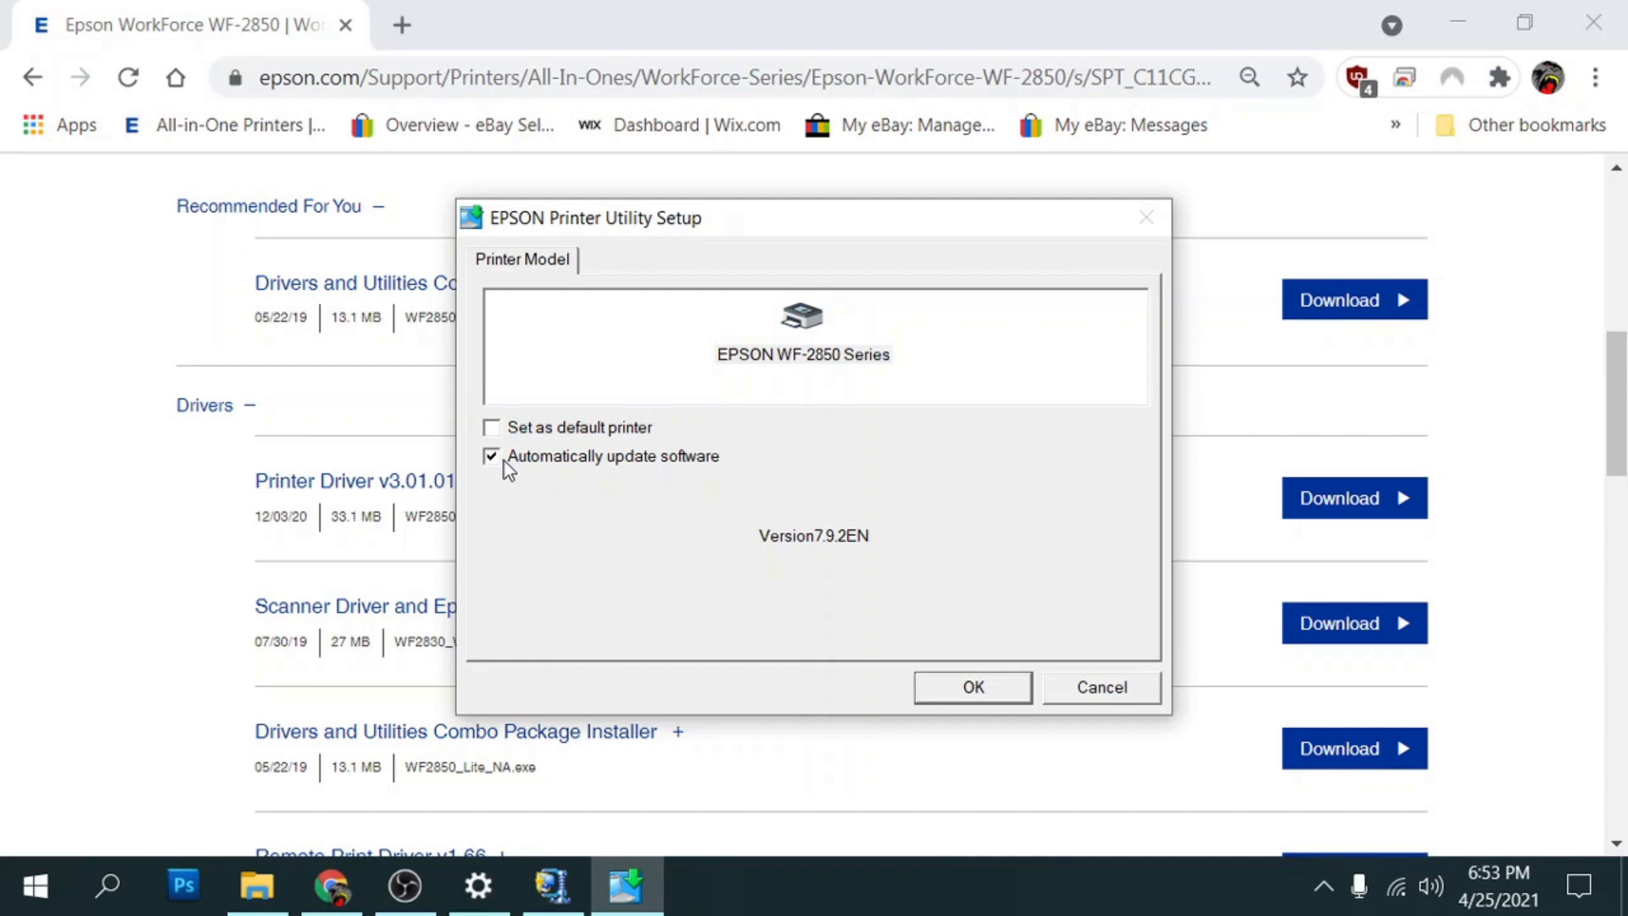
left_click(973, 686)
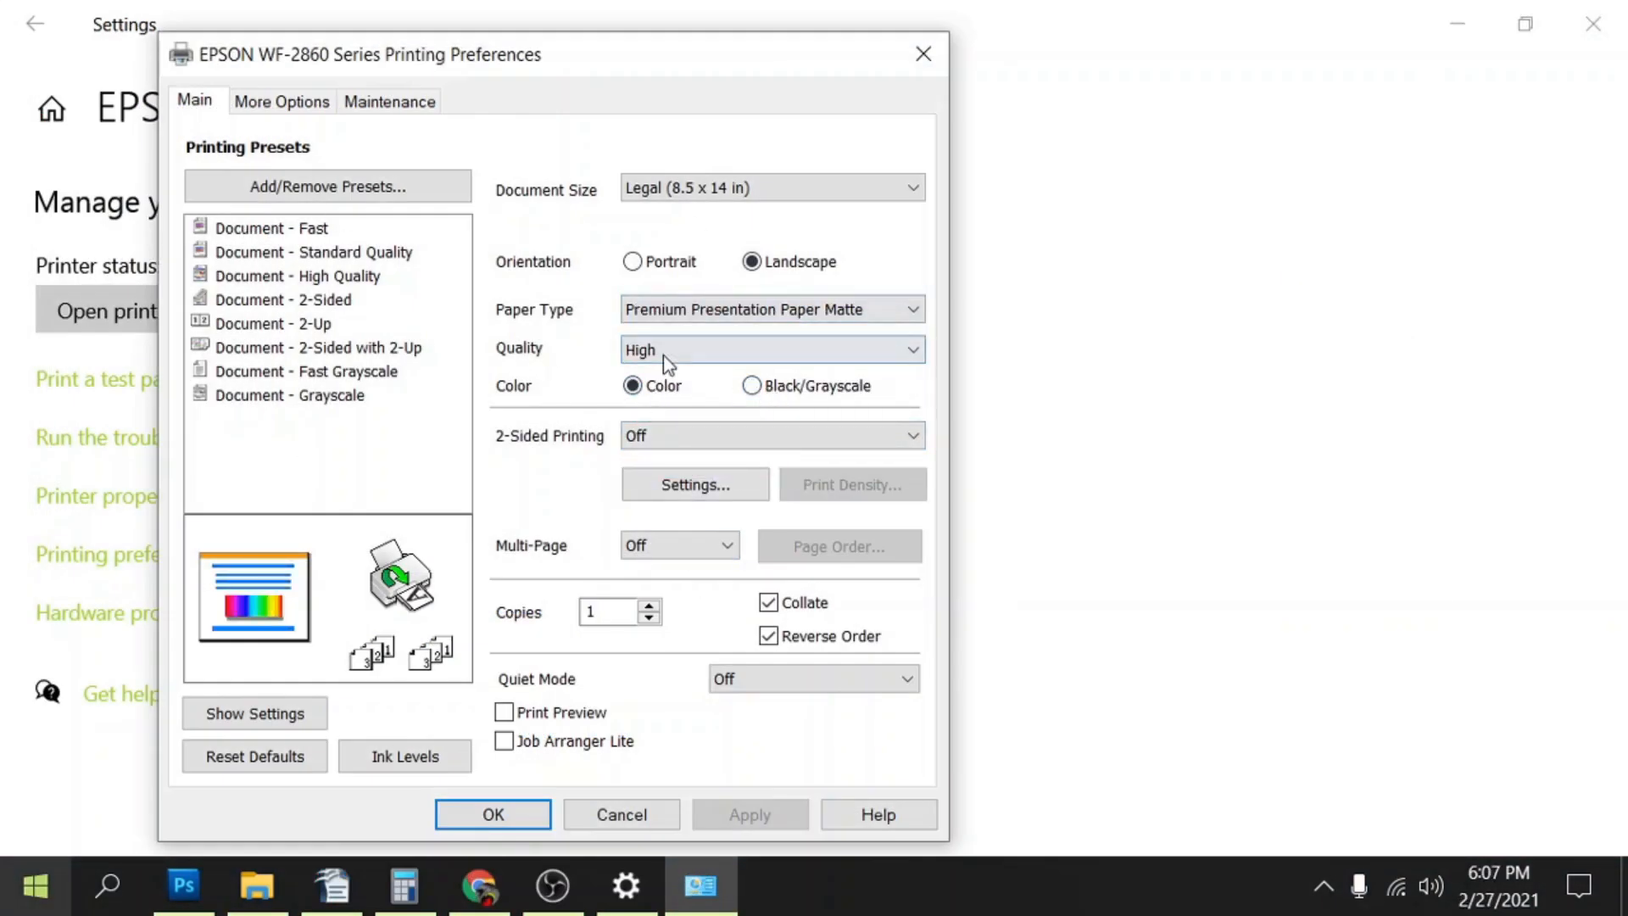
- Switch colour correction to Slide Bar with Cyan 2, Magenta -20 and Yellow -15
left_click(281, 101)
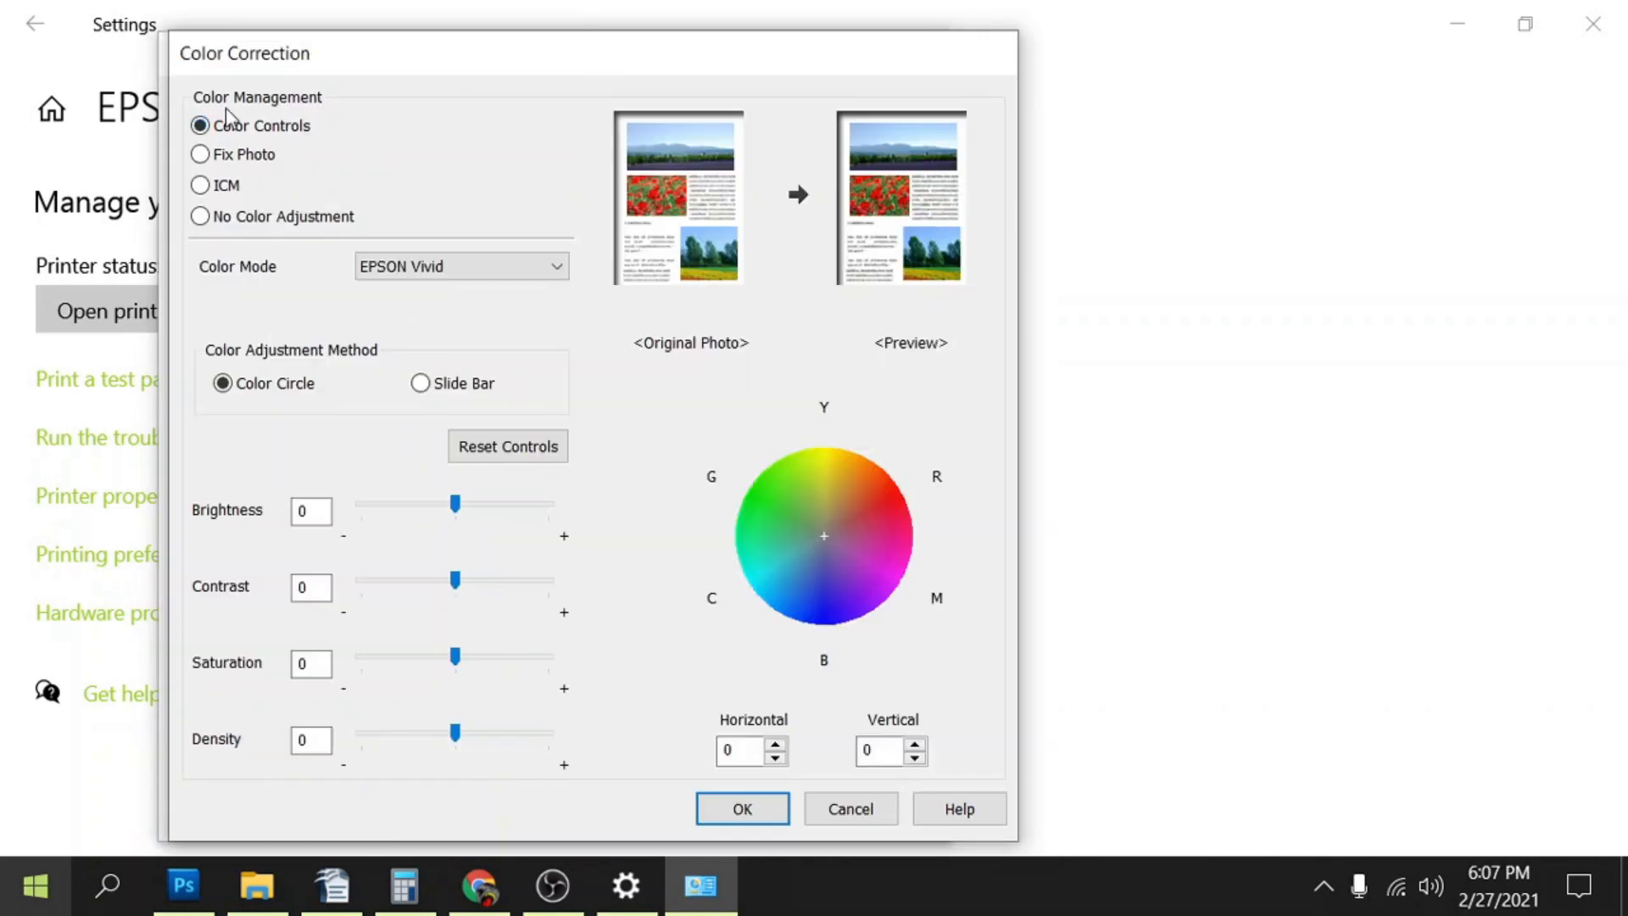
left_click(418, 383)
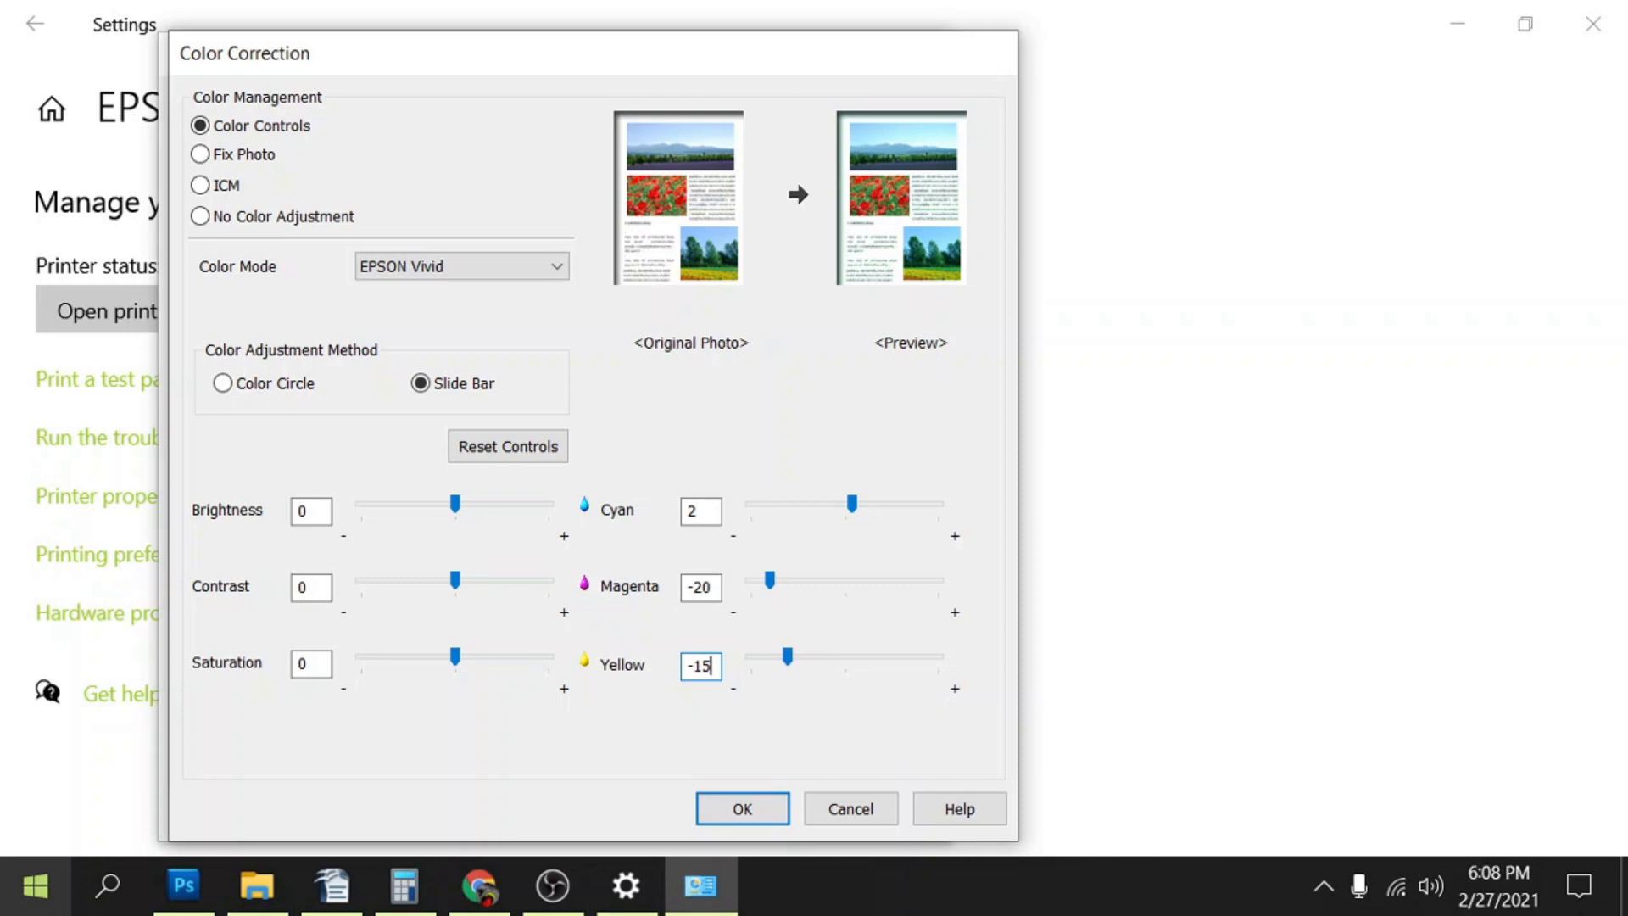
mouse_move(345, 517)
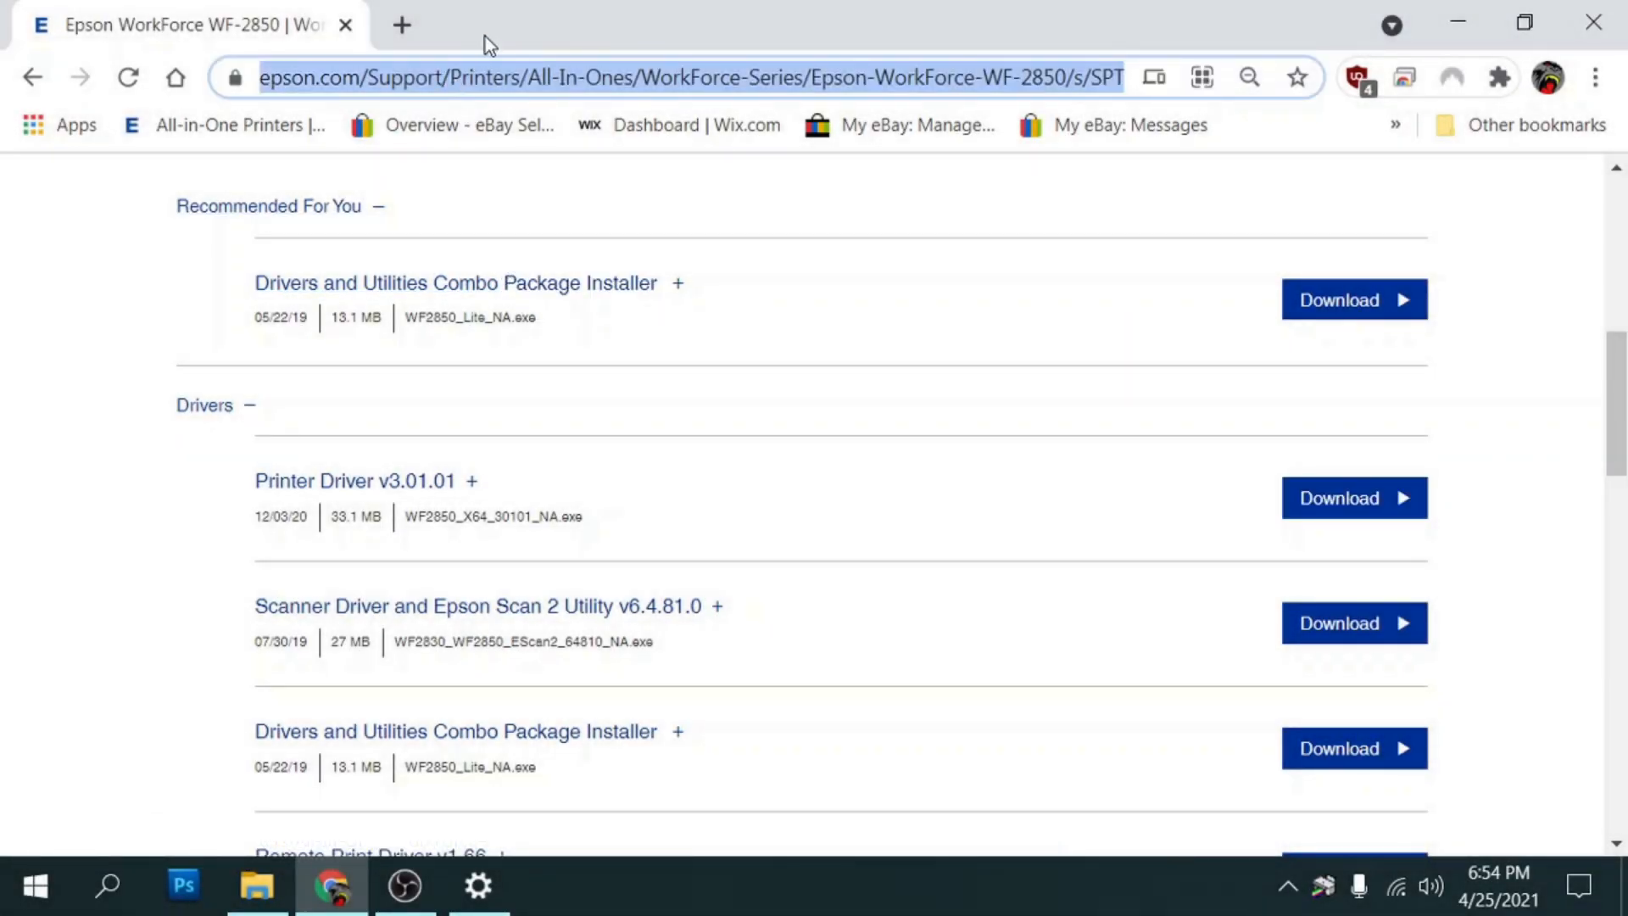
- Find the WF-2850 row in inkchip.net's SOFT table, then cancel the firmware save dialog
type("inkchip.,")
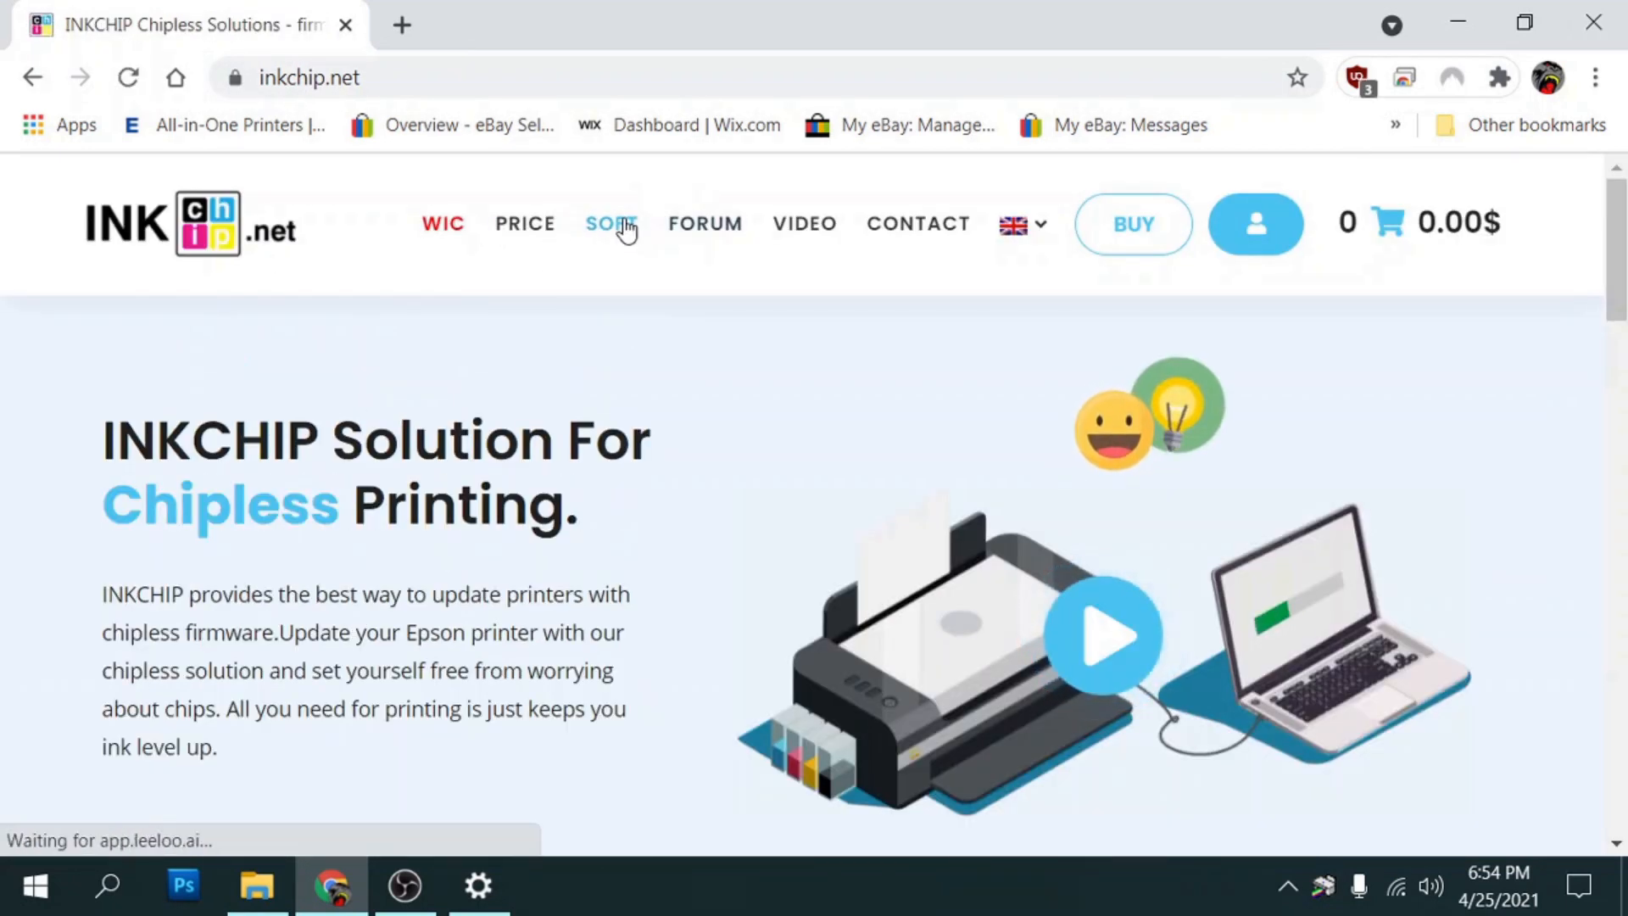
left_click(611, 224)
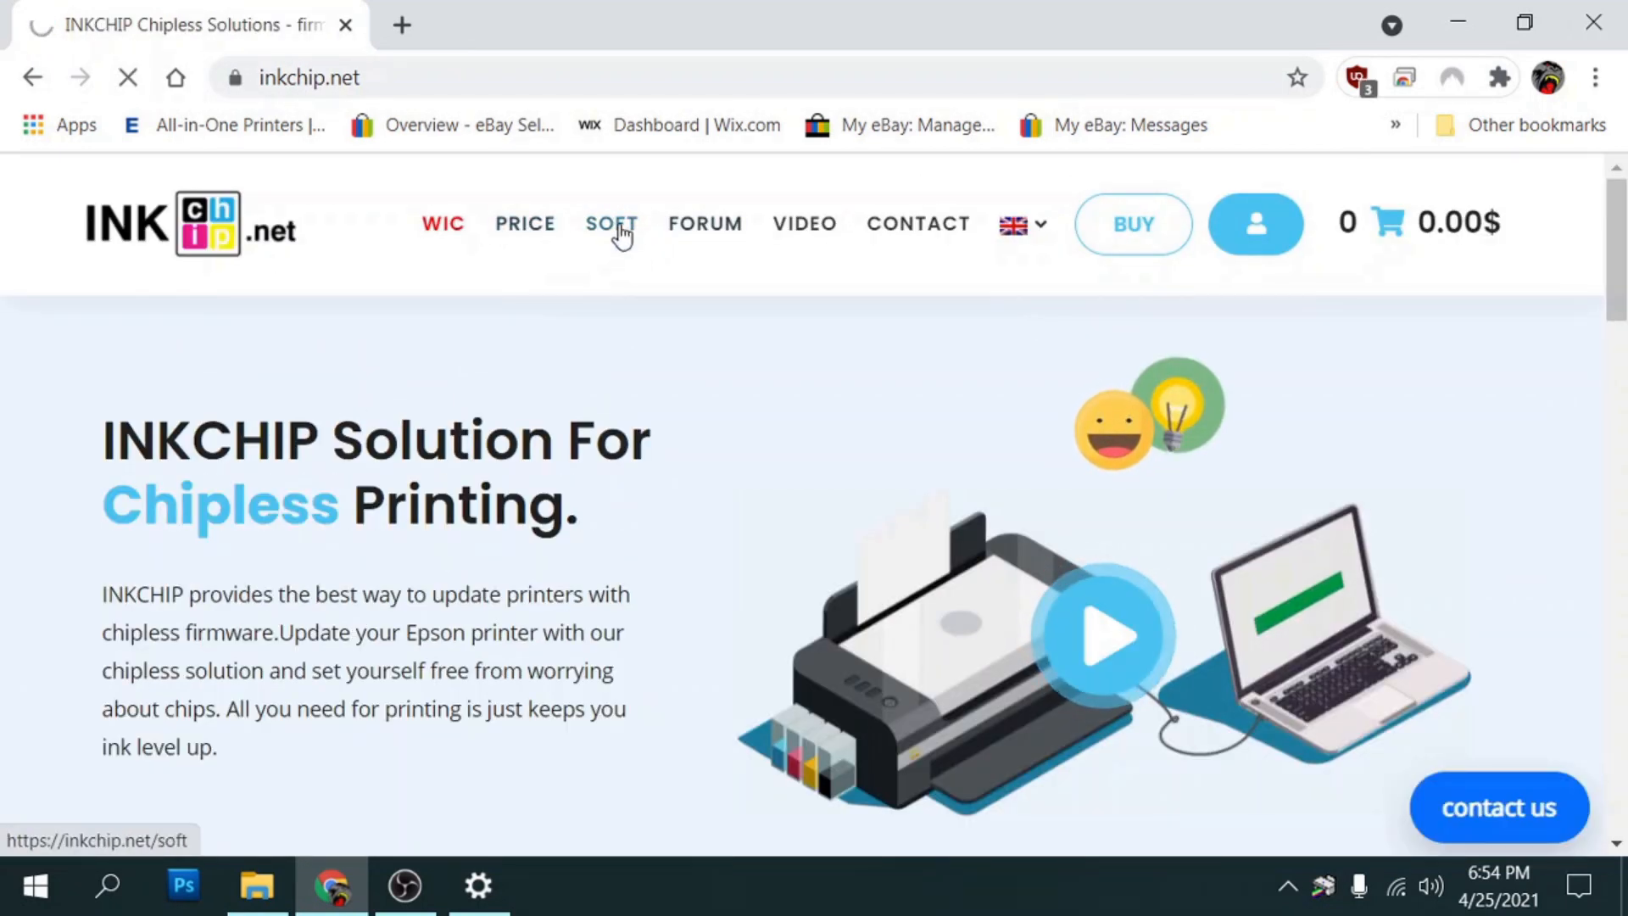
left_click(612, 224)
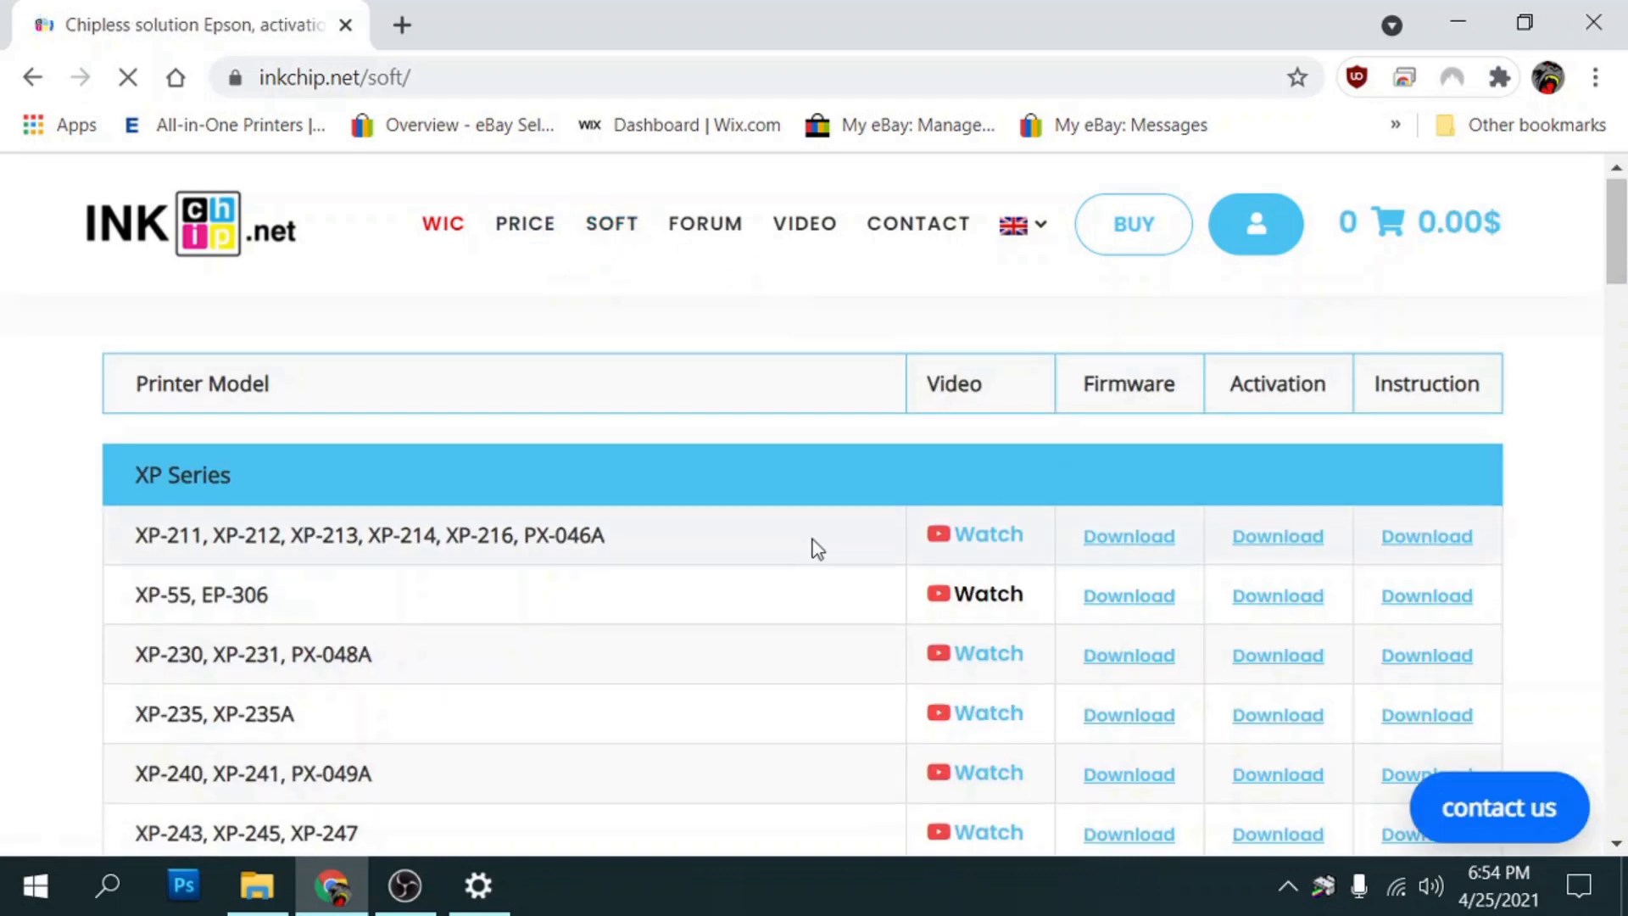
scroll("down", 3)
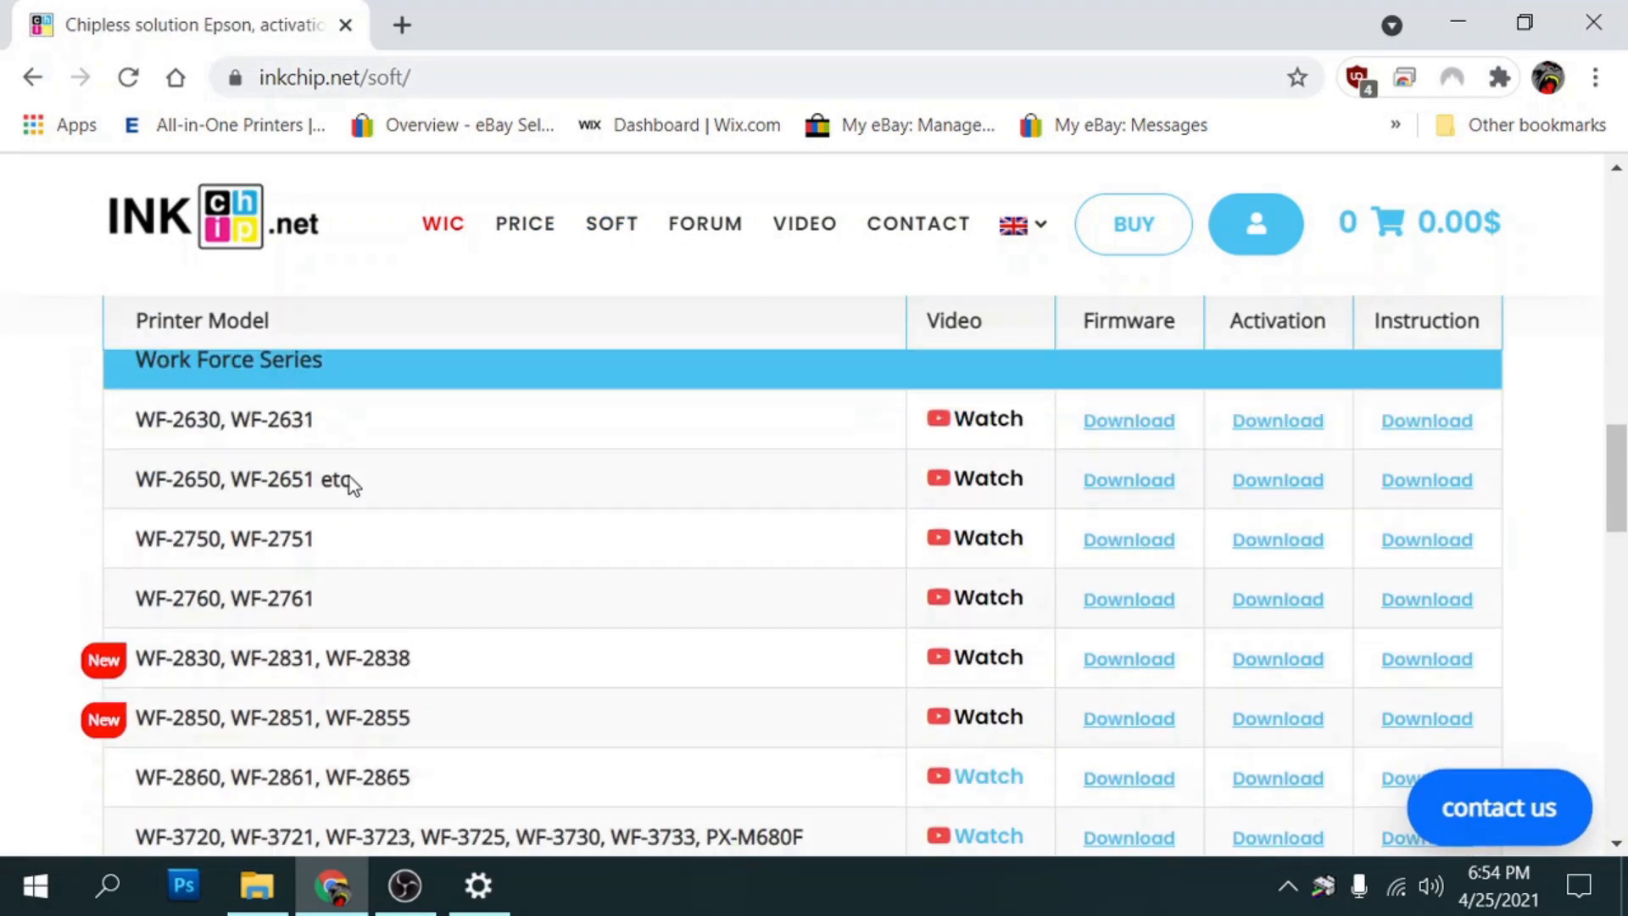
scroll("down", 3)
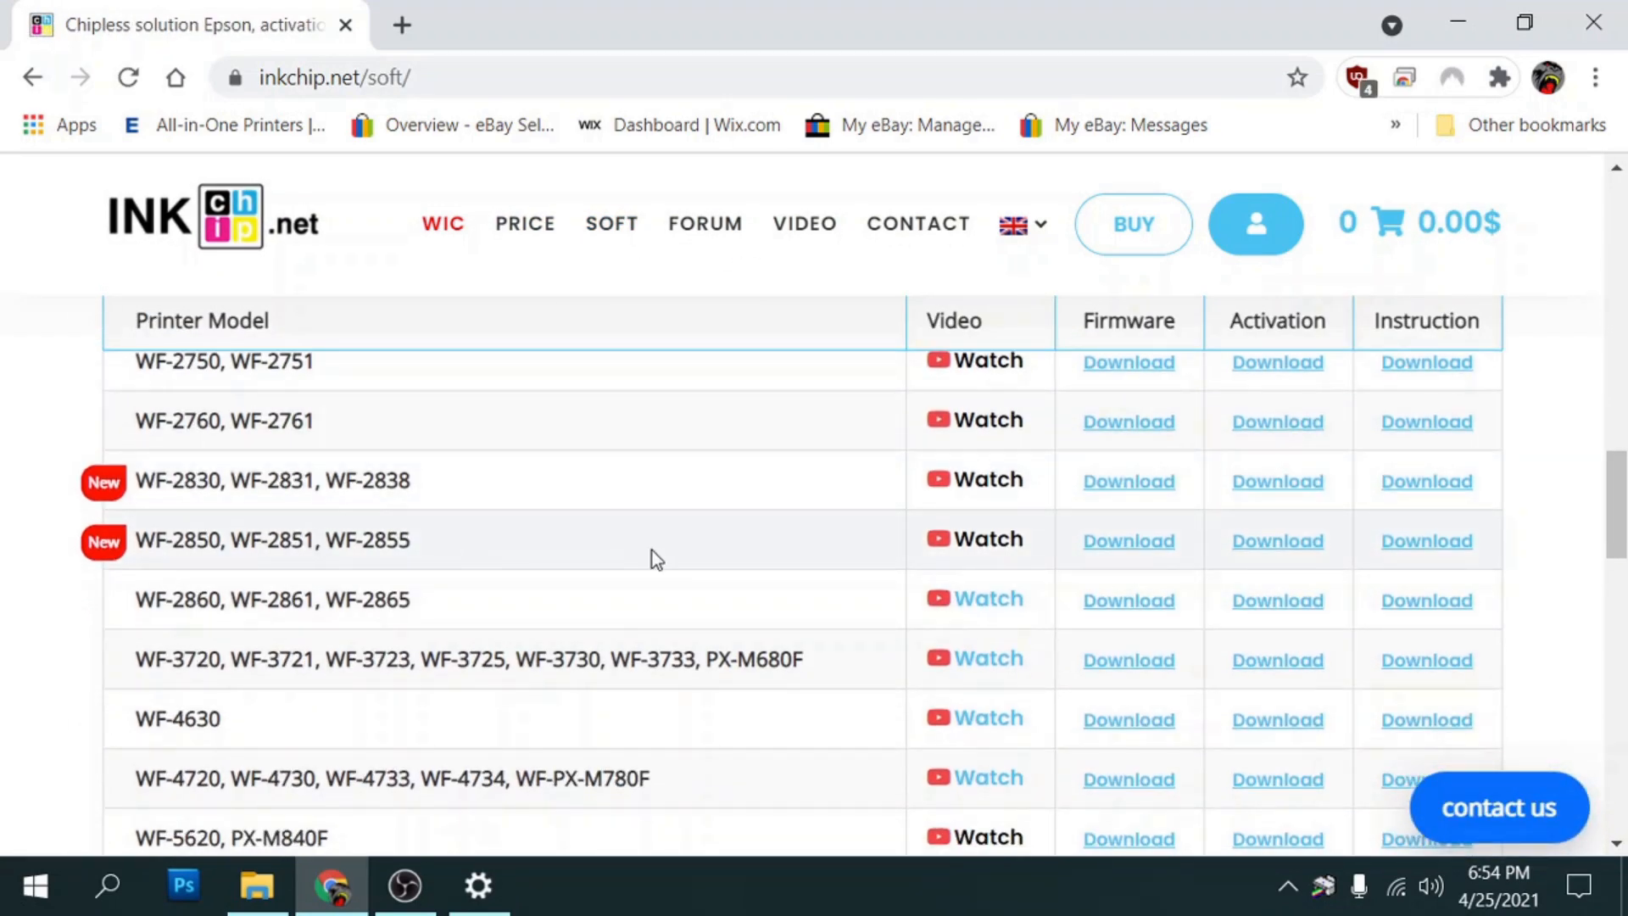
mouse_move(1158, 518)
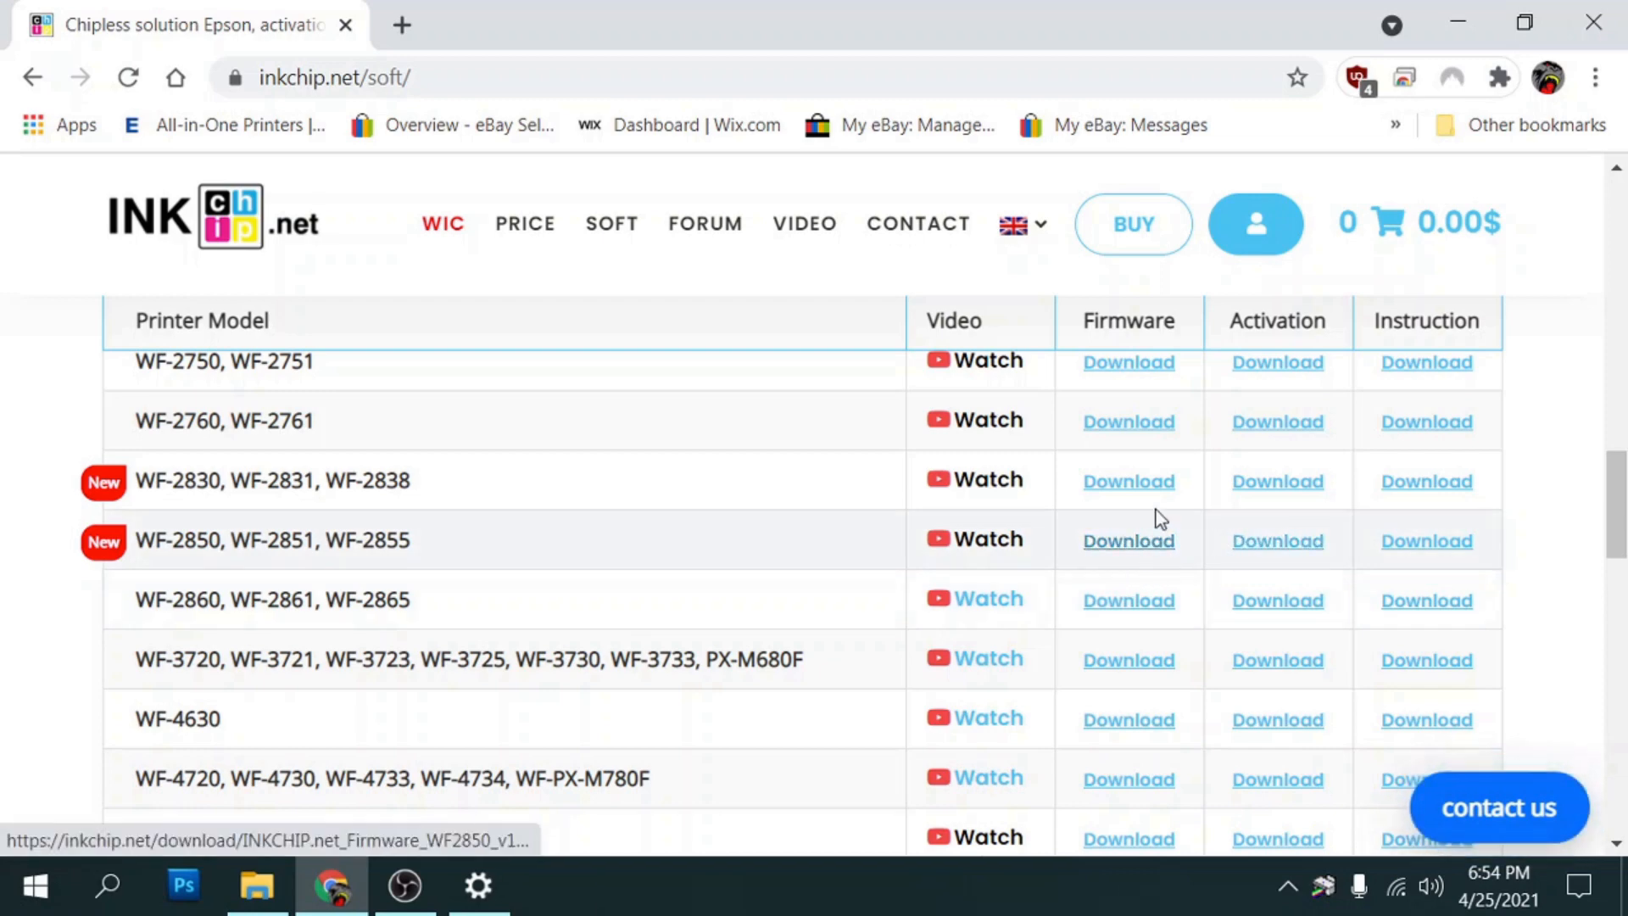
left_click(1129, 541)
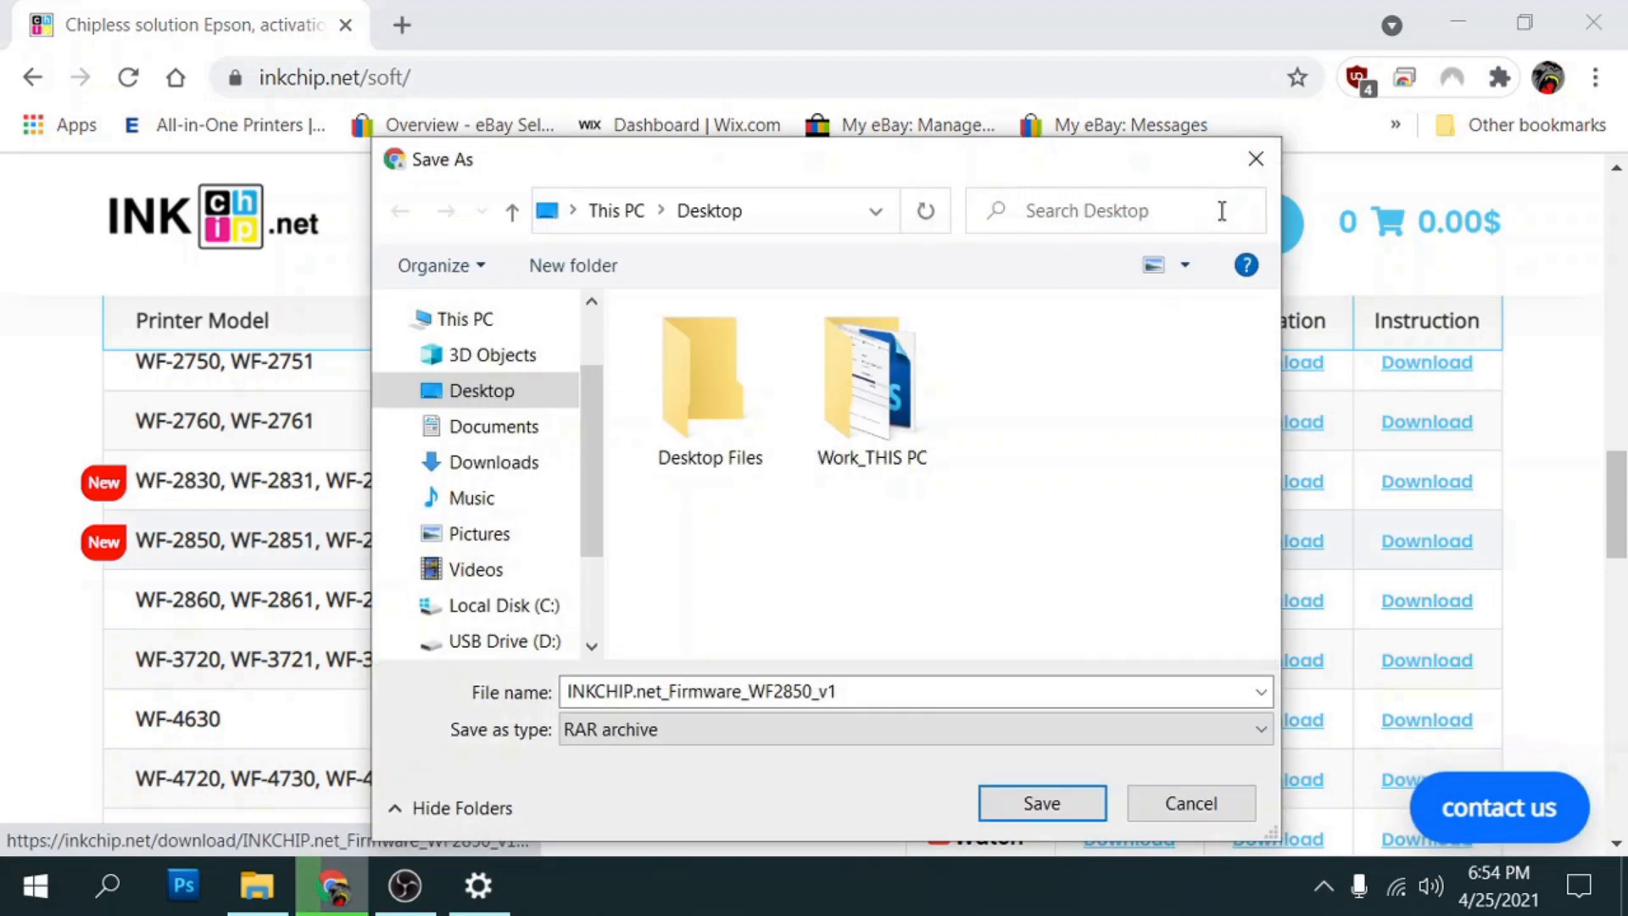
mouse_move(1256, 160)
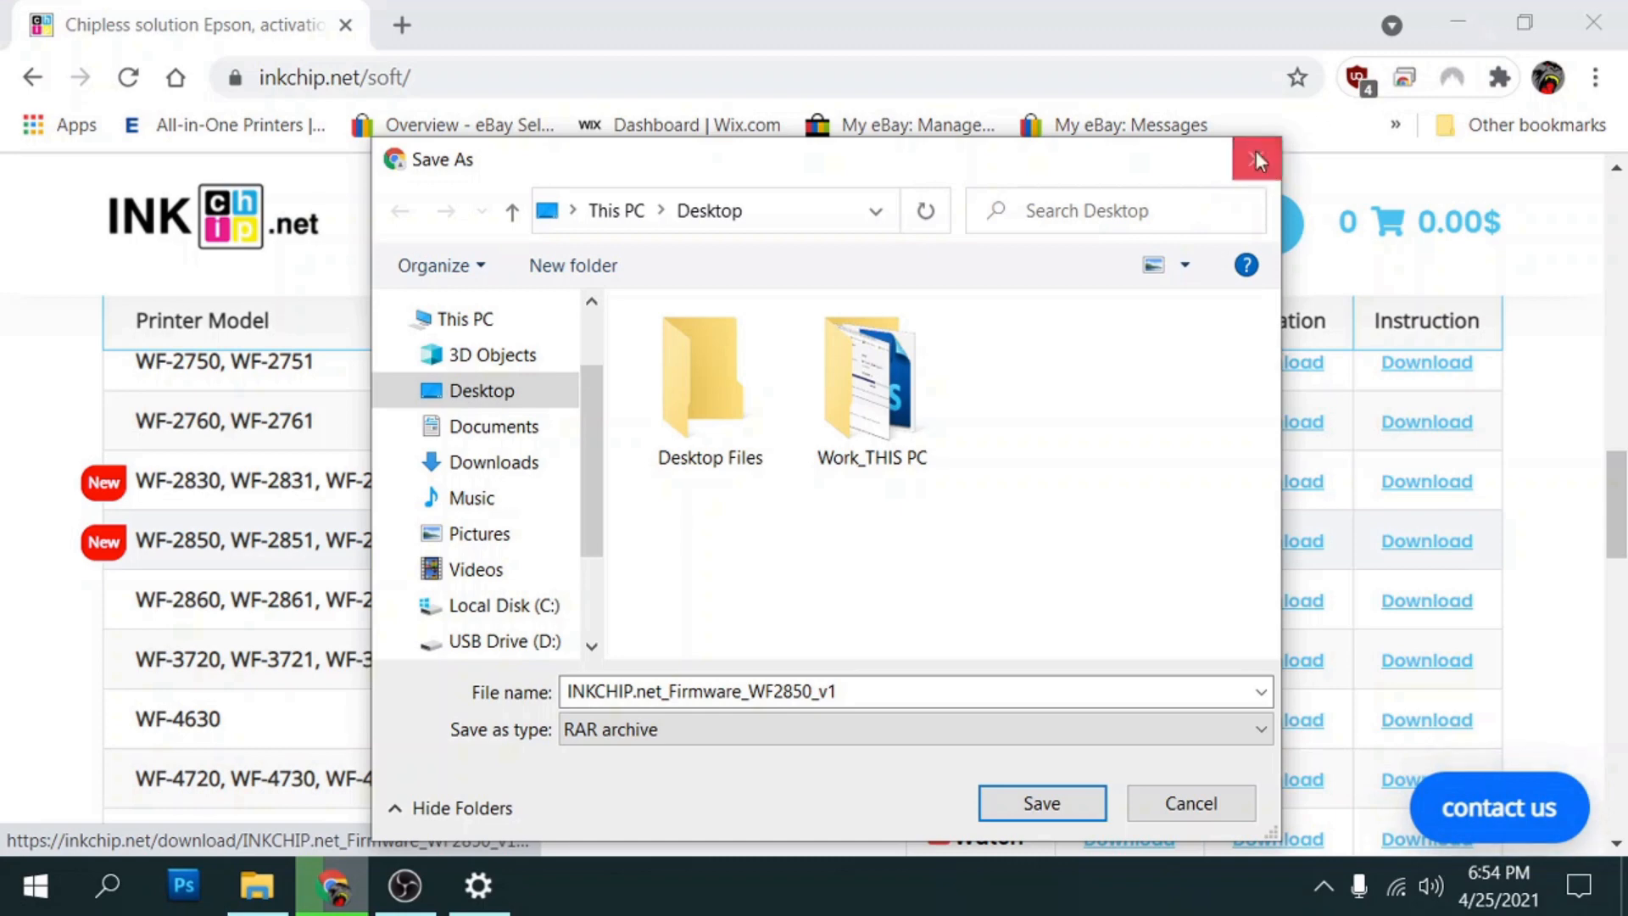
left_click(1255, 158)
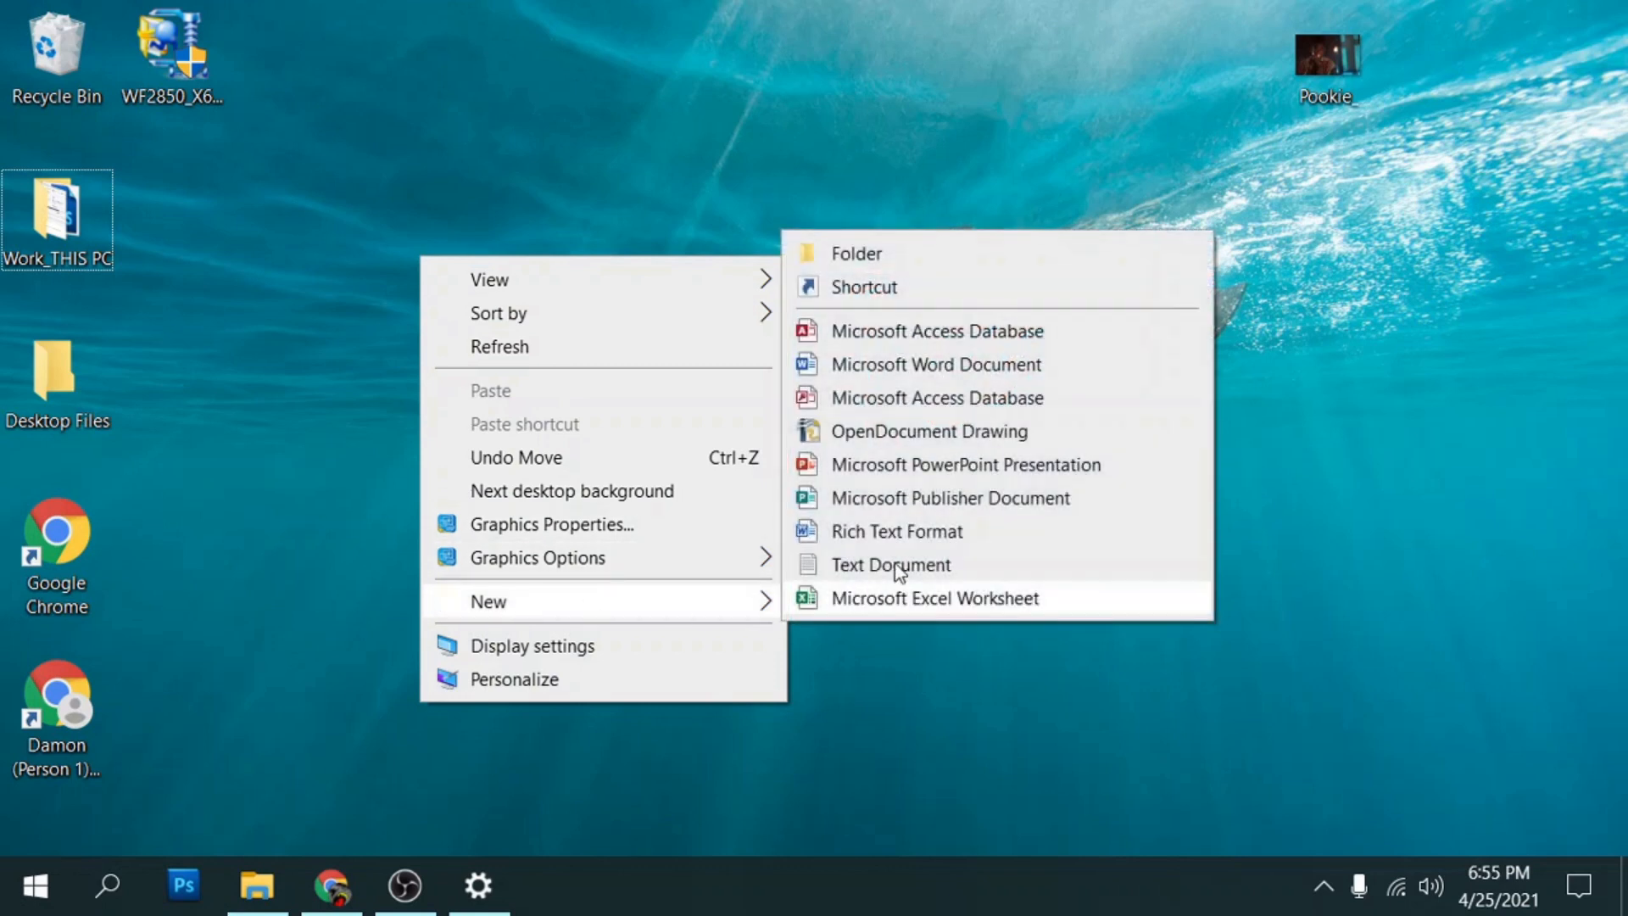
- Create a new desktop folder named '2850 Chipless'
left_click(855, 254)
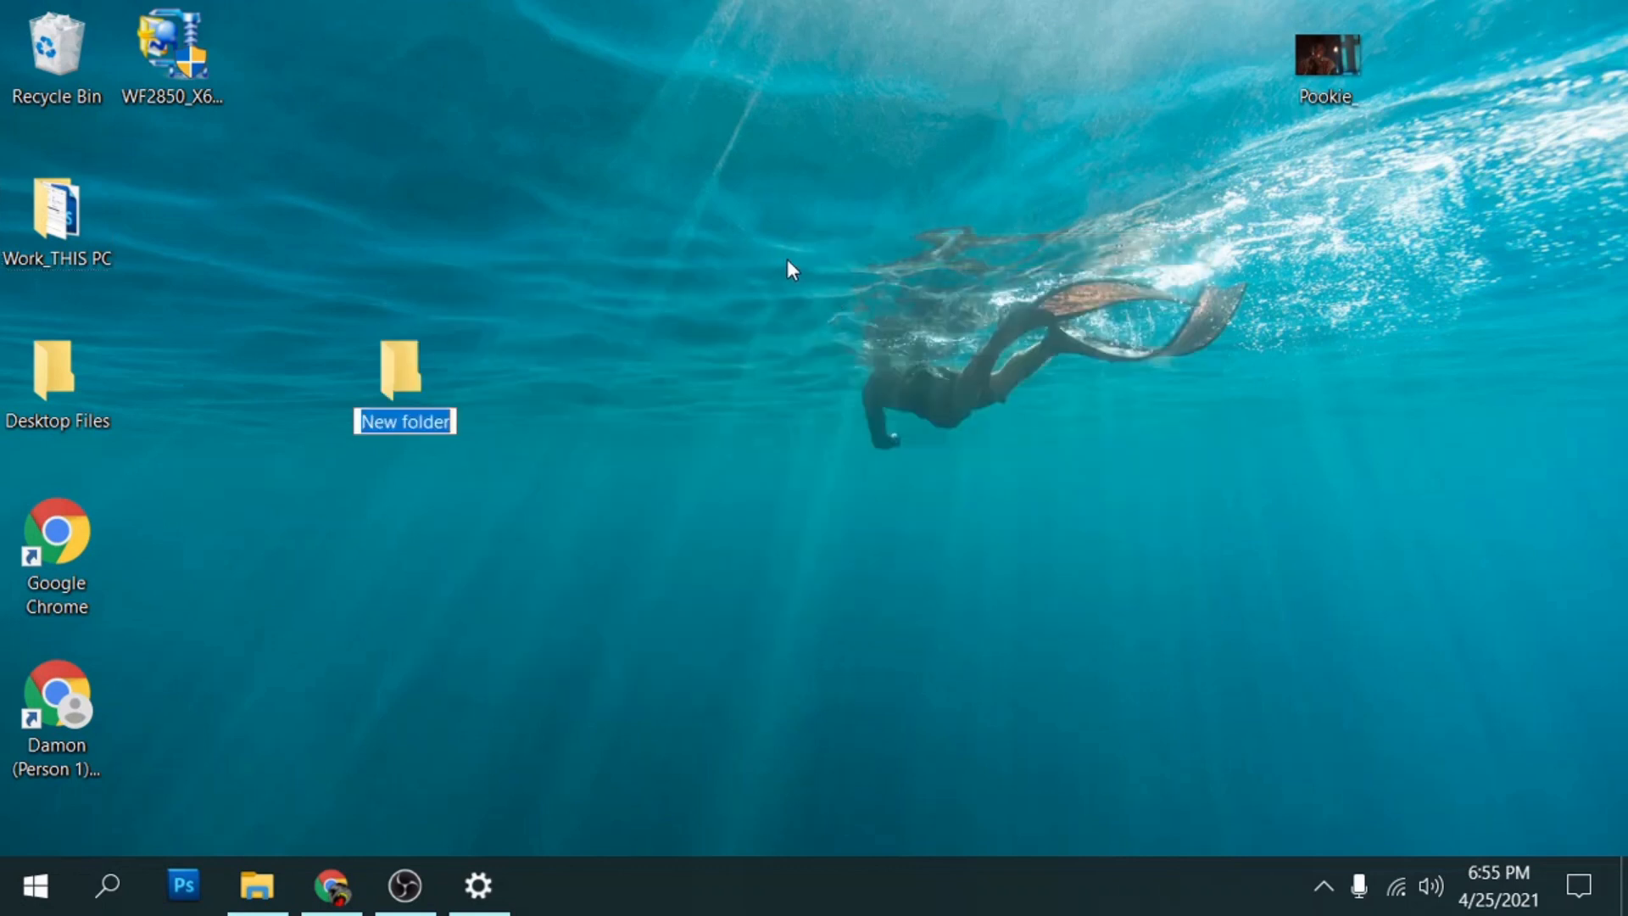
type("2850 Chipless")
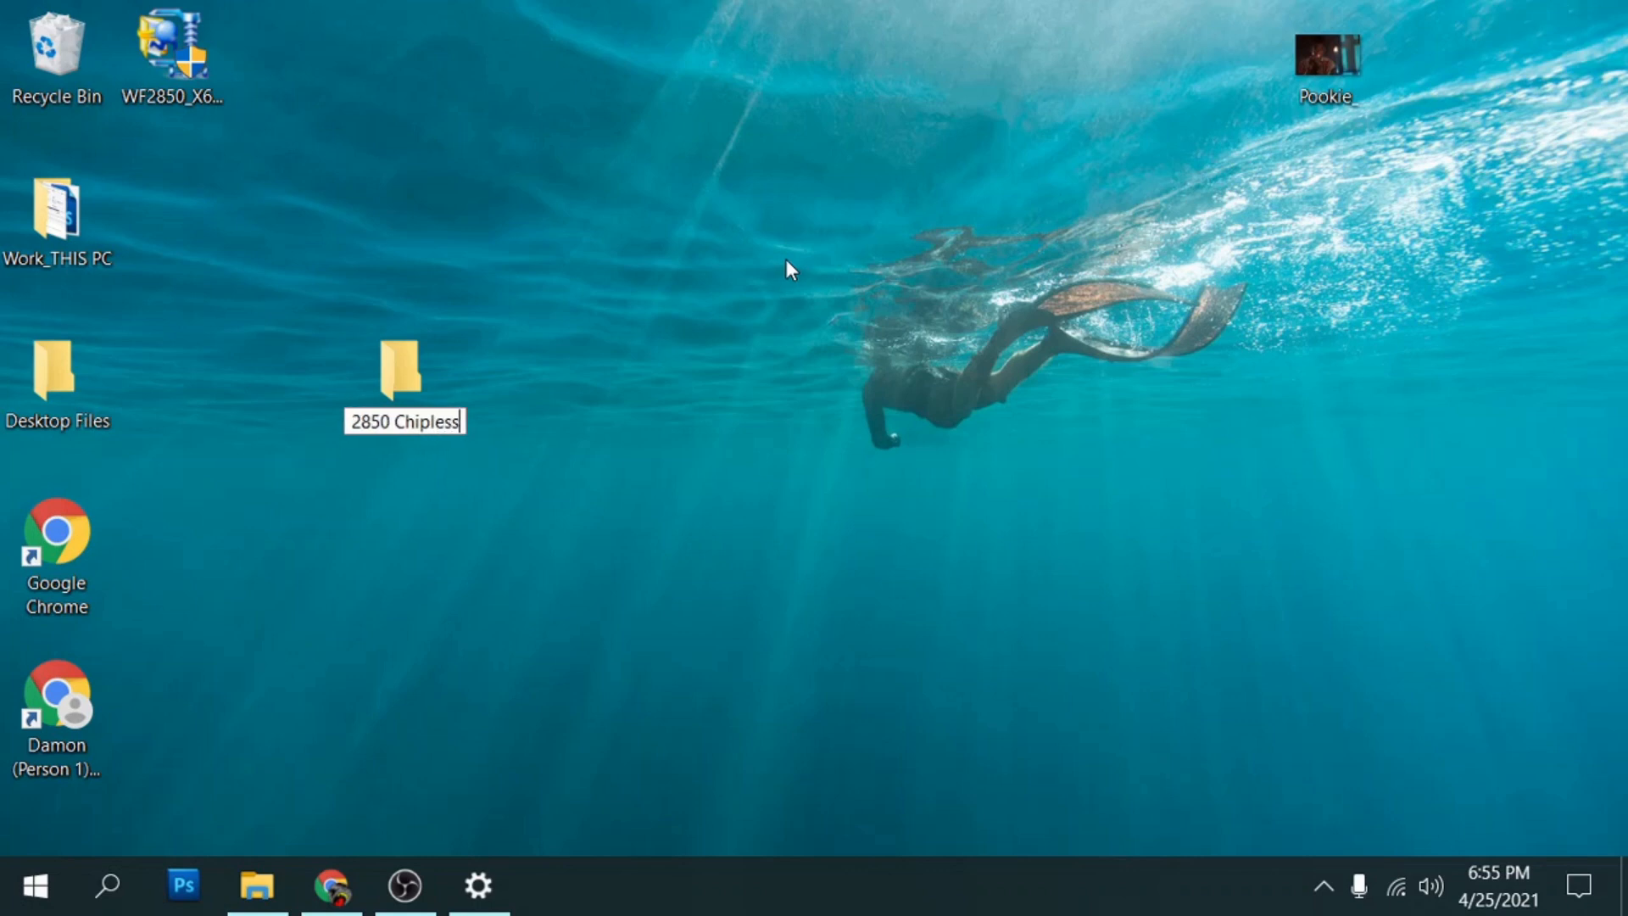
left_click(403, 373)
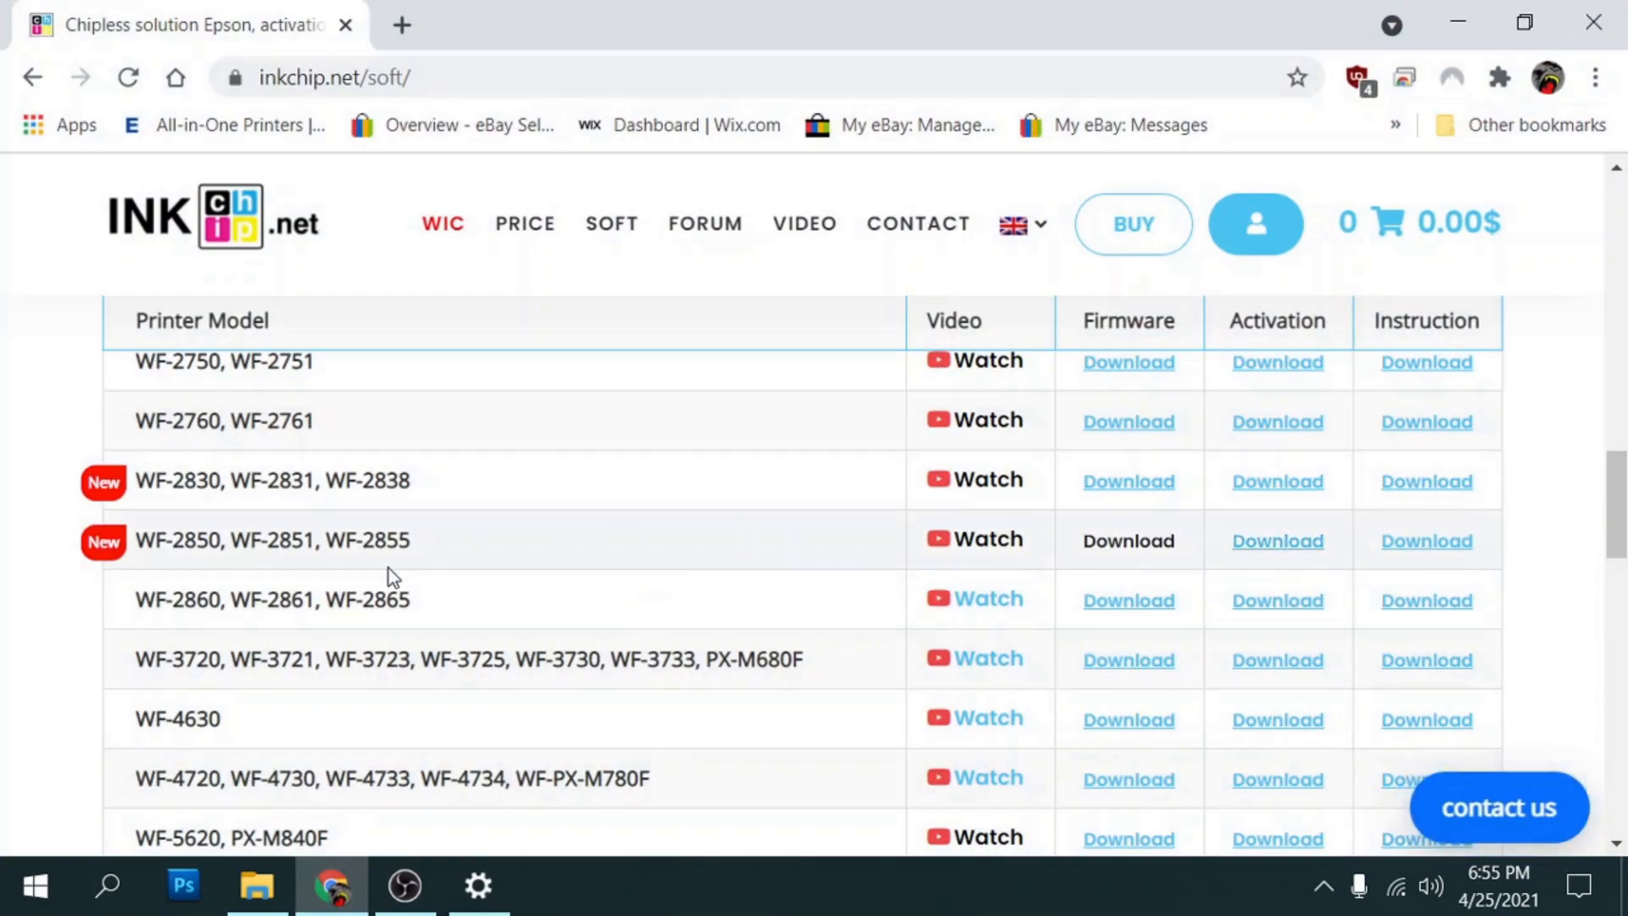
mouse_move(1153, 558)
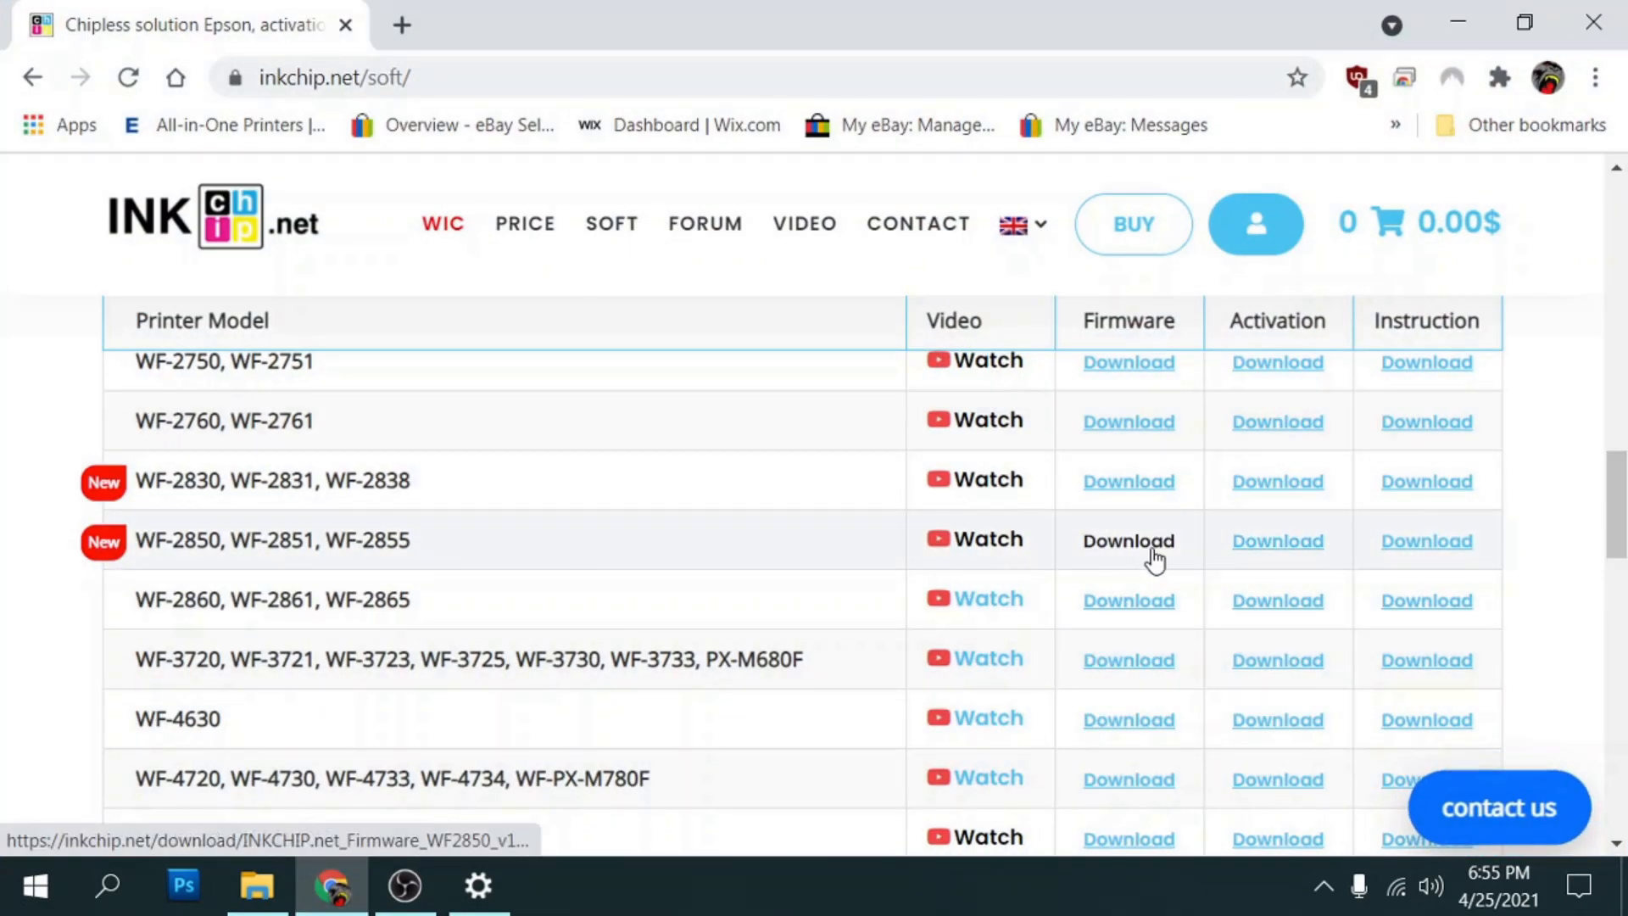
mouse_move(1140, 540)
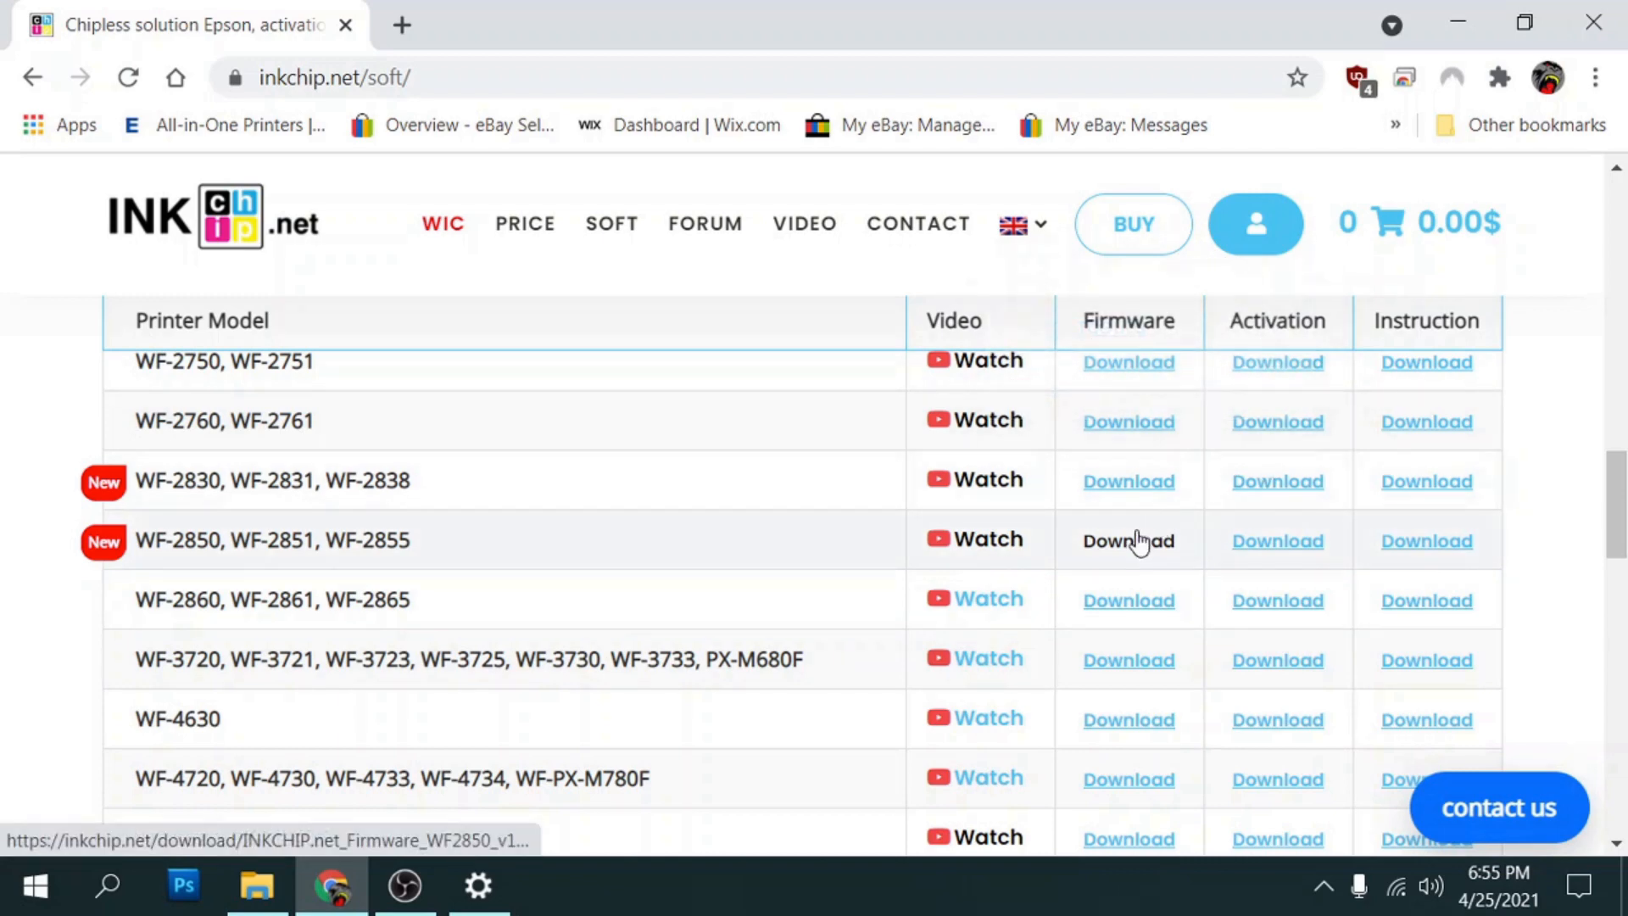
- Save the WF-2850 firmware RAR into the 2850 Chipless desktop folder
left_click(1128, 540)
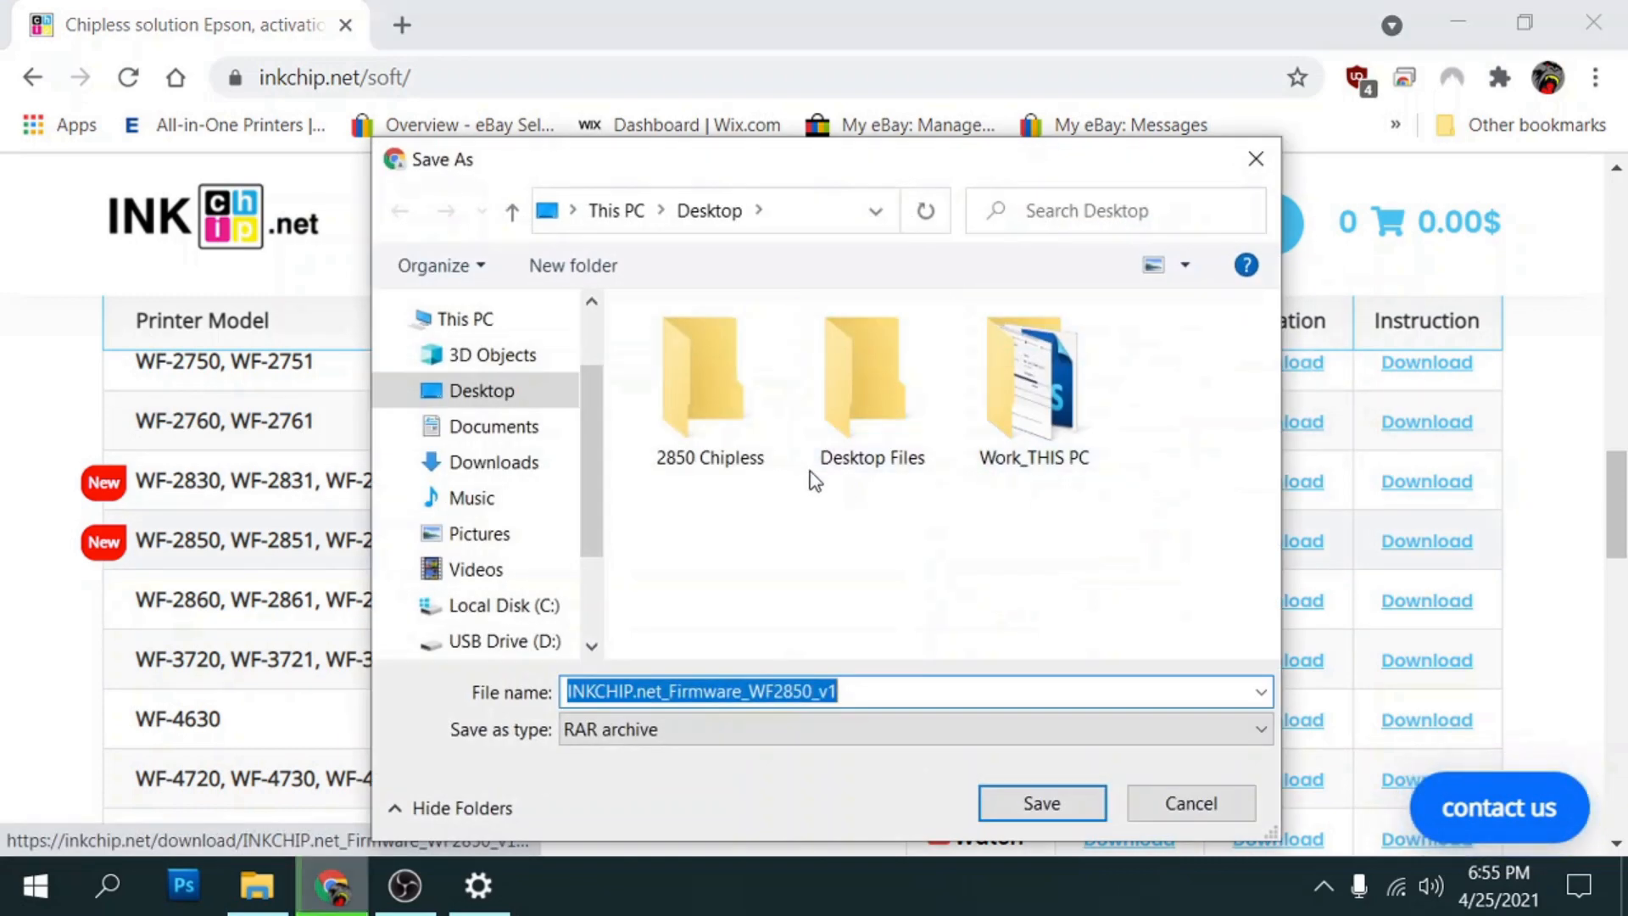
double_click(704, 373)
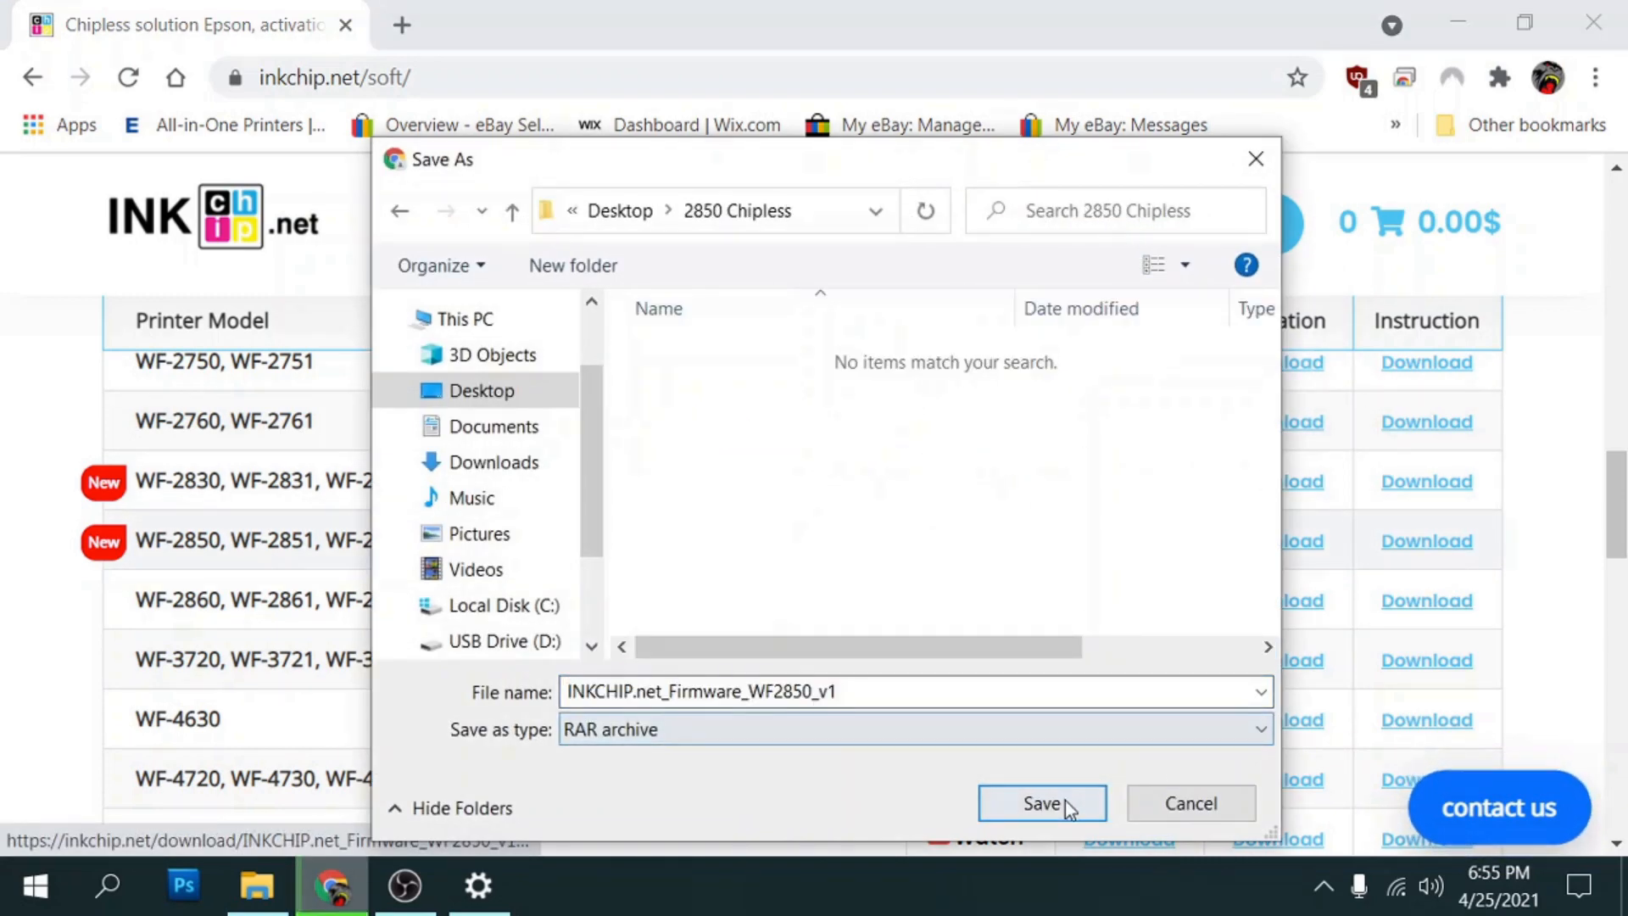
left_click(1042, 803)
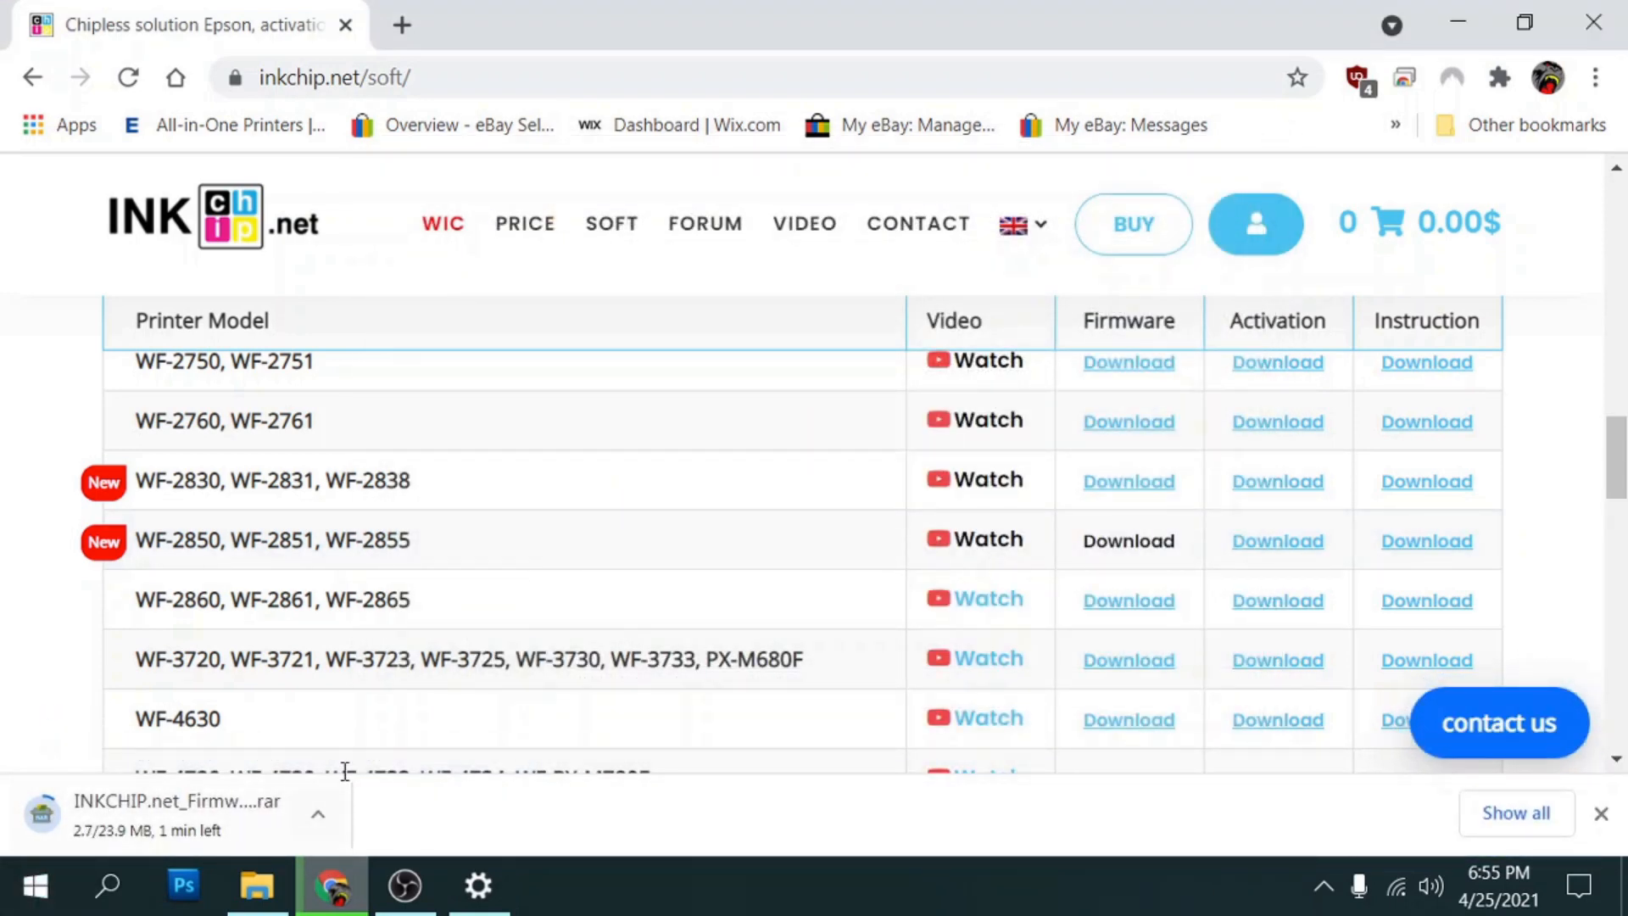
- Extract the firmware RAR with PeaZip and launch INKCHIP.net_Firmware_WF2850.exe from the extracted folder
left_click(256, 886)
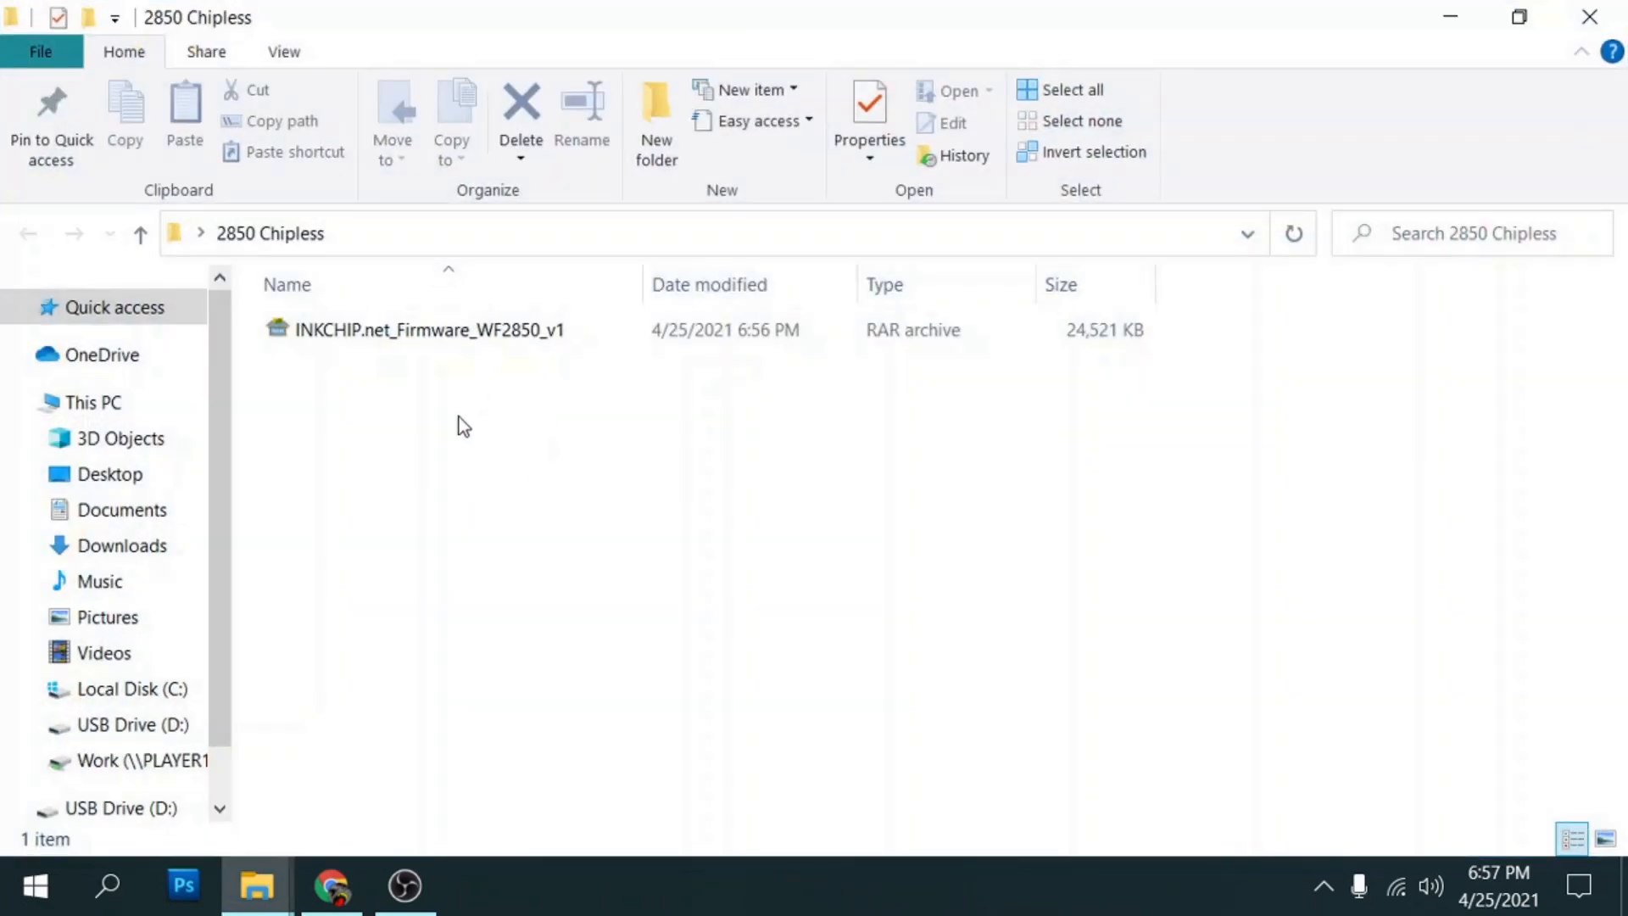
mouse_move(530, 267)
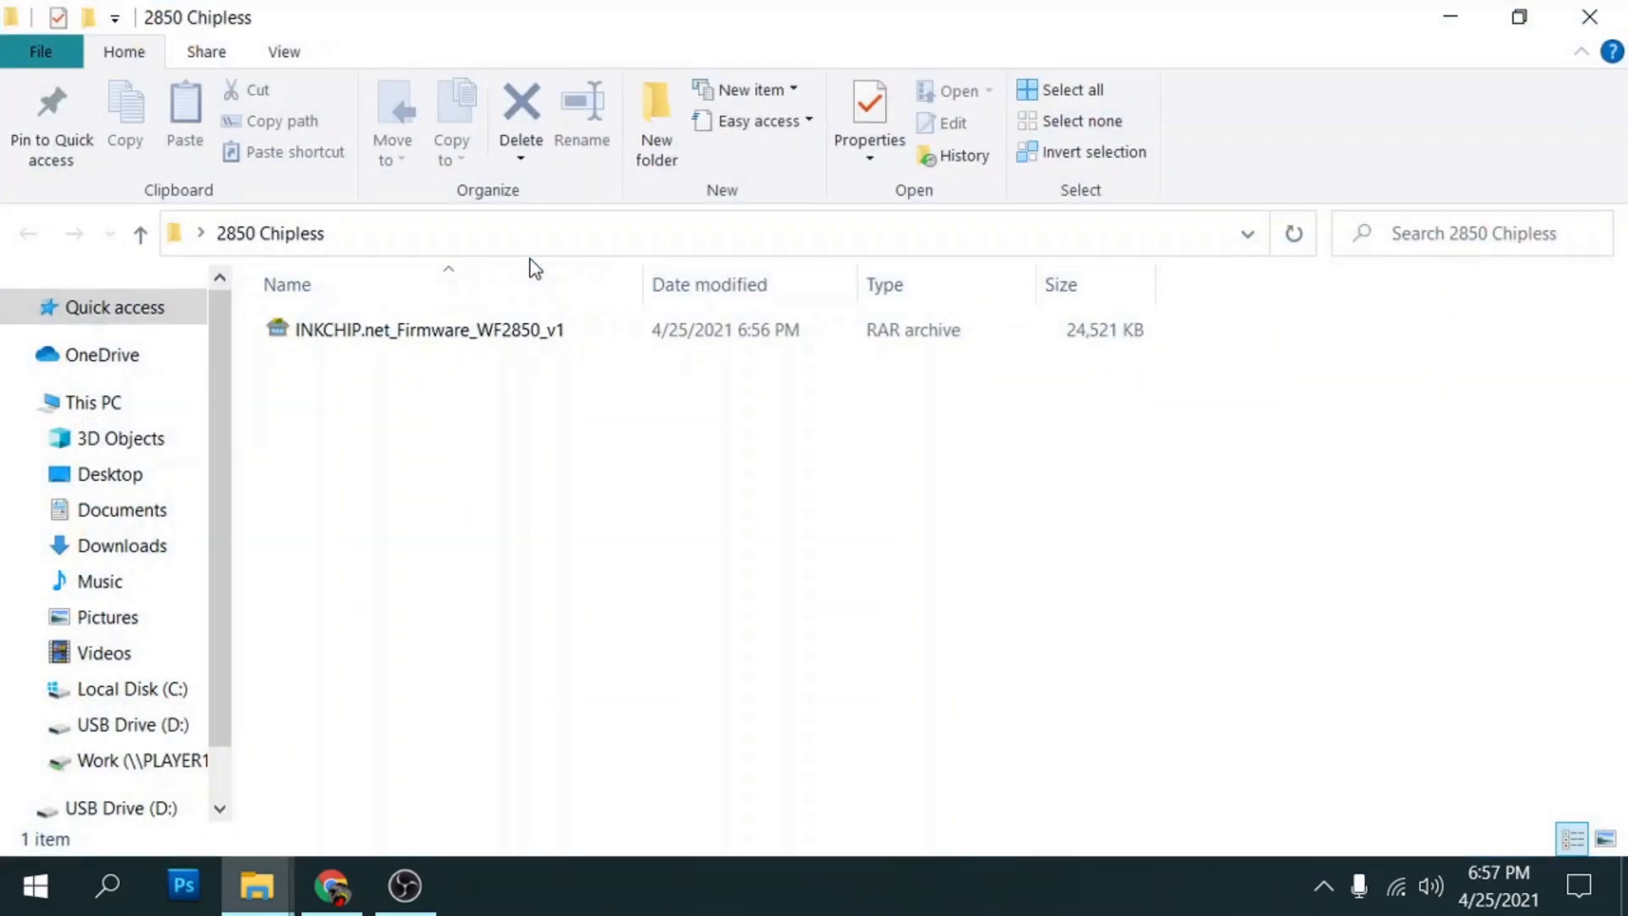
left_click(420, 330)
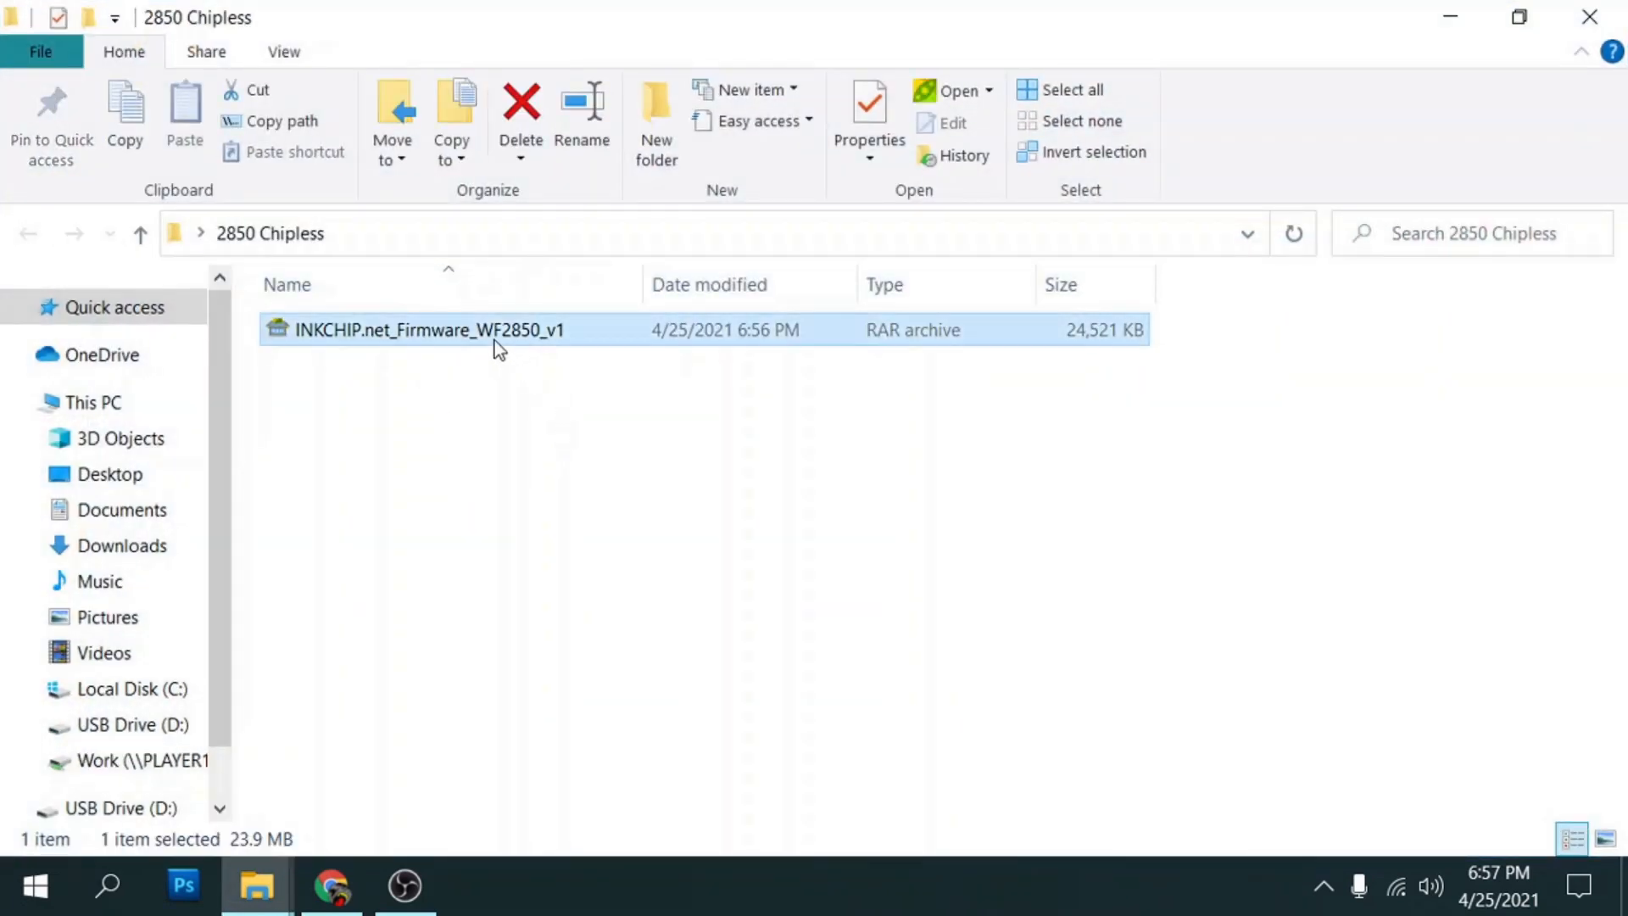
right_click(445, 330)
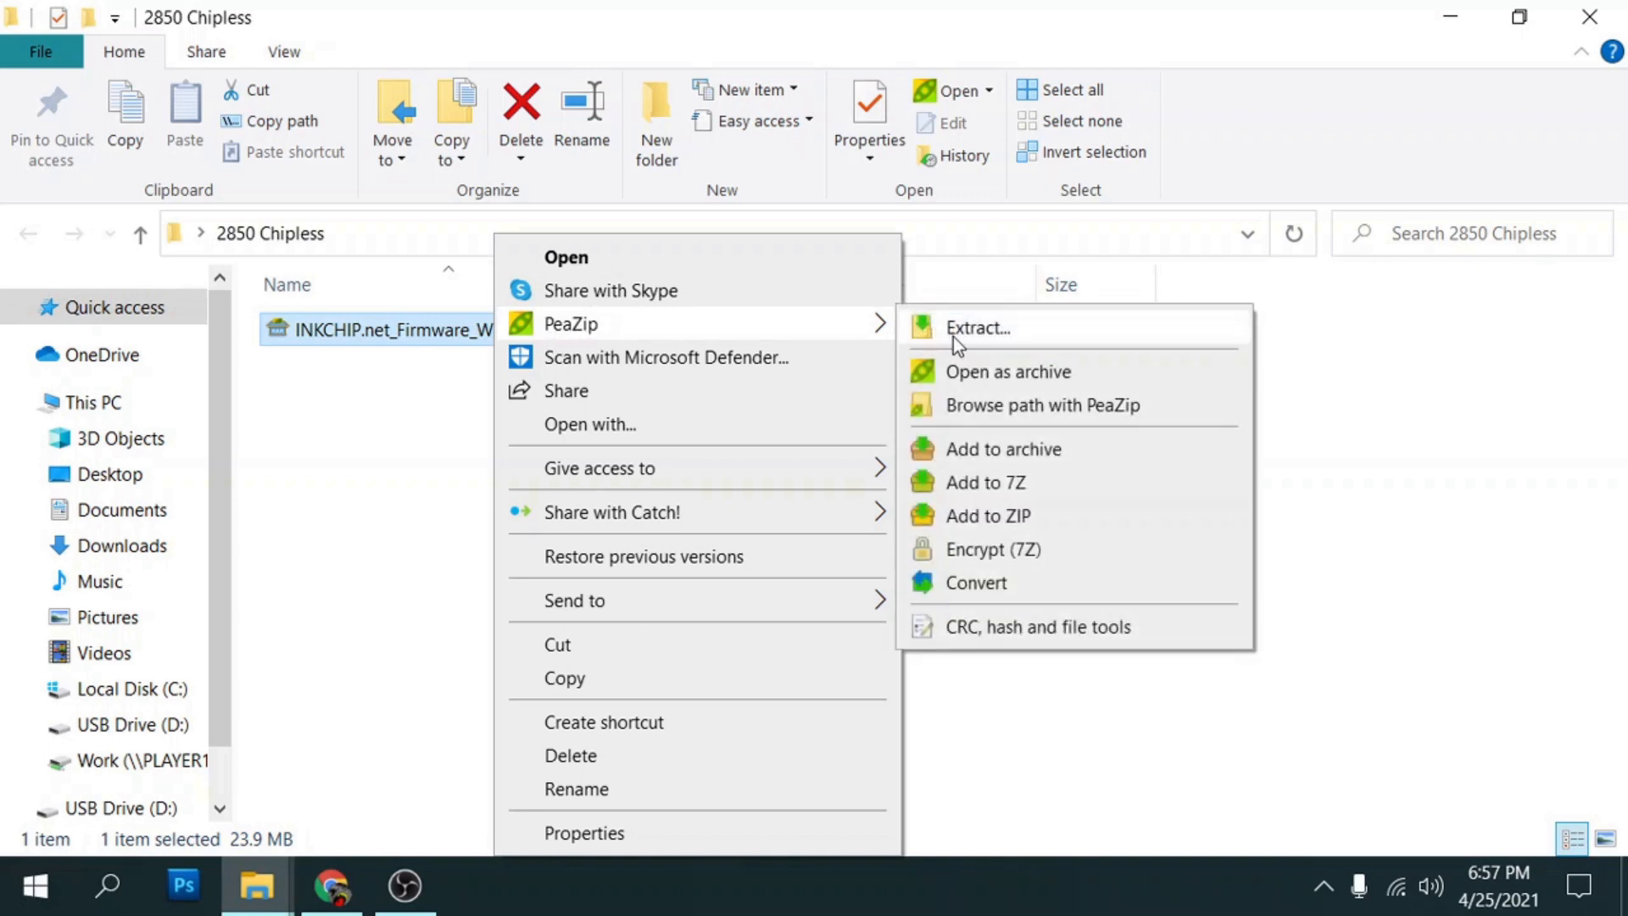
mouse_move(558, 326)
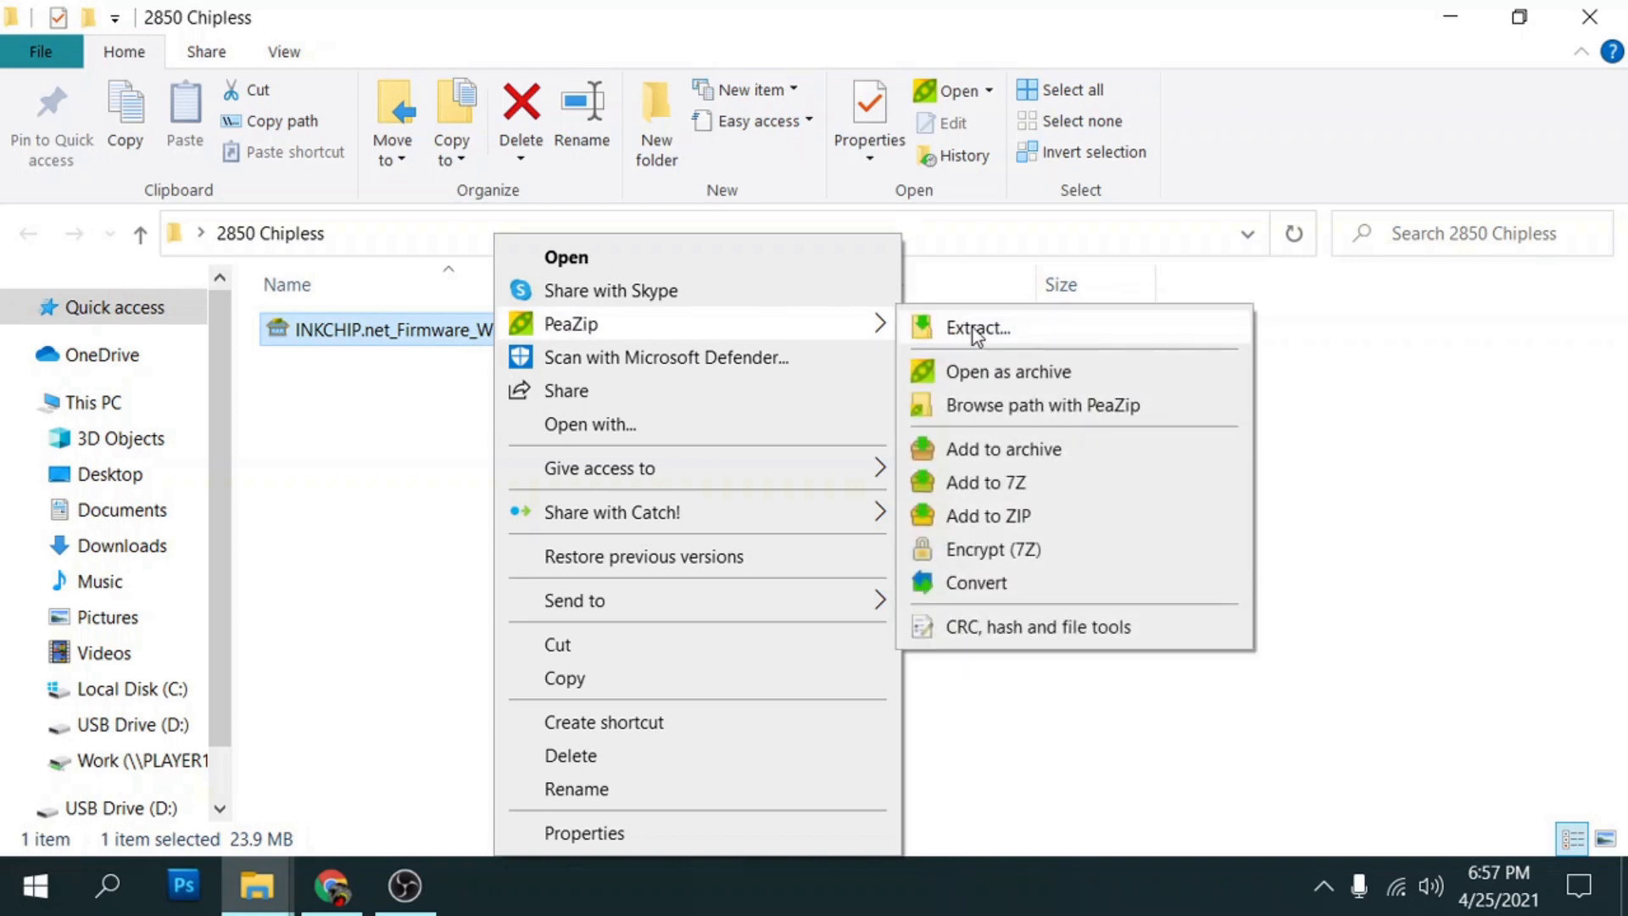
mouse_move(988, 334)
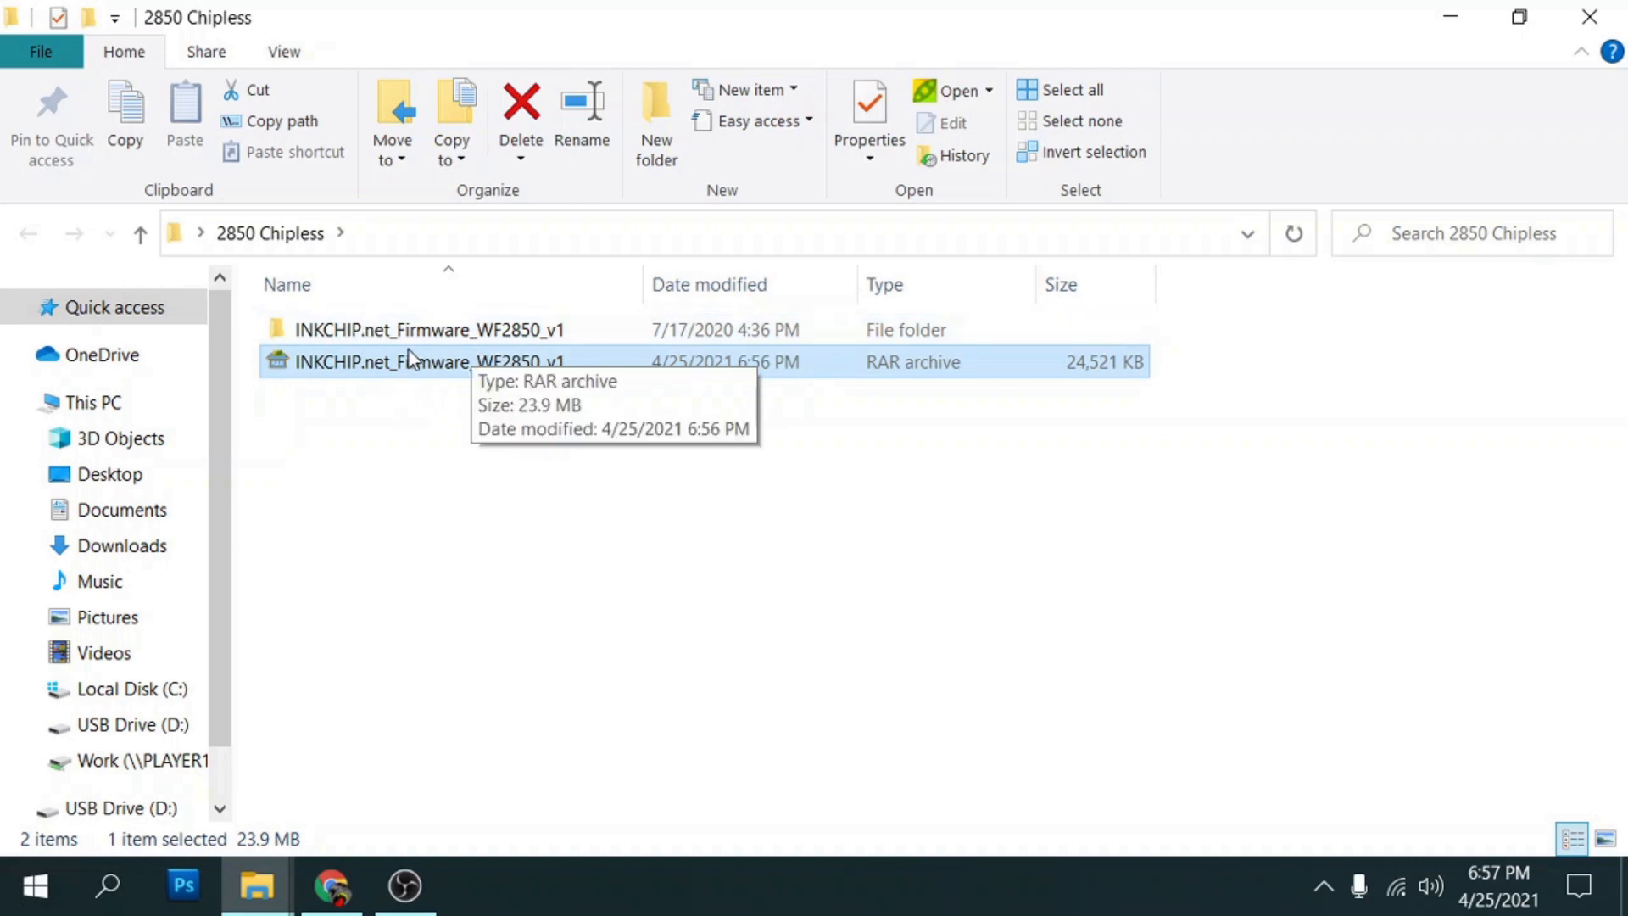
left_click(419, 330)
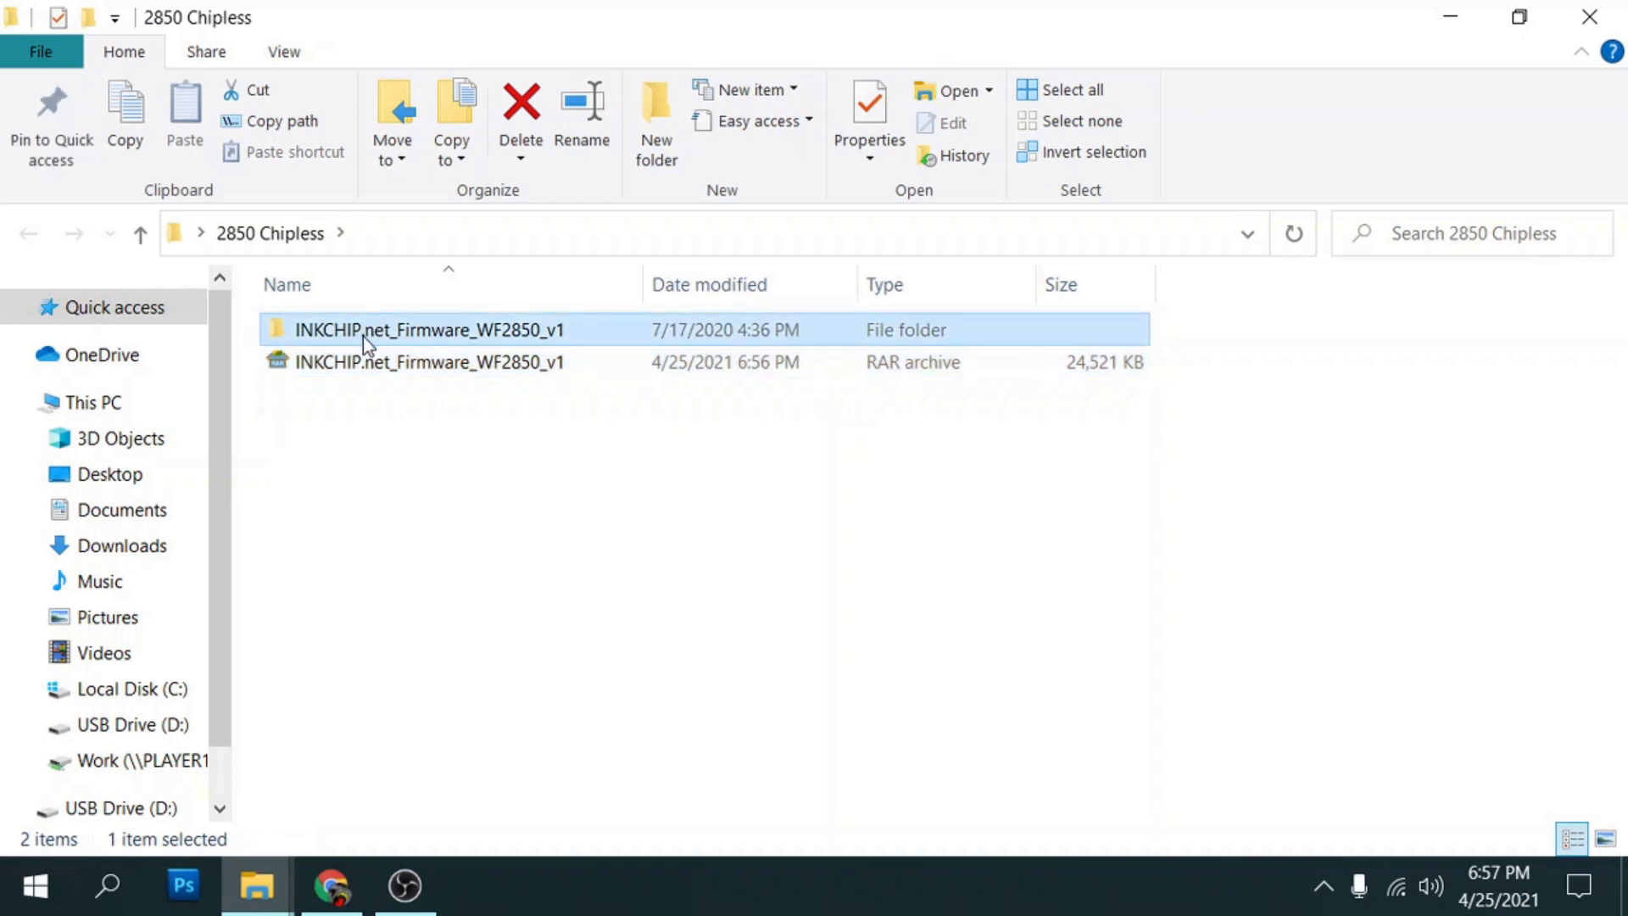
double_click(430, 330)
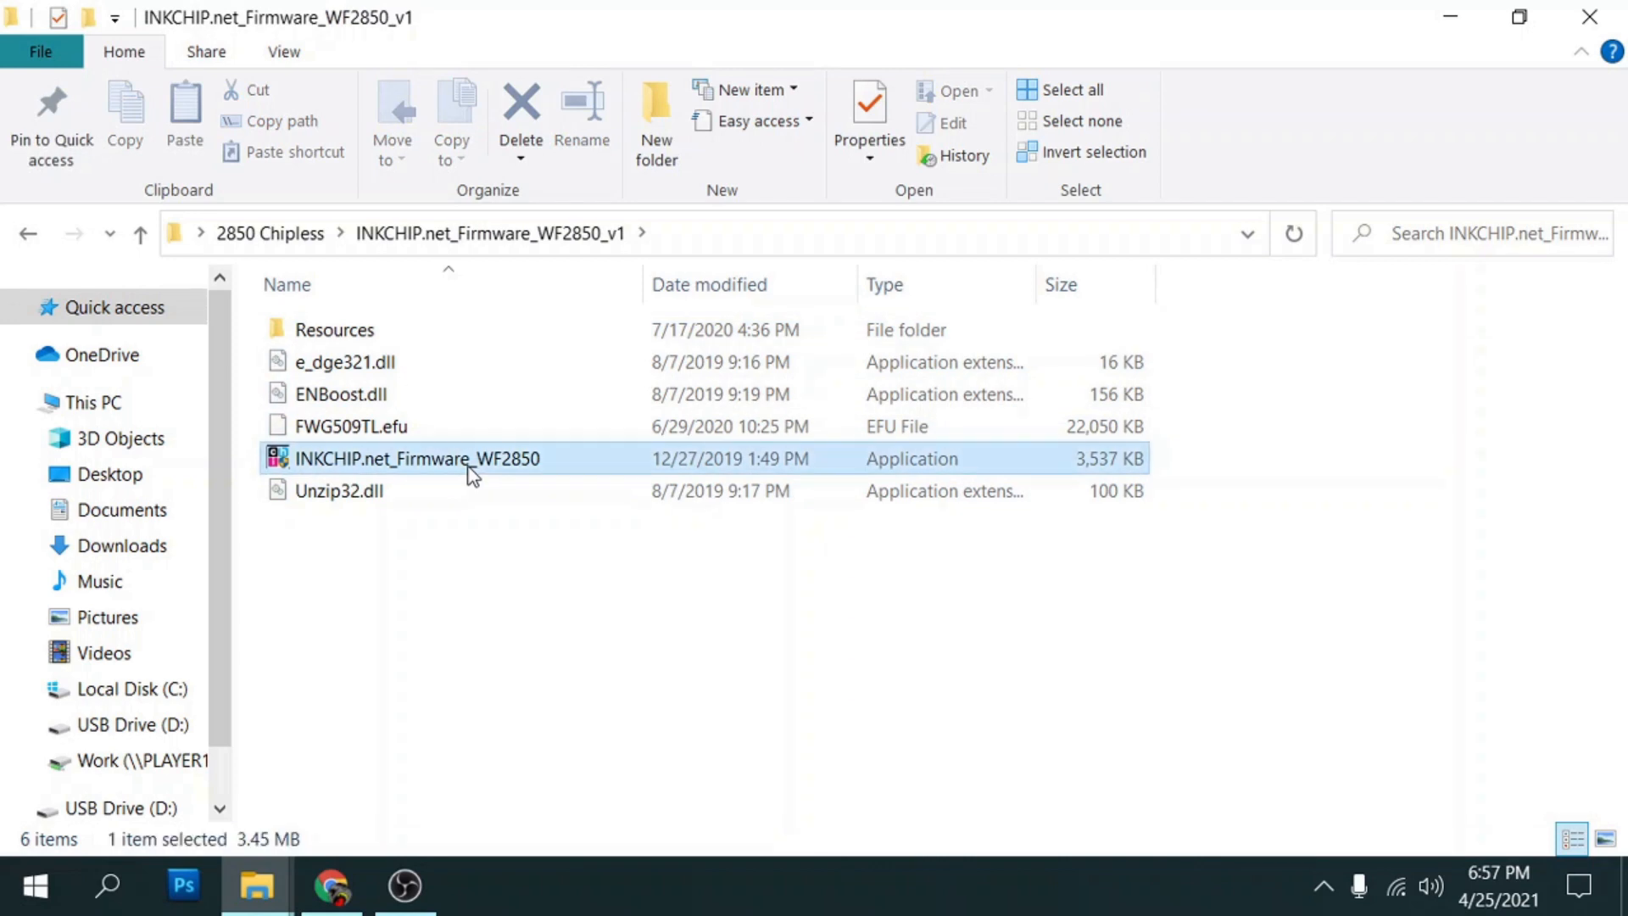
double_click(415, 459)
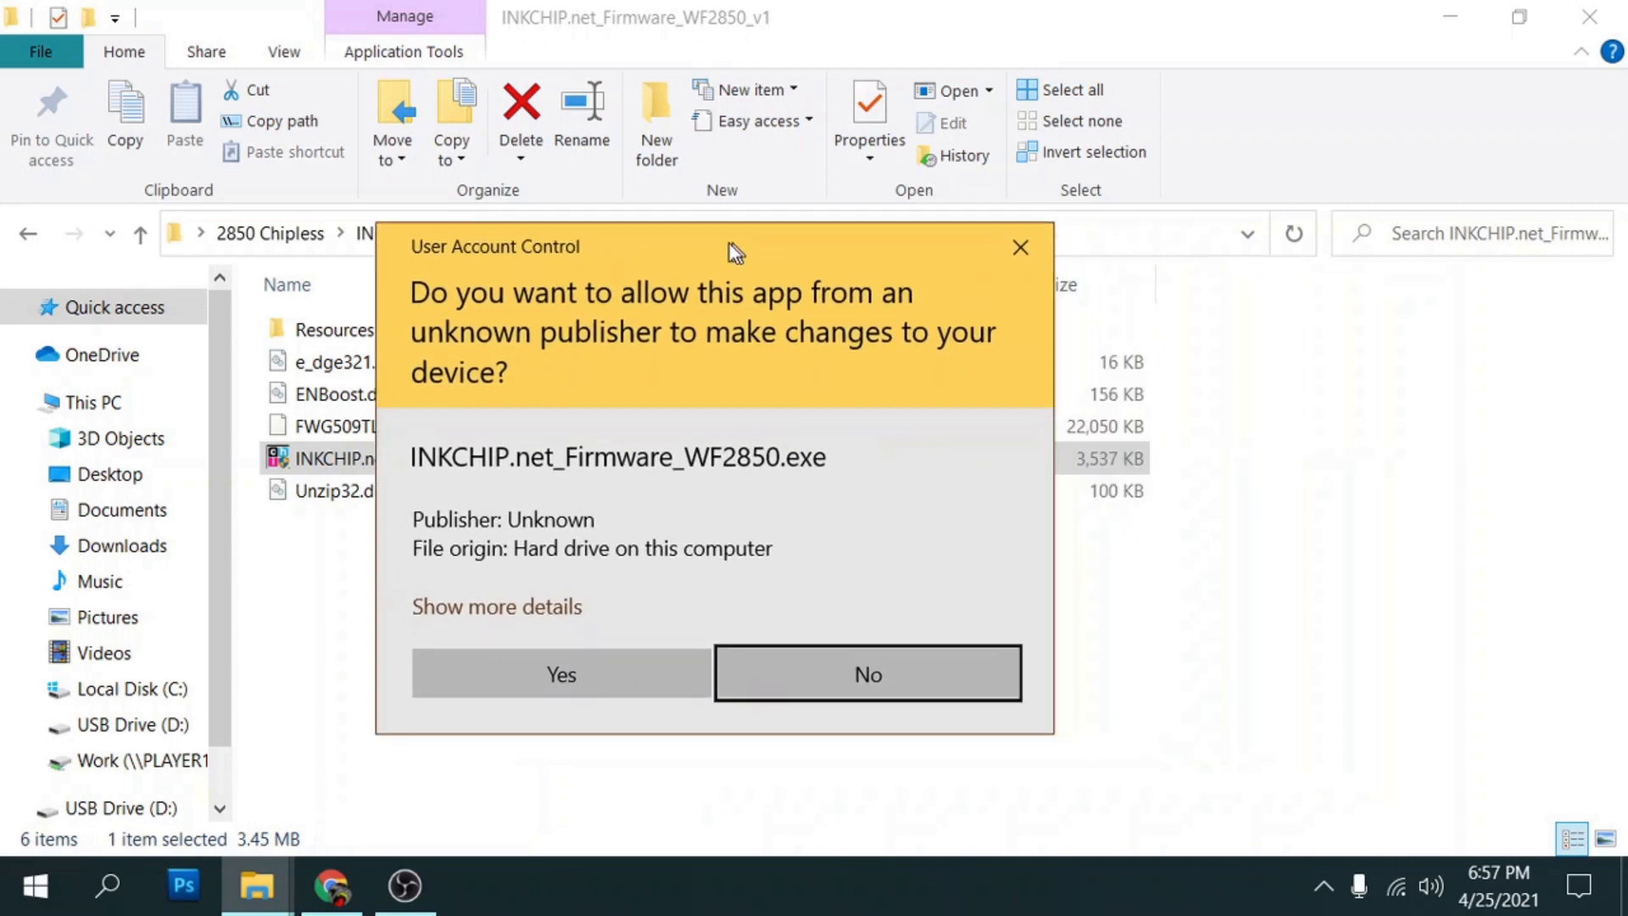
- Allow the firmware tool to run, accept the license, and reach the update precautions page
left_click(560, 674)
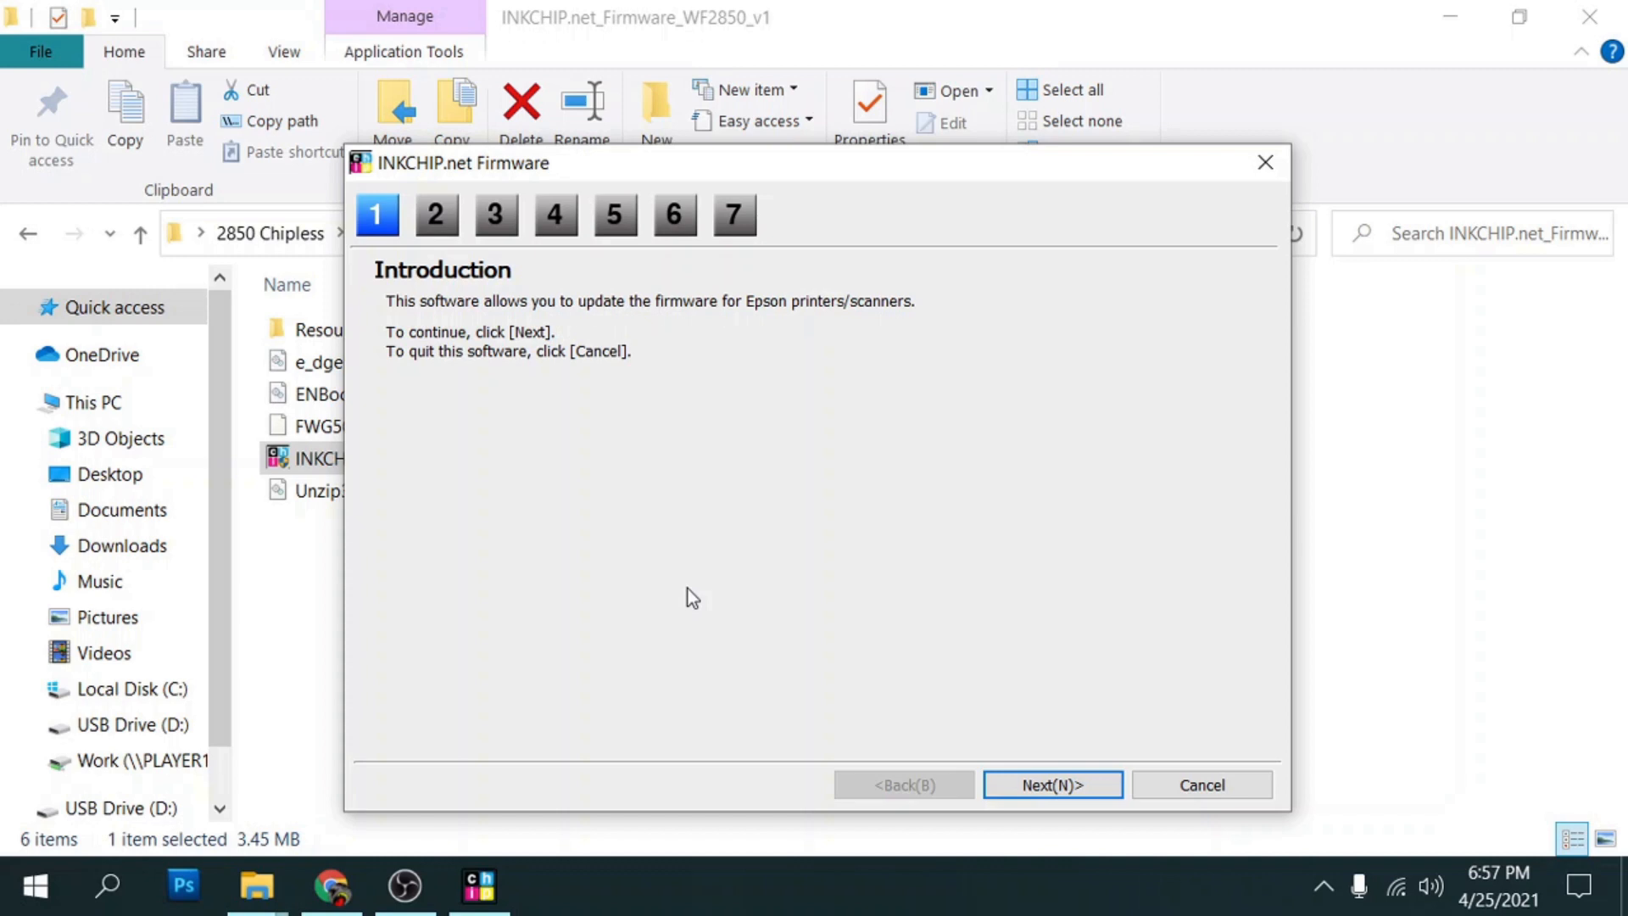
mouse_move(684, 548)
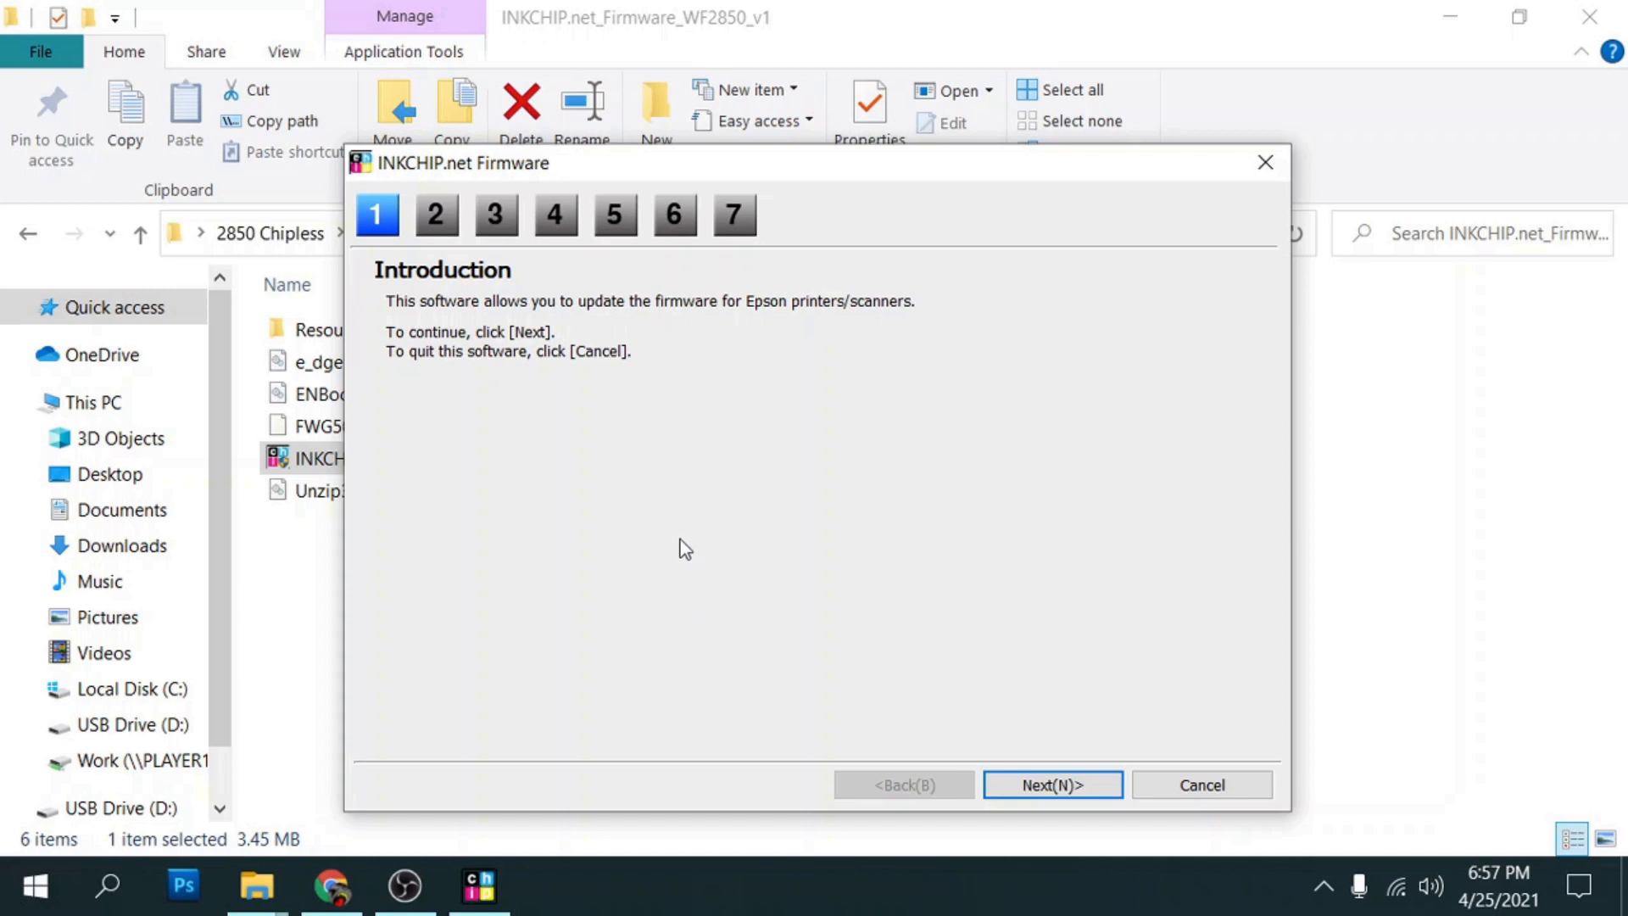
mouse_move(917, 695)
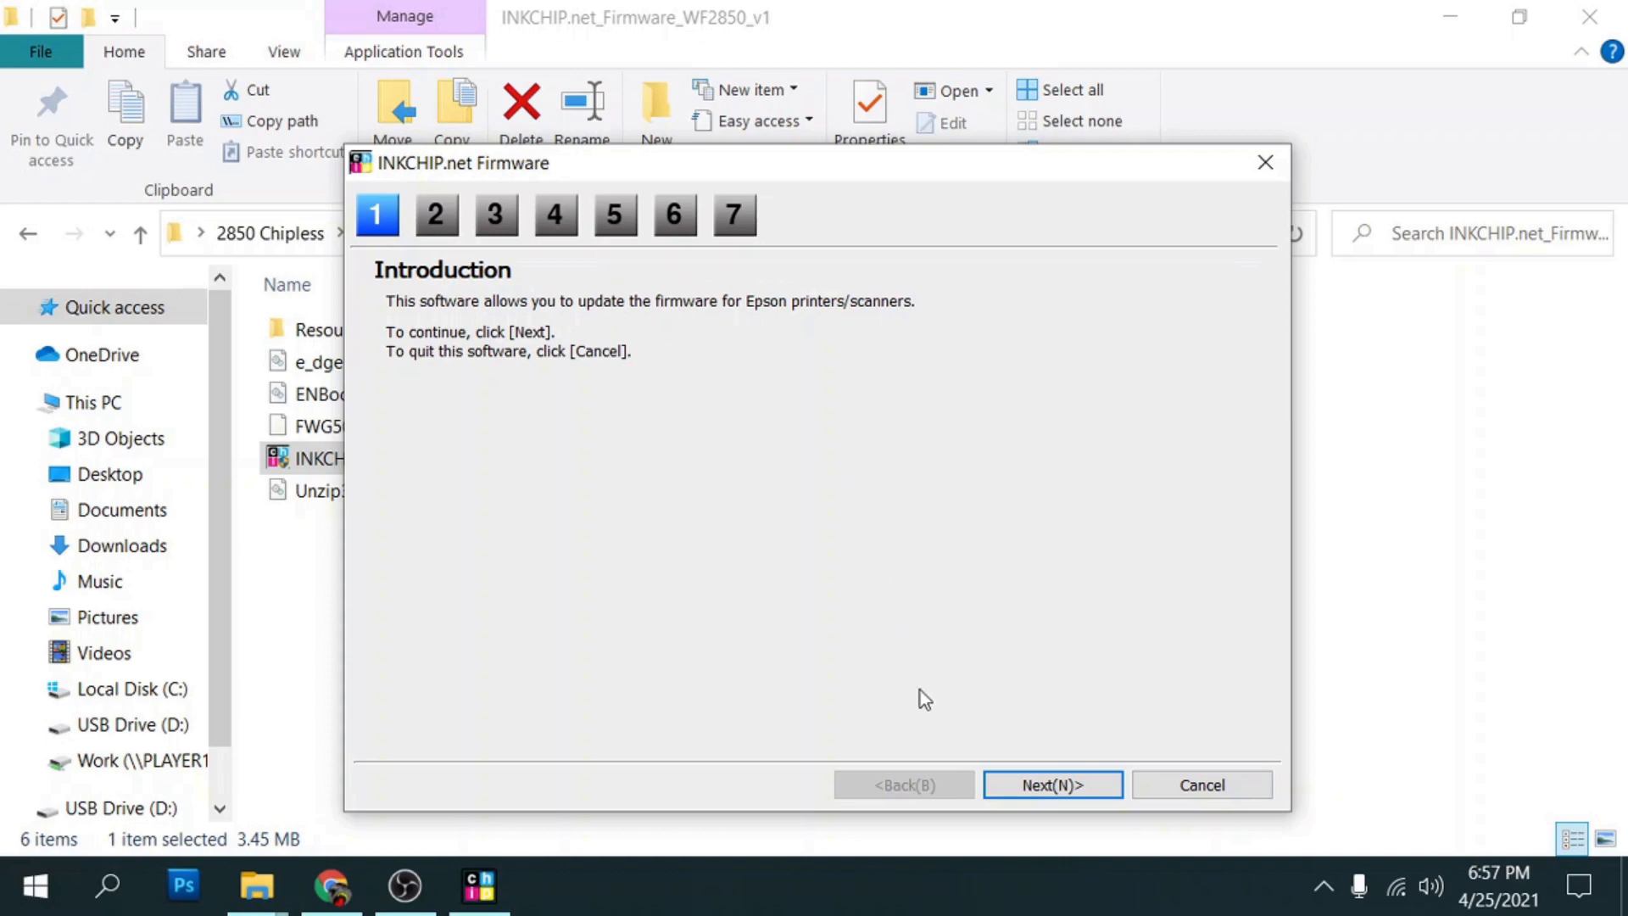
left_click(1053, 783)
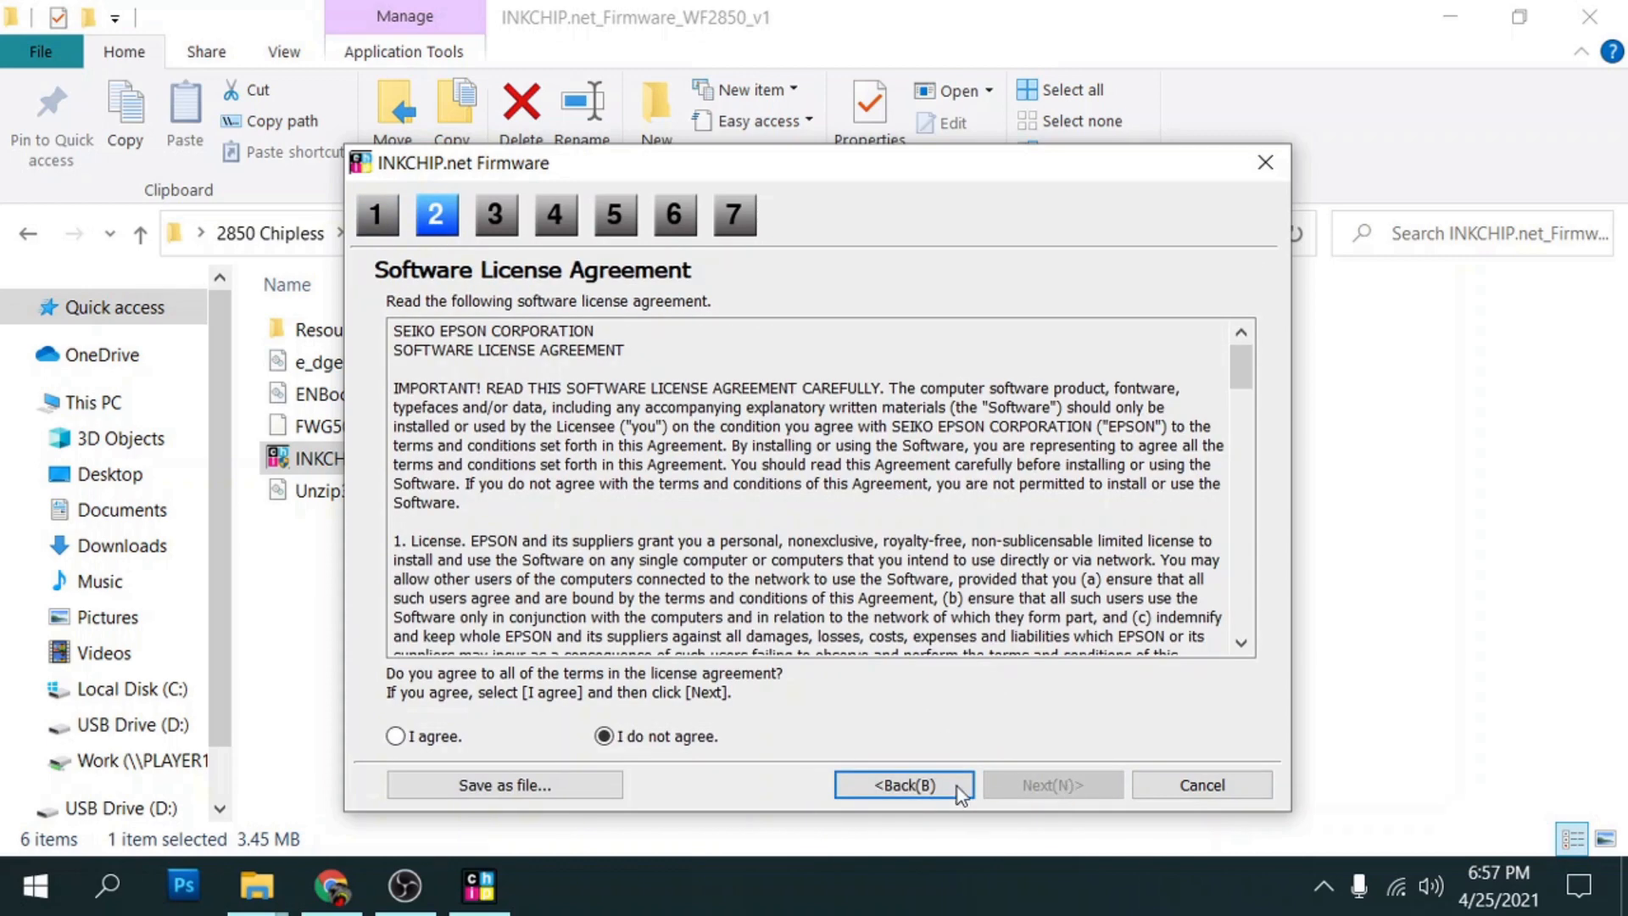
left_click(395, 736)
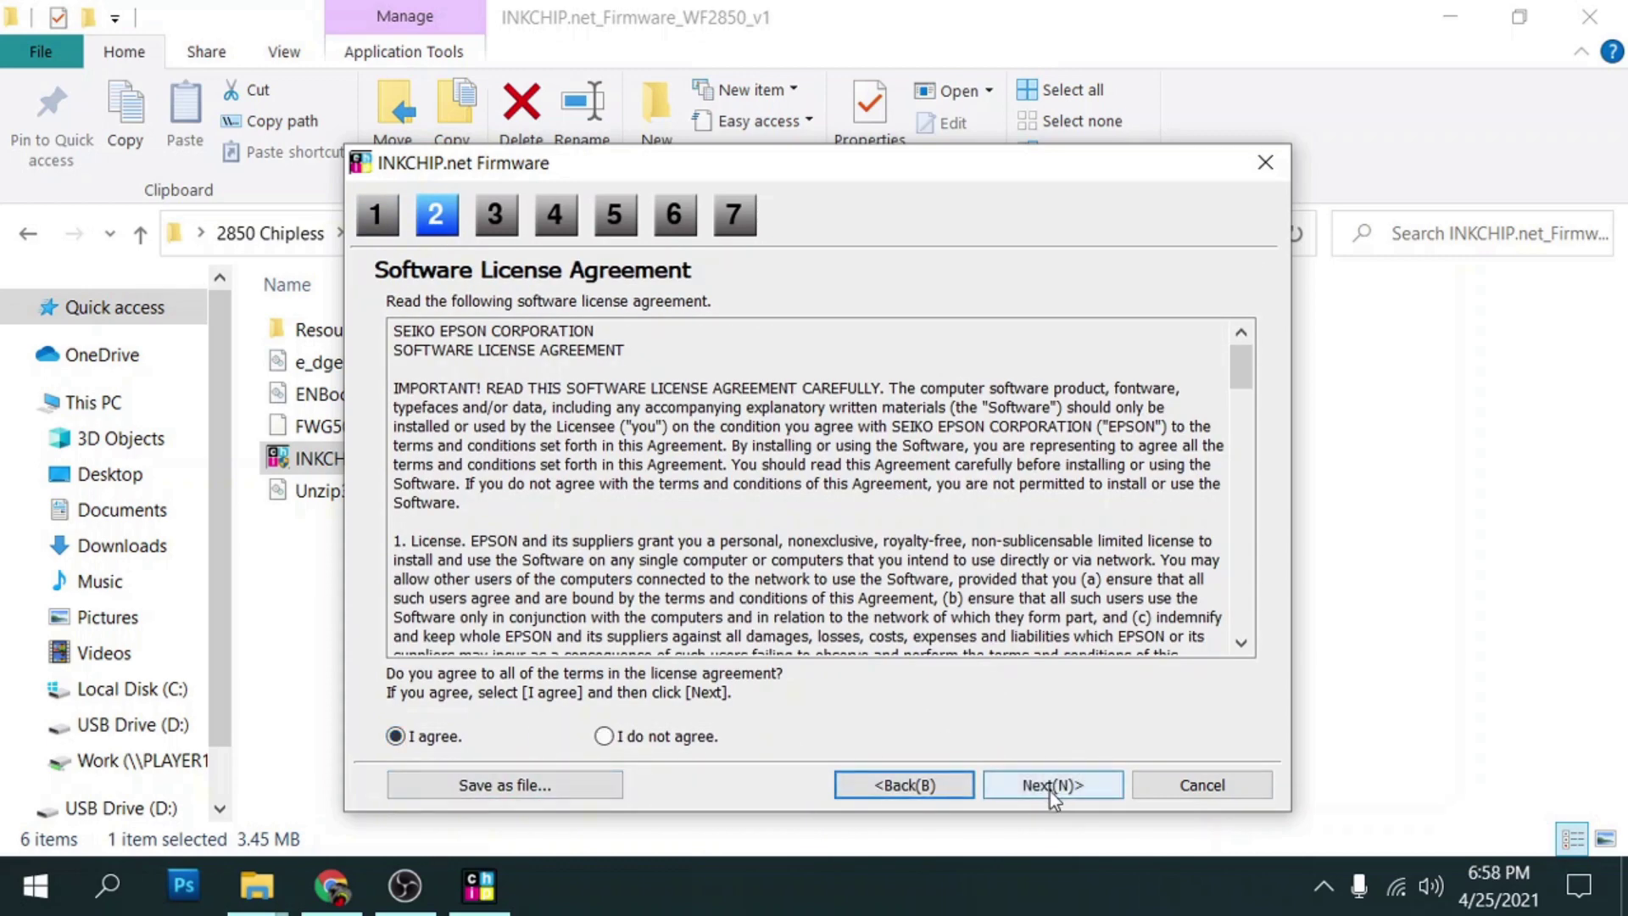
left_click(1052, 784)
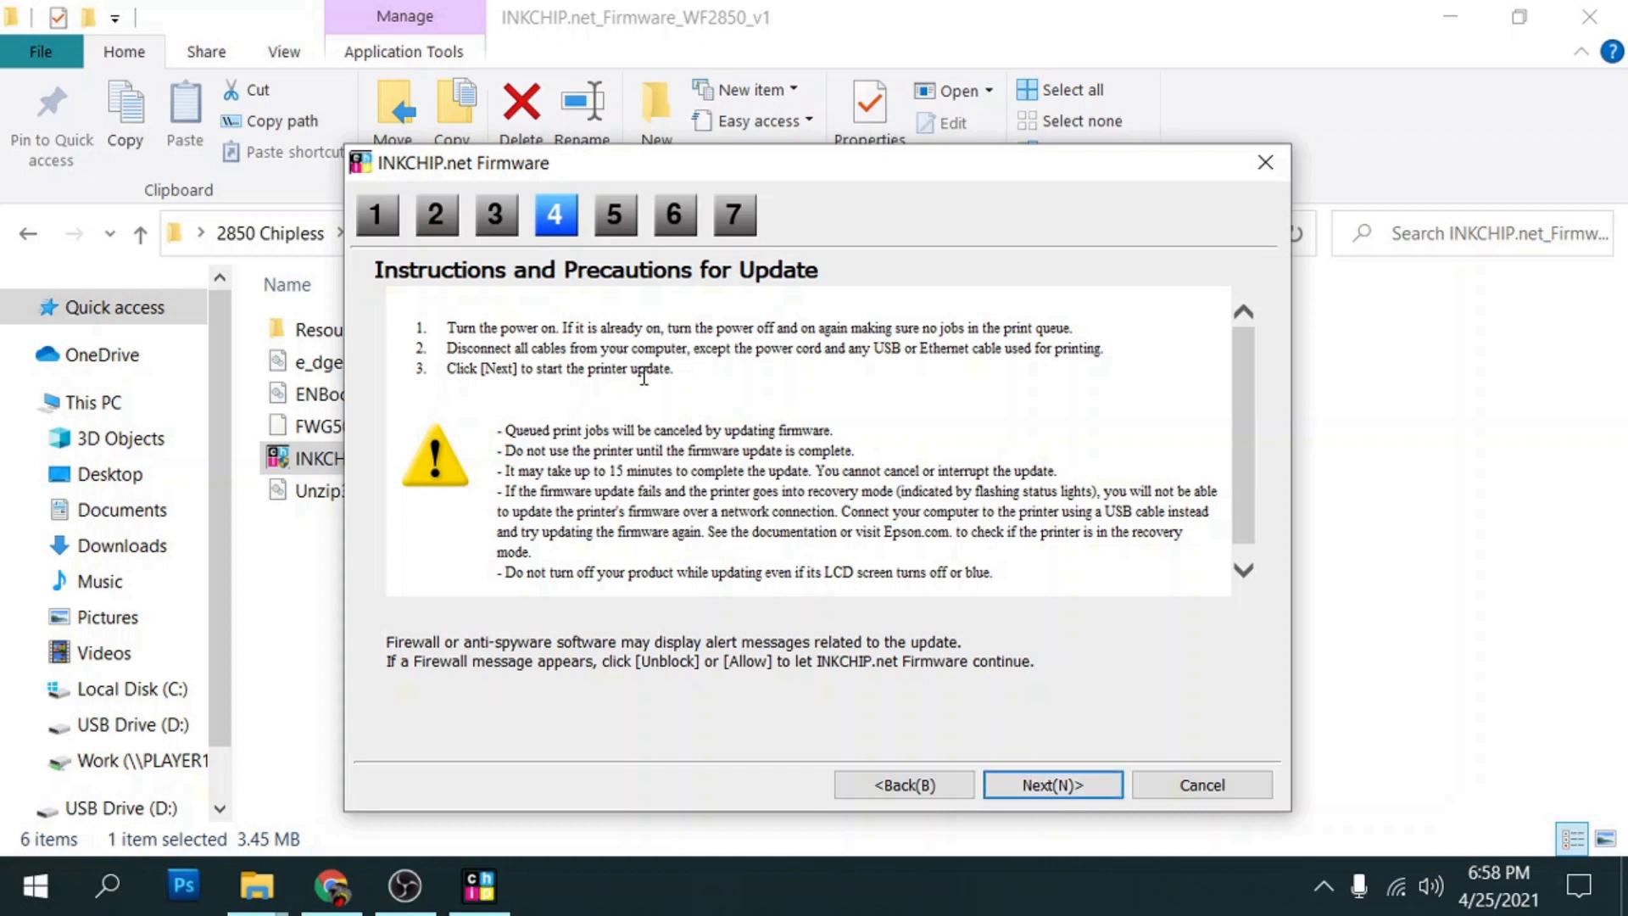
mouse_move(878, 693)
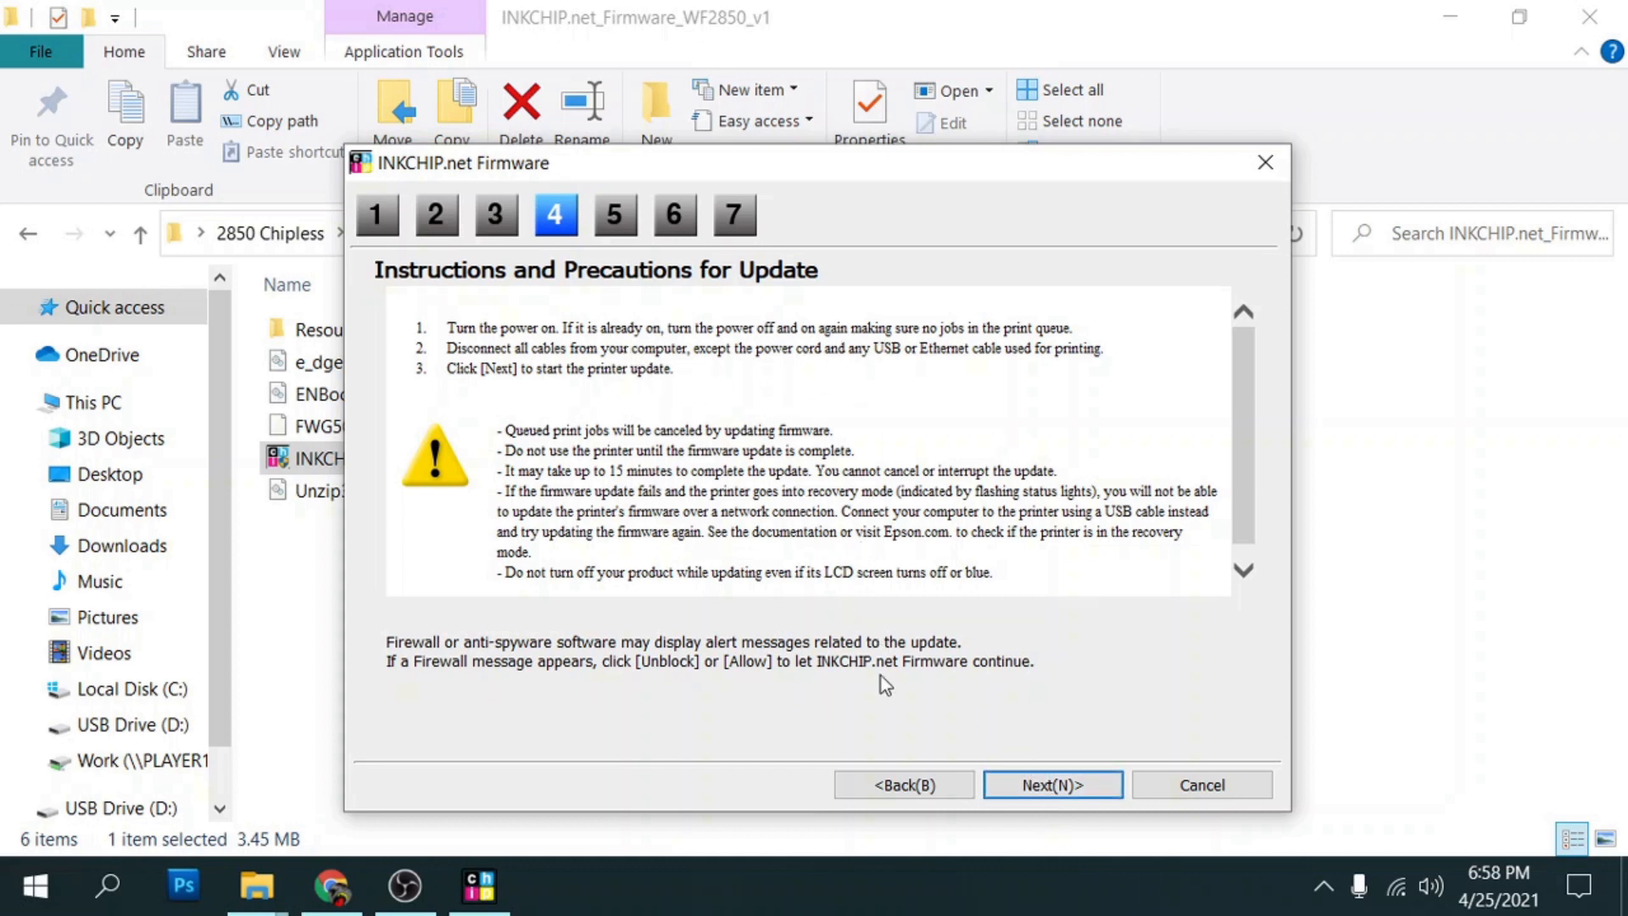
left_click_drag(777, 510, 1208, 510)
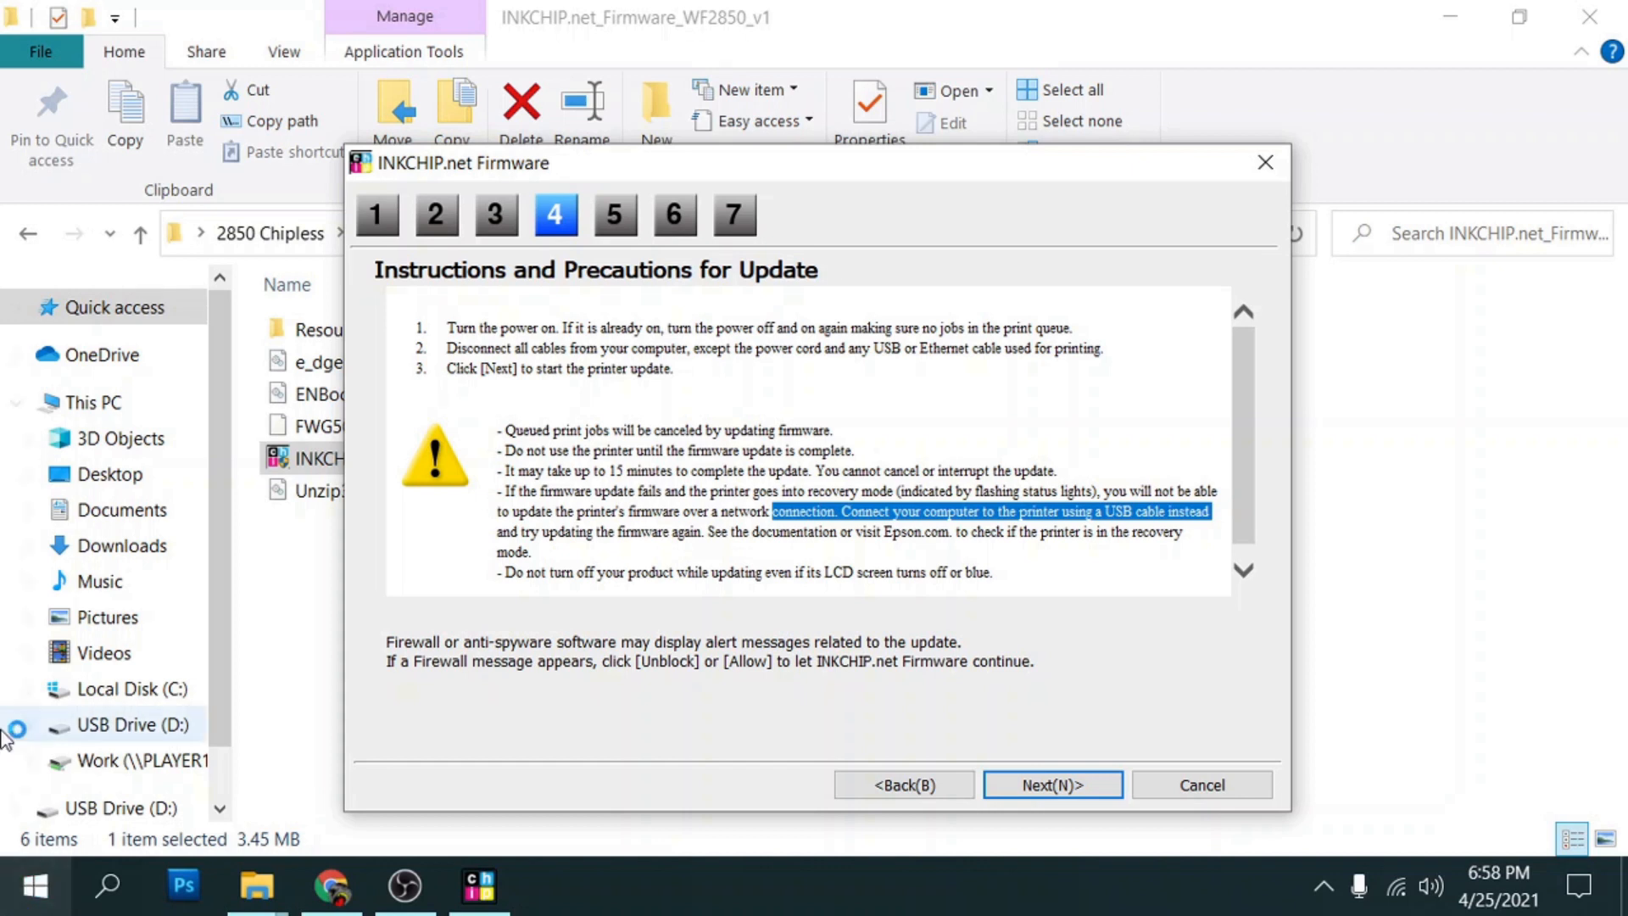
- Advance to Select the Printer and let it detect the USB and Network WF-2850 printers
left_click(1052, 784)
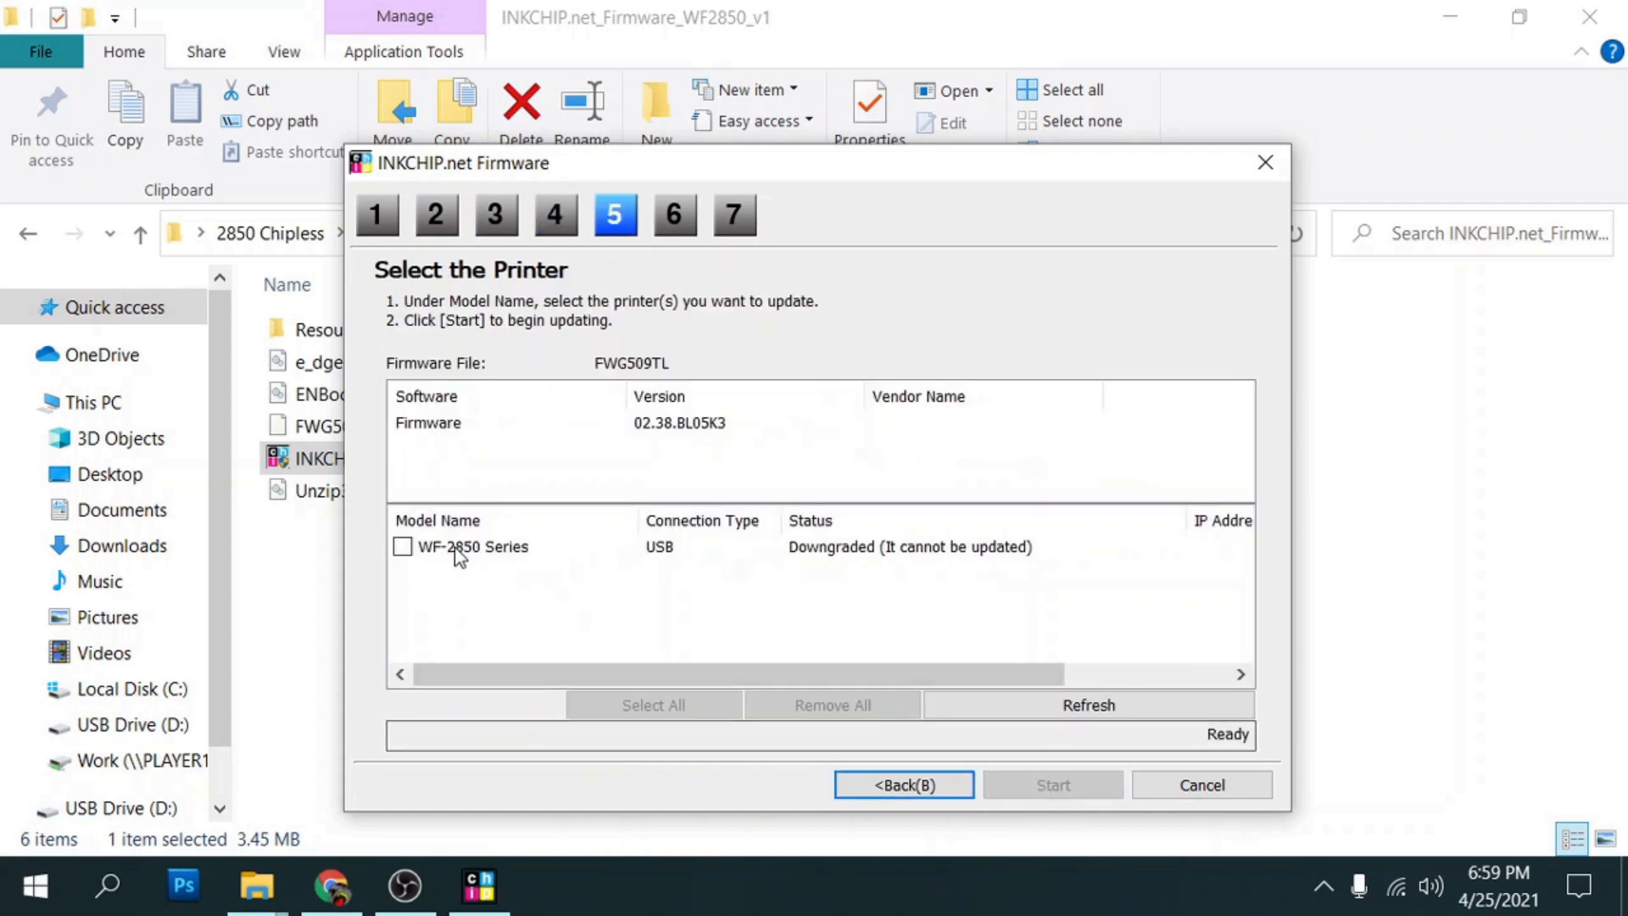
mouse_move(482, 552)
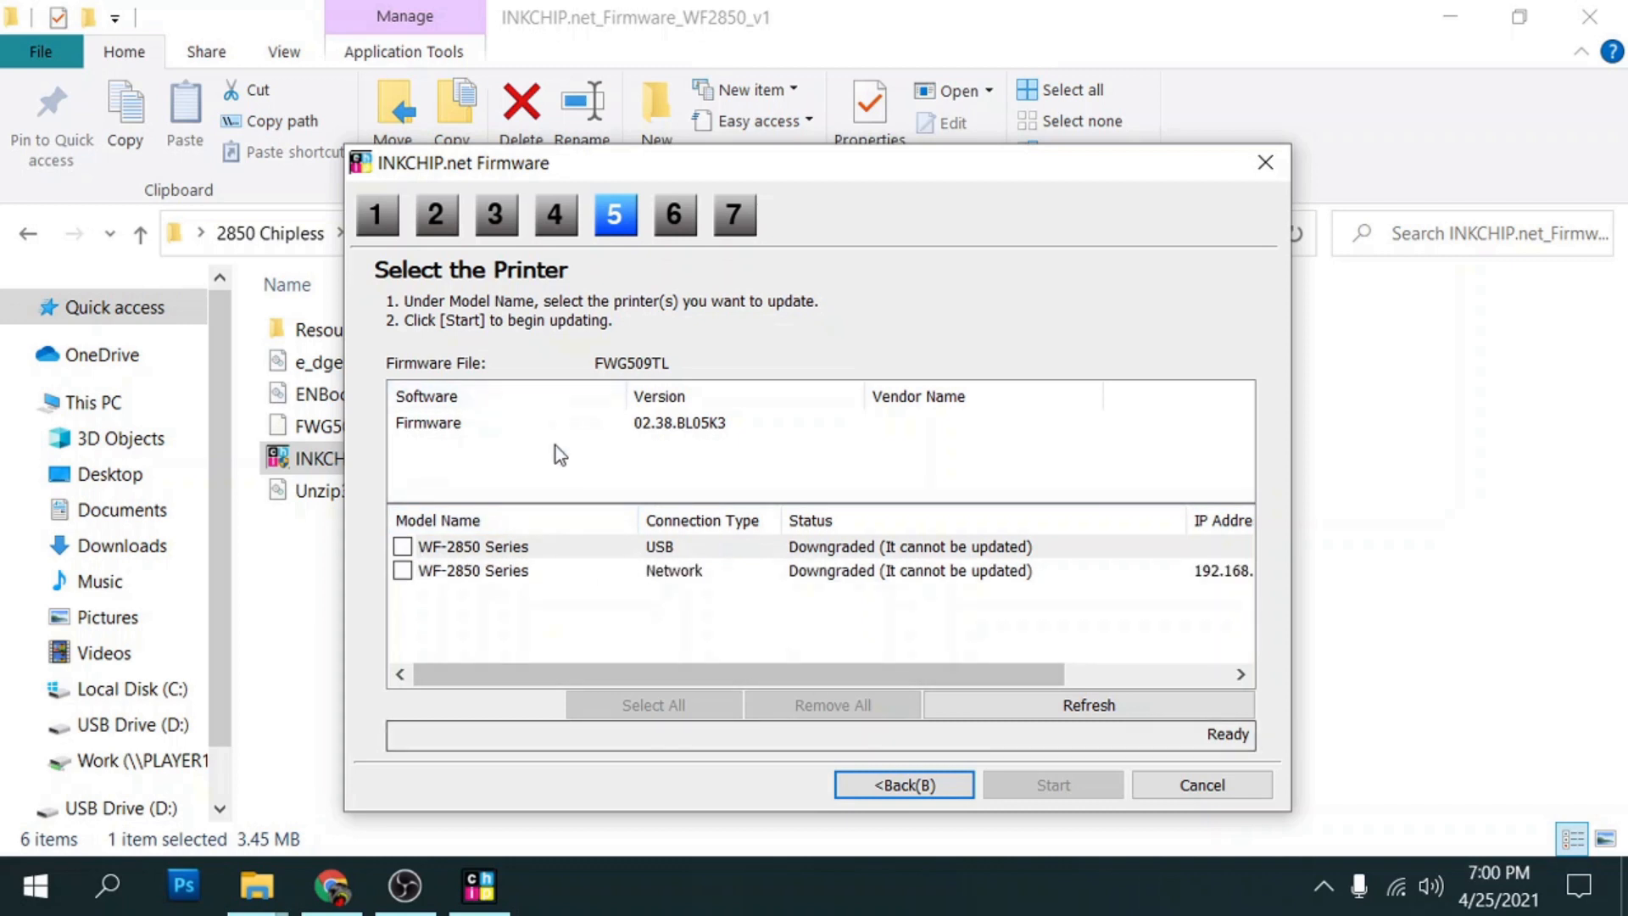
mouse_move(739, 566)
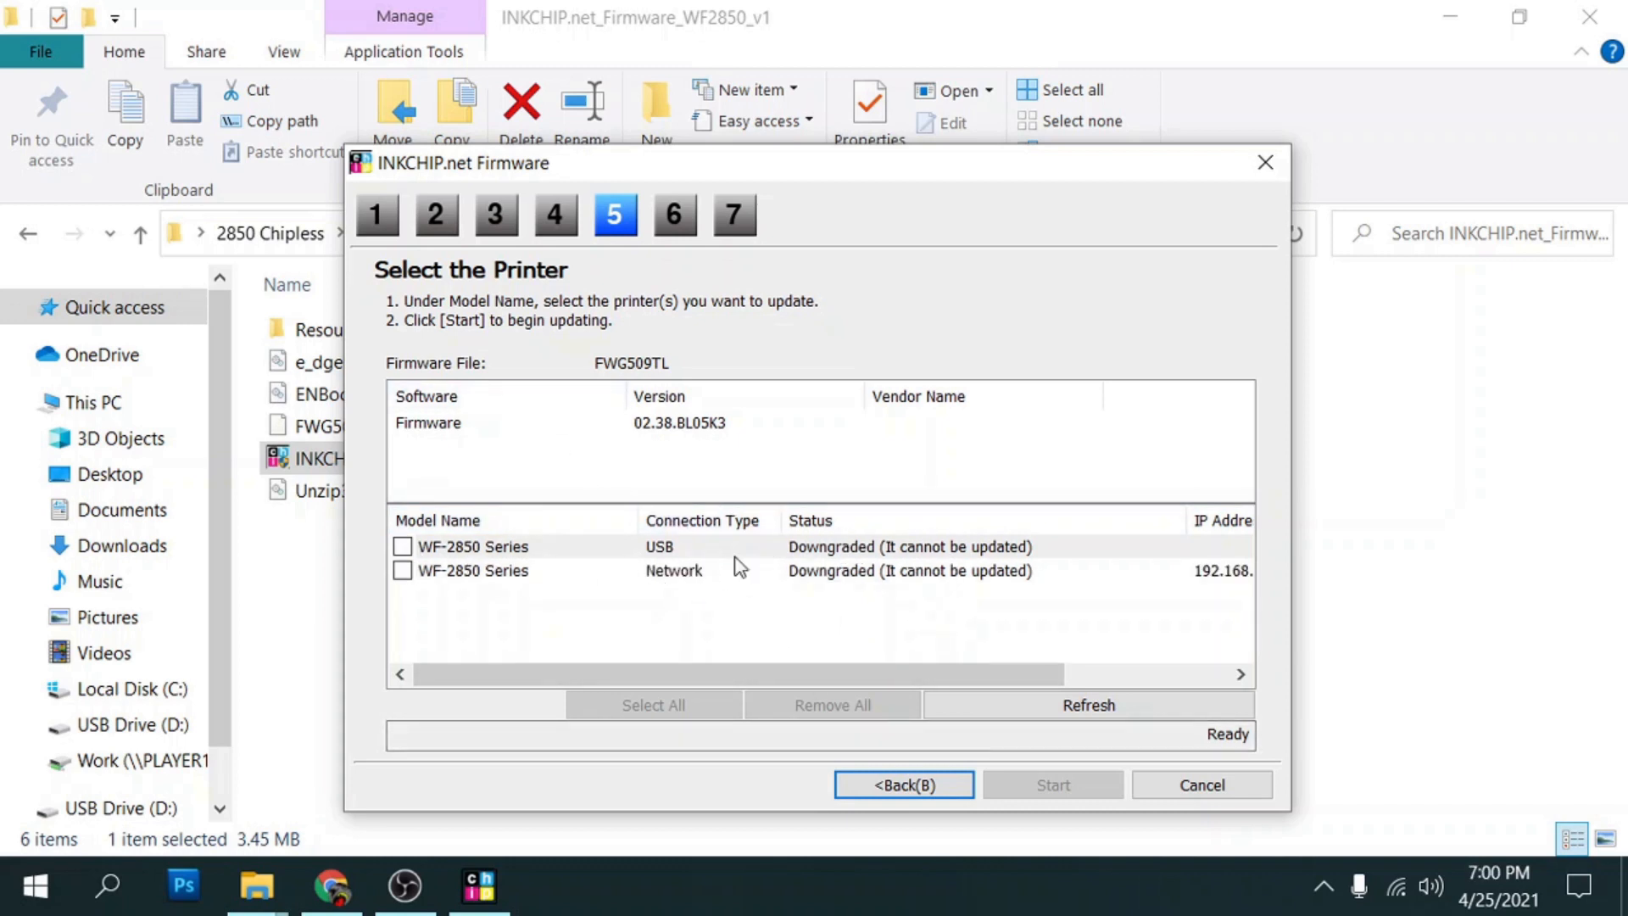
mouse_move(804, 560)
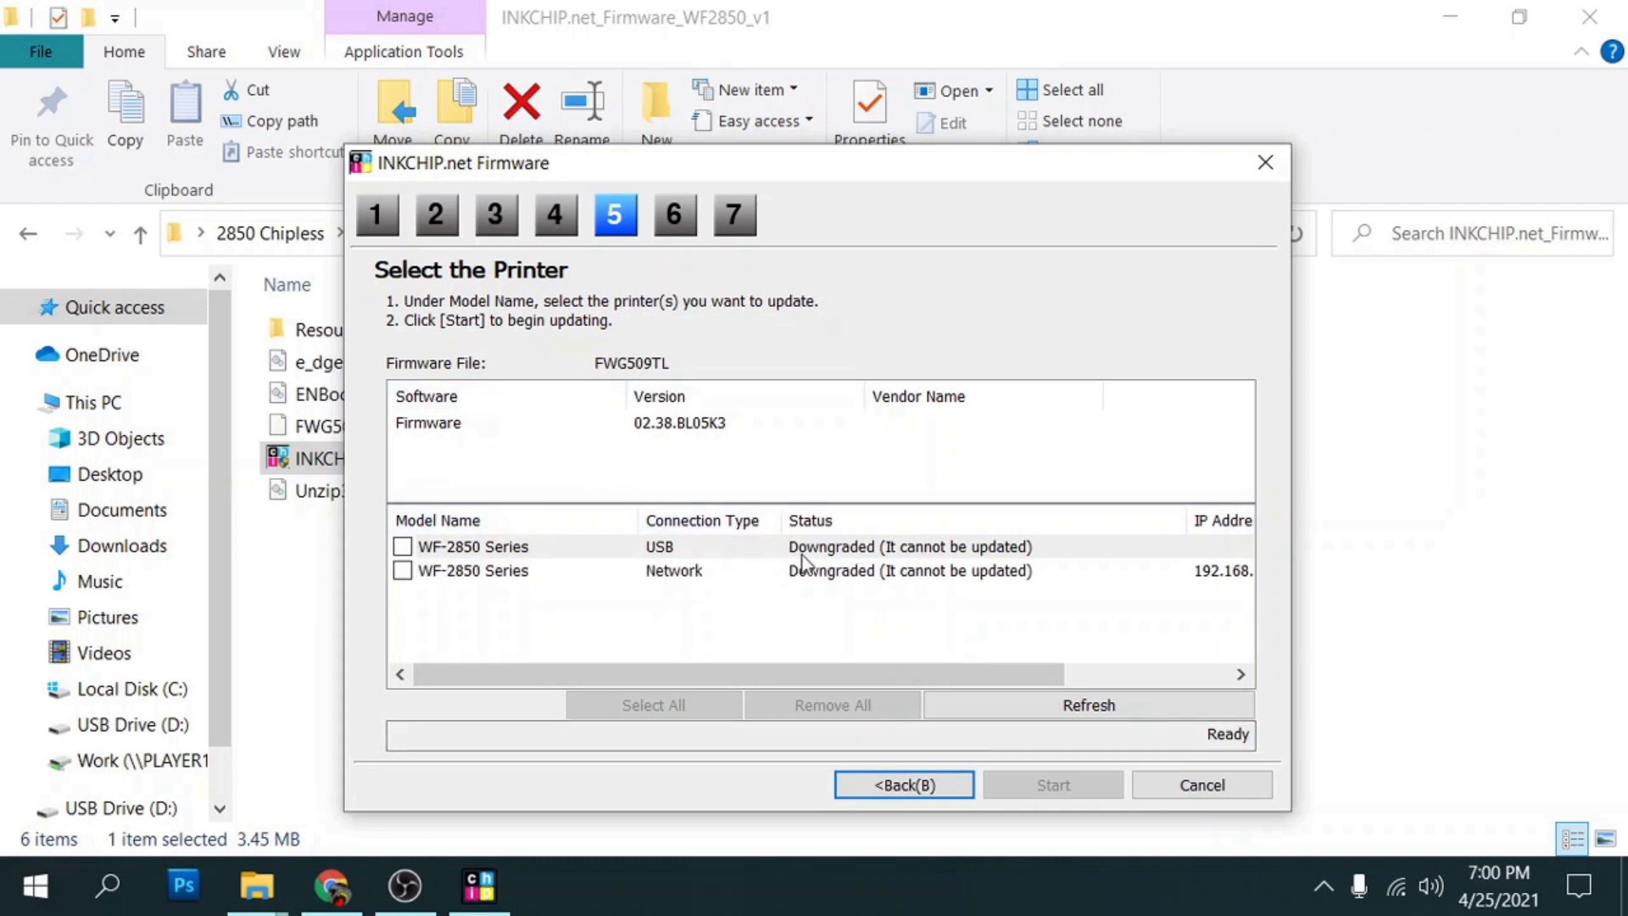
mouse_move(785, 568)
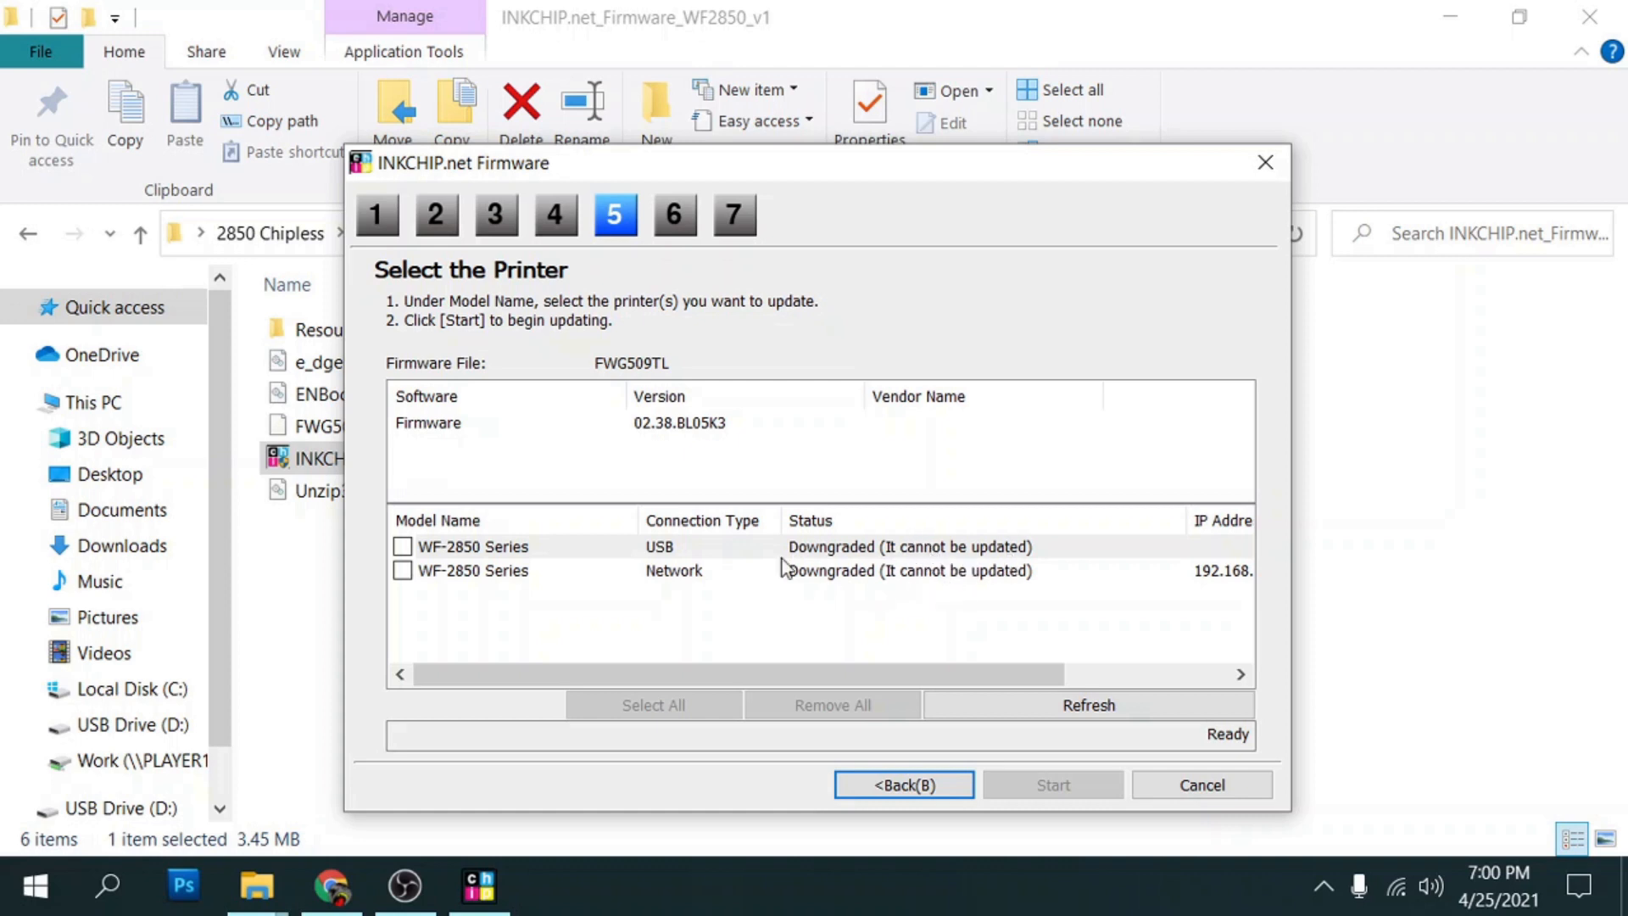
mouse_move(618, 573)
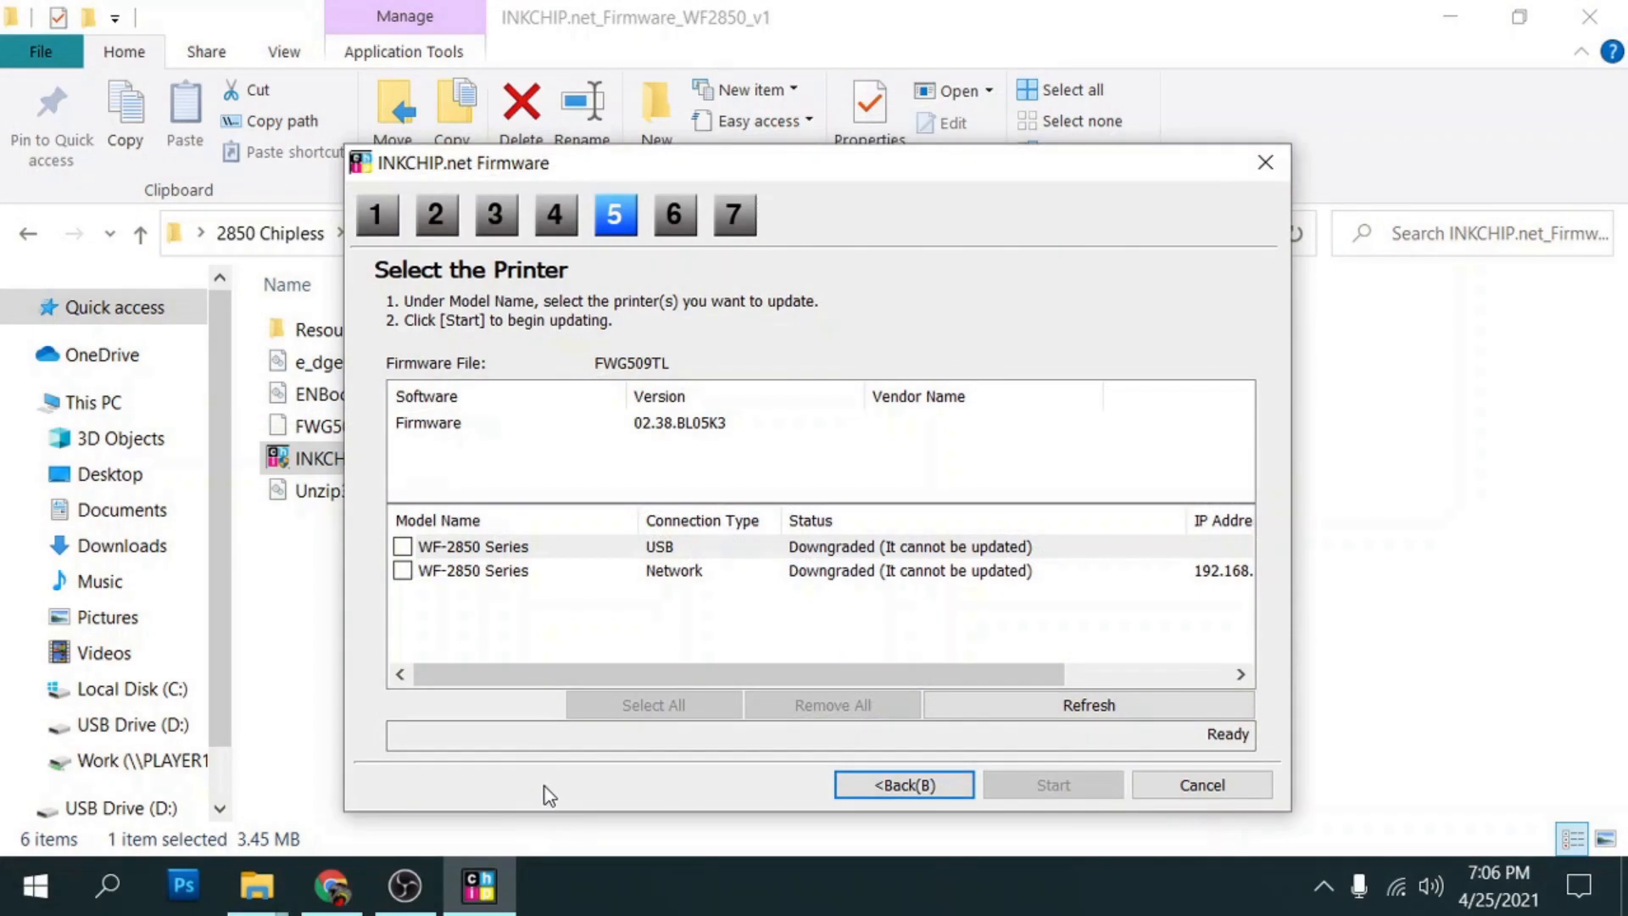
mouse_move(627, 796)
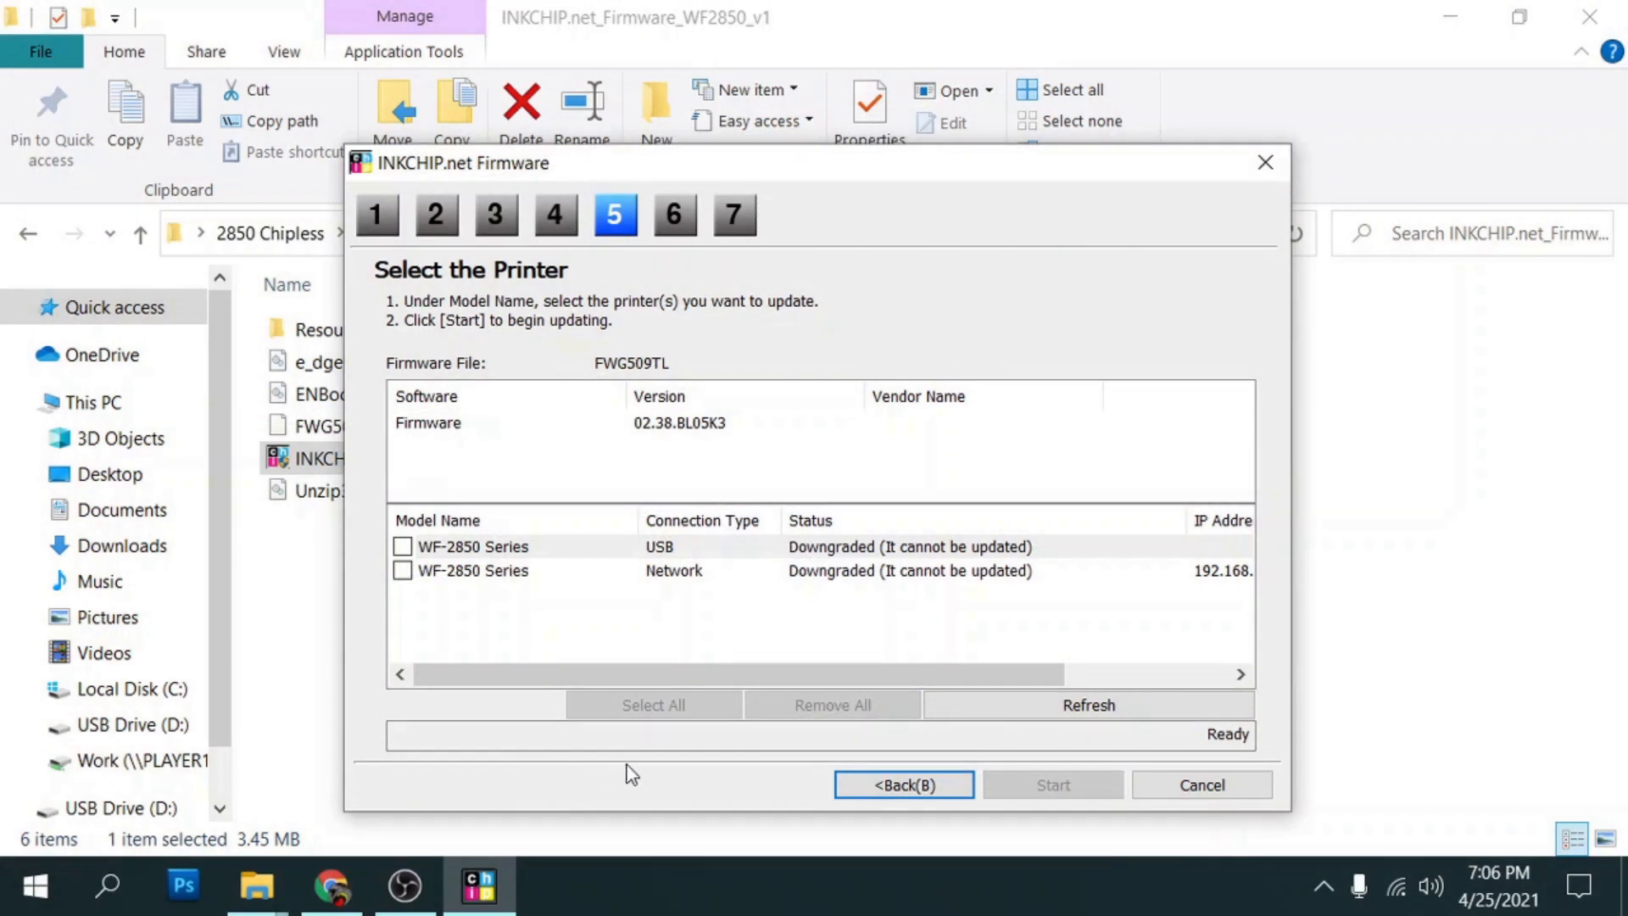
mouse_move(899, 821)
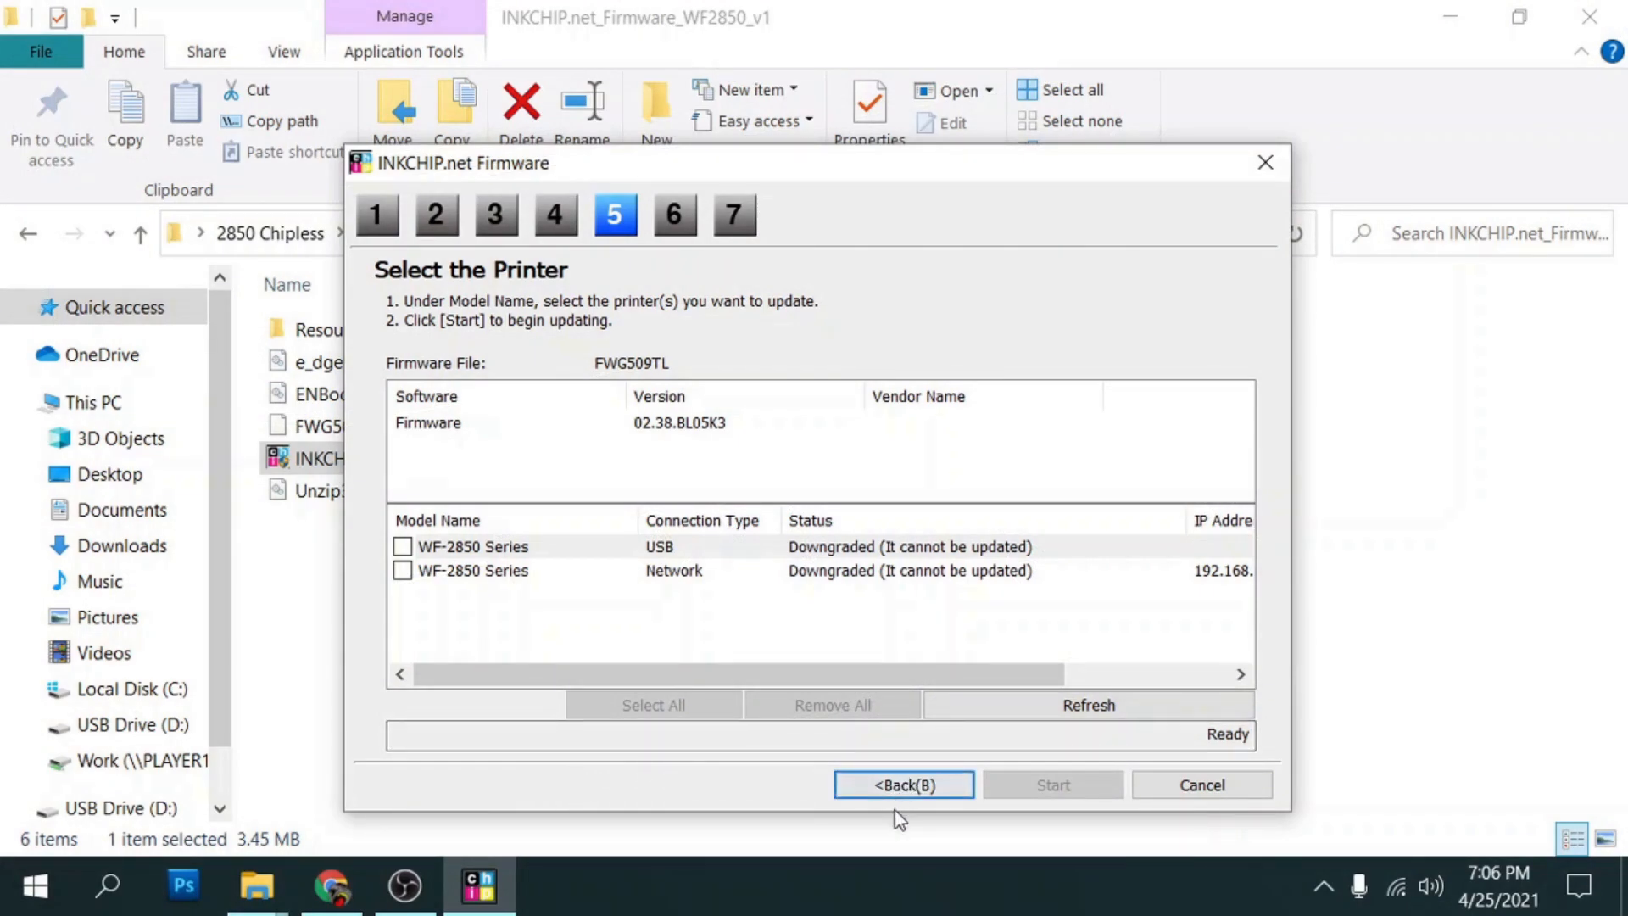
- Go back to step 4 and forward again so only the ticked USB printer remains
left_click(904, 784)
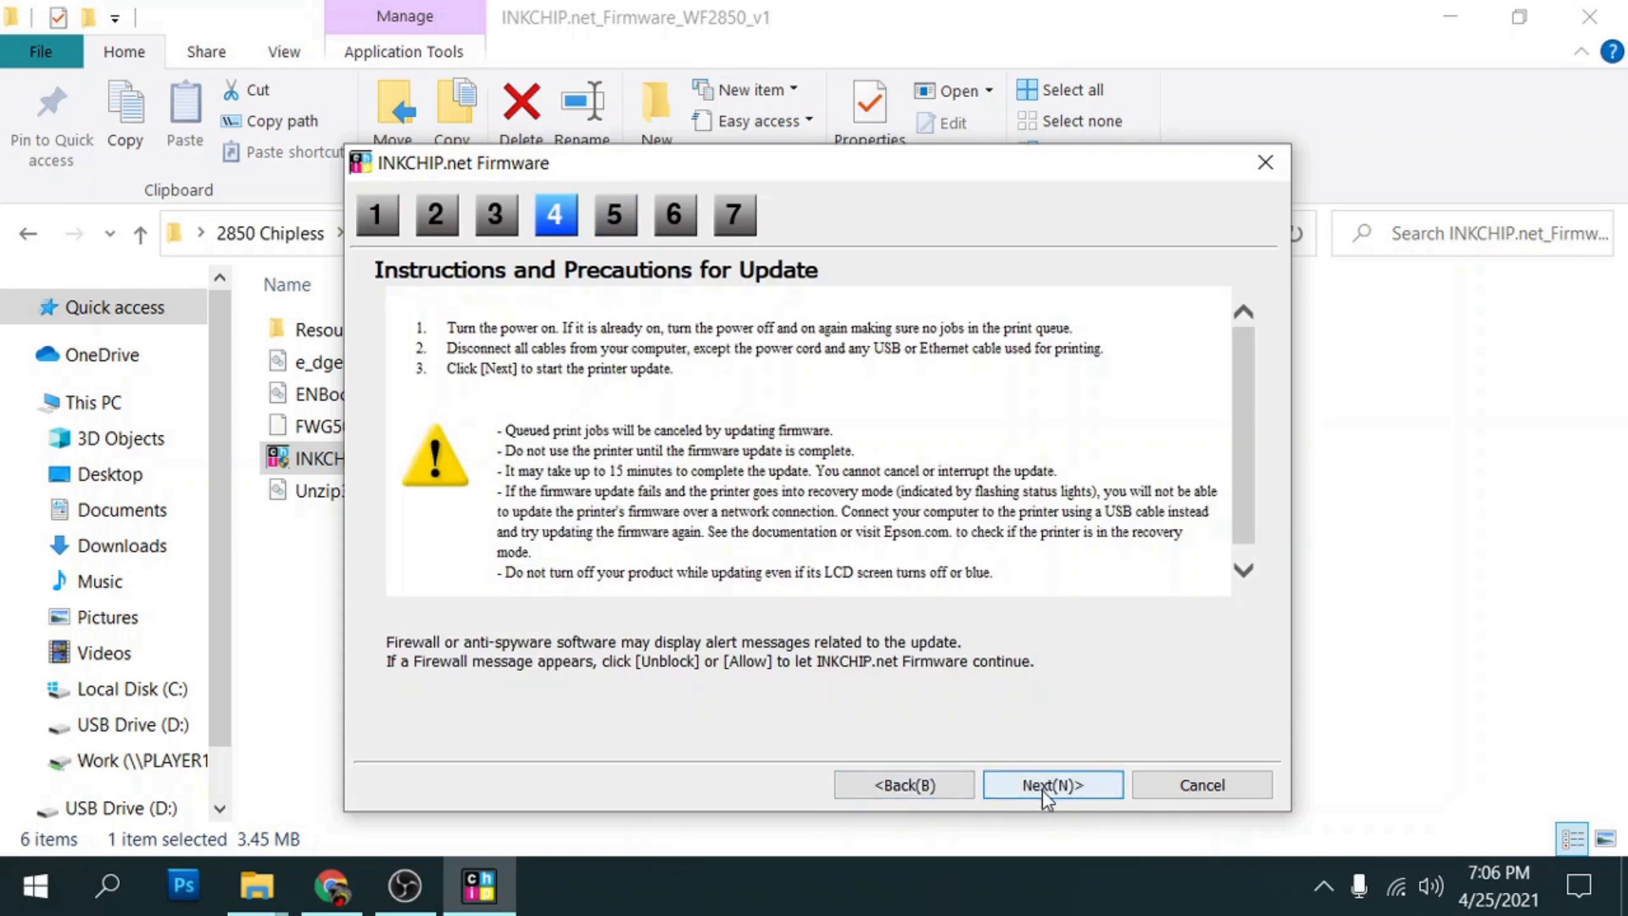
left_click(1052, 784)
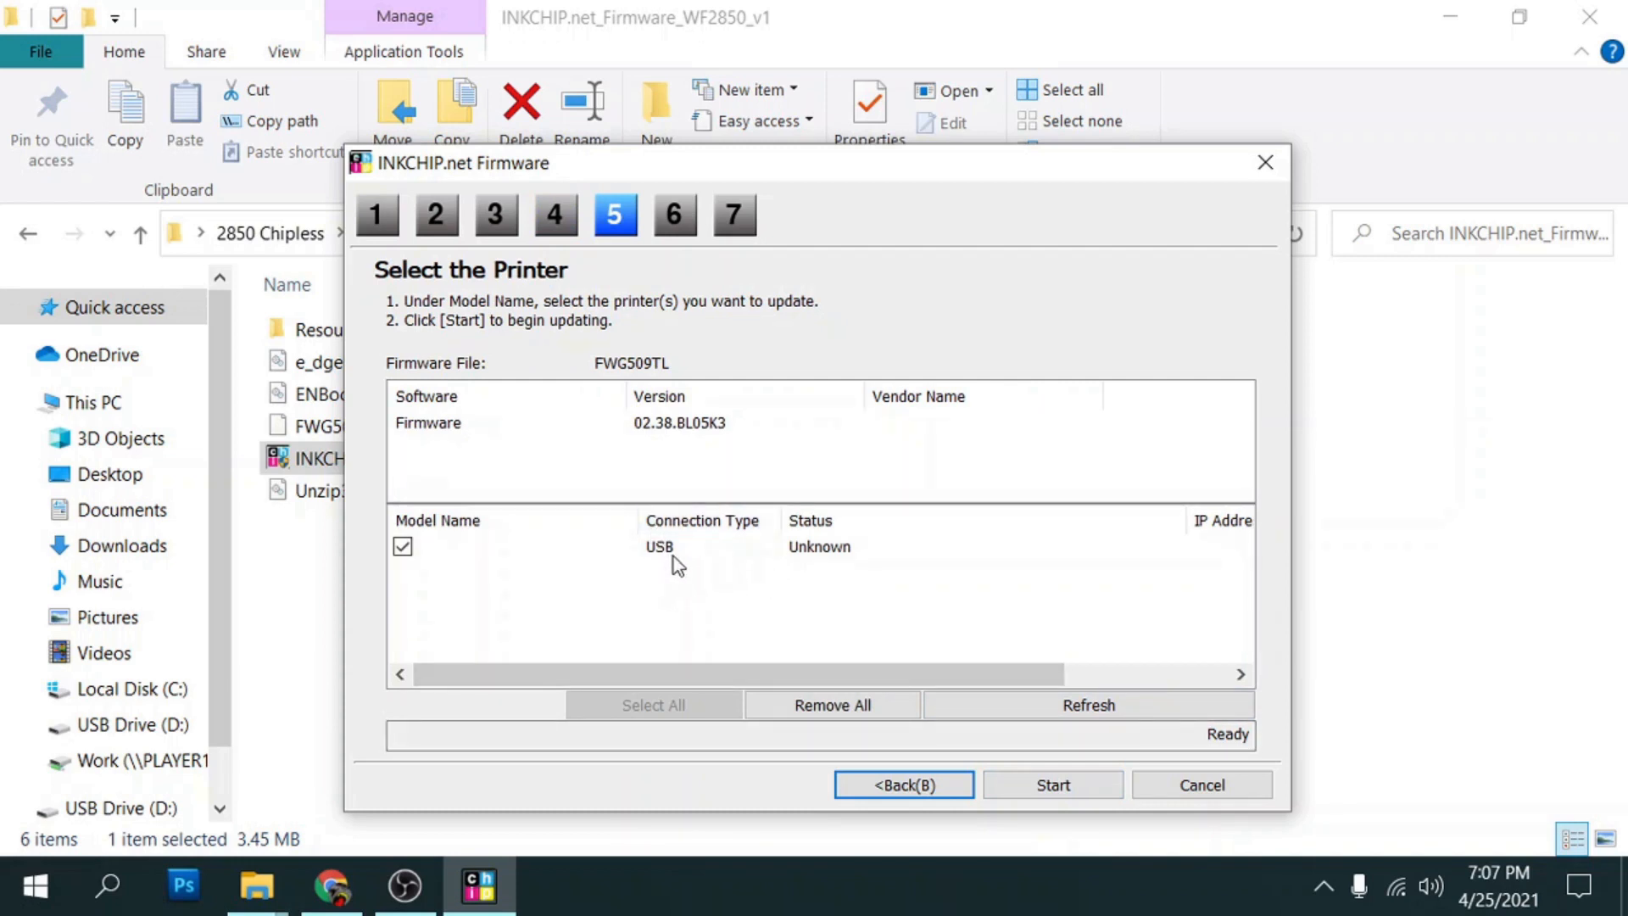
mouse_move(669, 544)
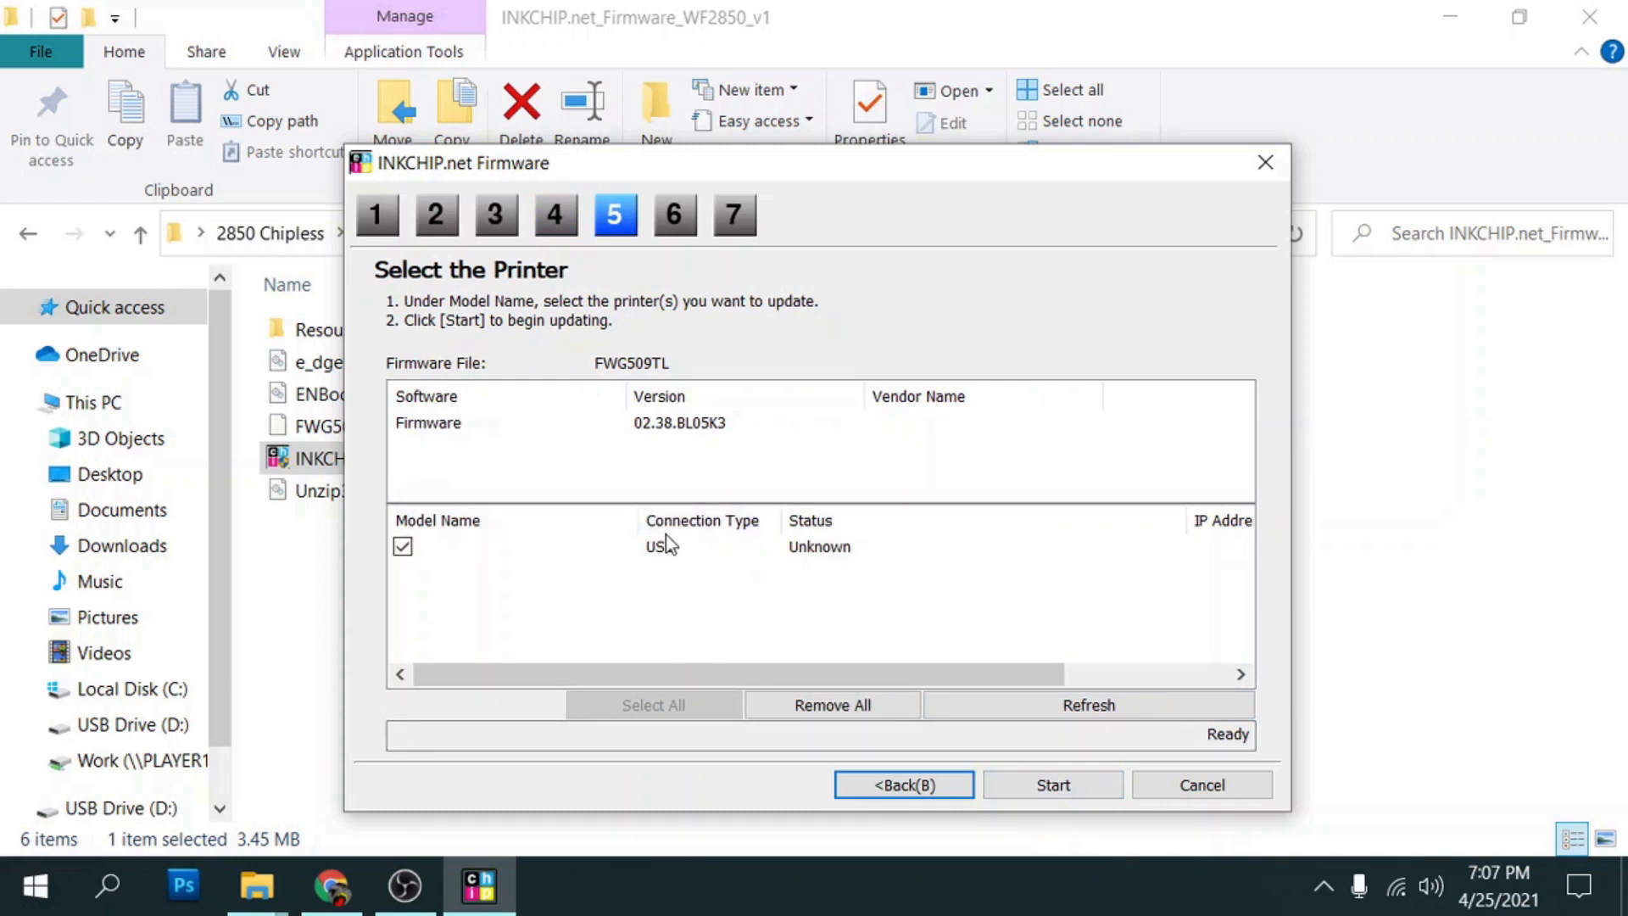
mouse_move(782, 566)
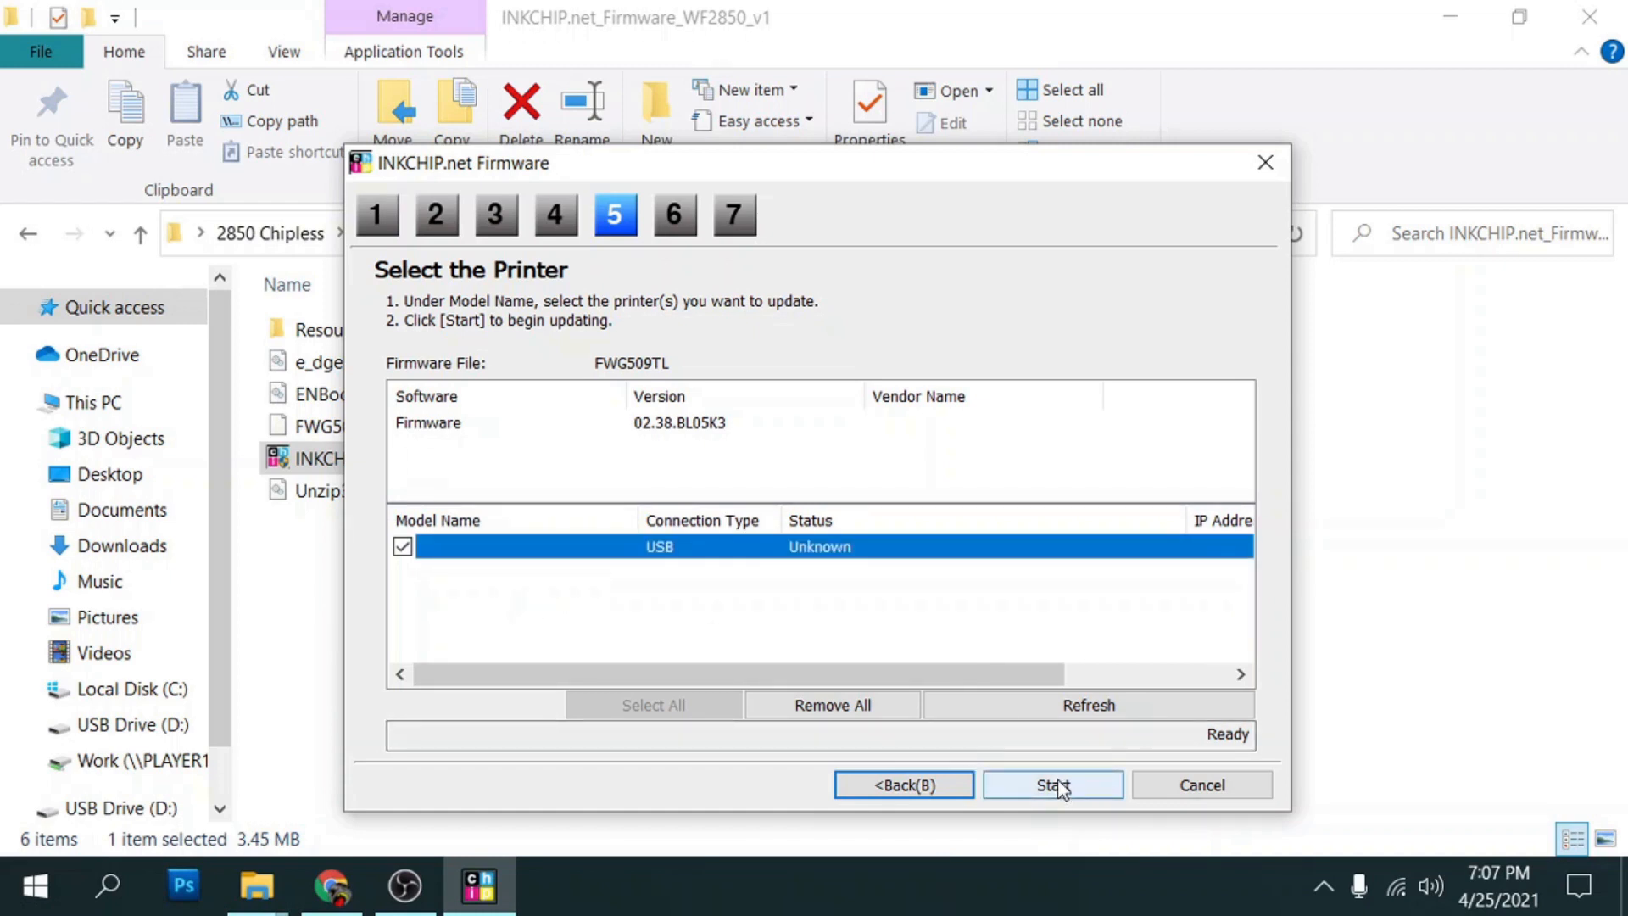
- Confirm the firmware update on the USB printer and let the transfer reach 100%
left_click(1053, 784)
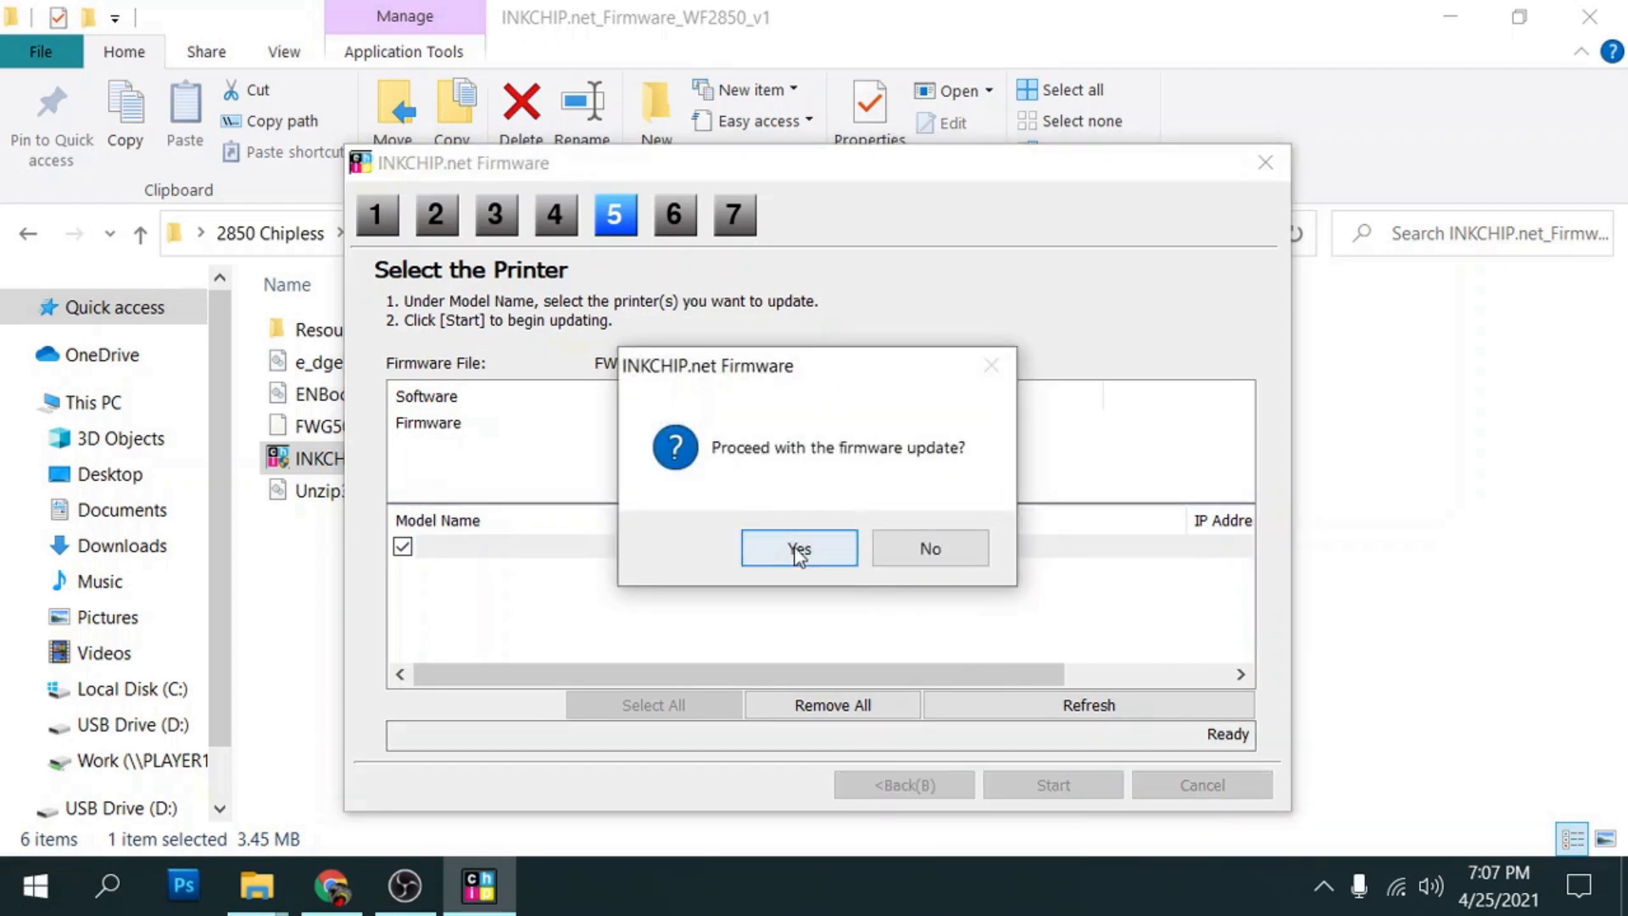
left_click(799, 548)
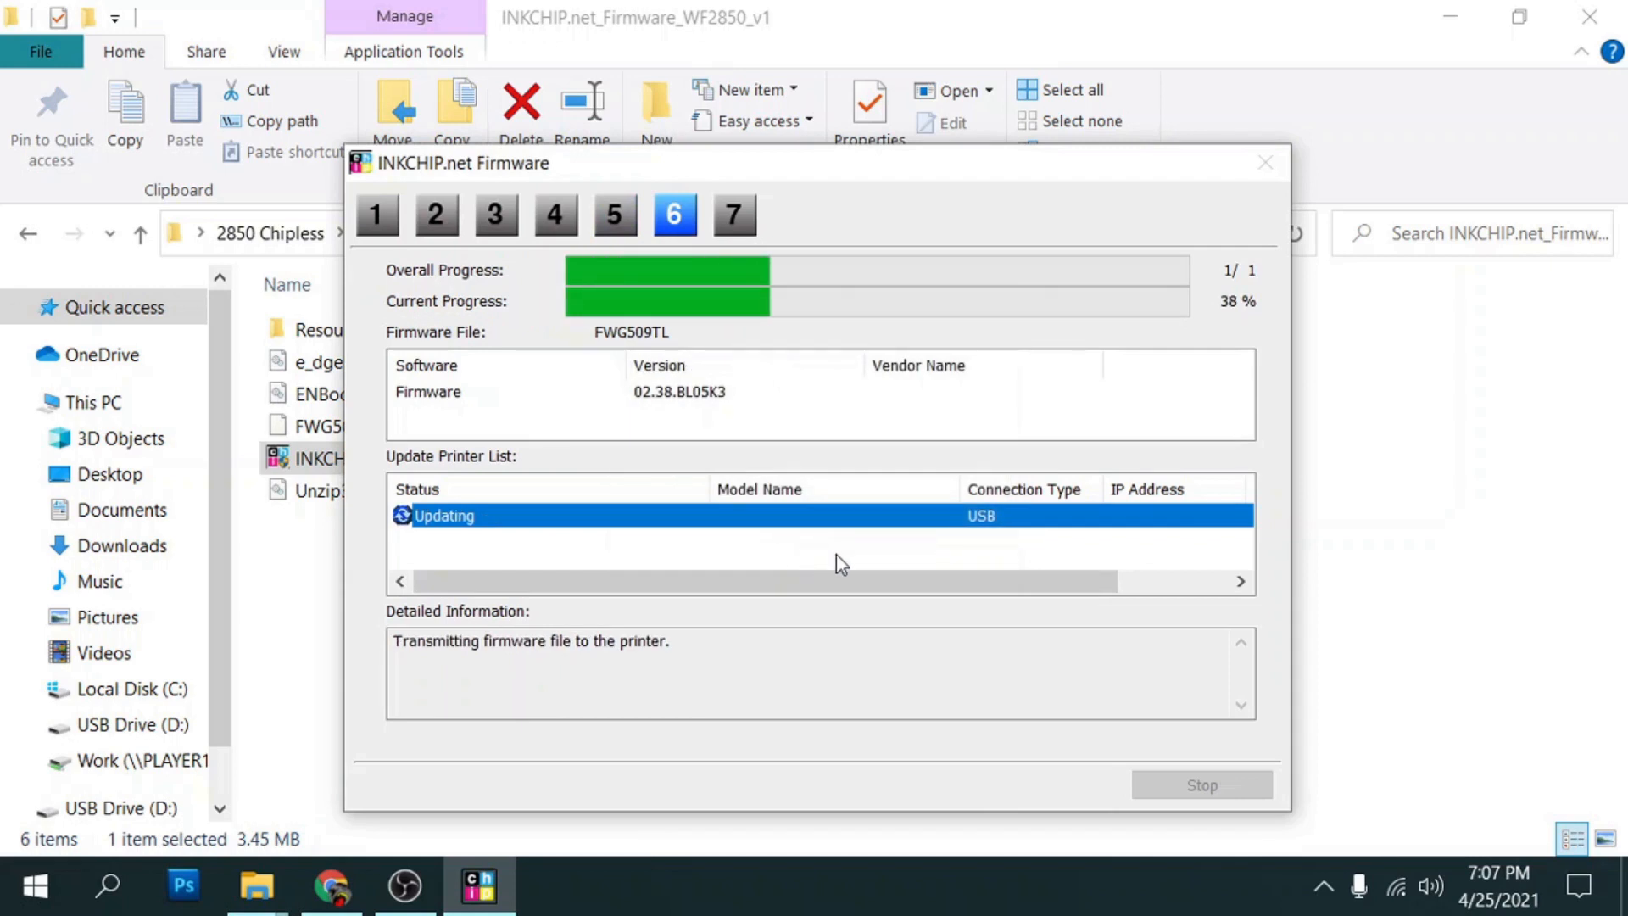
mouse_move(796, 552)
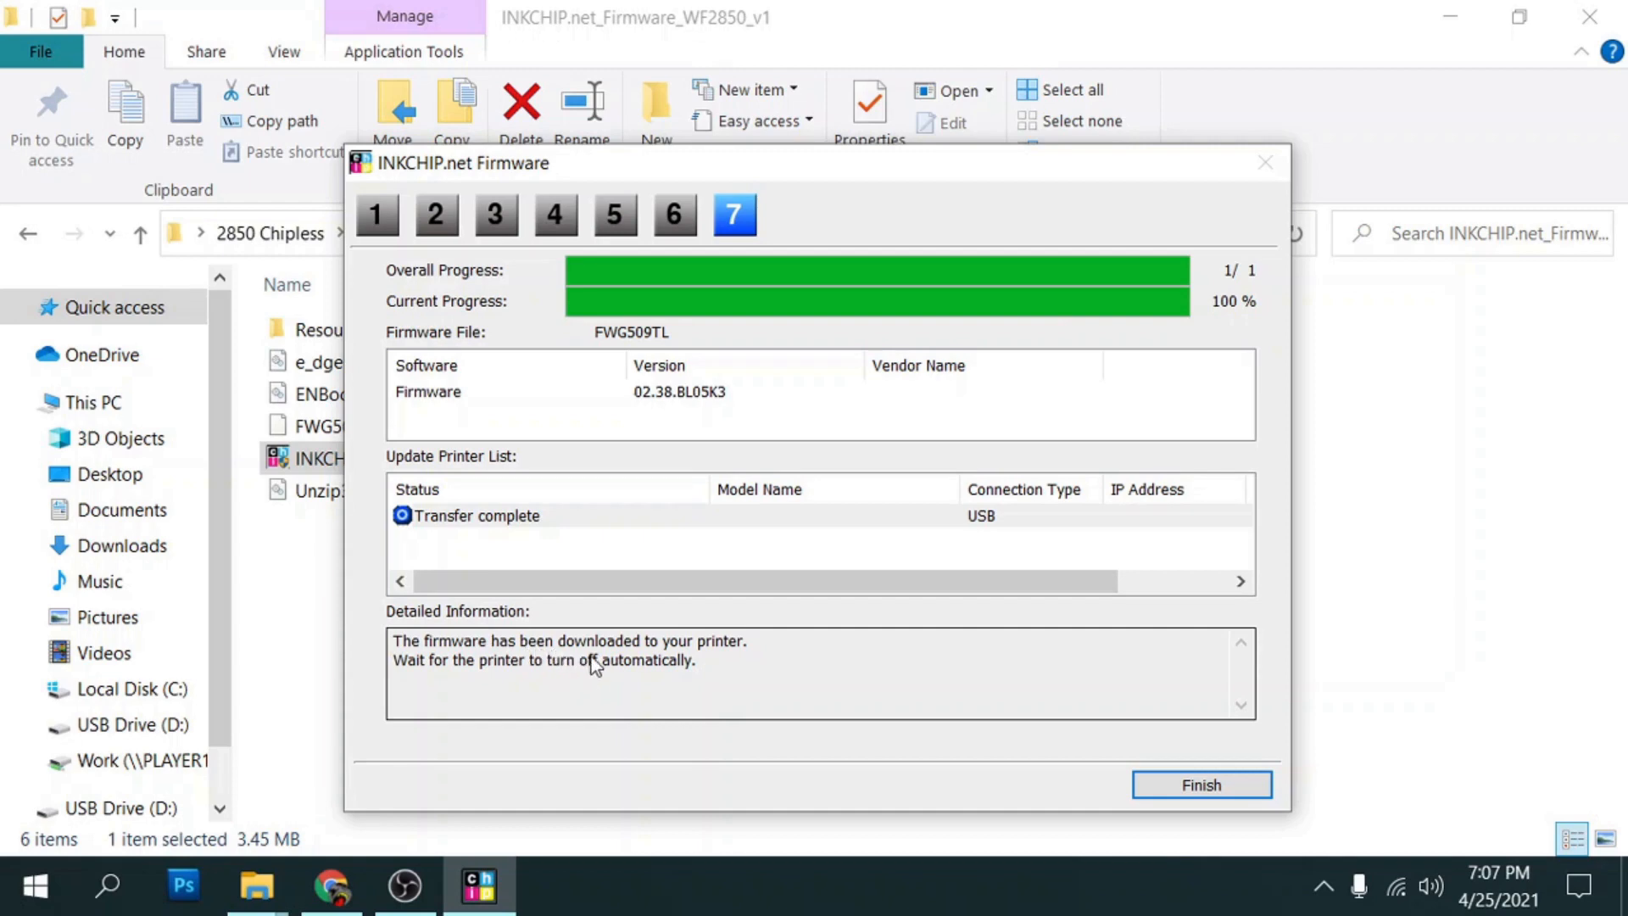
mouse_move(450, 682)
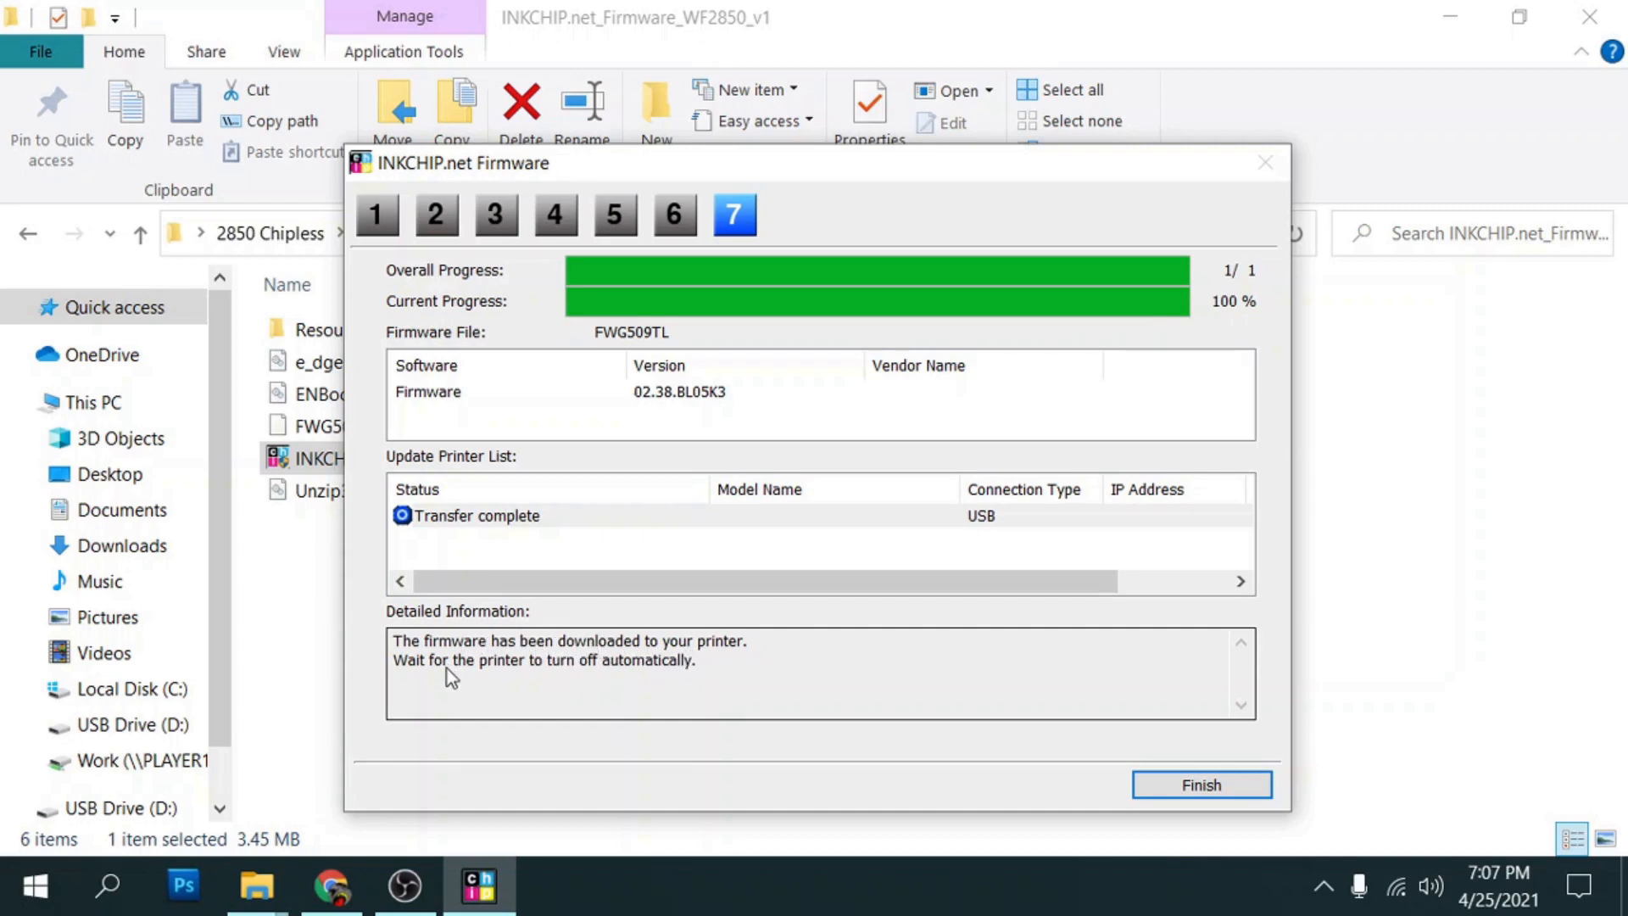
mouse_move(851, 656)
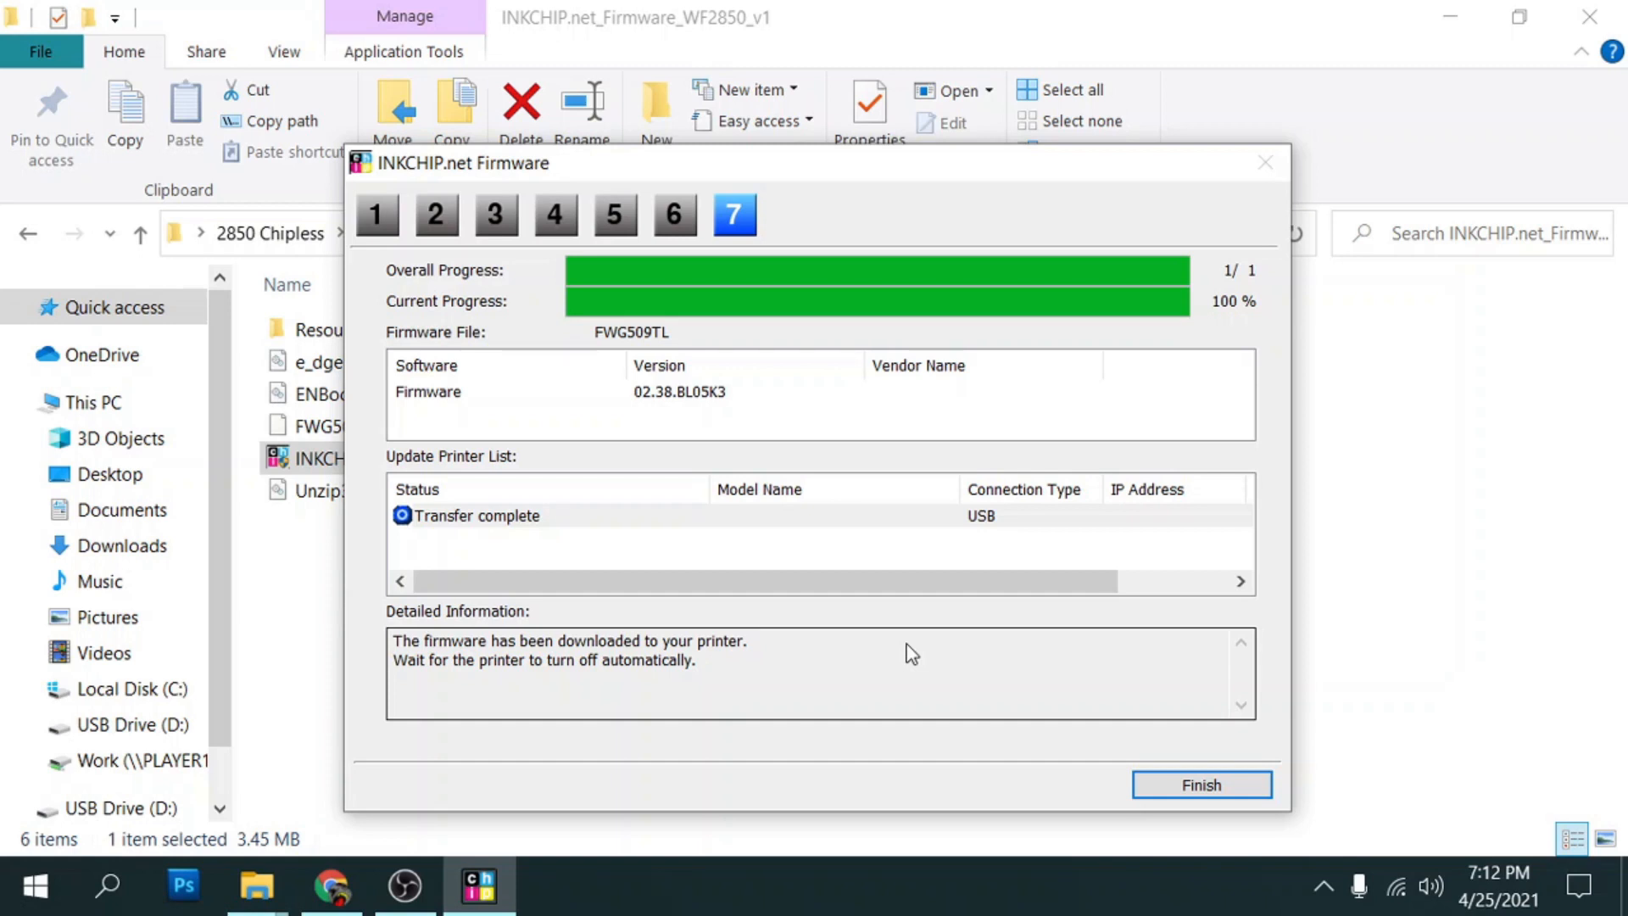
mouse_move(924, 622)
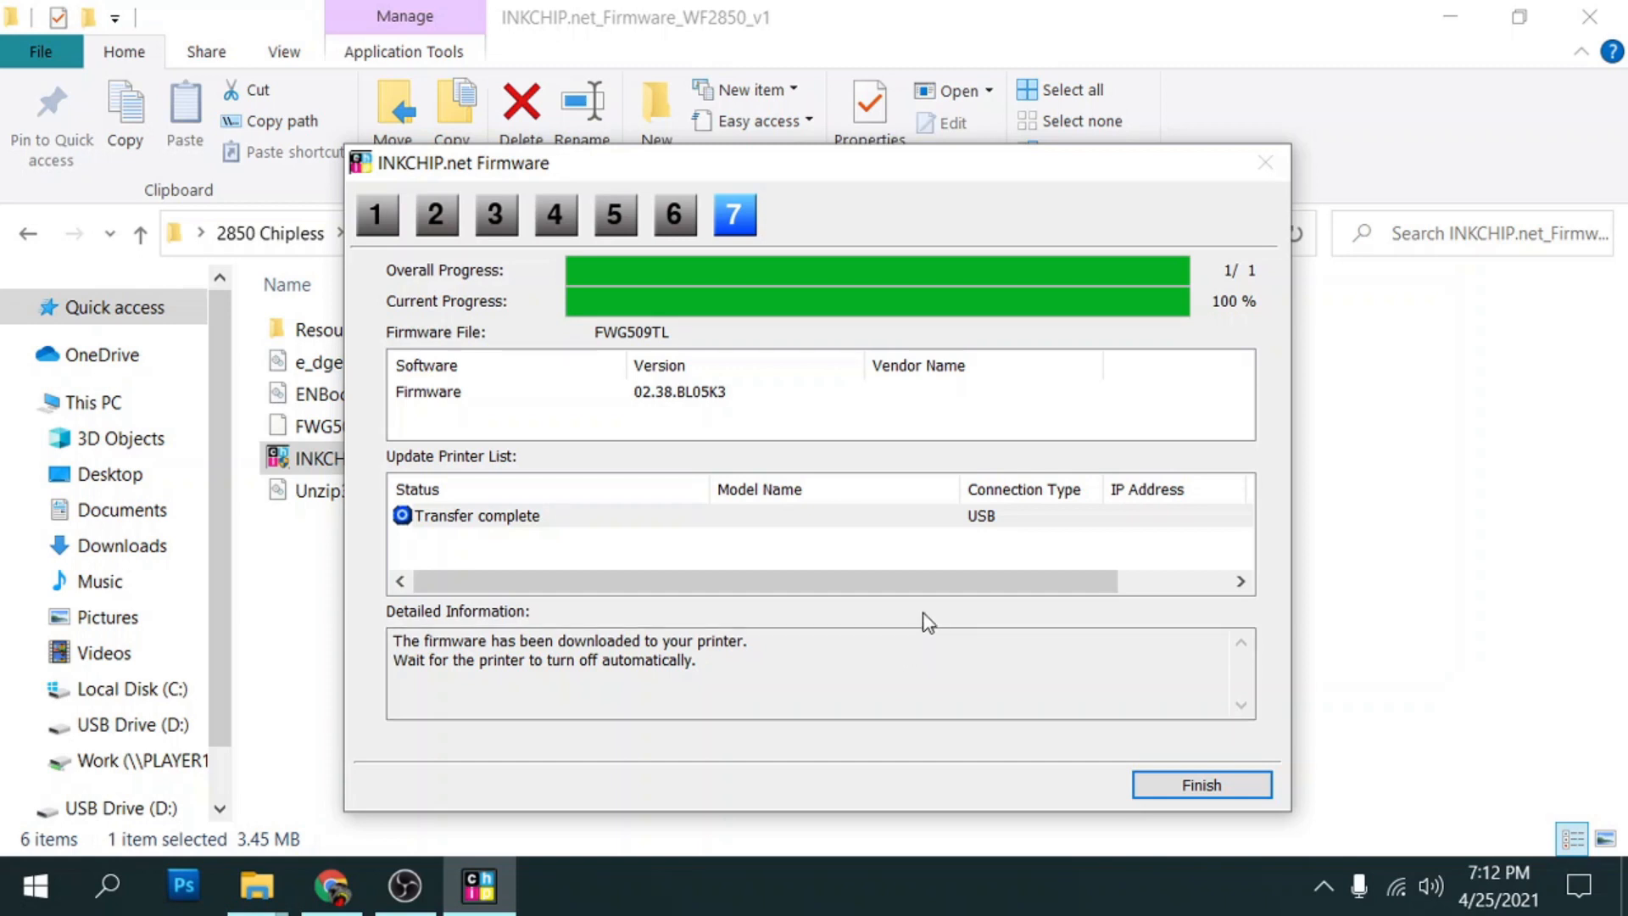
mouse_move(811, 675)
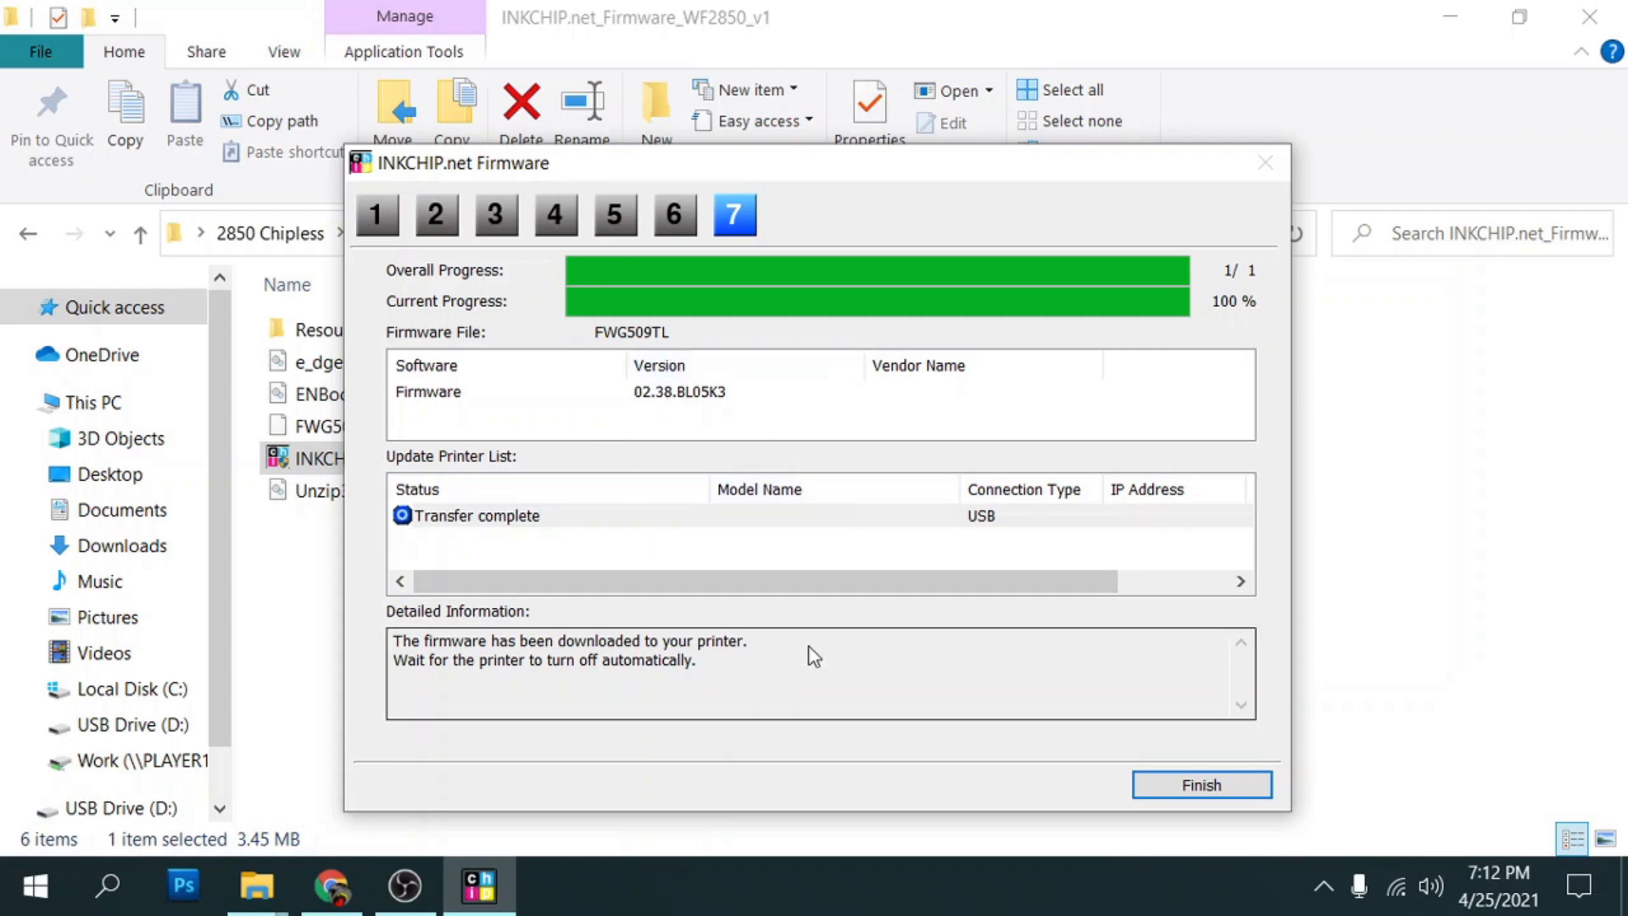
- Close the finished updater, relaunch INKCHIP.net_Firmware_WF2850 and advance to printer selection
left_click(1202, 784)
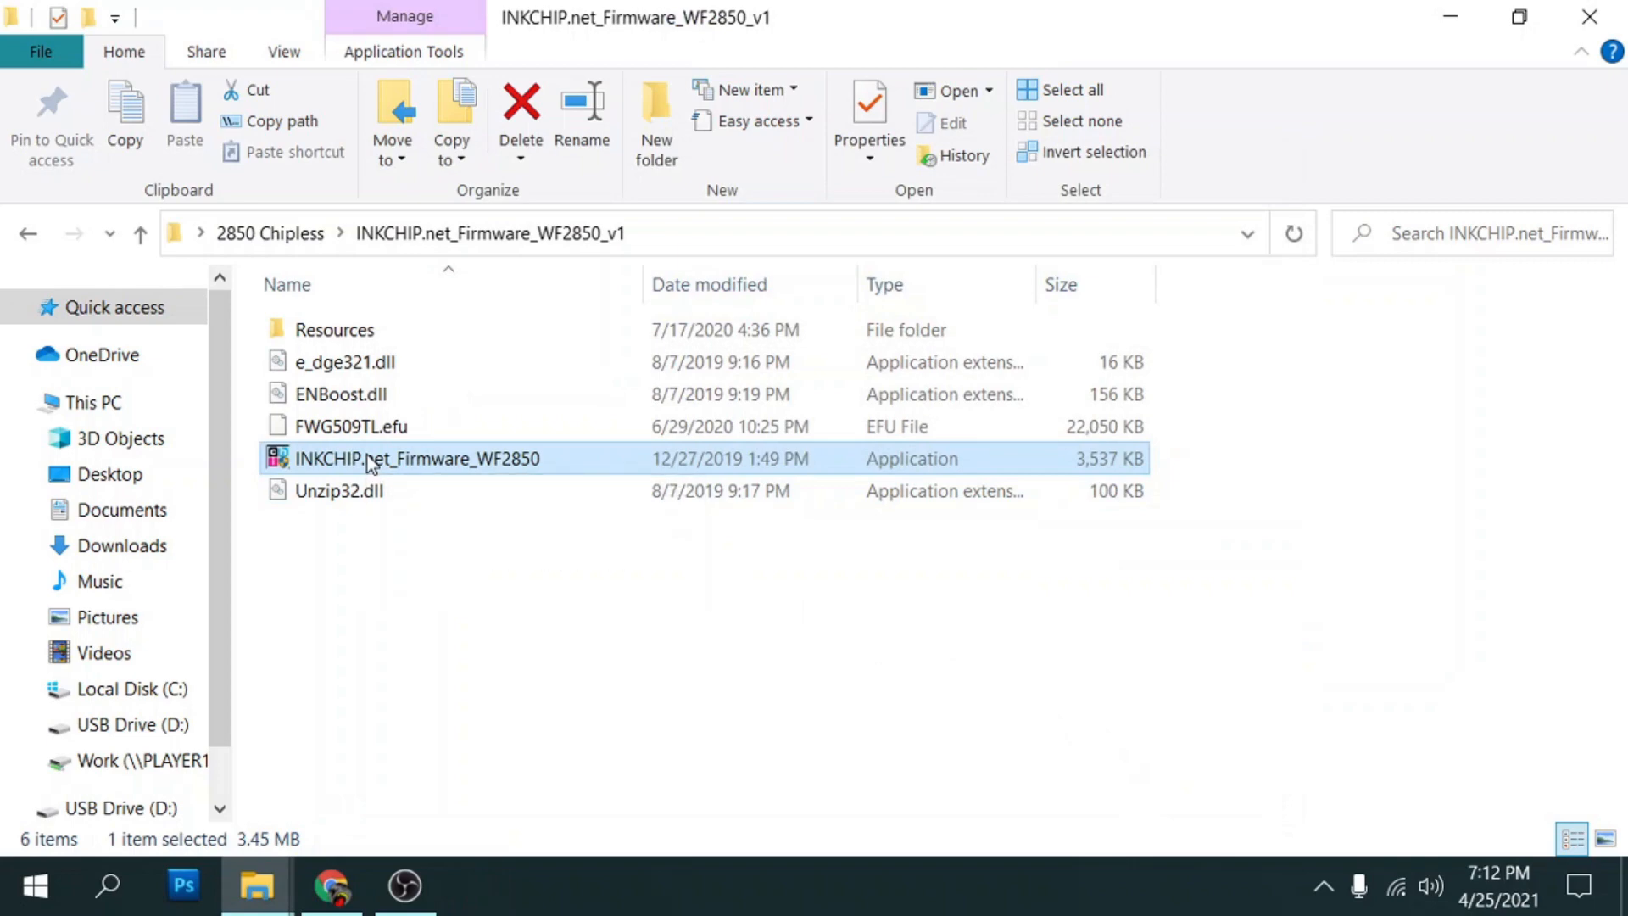
mouse_move(778, 752)
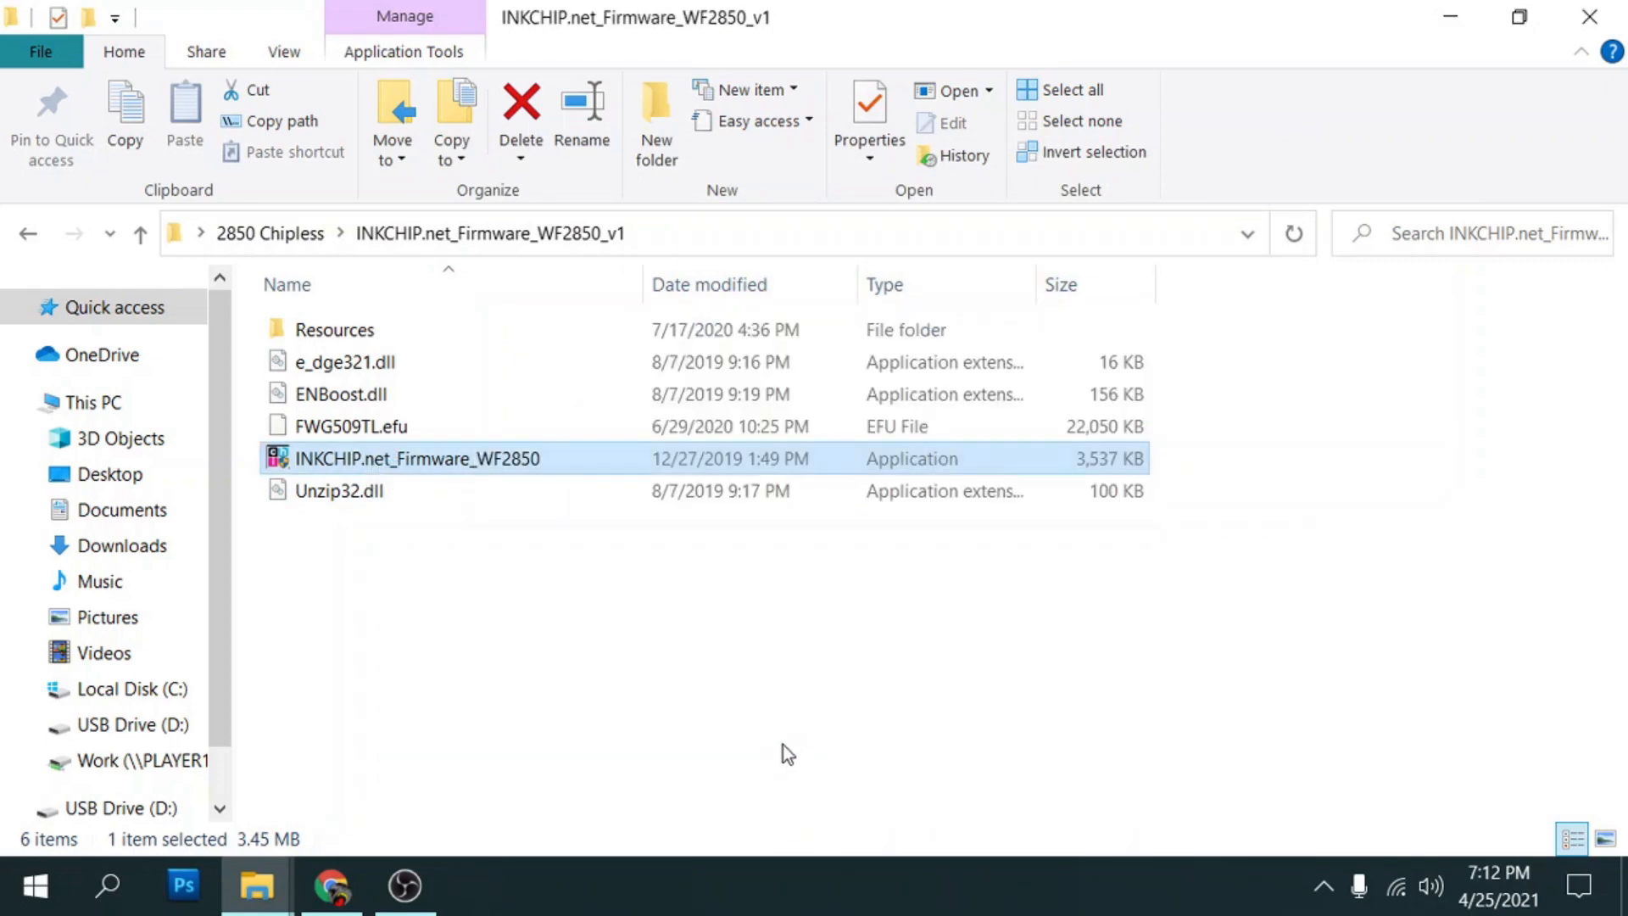
double_click(416, 458)
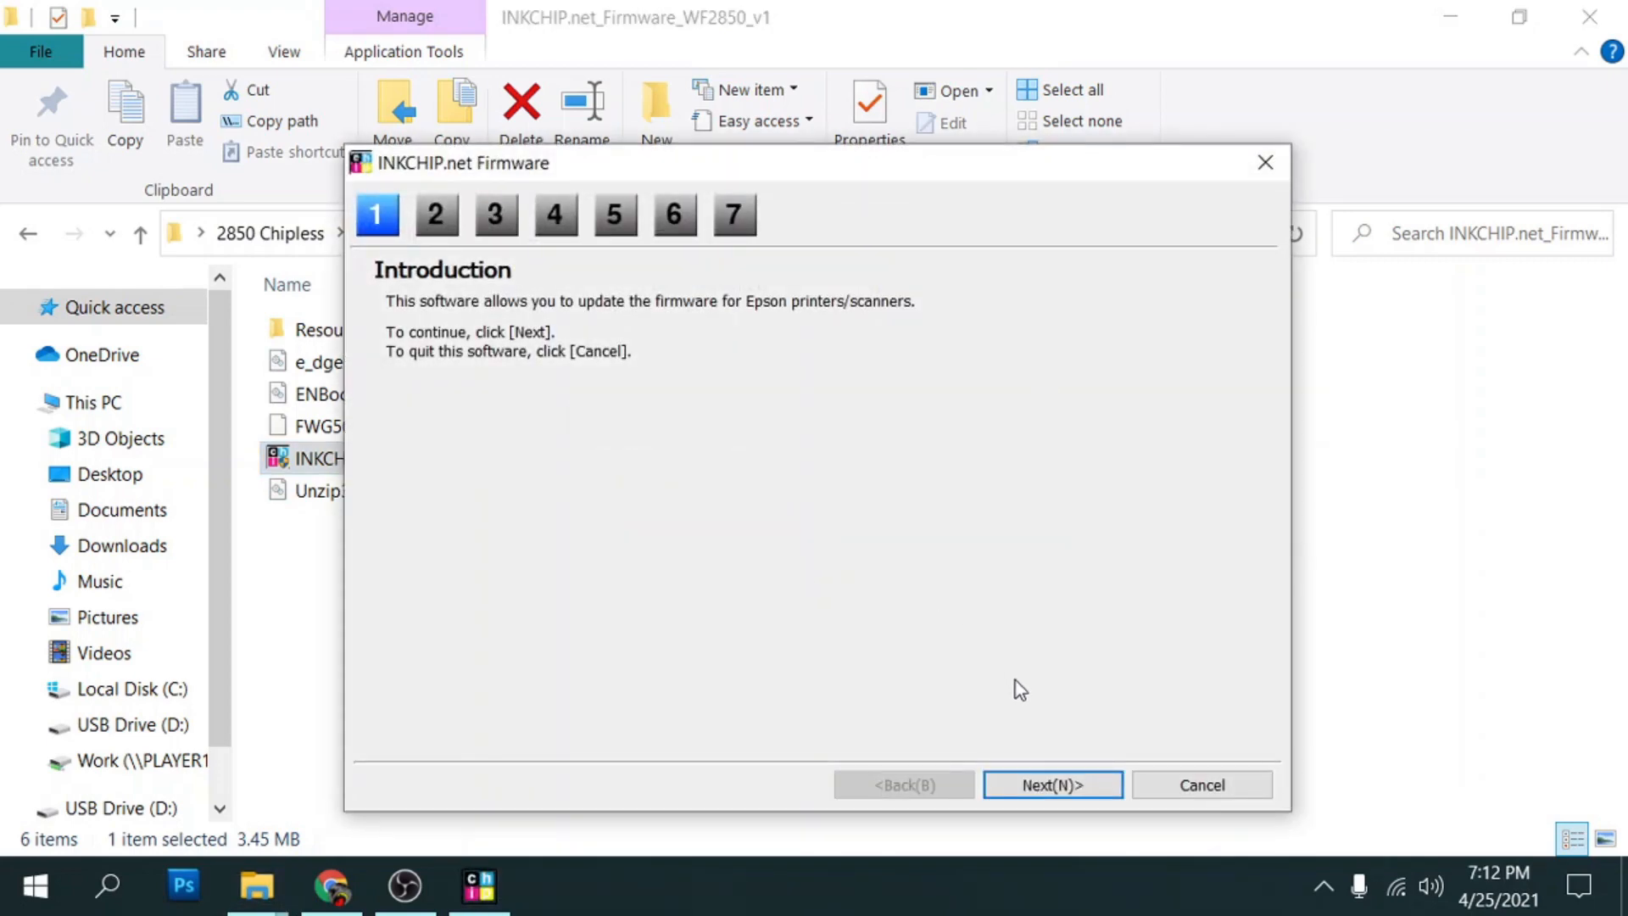
left_click(1053, 784)
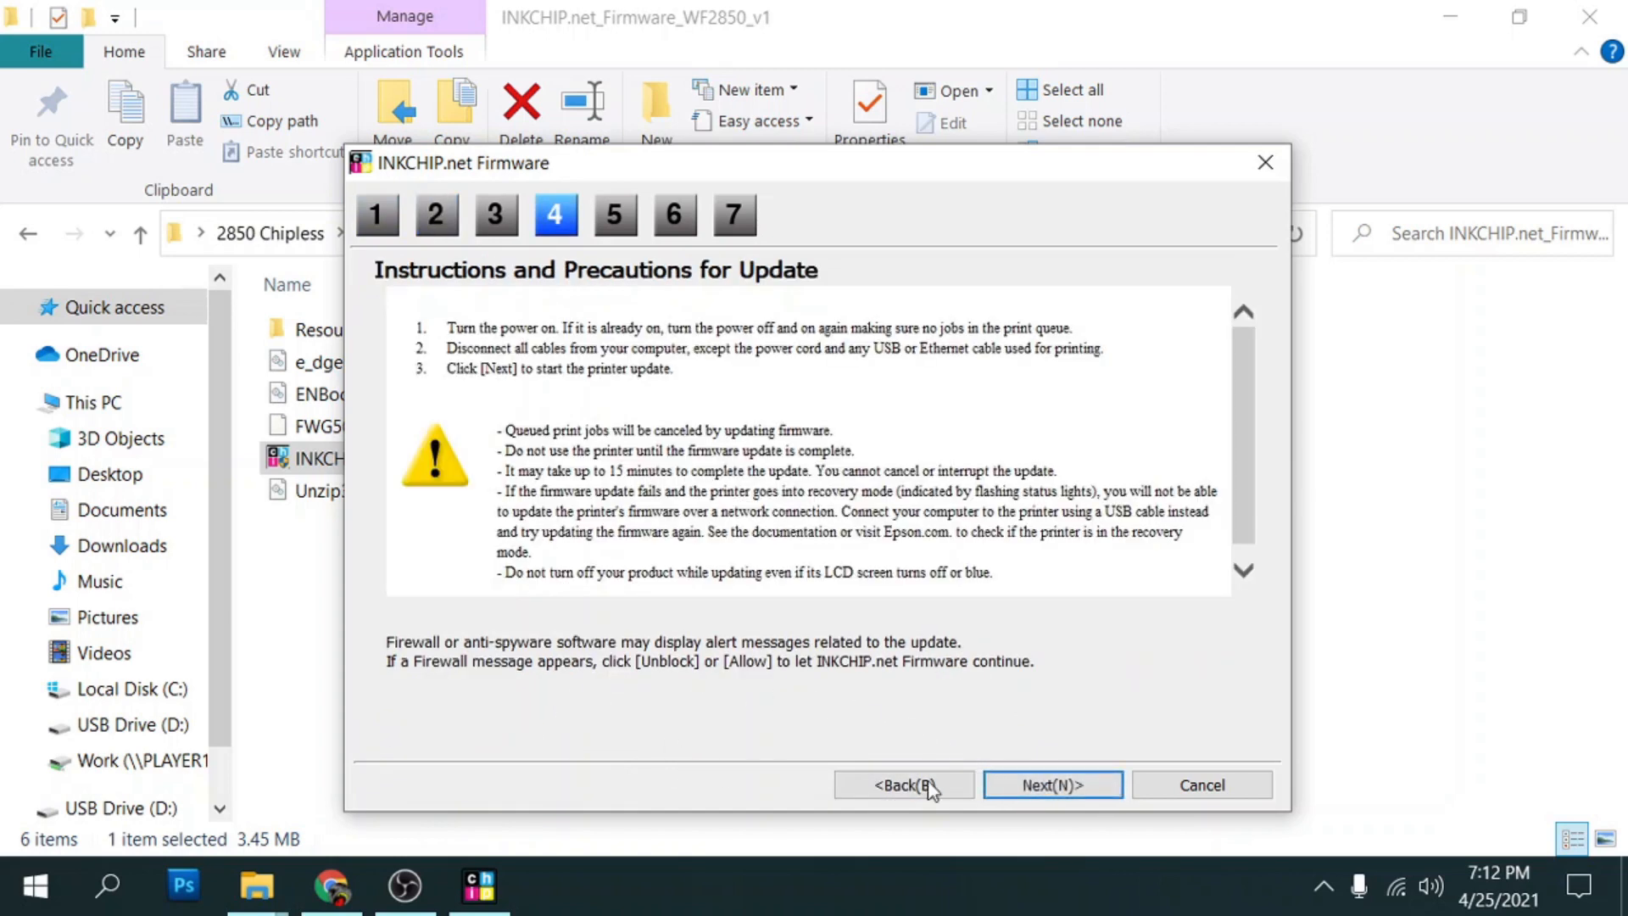
left_click(1052, 784)
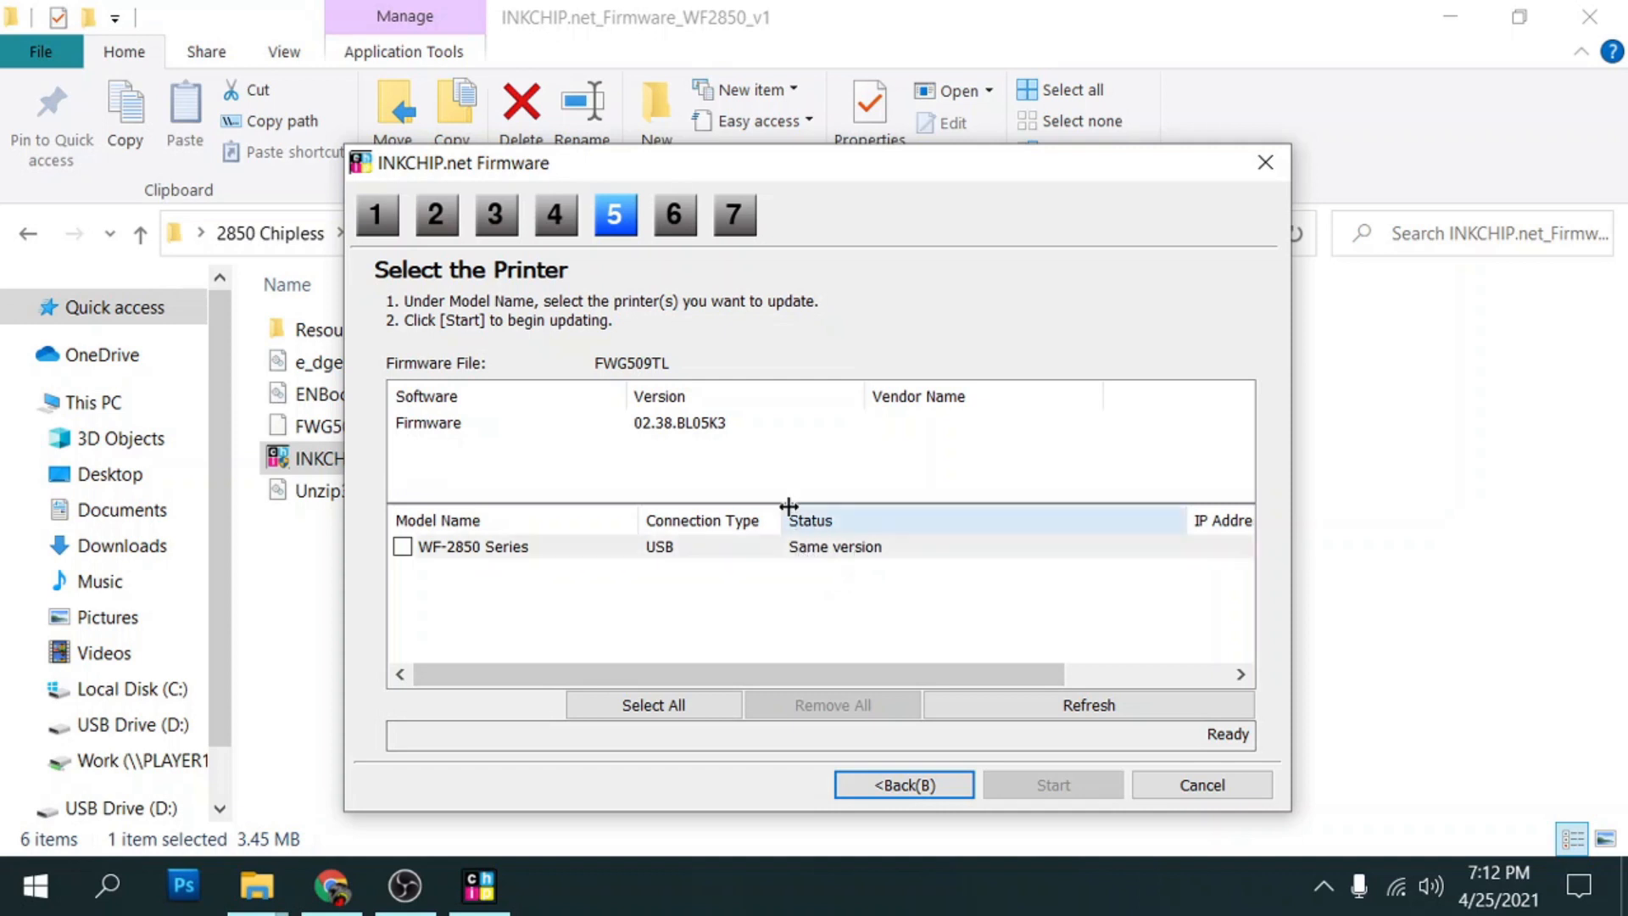
left_click(1089, 705)
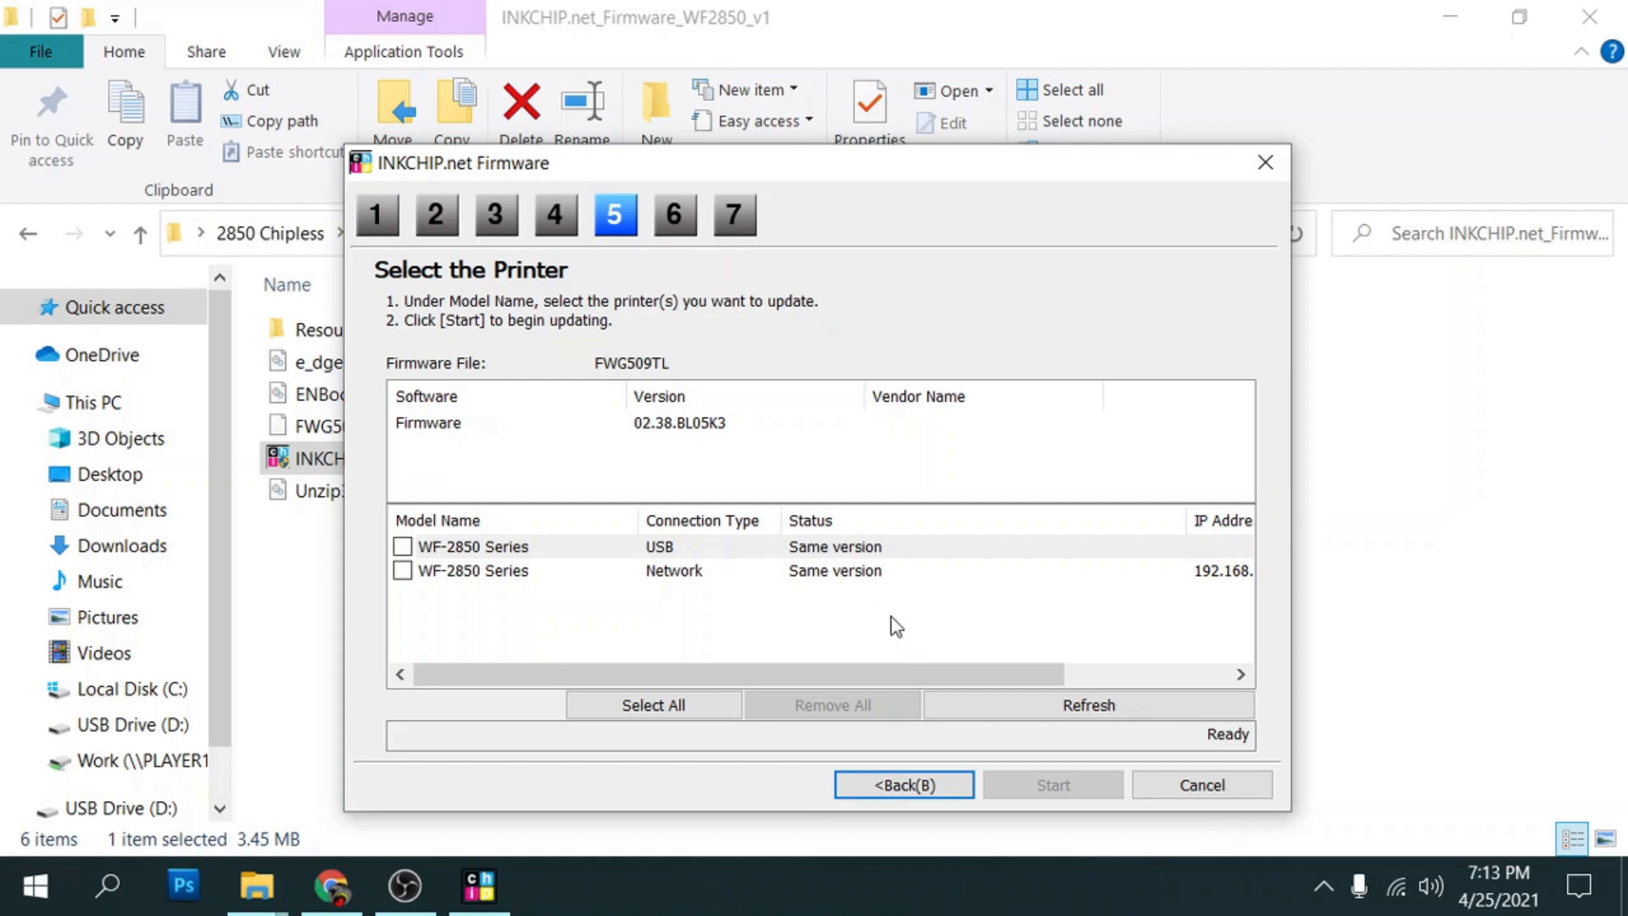
mouse_move(716, 448)
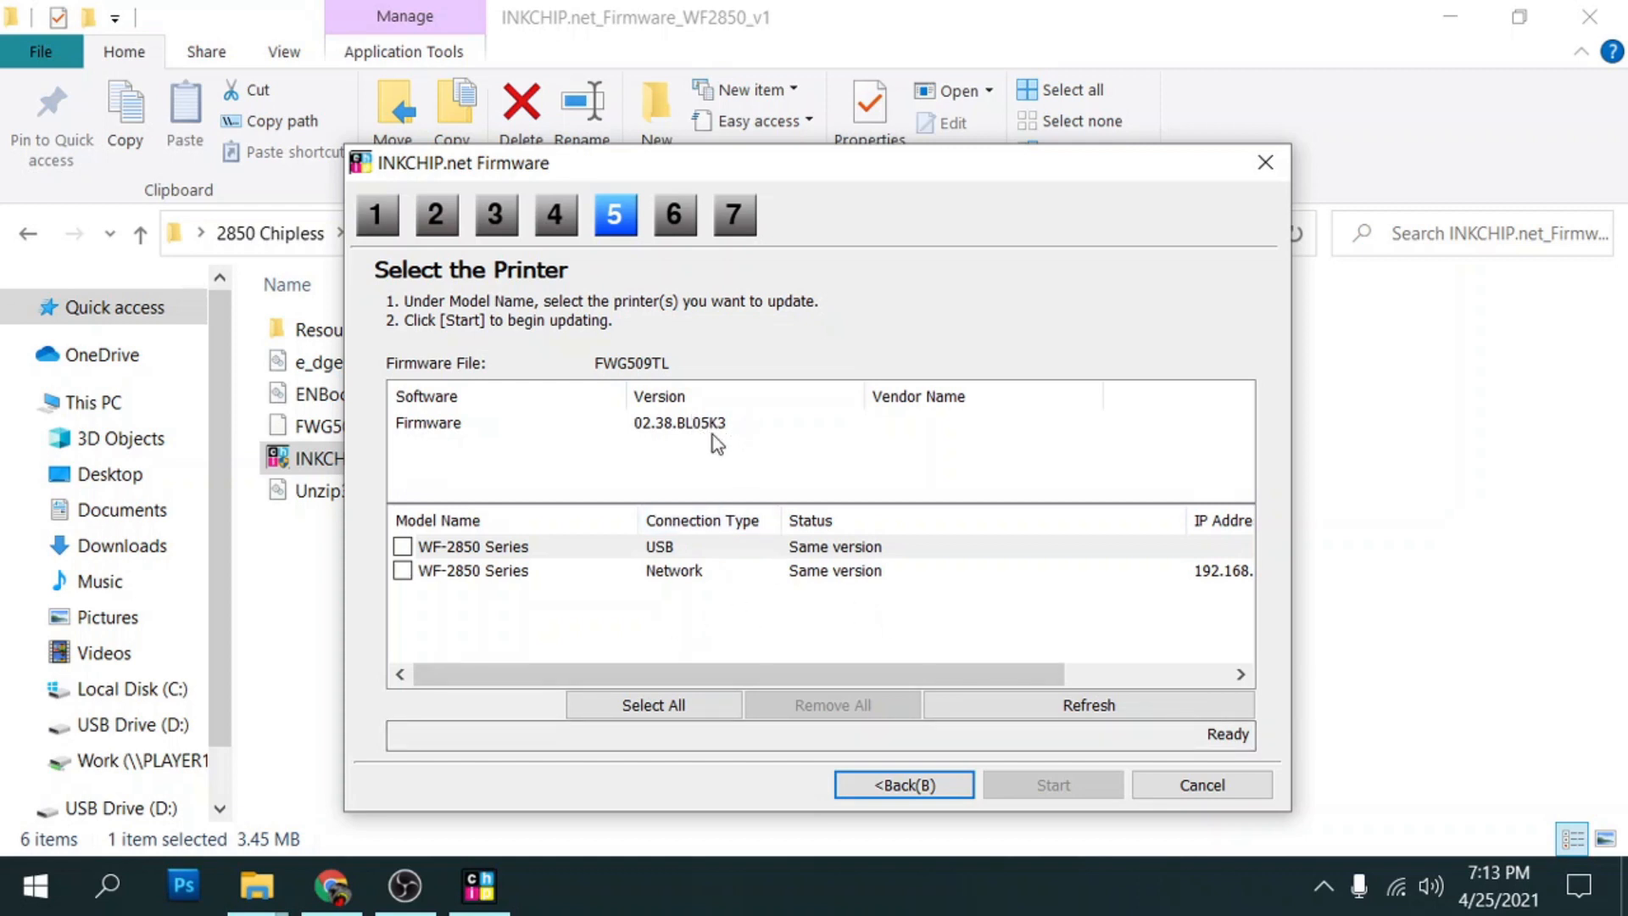
mouse_move(747, 453)
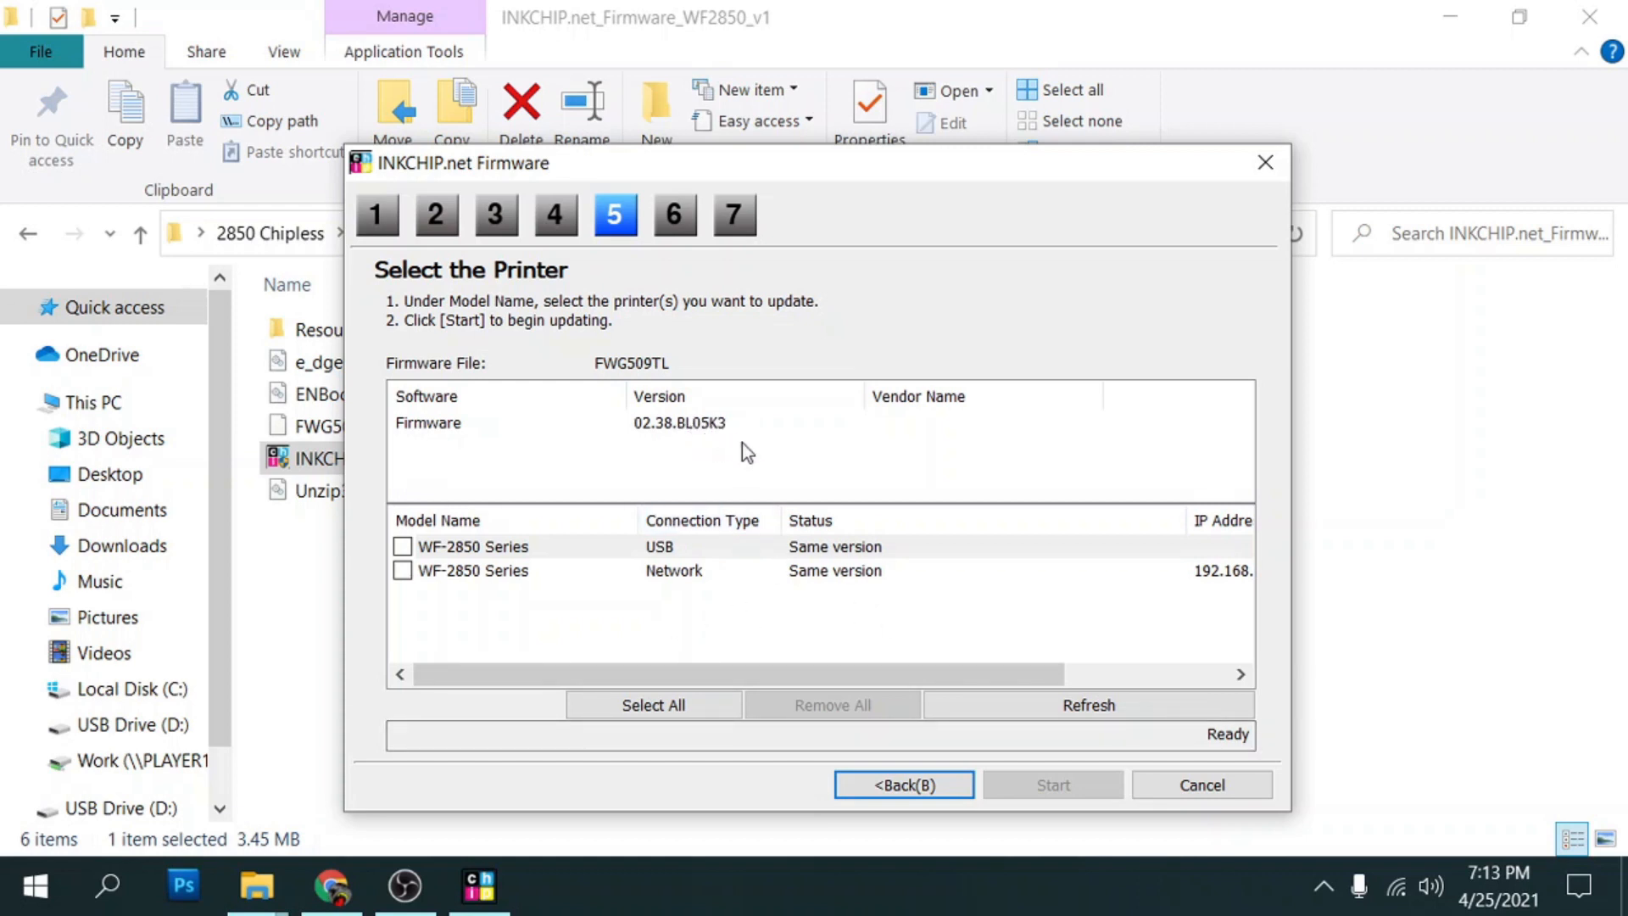
mouse_move(757, 452)
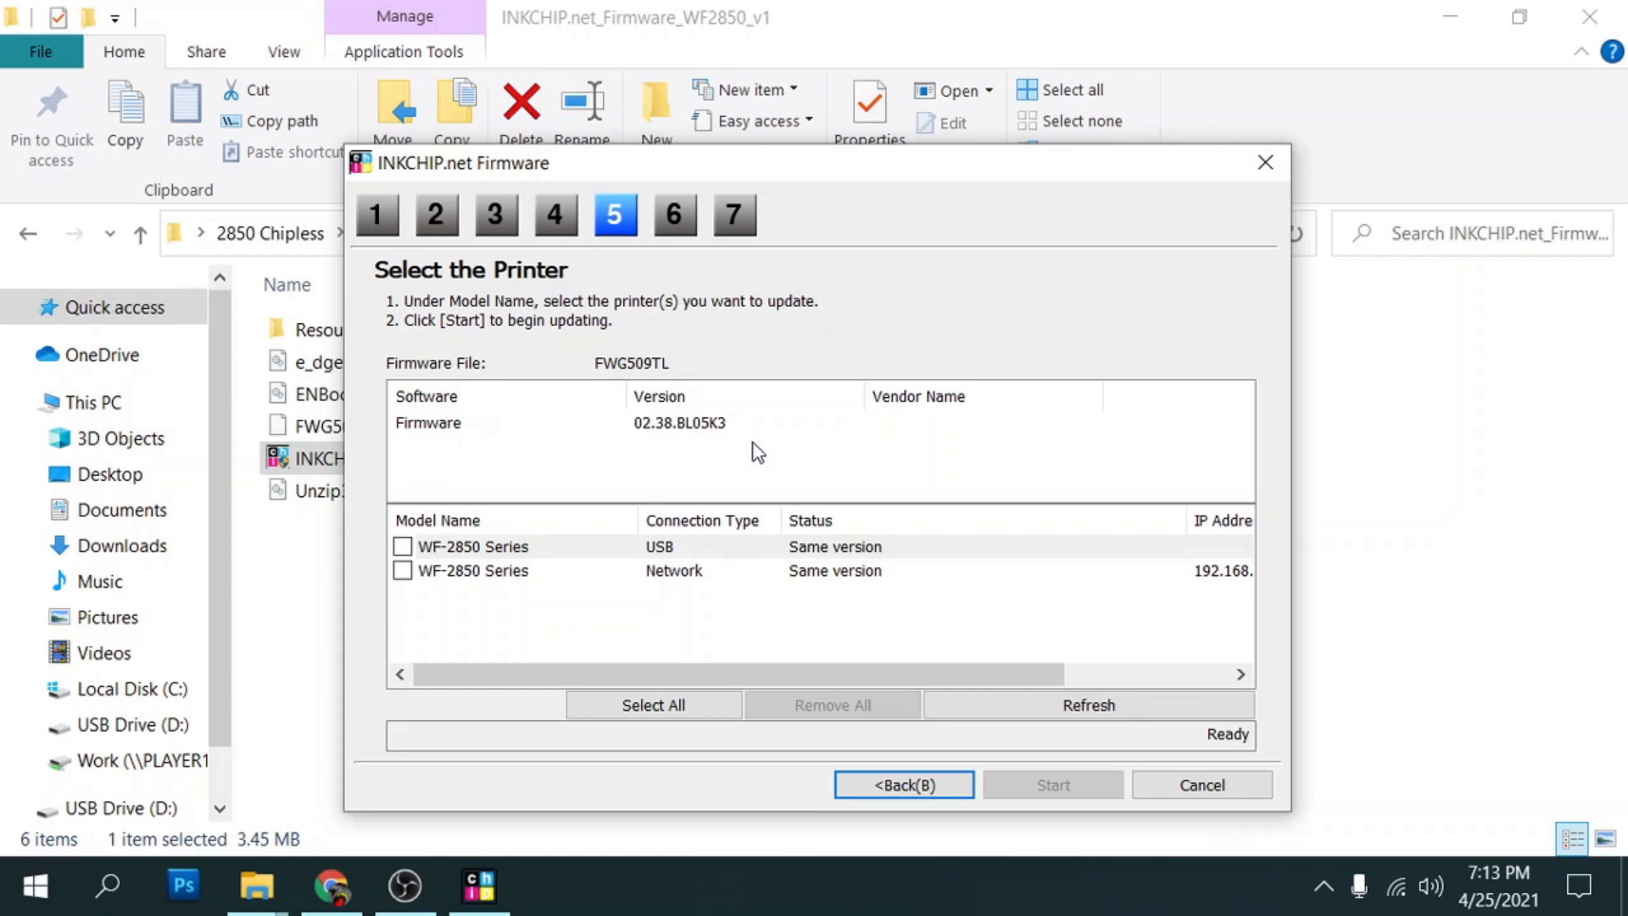
mouse_move(361, 838)
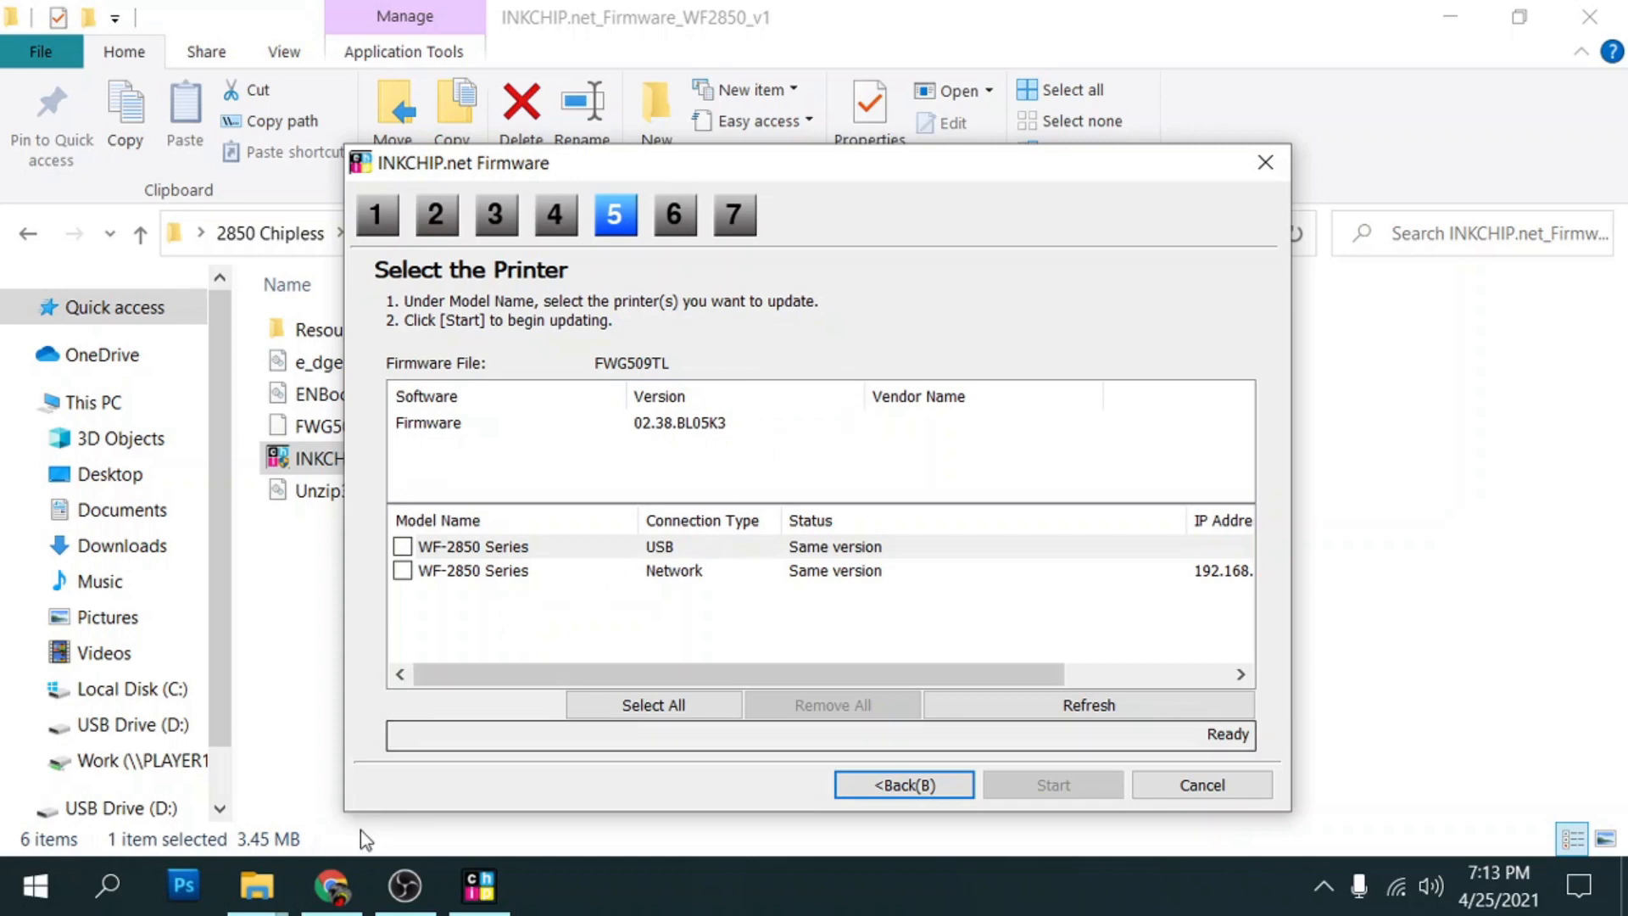
- Download the WF-2850 activation tool INKCHIP.net_Activation.exe from inkchip.net into 2850 Chipless
left_click(330, 885)
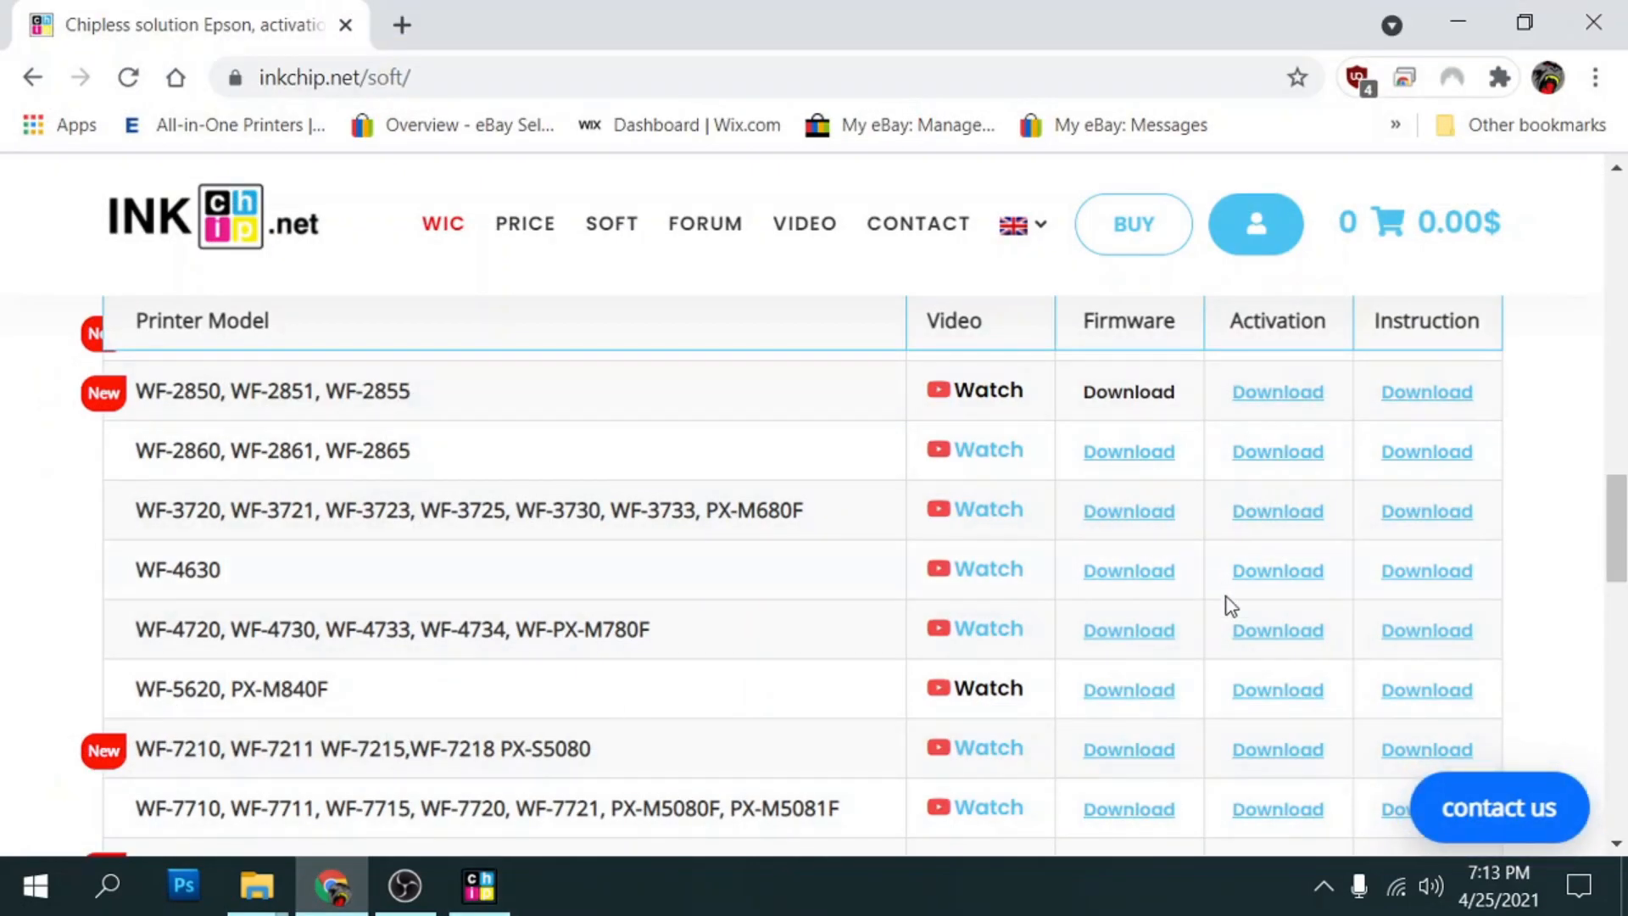
mouse_move(1145, 714)
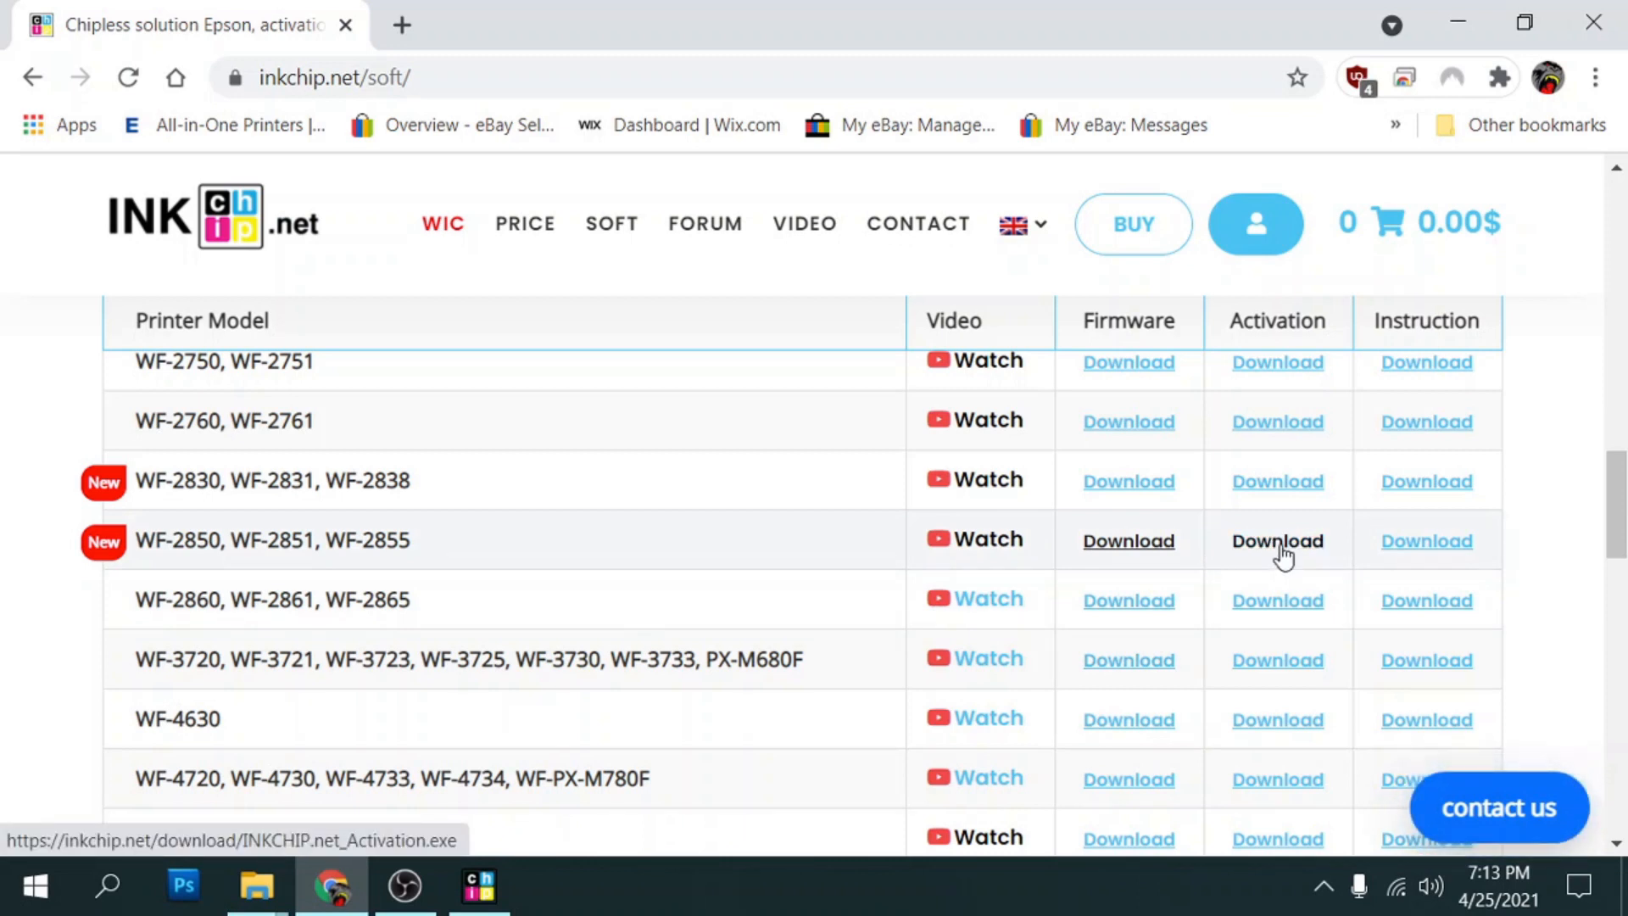
left_click(1277, 541)
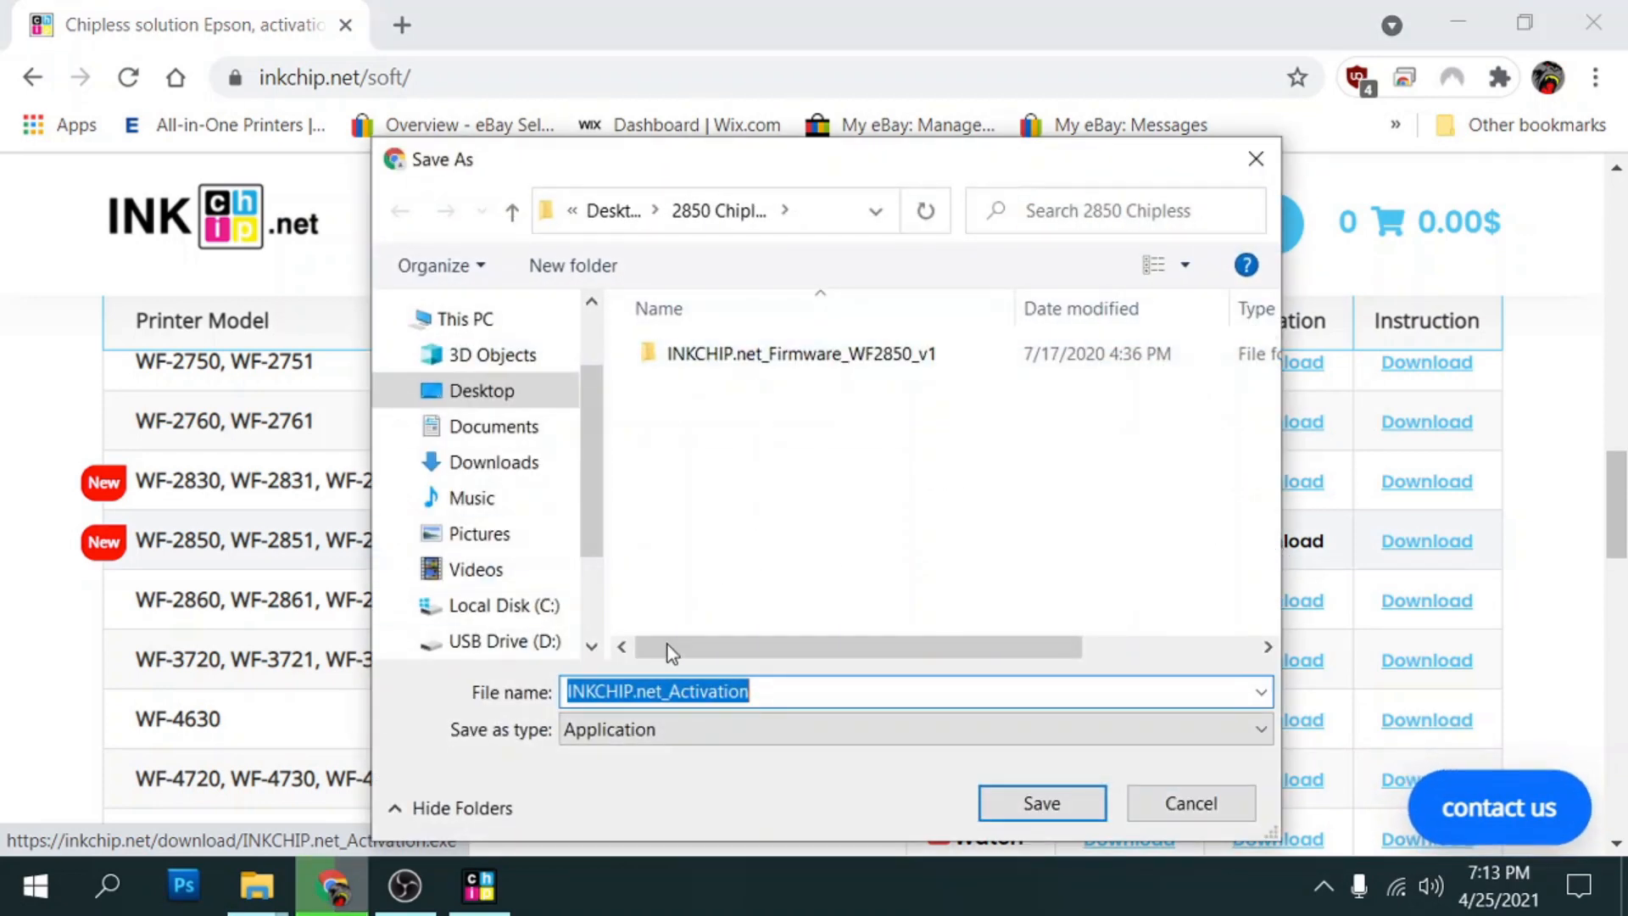
left_click(1042, 803)
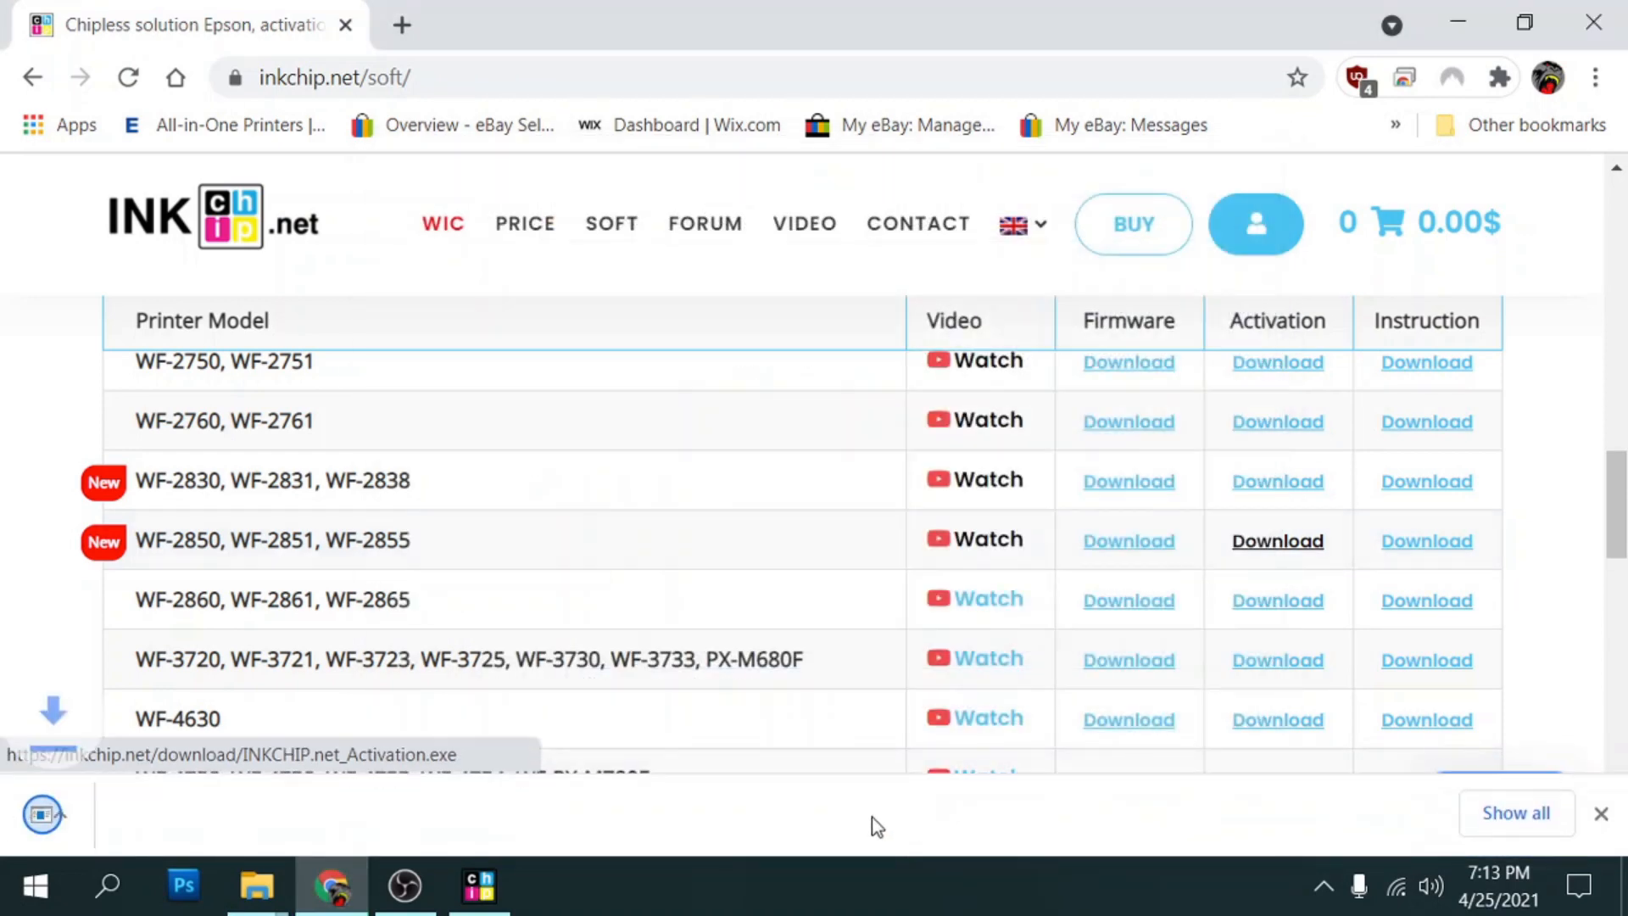
left_click(1278, 541)
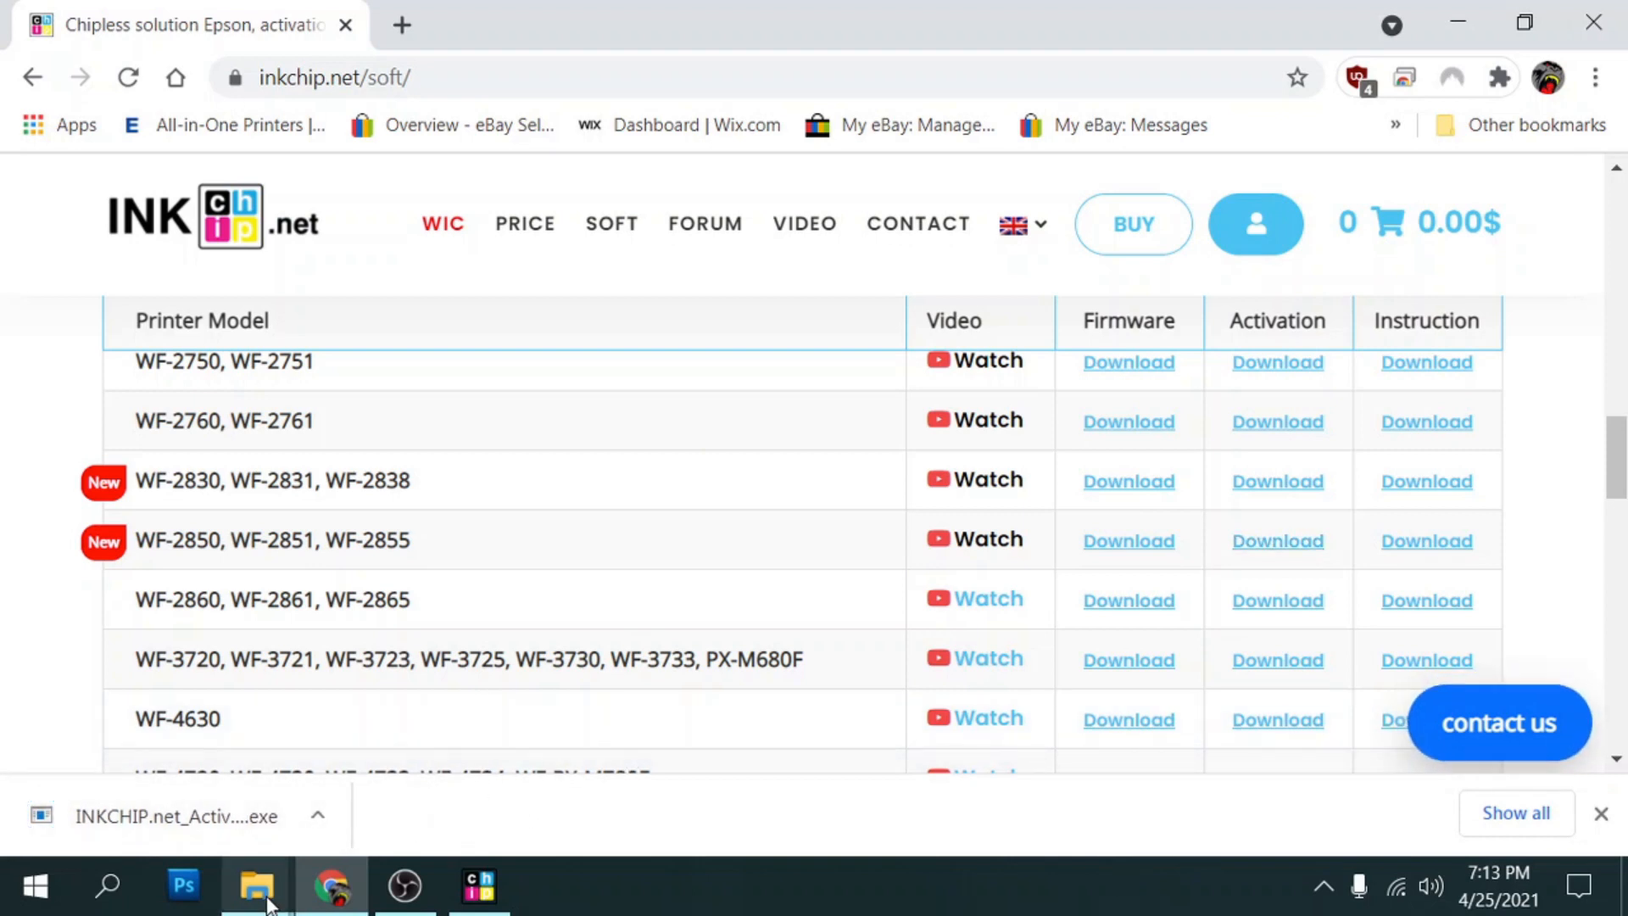
- Run INKCHIP.net_Activation past the SmartScreen warning and acknowledge the client update
left_click(256, 886)
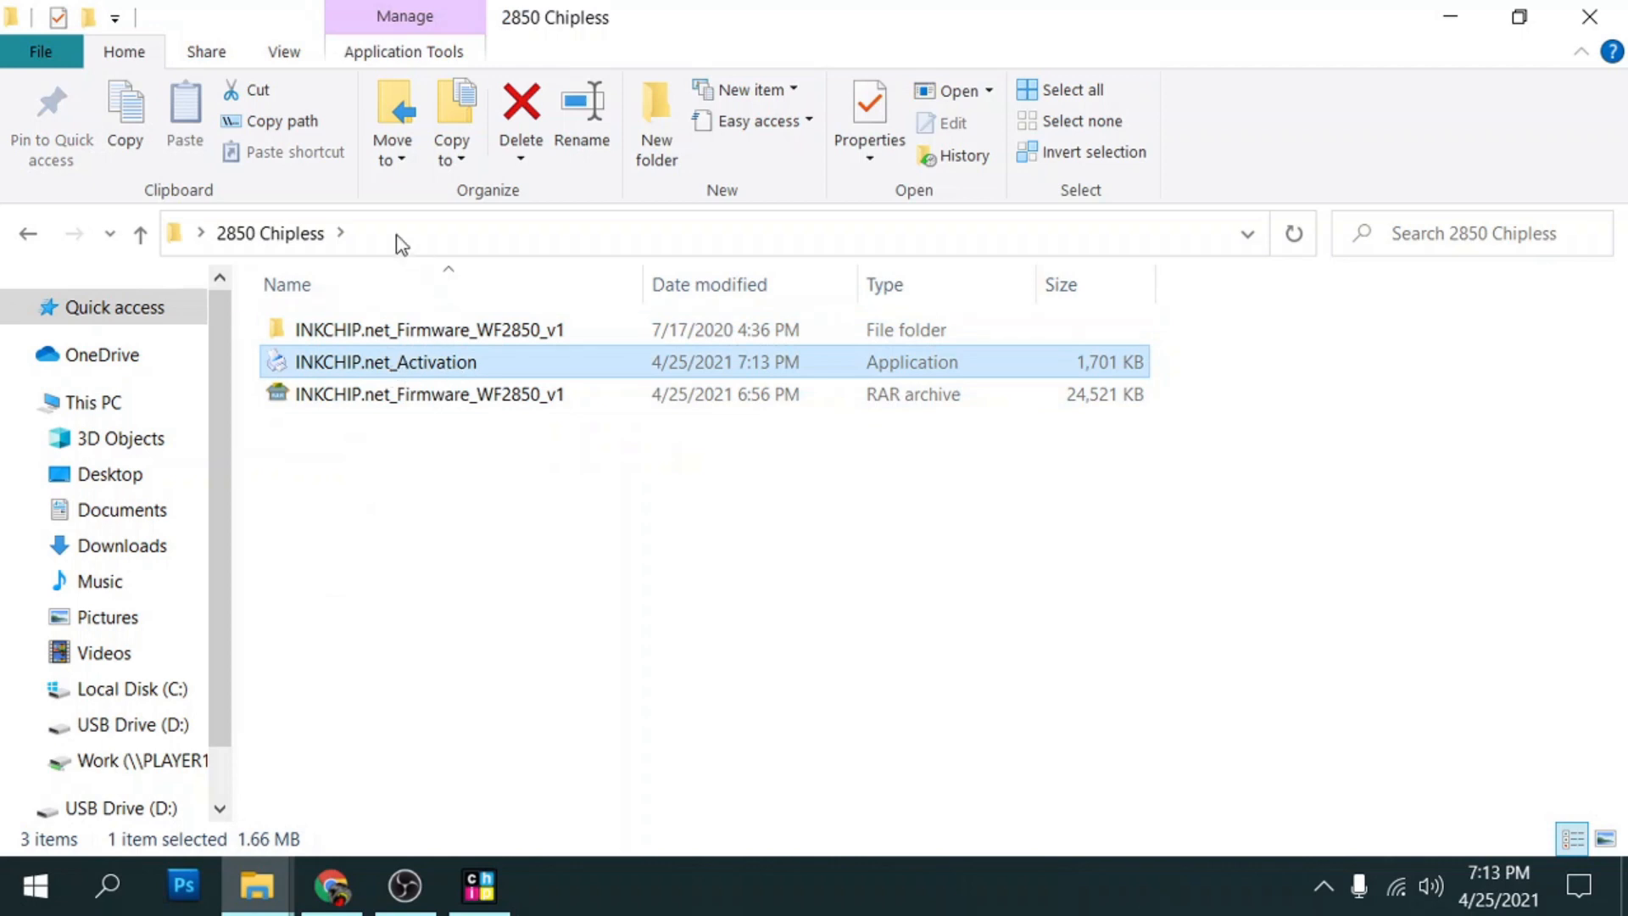
mouse_move(395, 369)
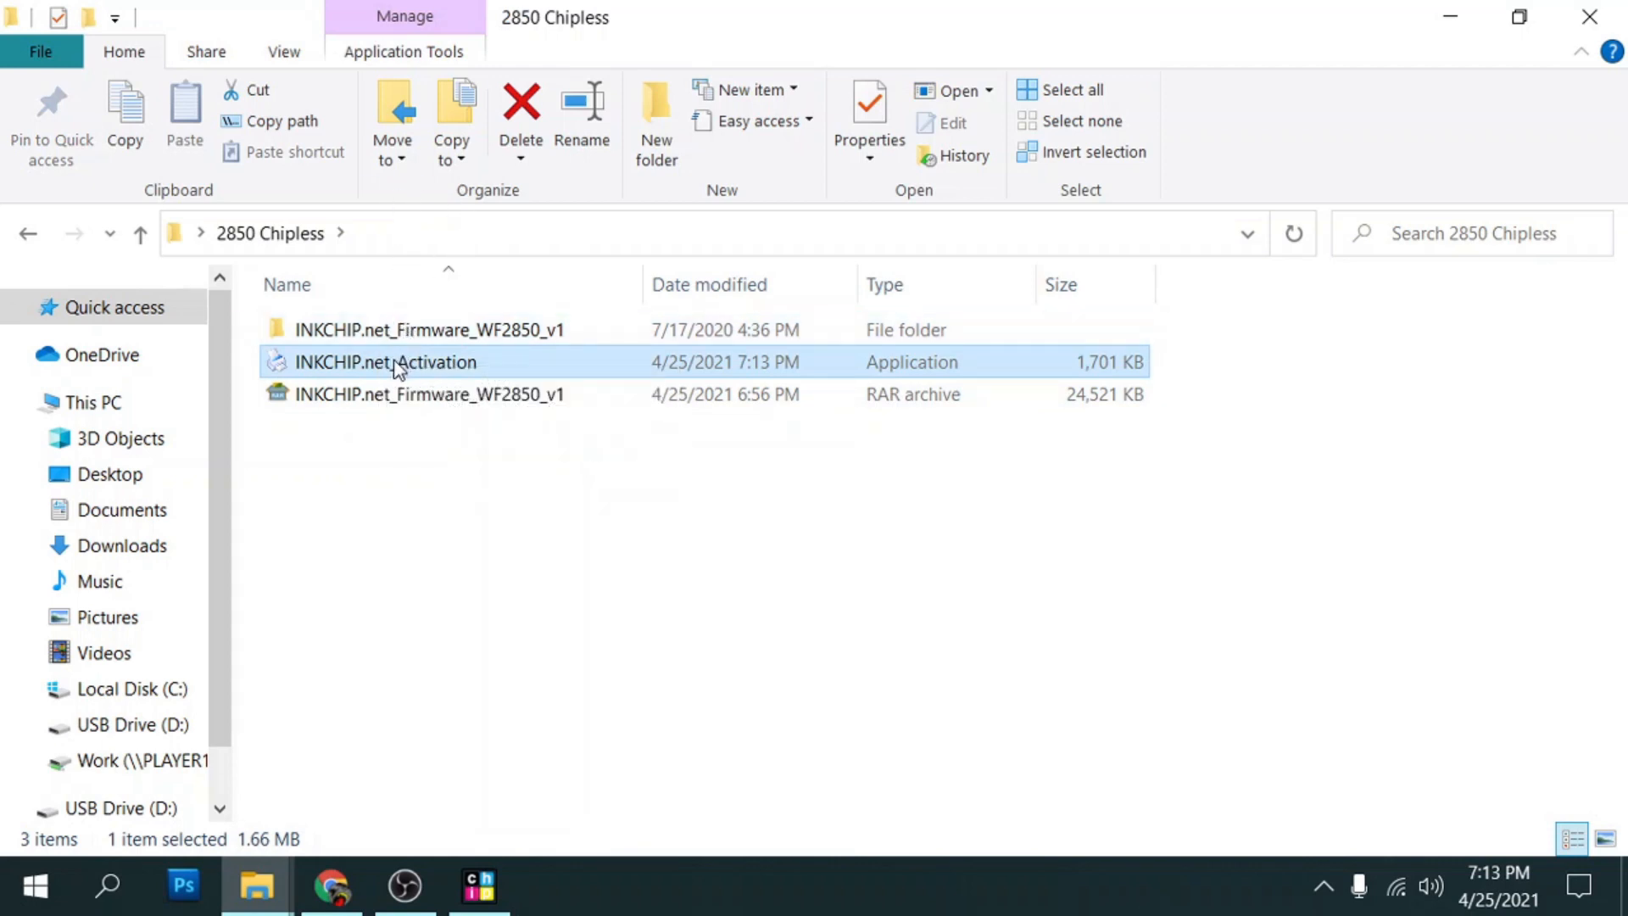
mouse_move(329, 376)
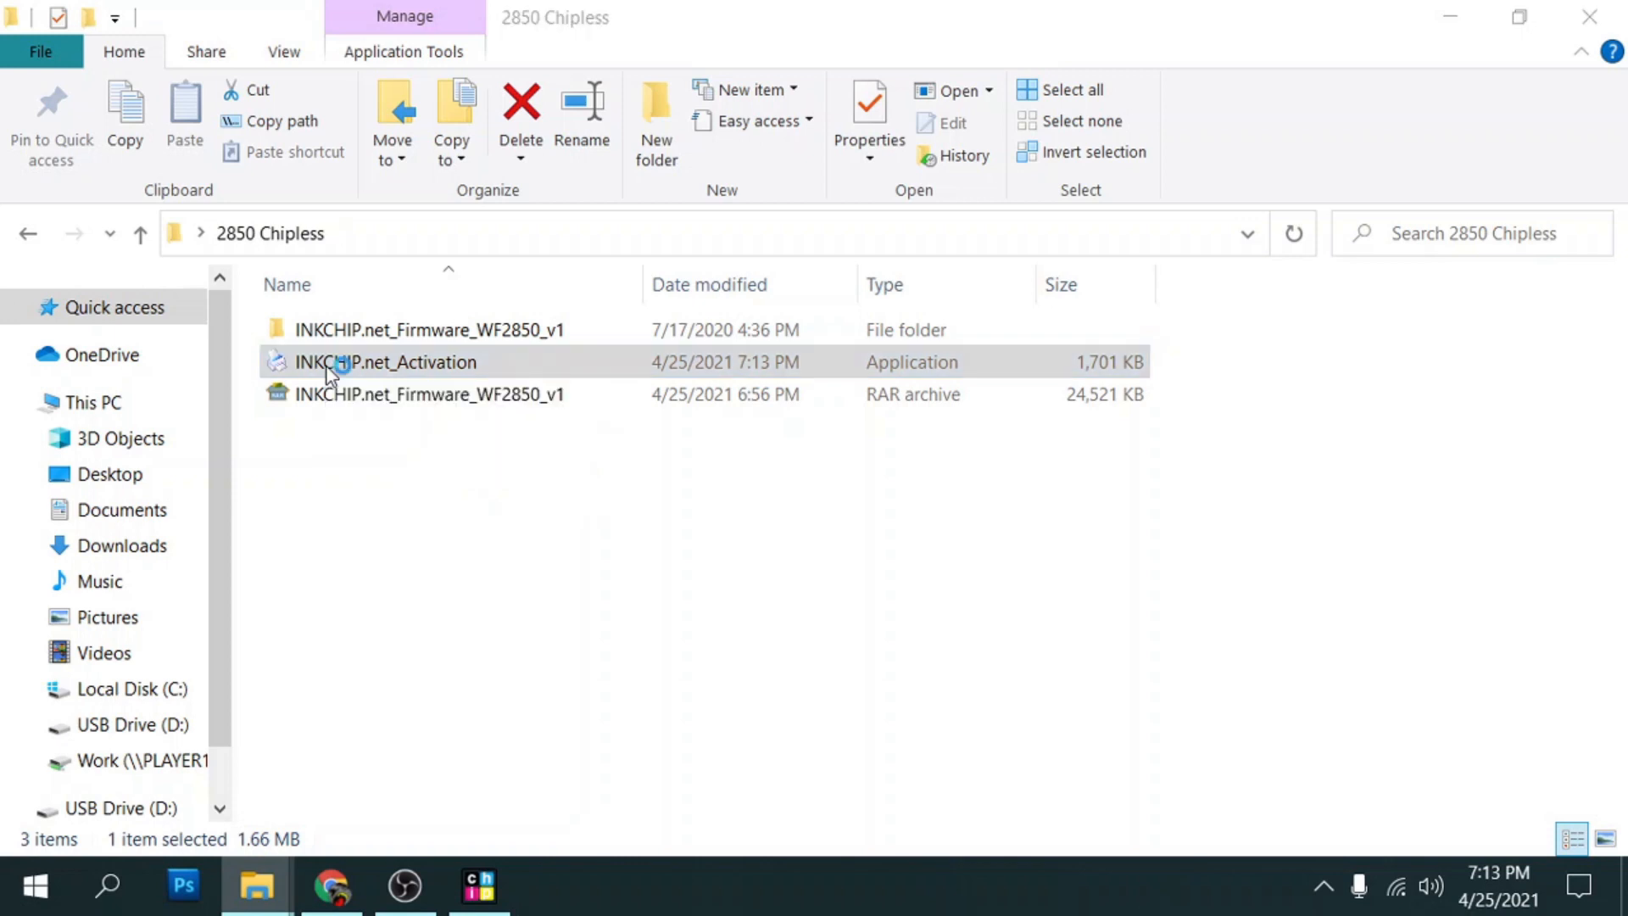
double_click(343, 362)
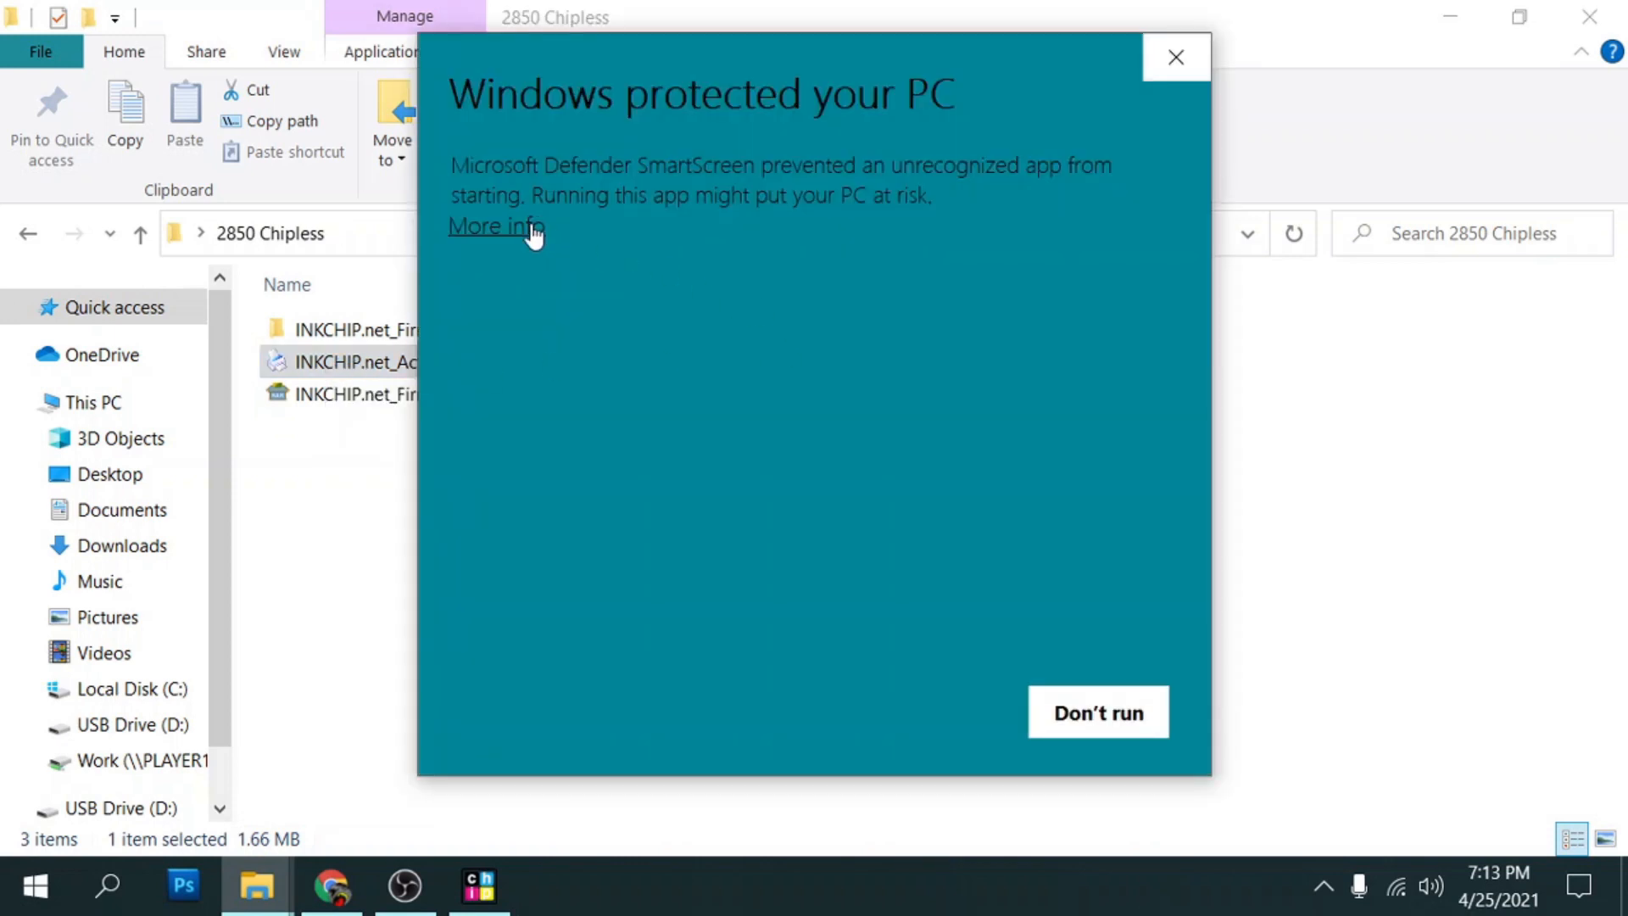
left_click(496, 227)
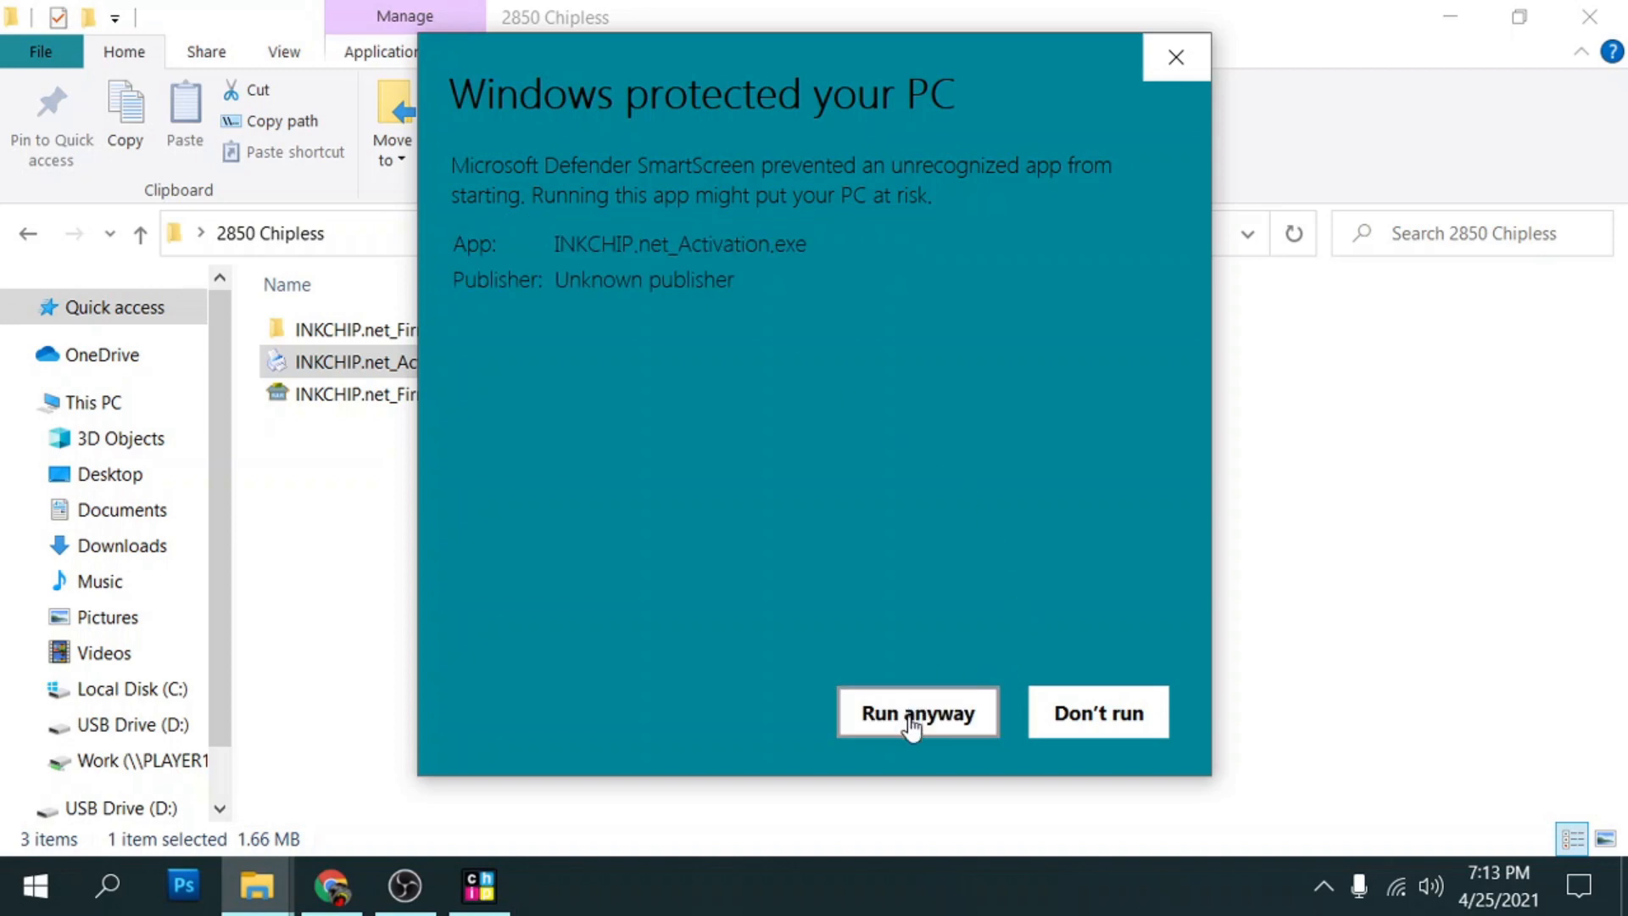
left_click(918, 712)
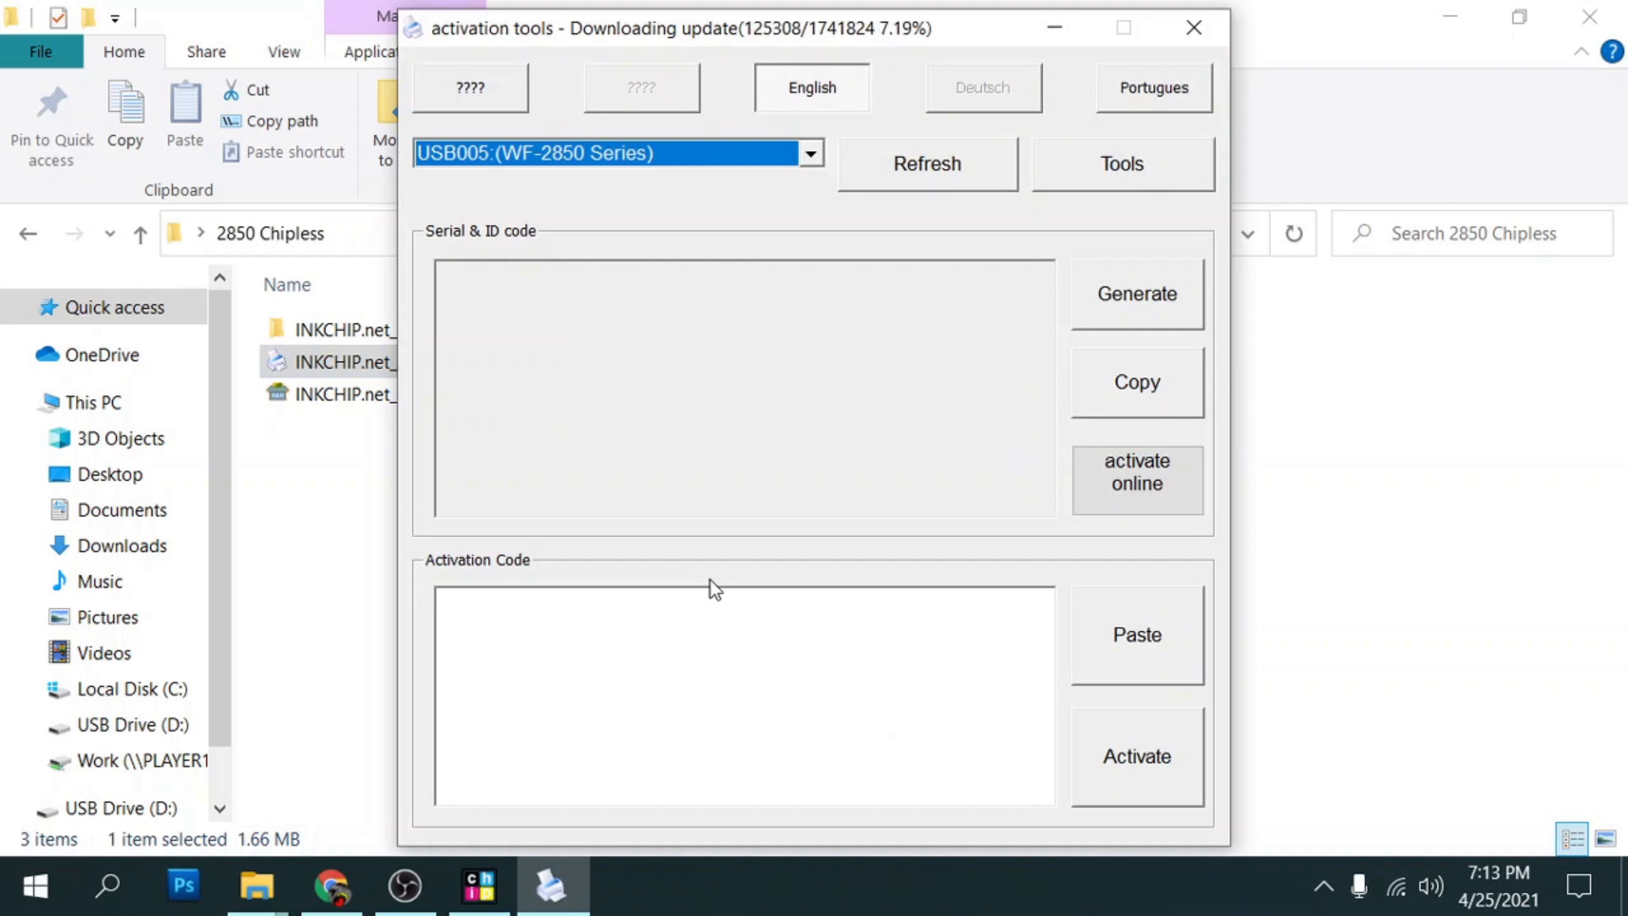
mouse_move(846, 53)
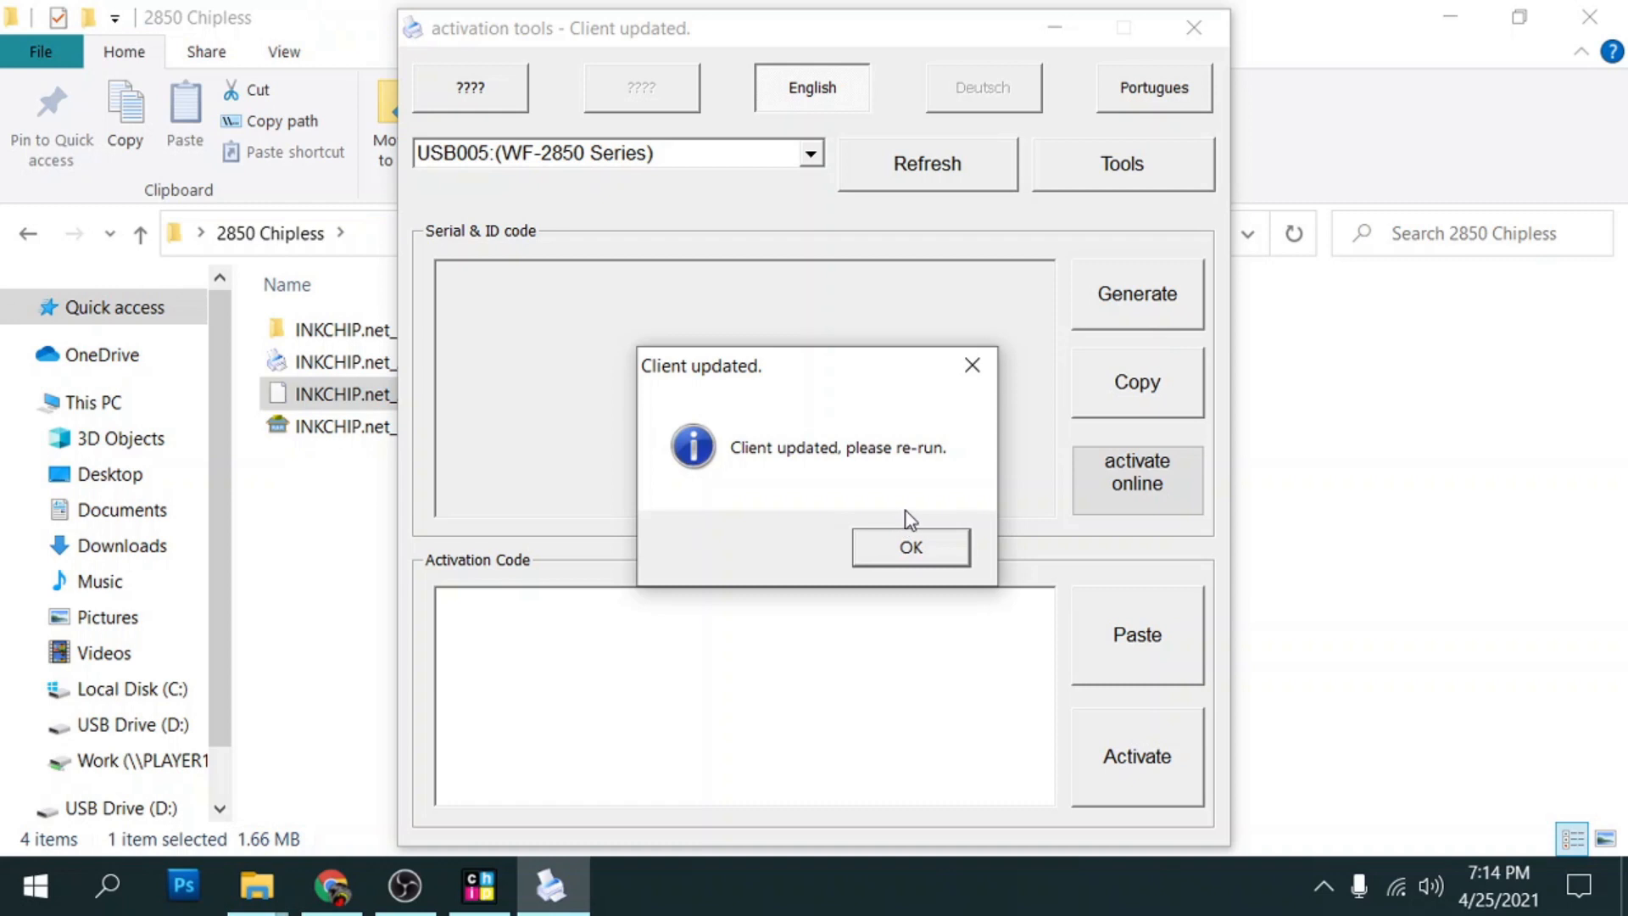
mouse_move(937, 484)
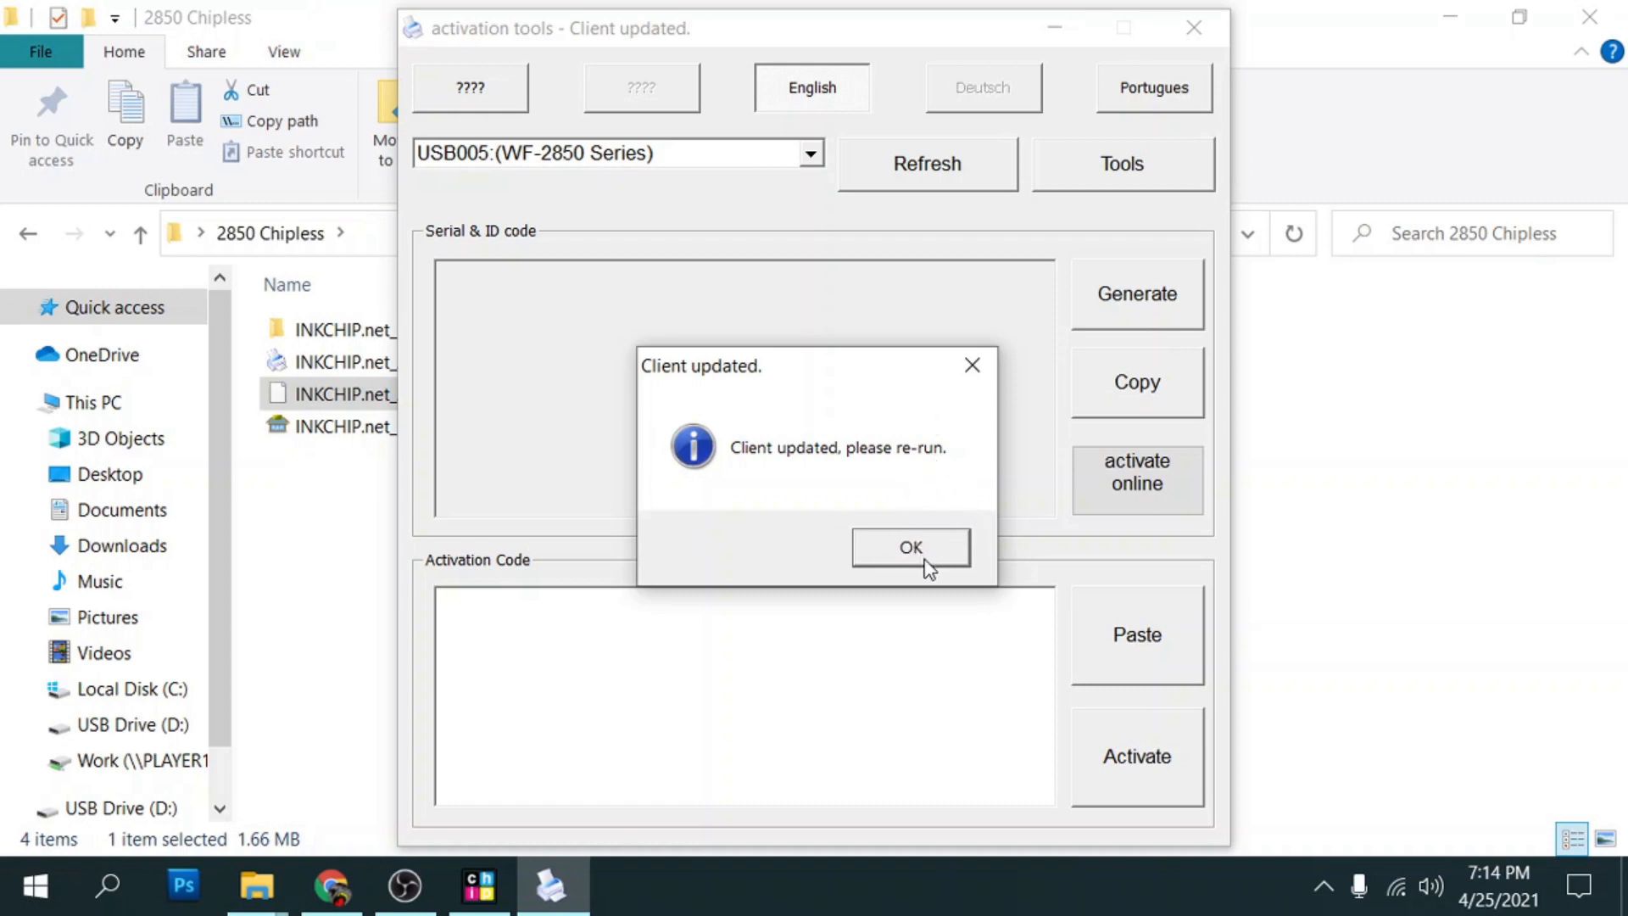
left_click(911, 547)
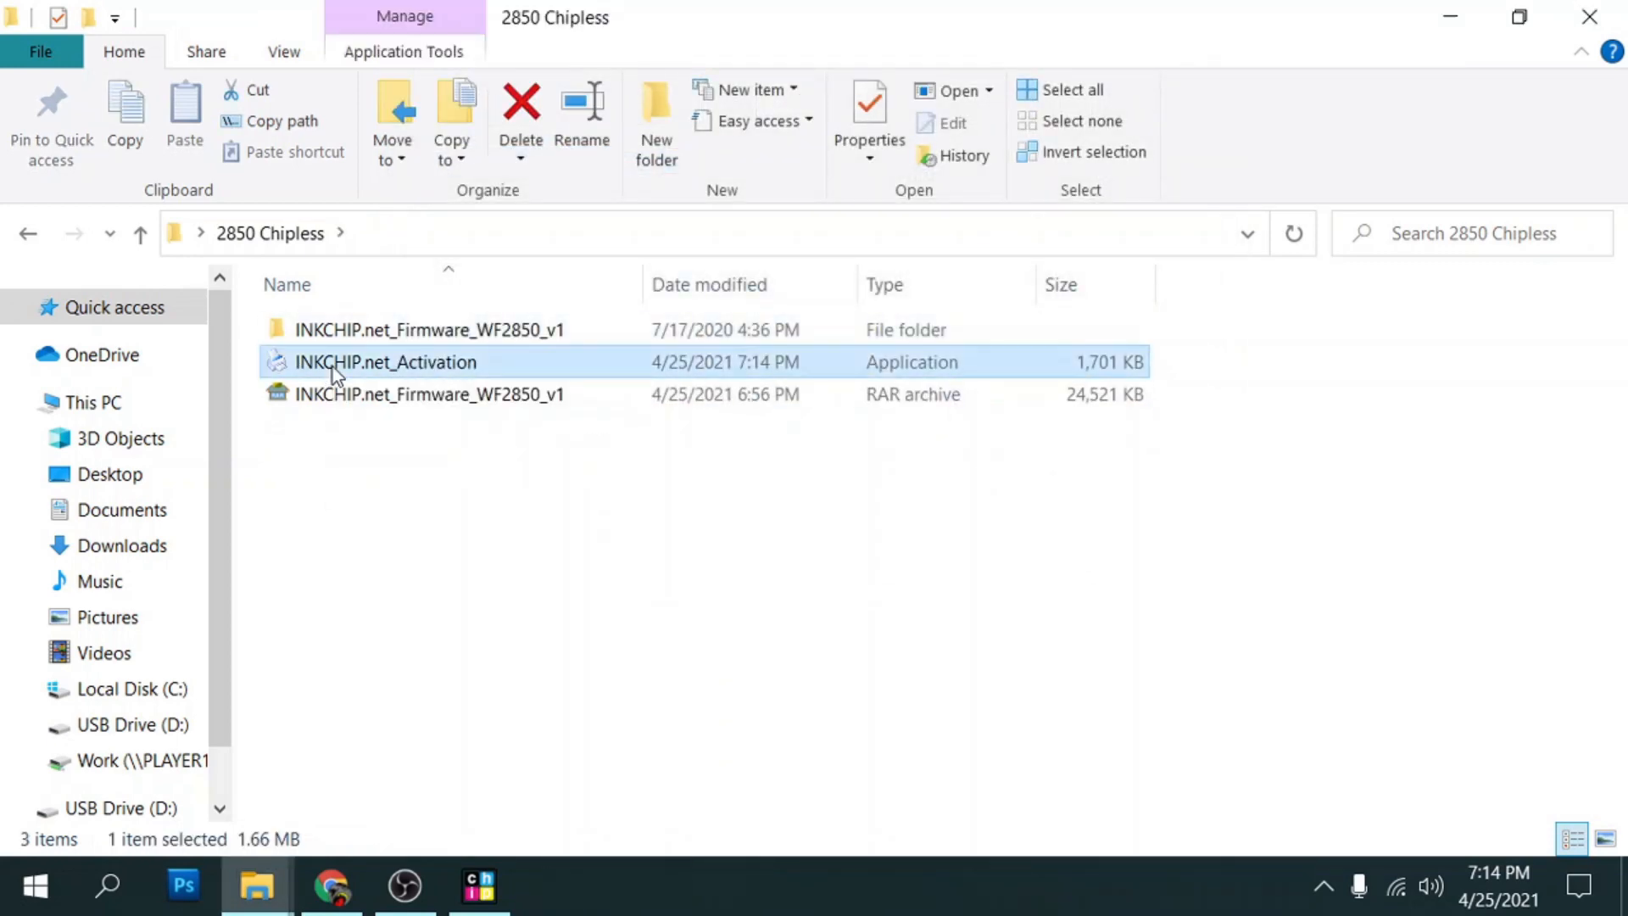
- Relaunch the updated activation tool and select printer USB005:(WF-2850 Series)
double_click(385, 362)
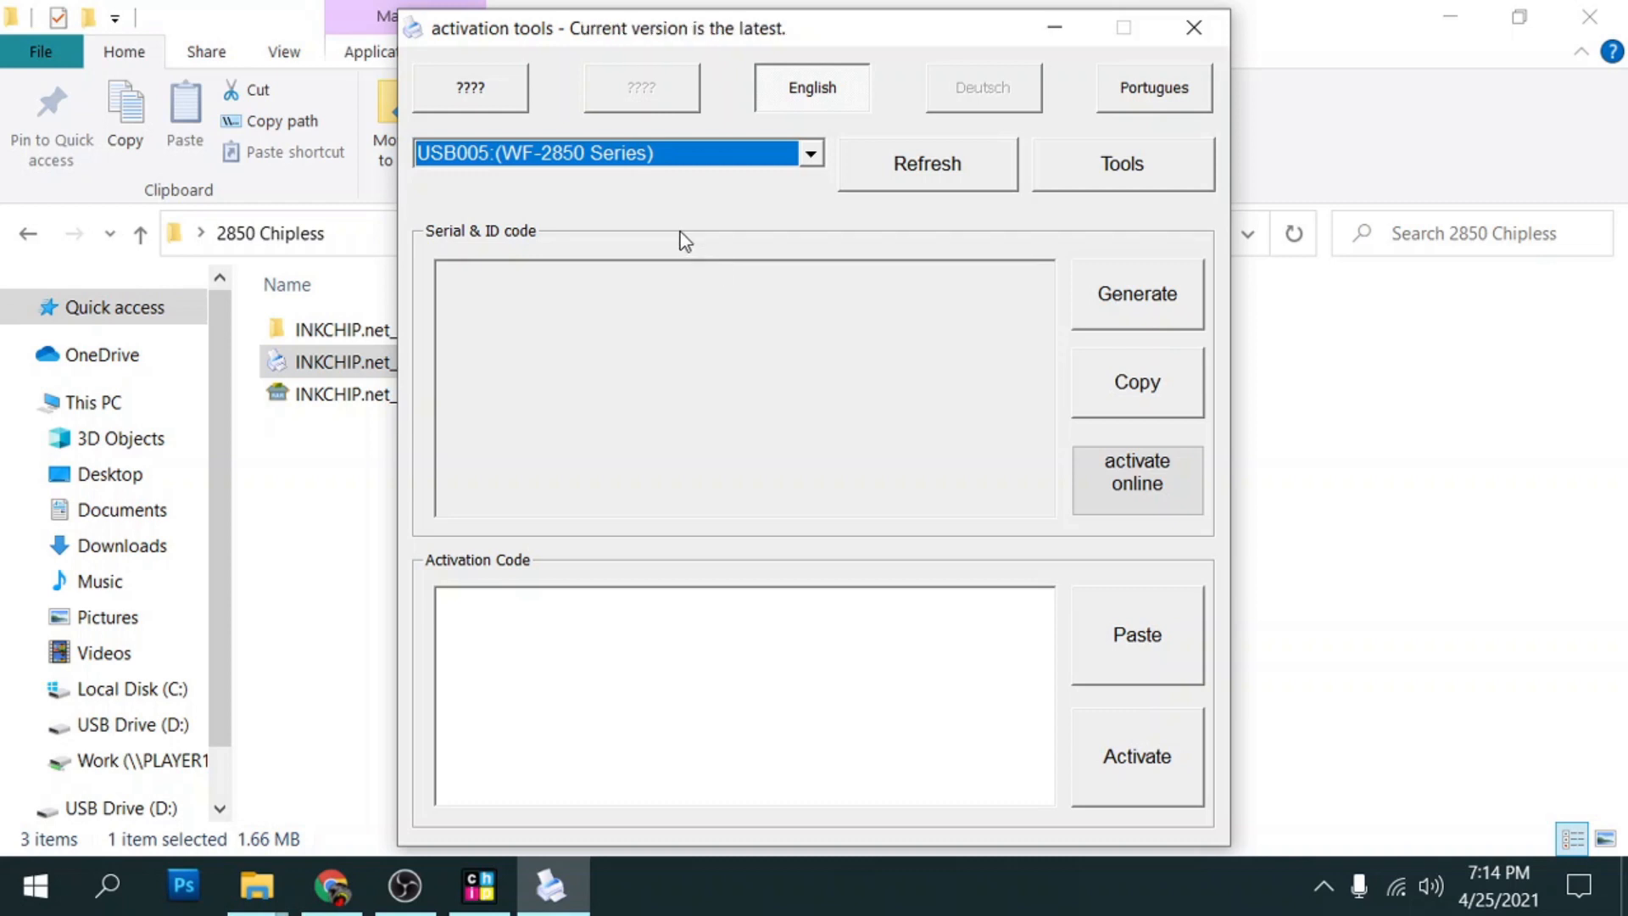
mouse_move(706, 44)
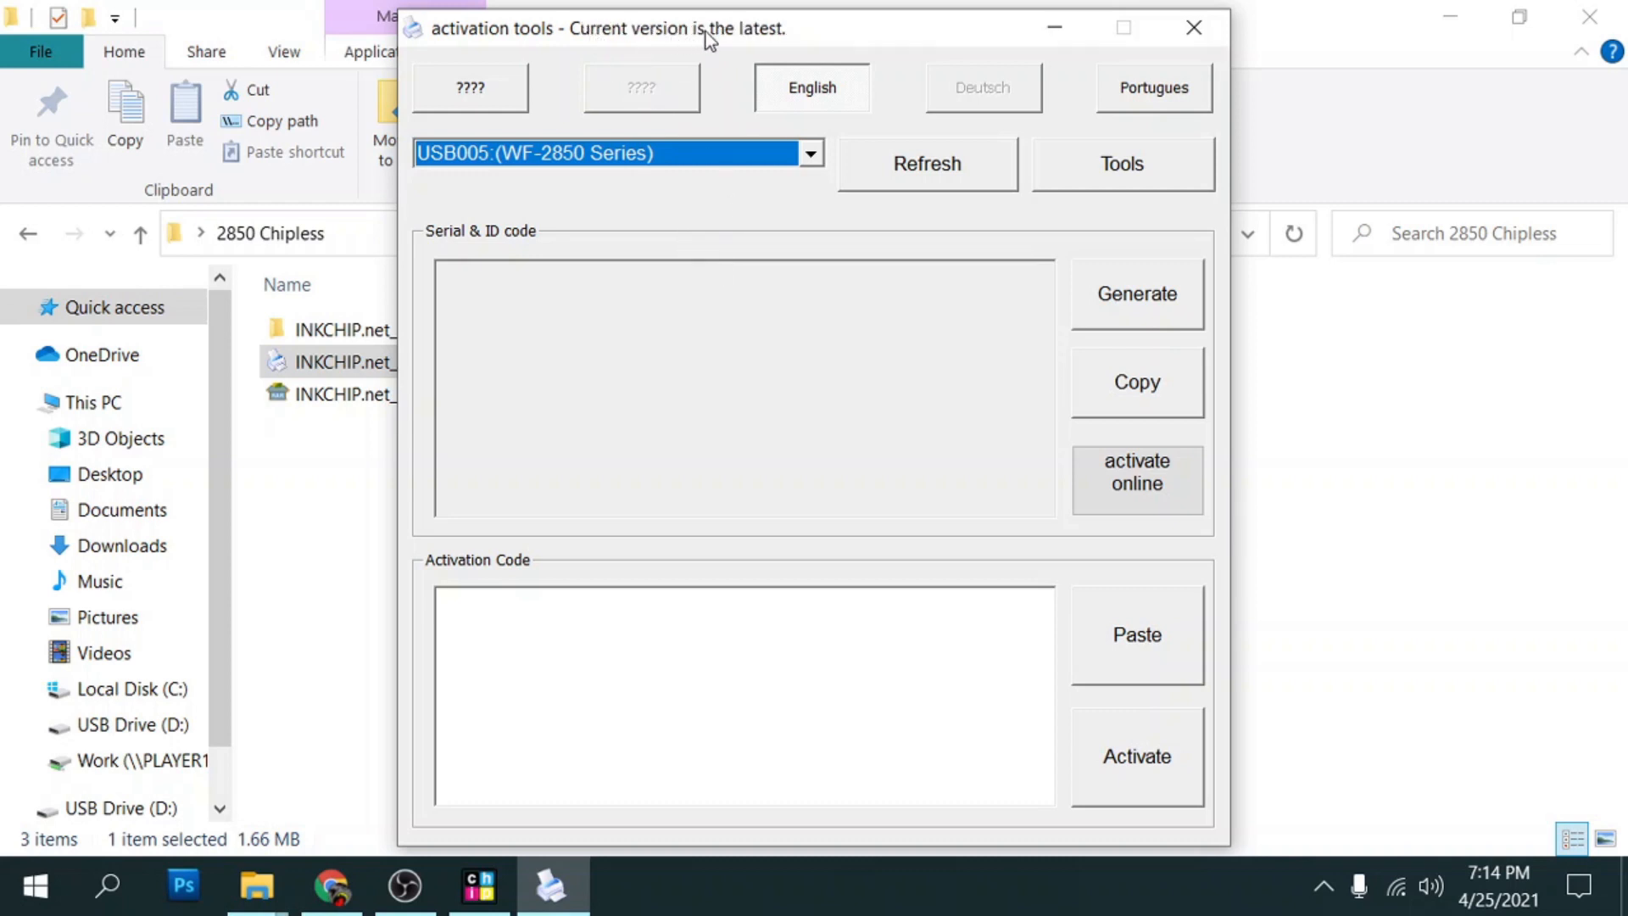
mouse_move(925, 277)
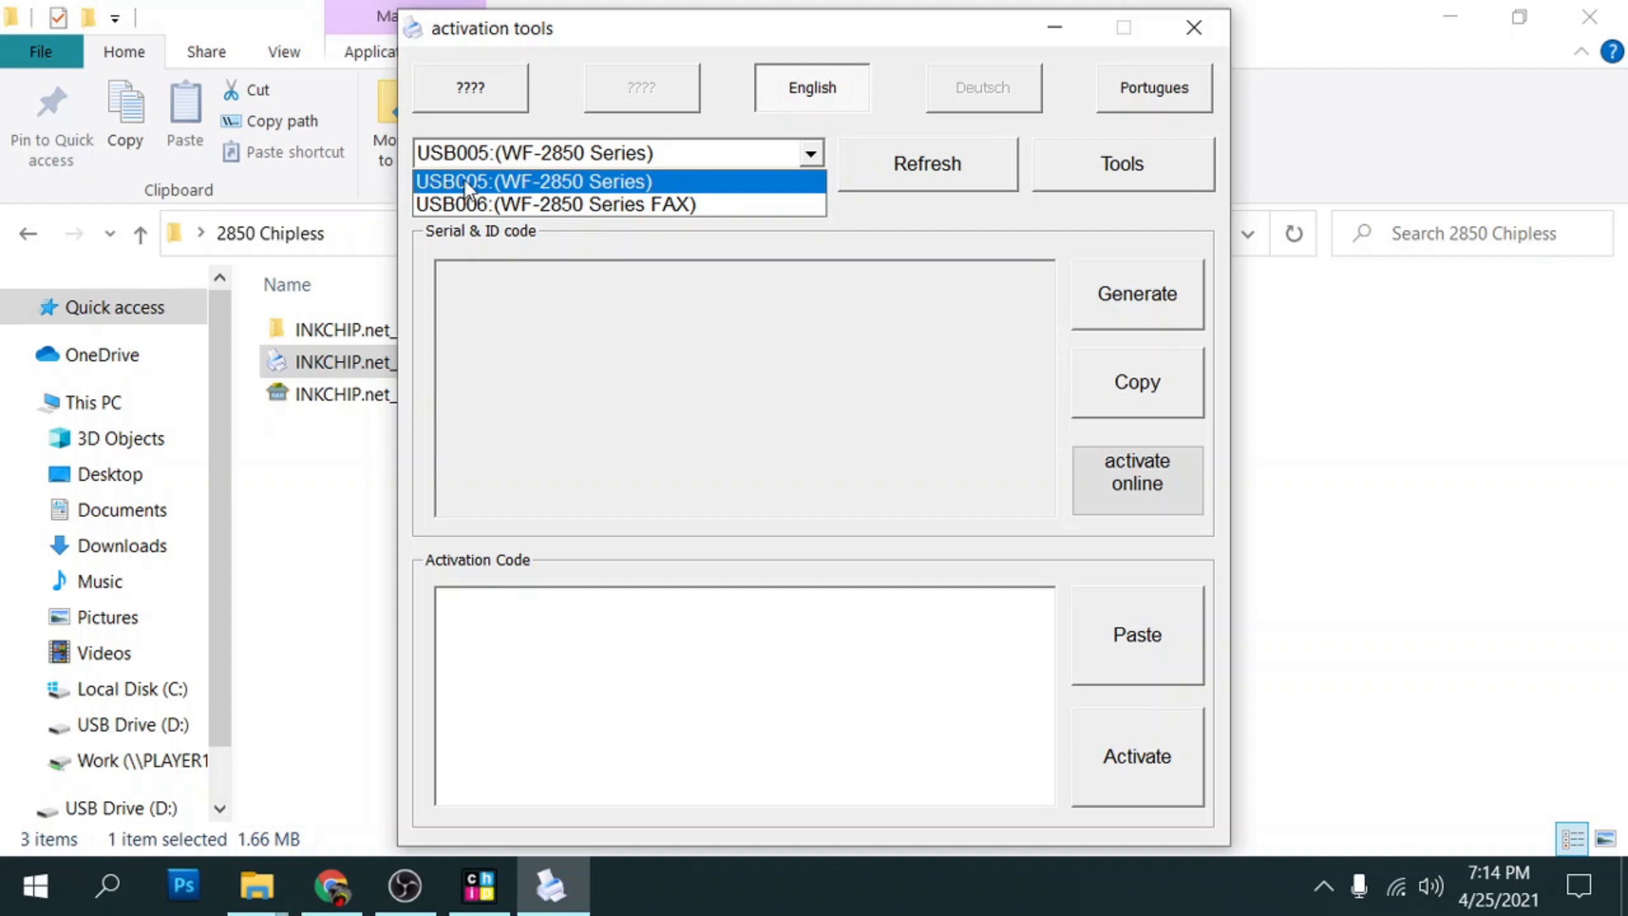
left_click(528, 181)
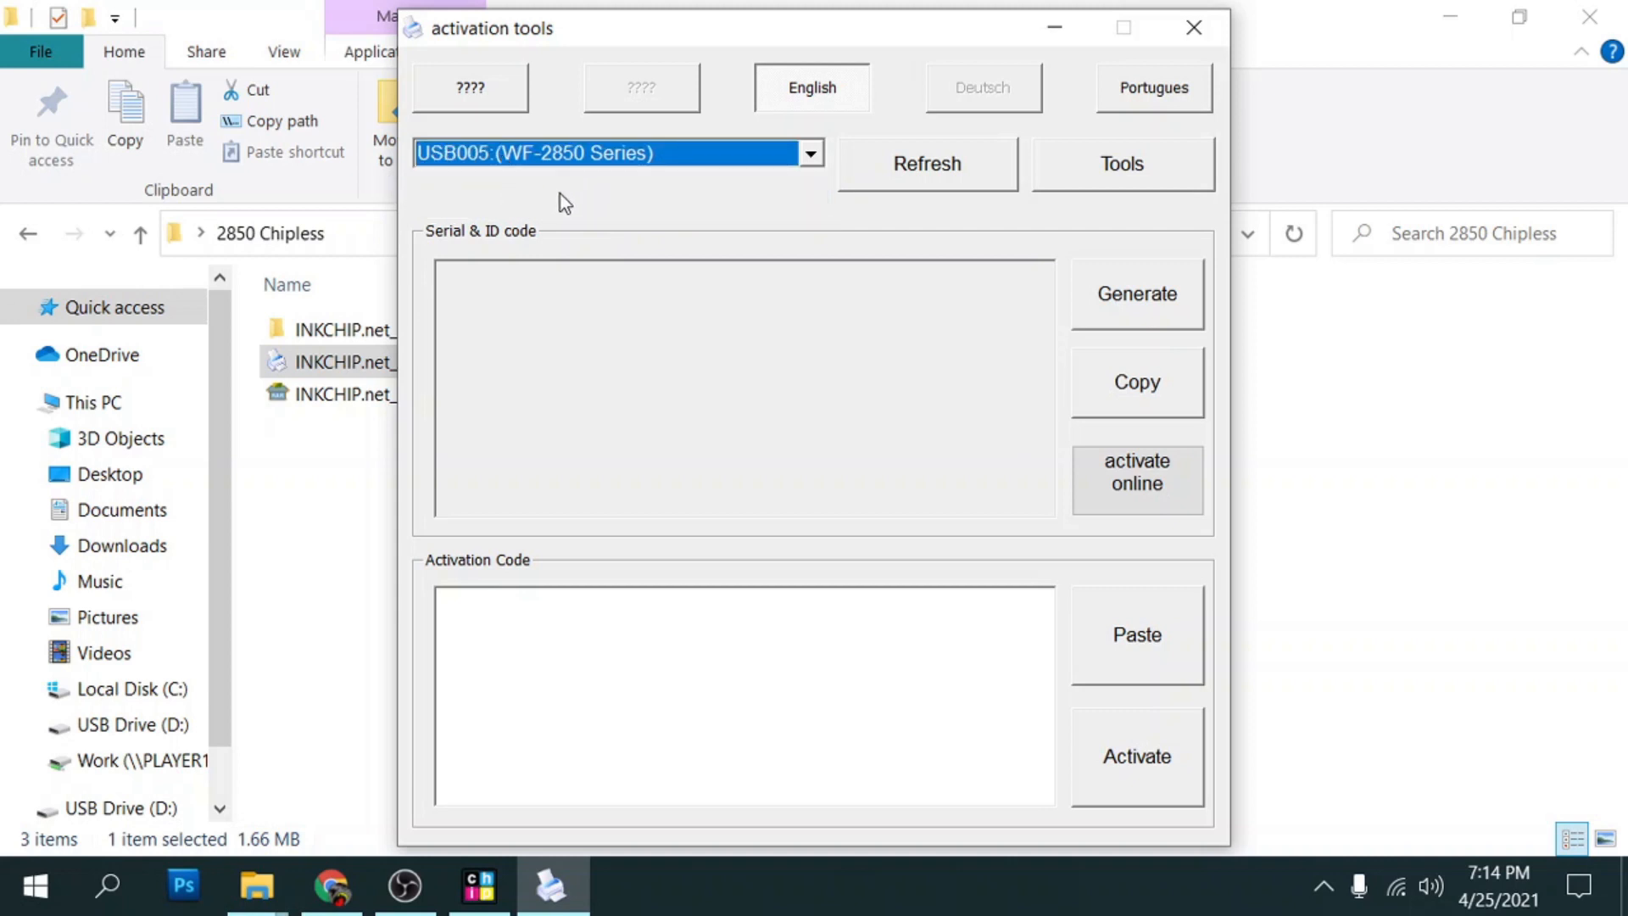
mouse_move(548, 195)
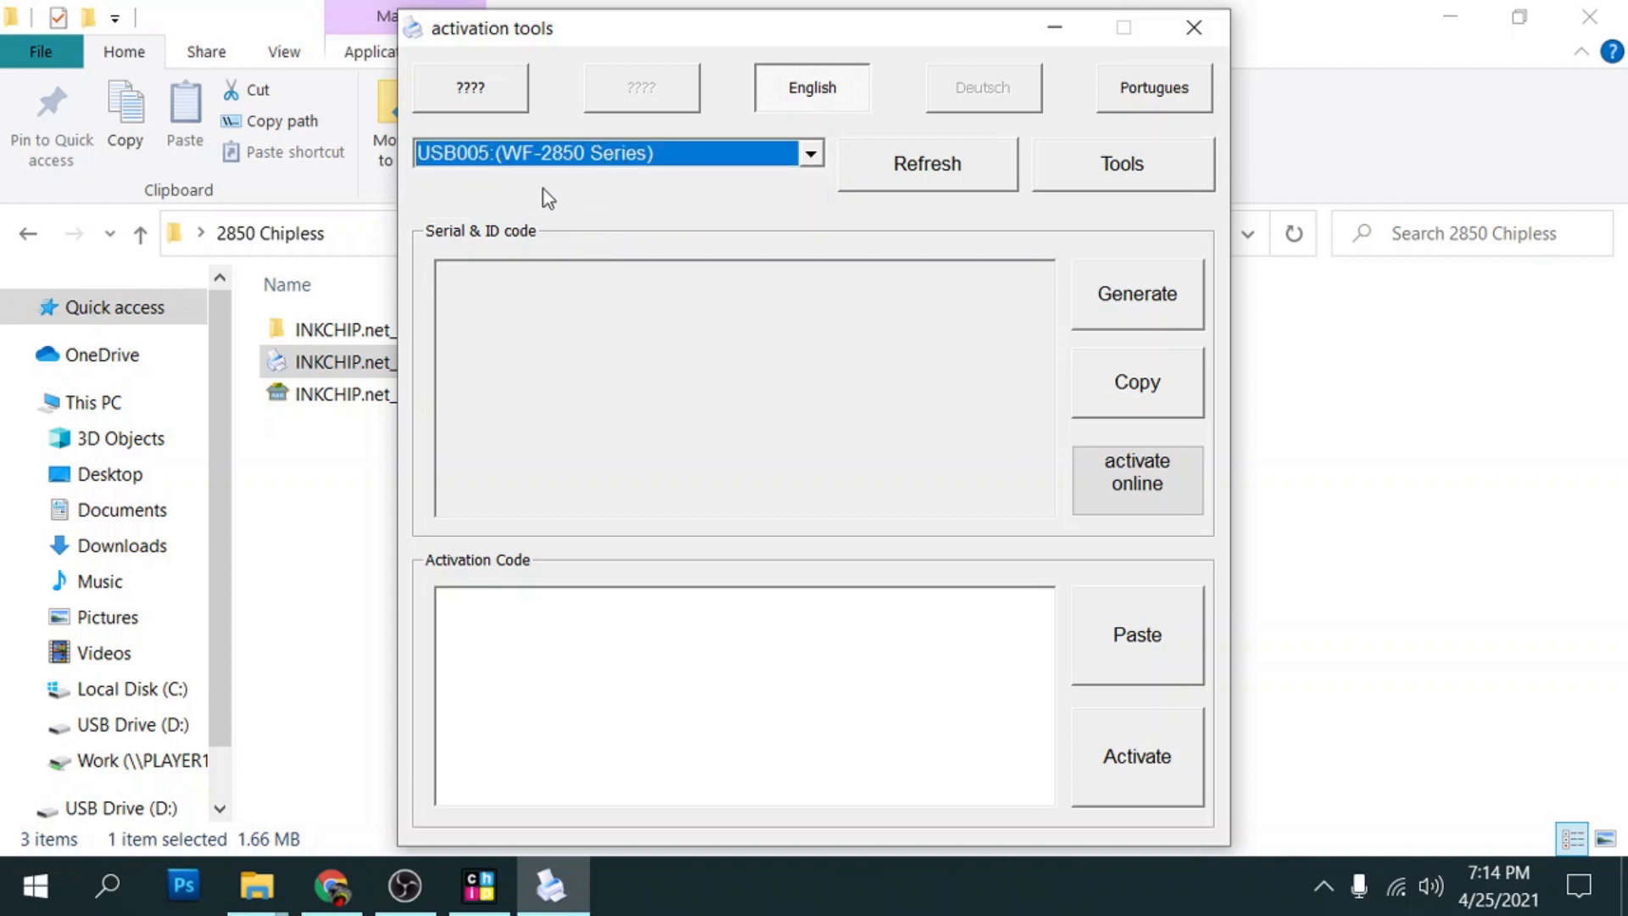
mouse_move(553, 597)
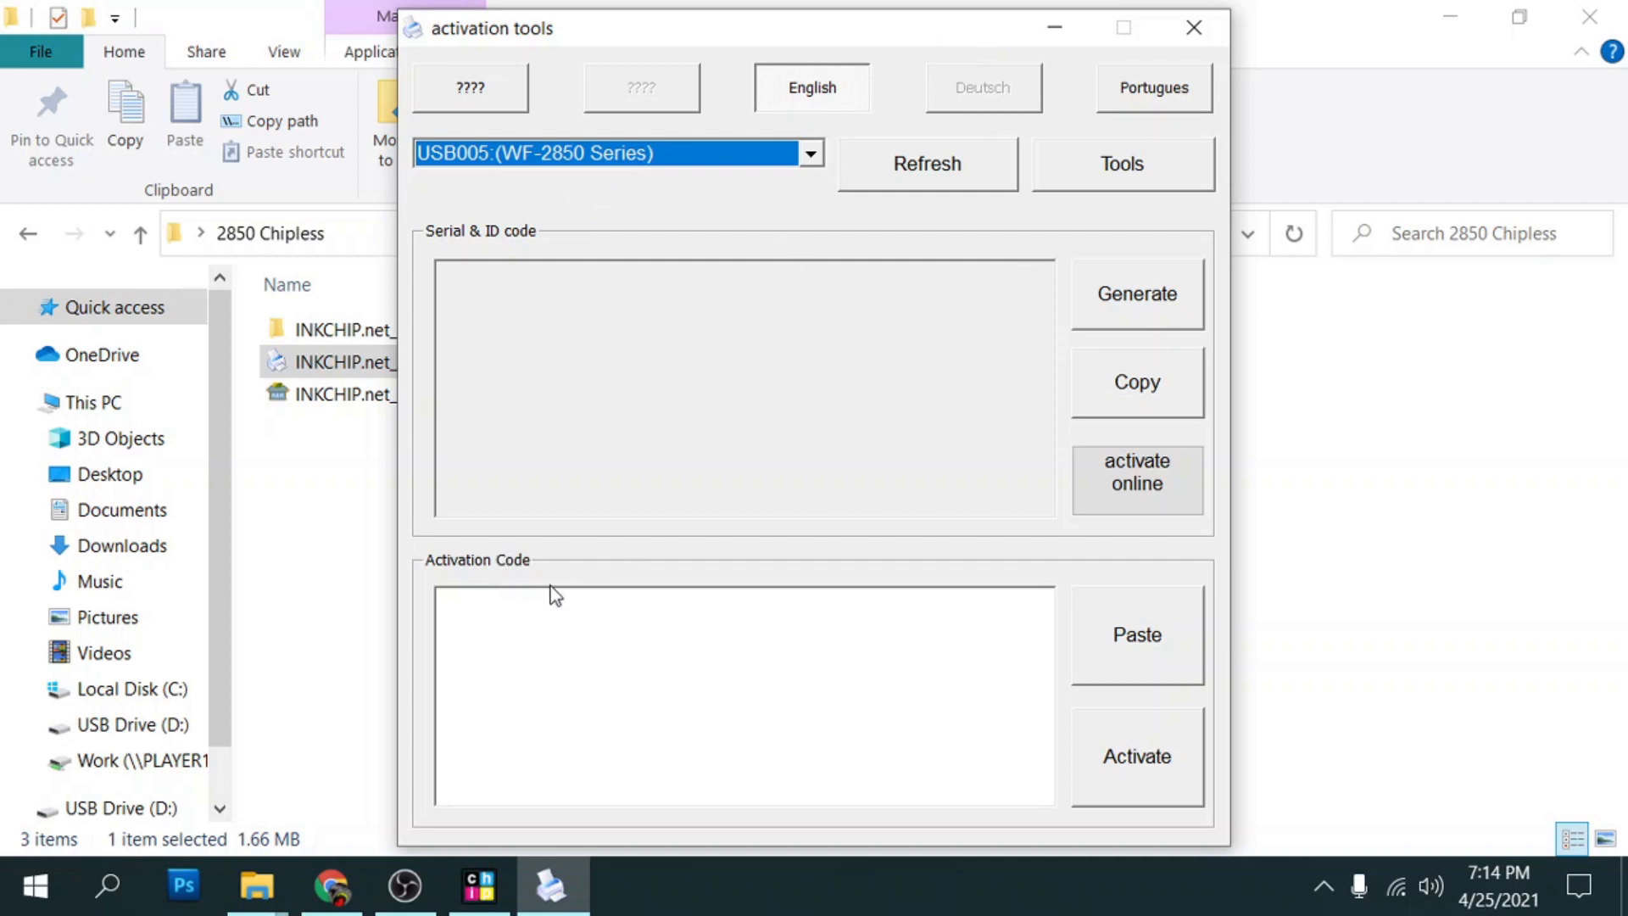
mouse_move(425, 400)
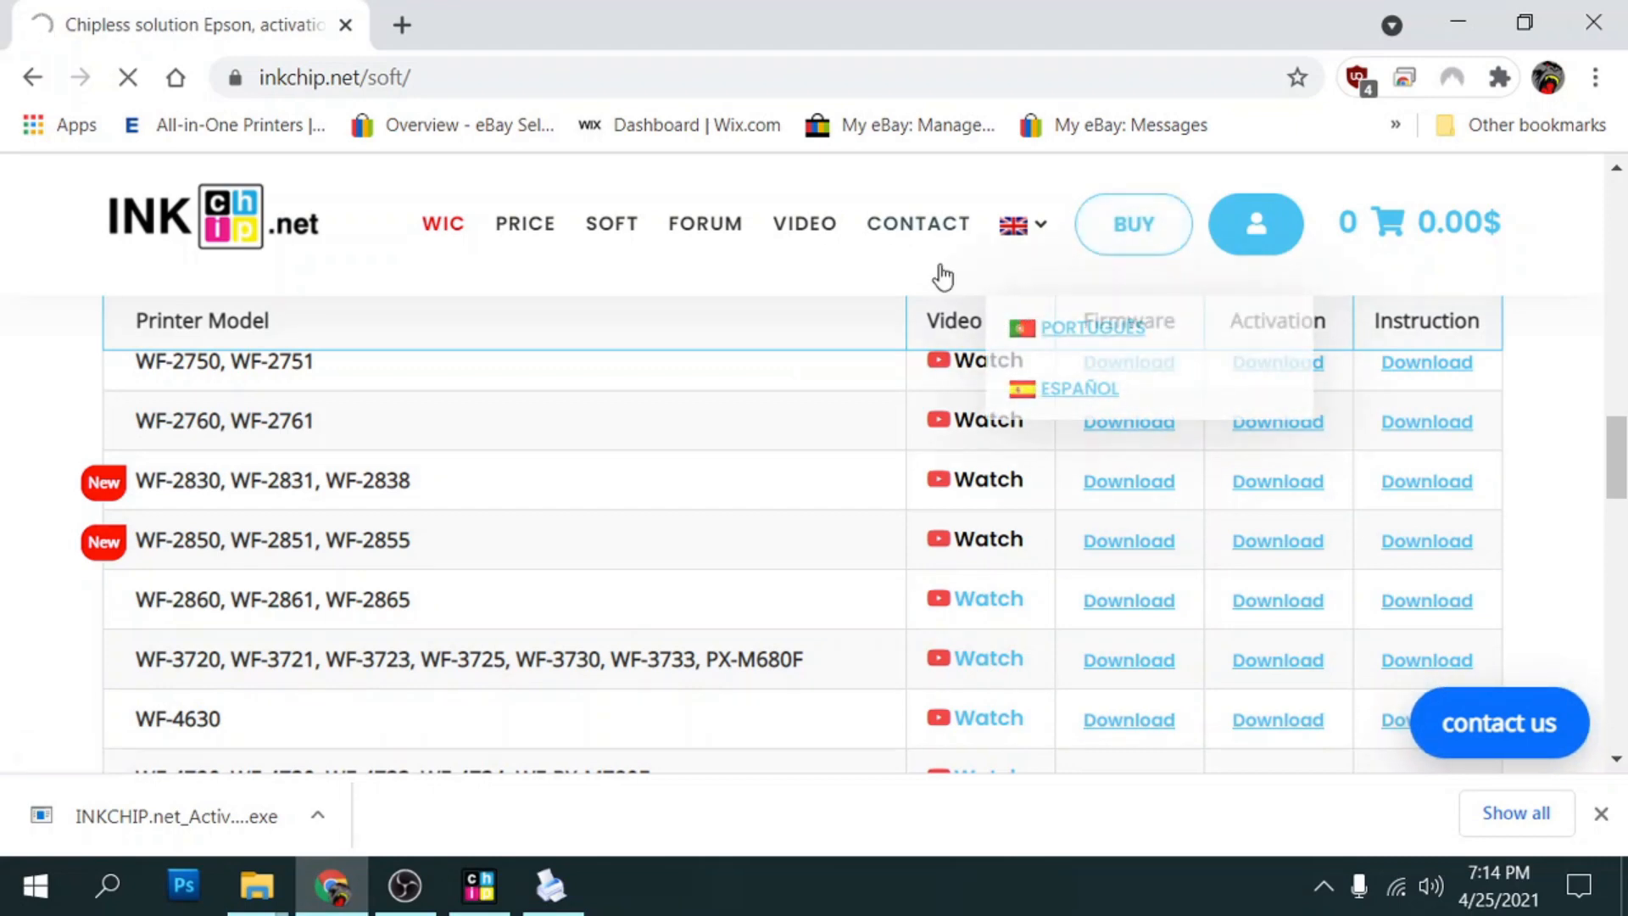
- On the price page, pick Work Force model WF-2850, WF-2851, WF-2855 at $30
left_click(525, 224)
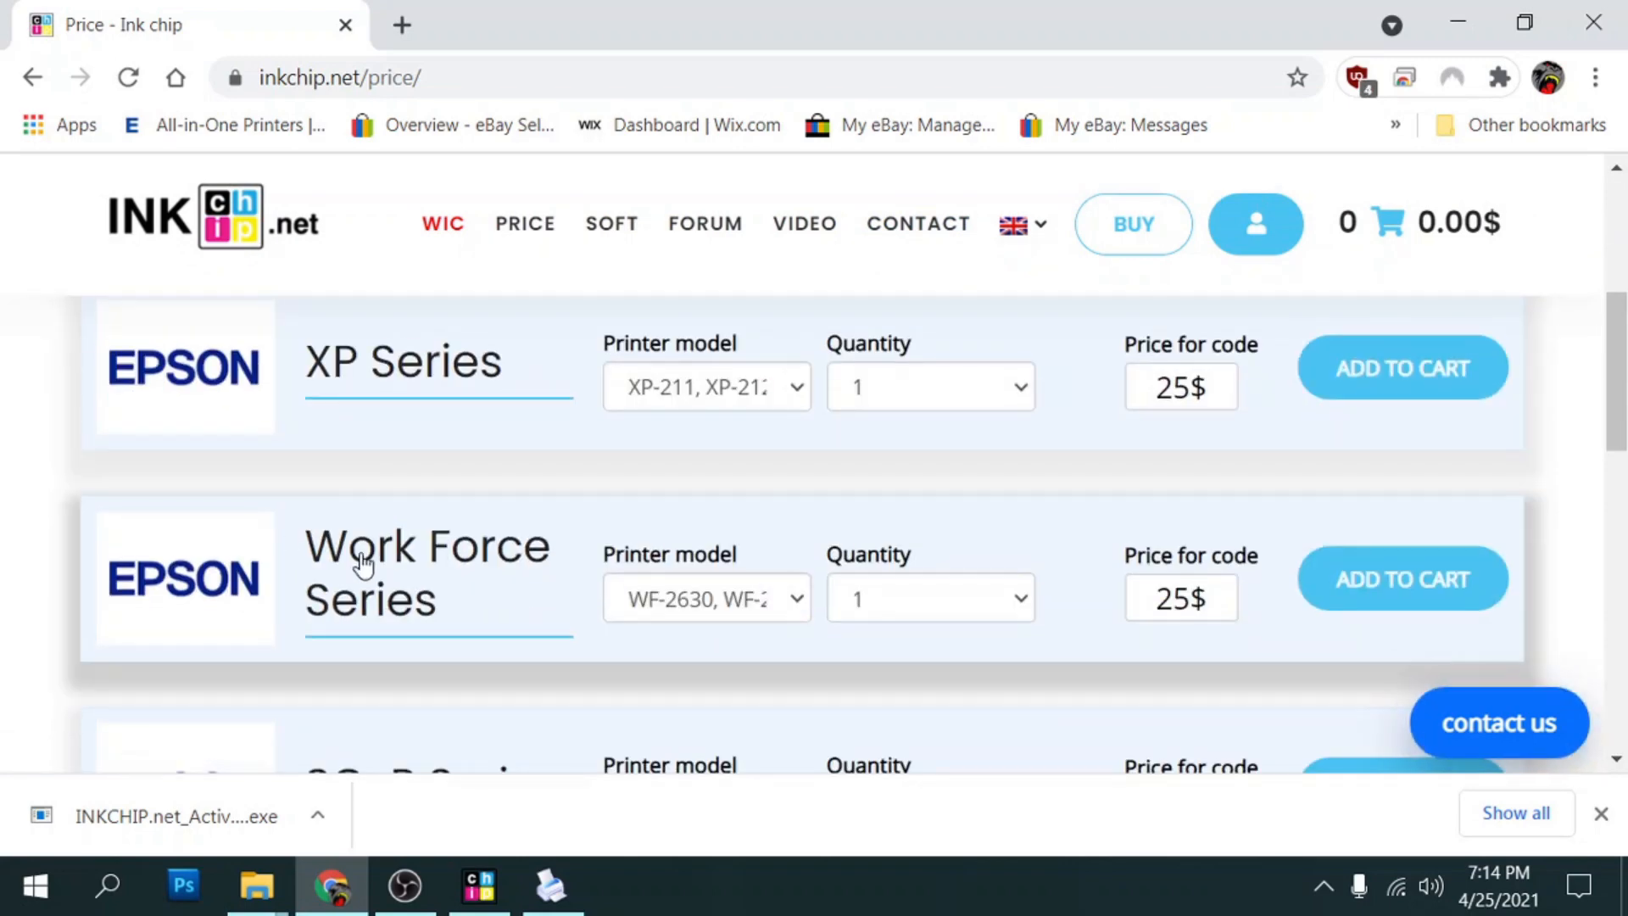
mouse_move(789, 611)
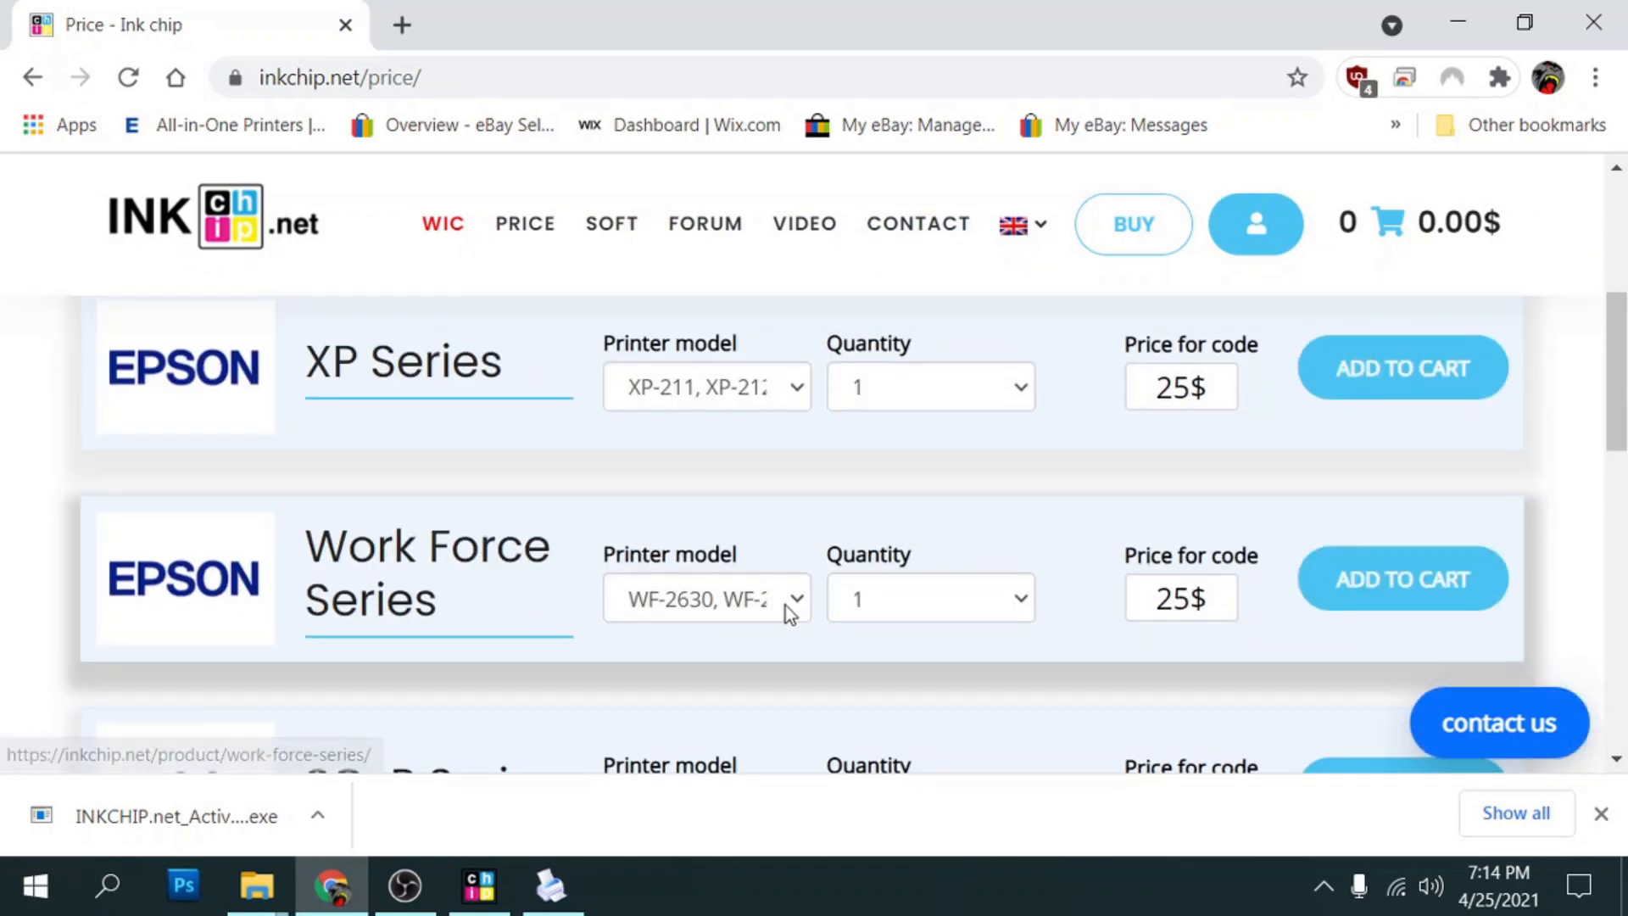
left_click(705, 598)
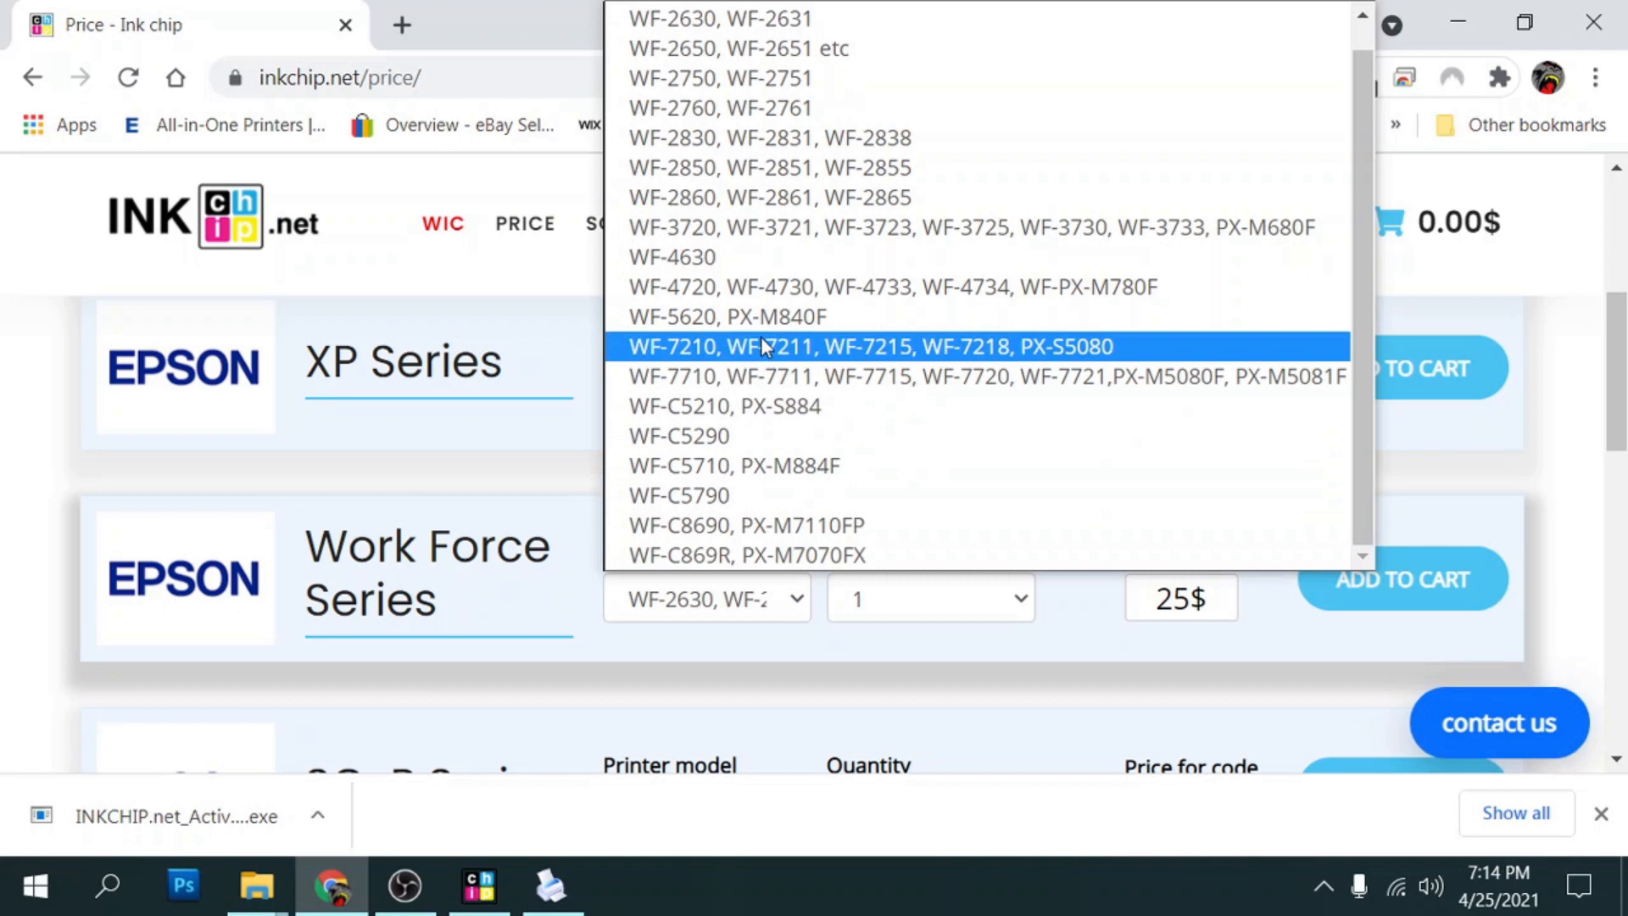
mouse_move(763, 174)
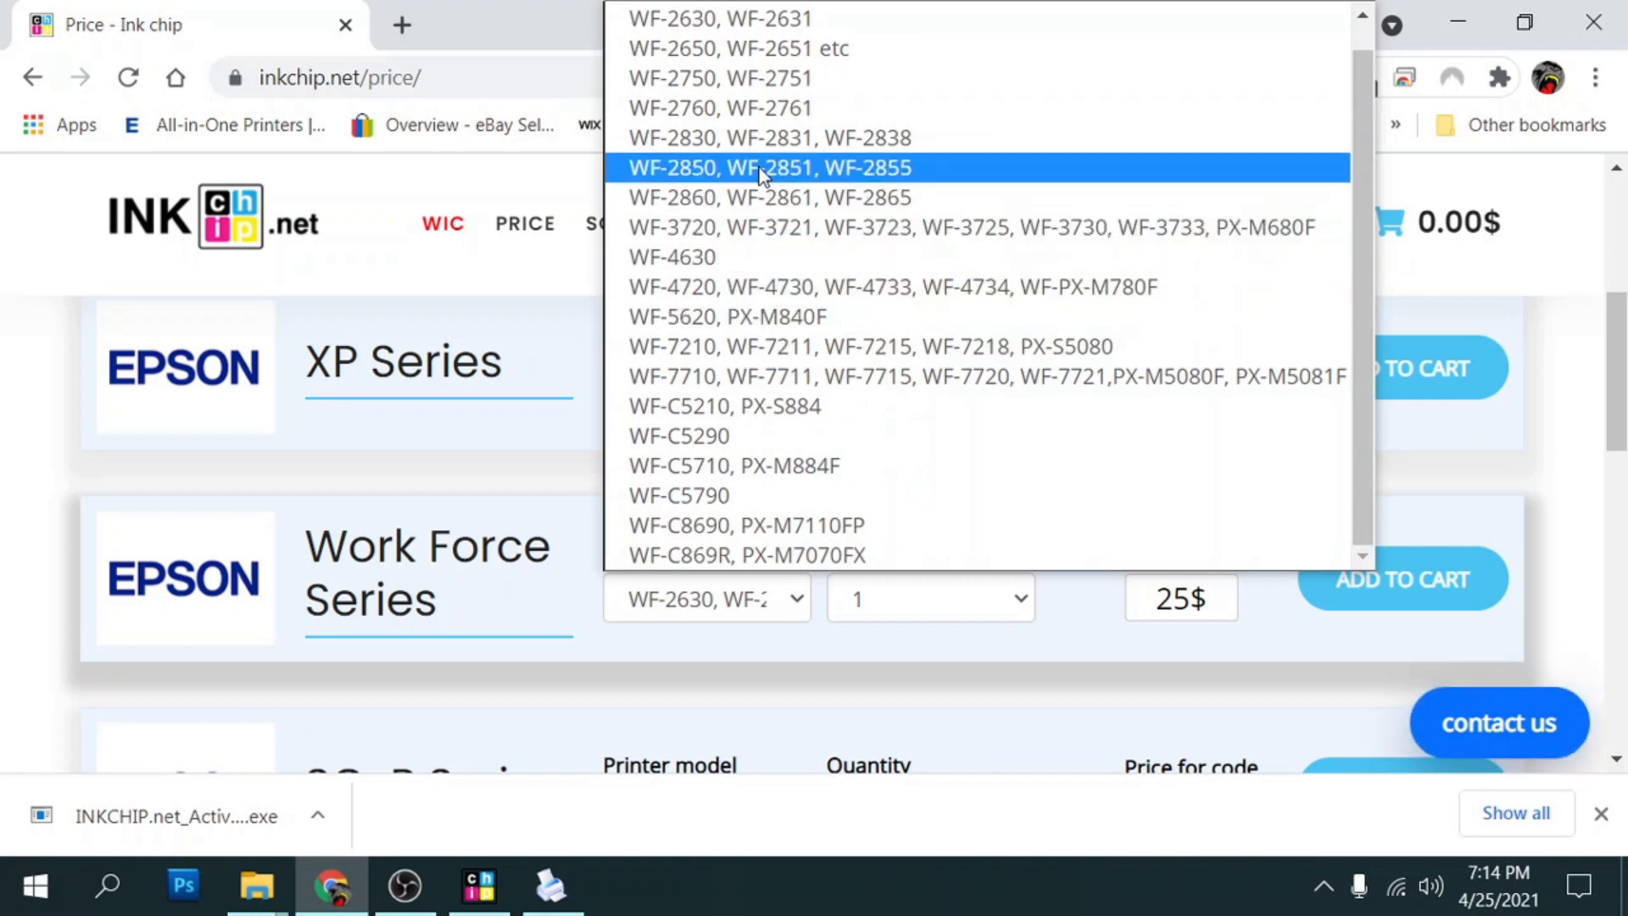
left_click(768, 167)
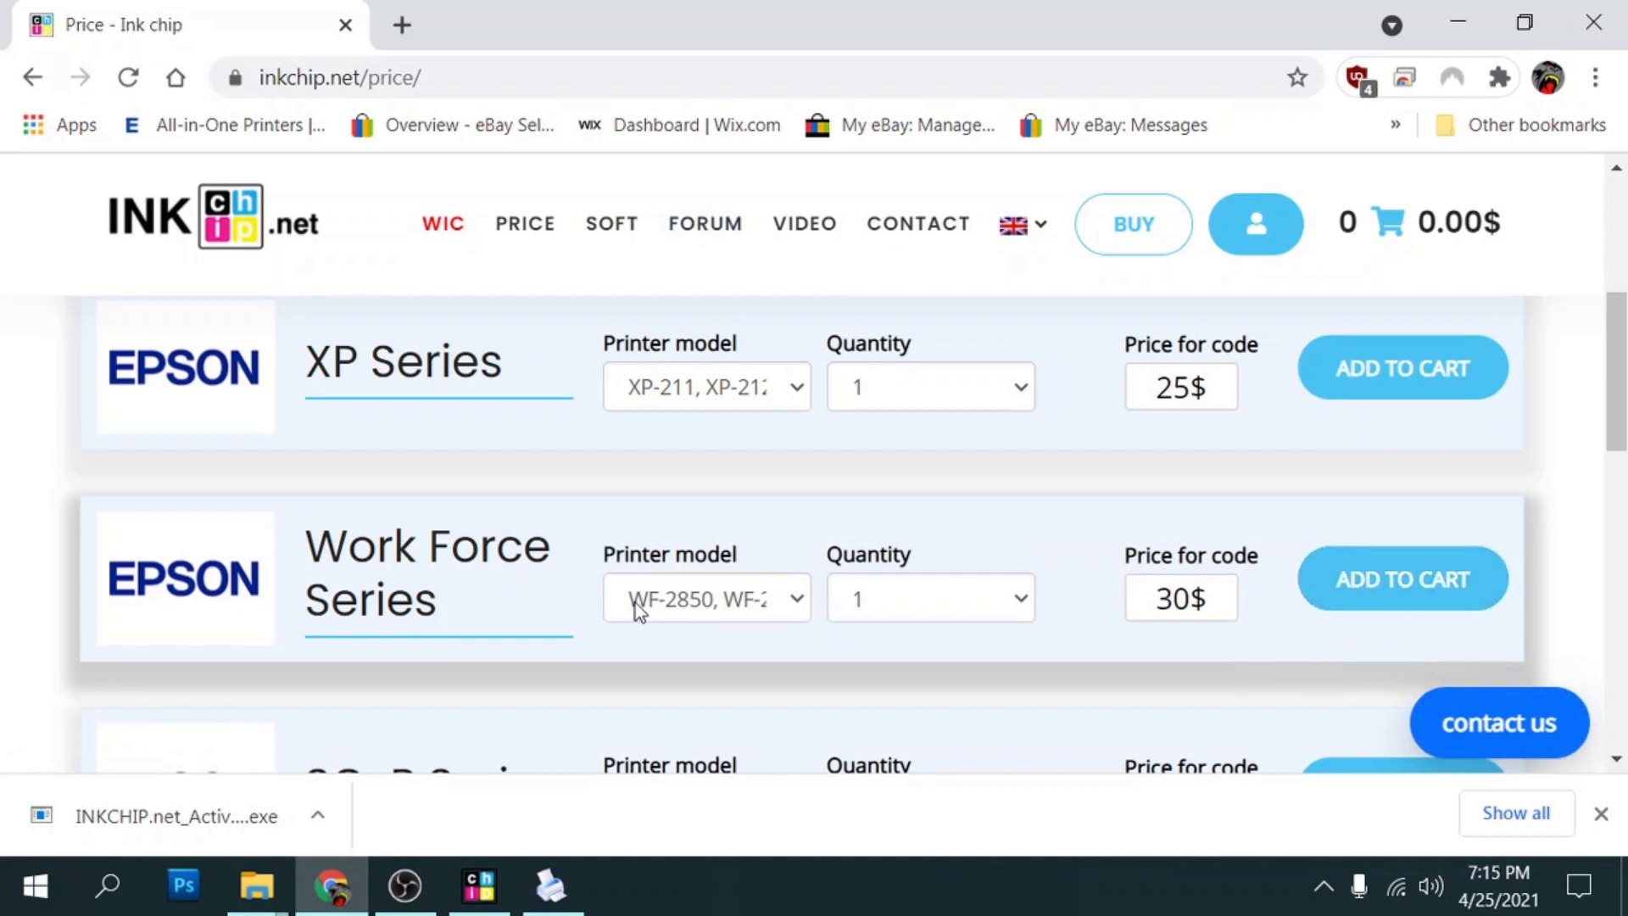
mouse_move(1070, 617)
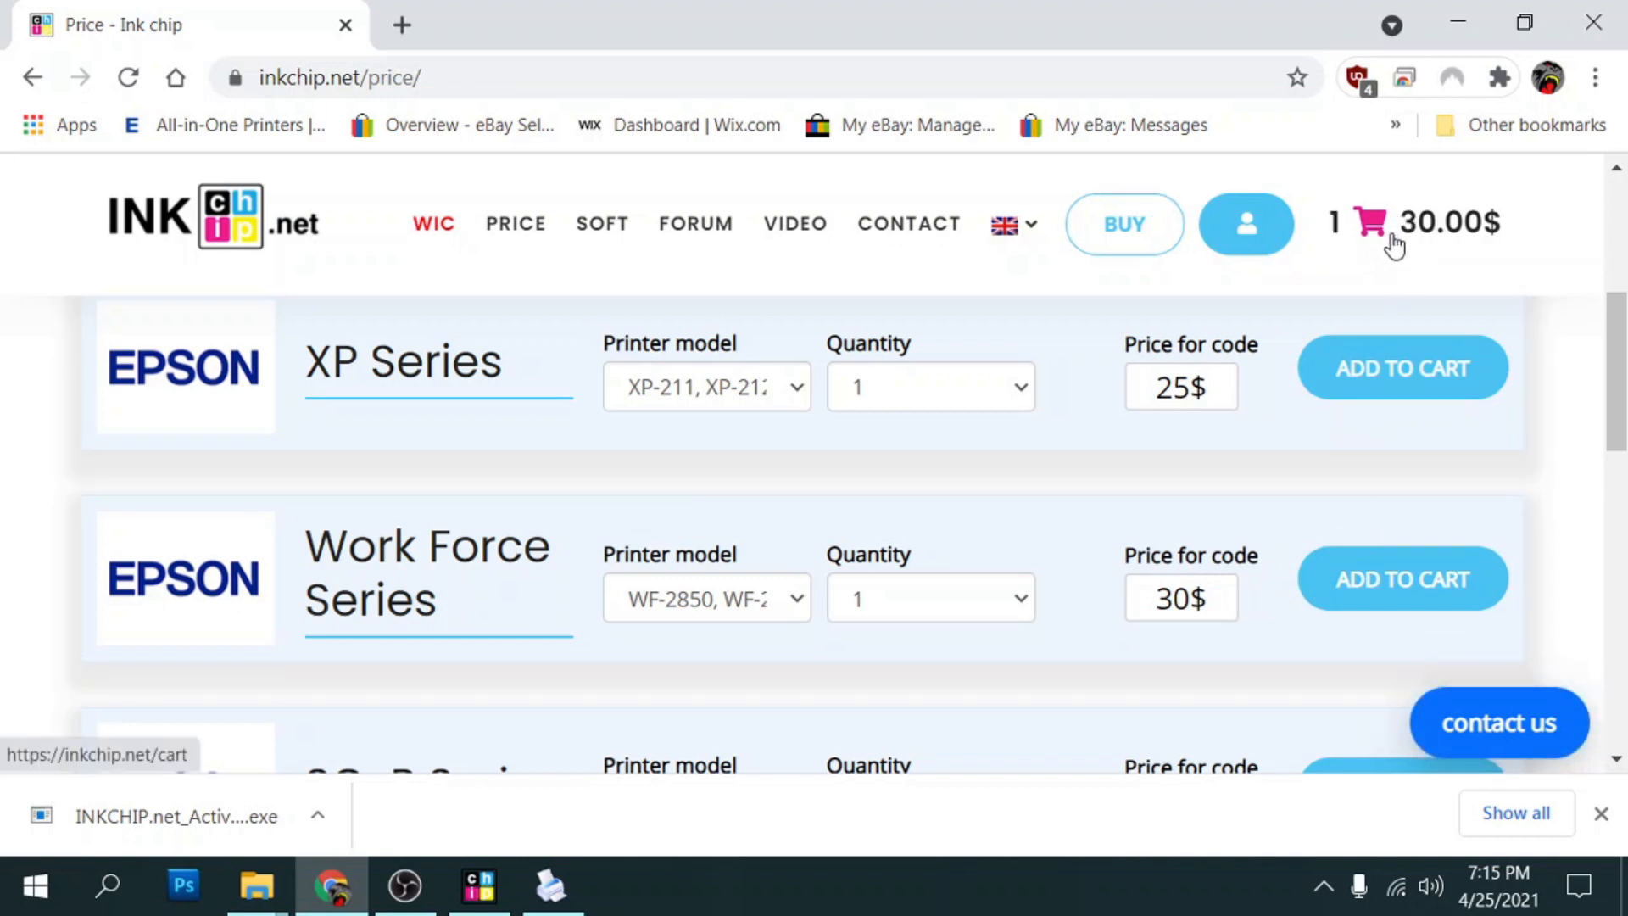
mouse_move(1387, 230)
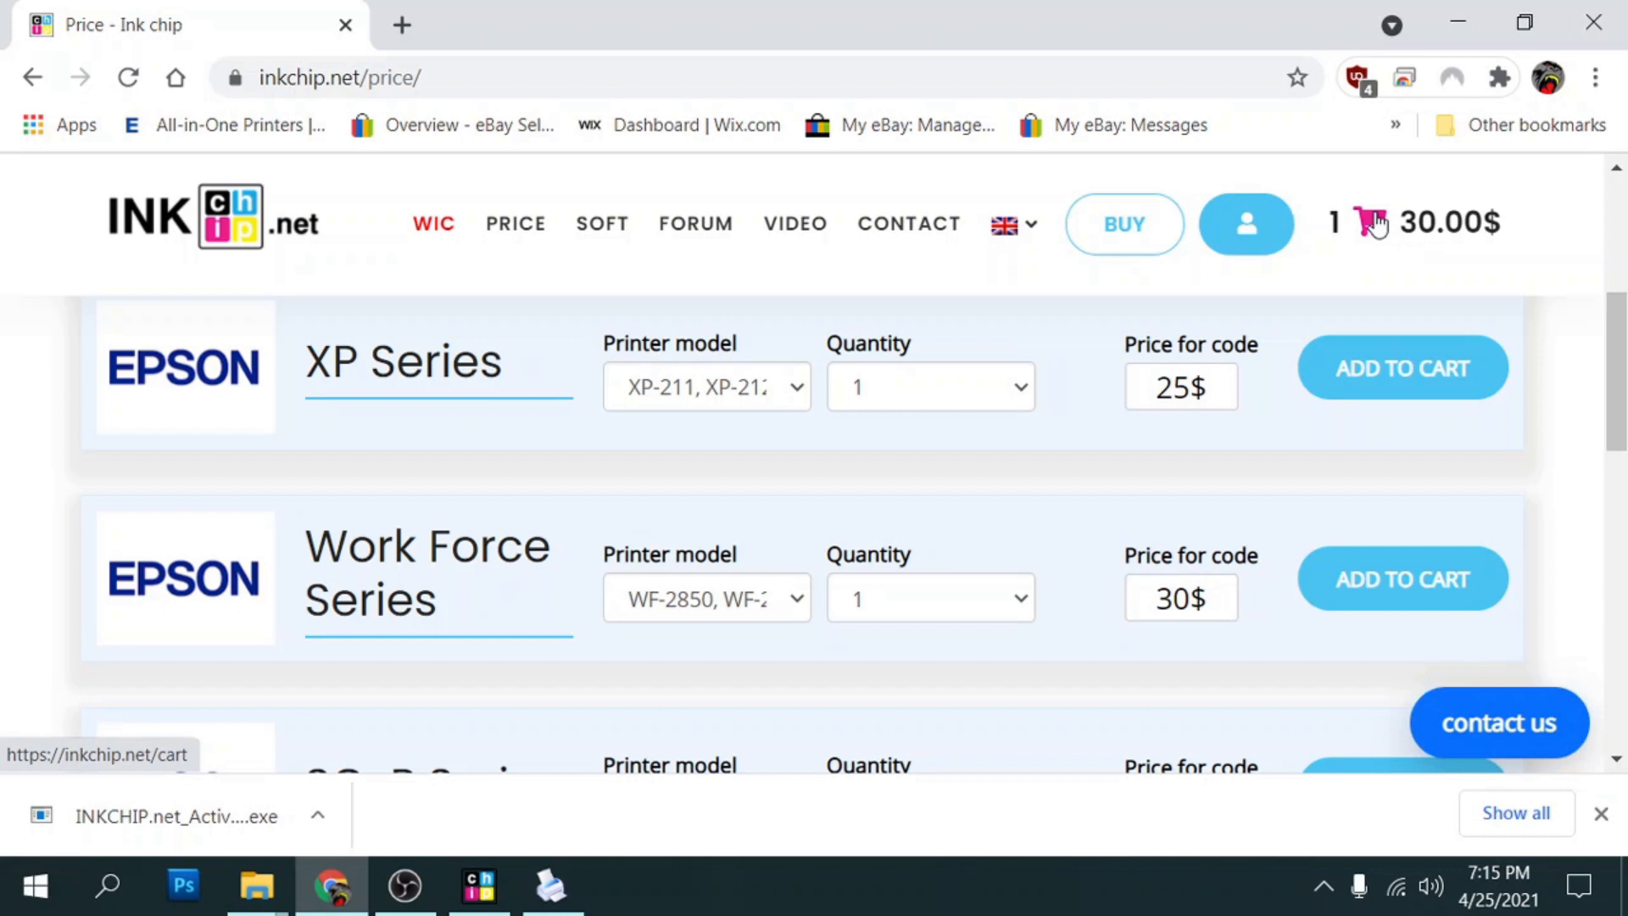
- Apply coupon GORILLA in the cart, cutting the total from 30.00$ to 27.00$
left_click(1374, 222)
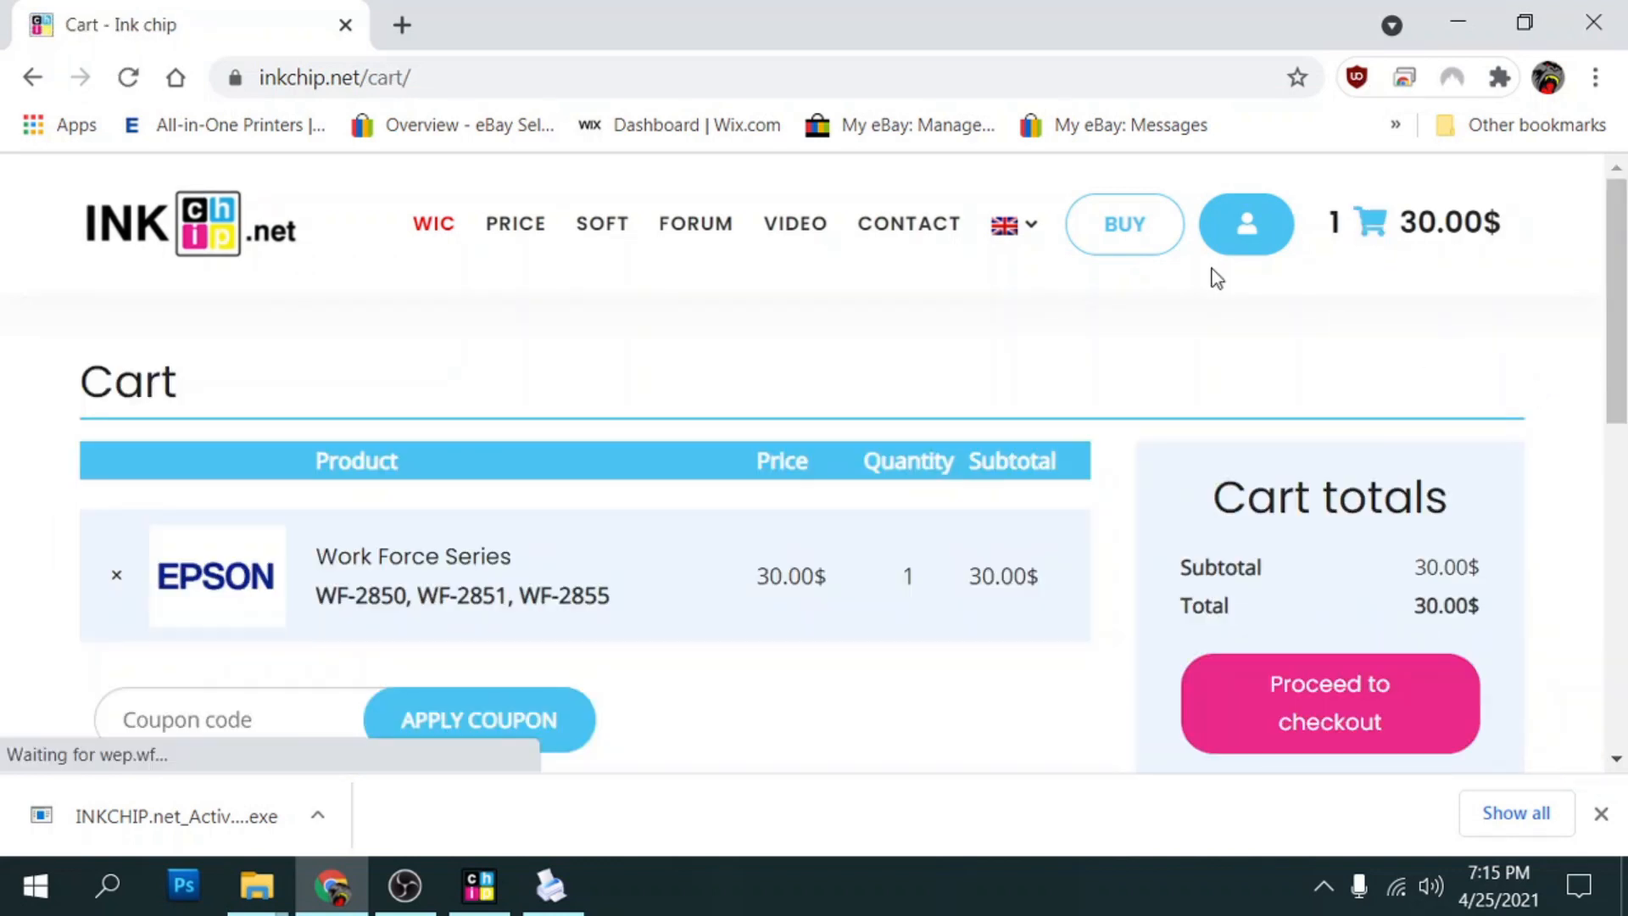
scroll("down", 3)
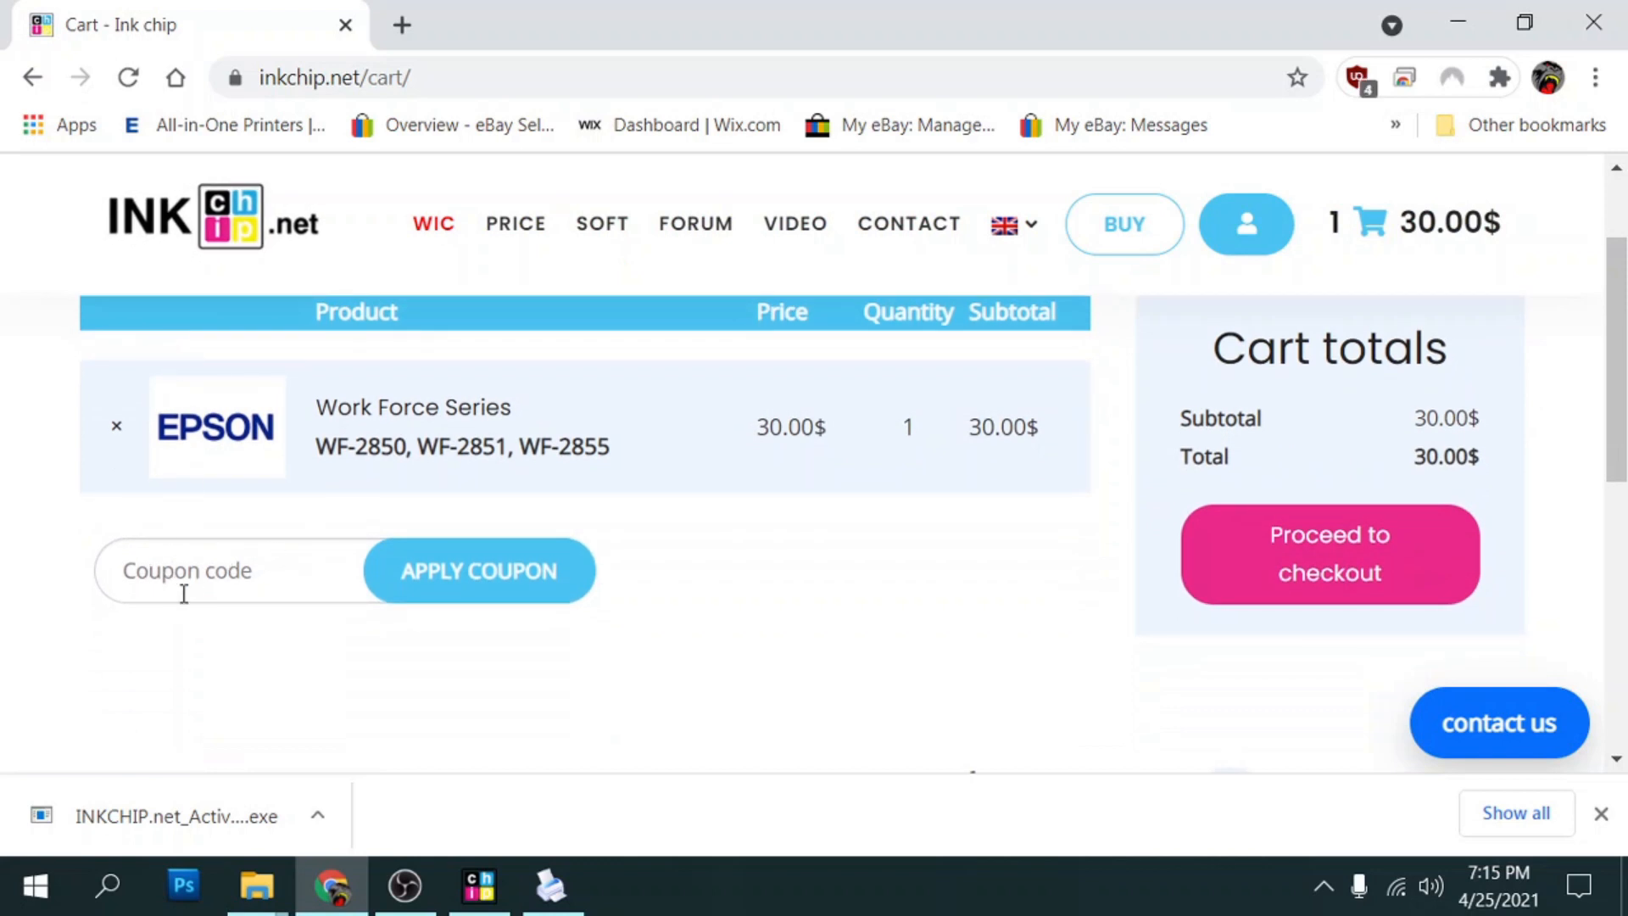
type("GORILLA")
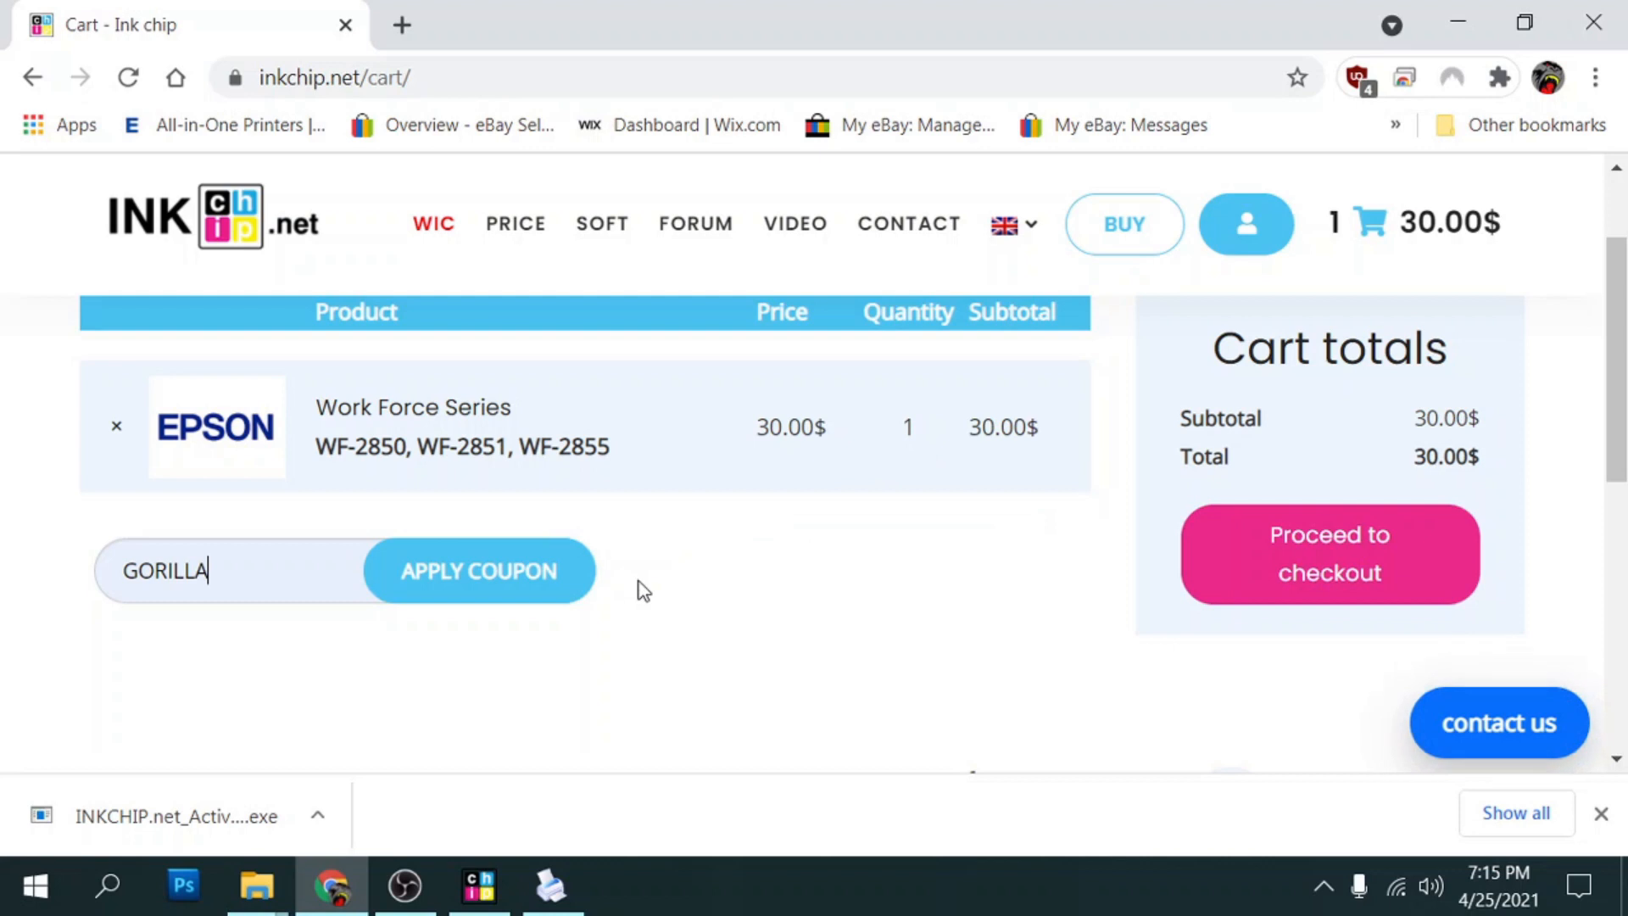
mouse_move(540, 593)
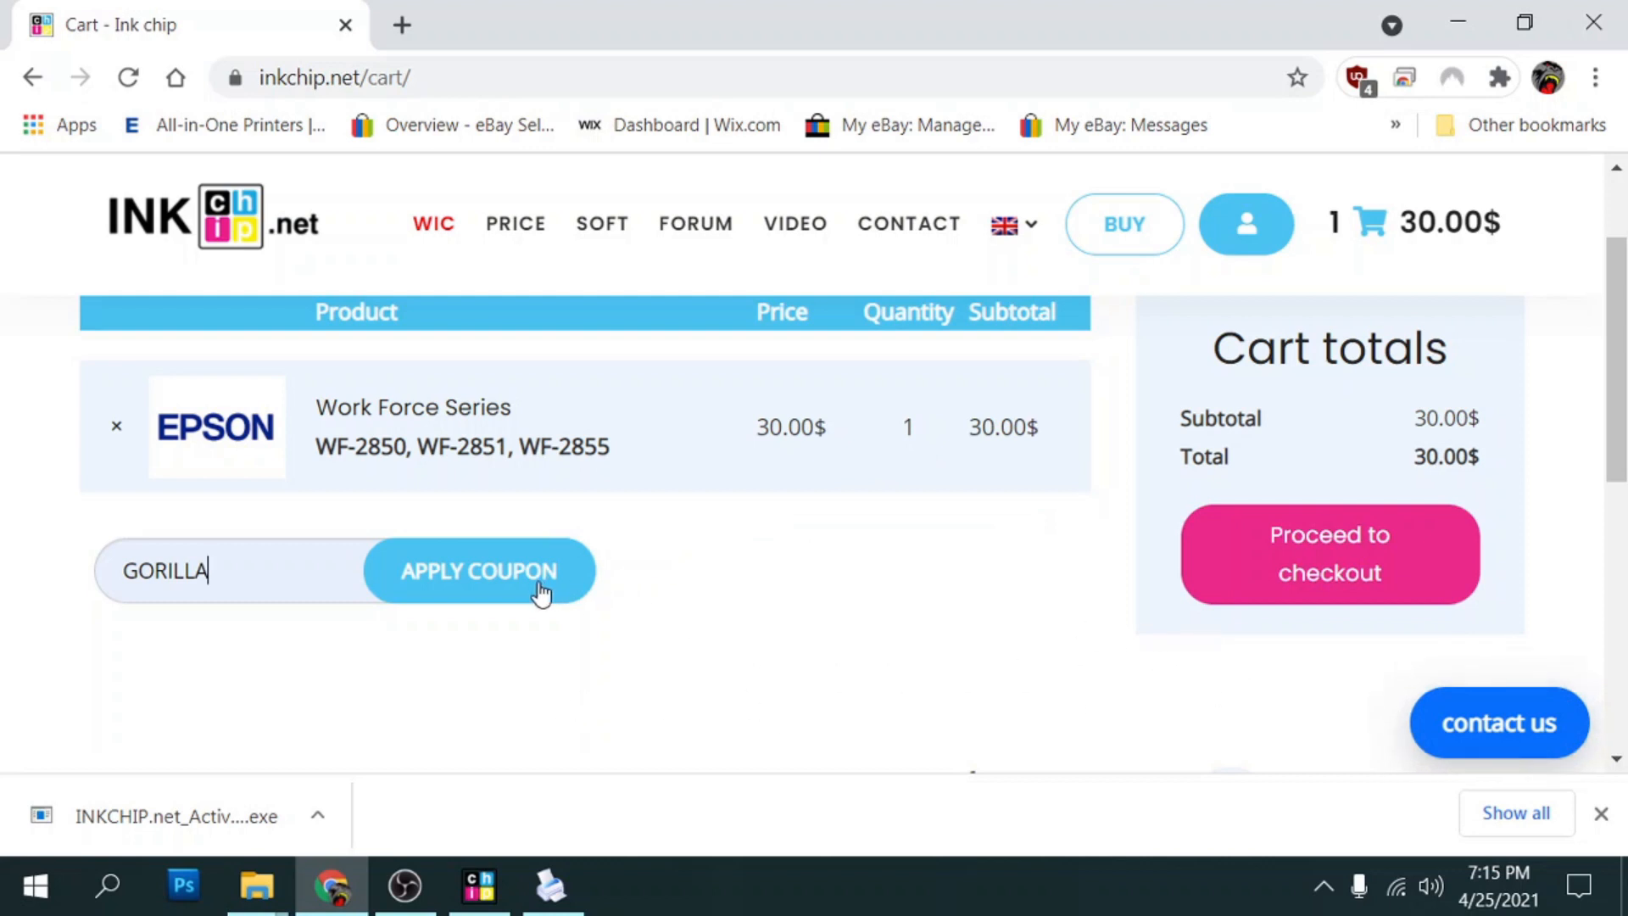
left_click(478, 570)
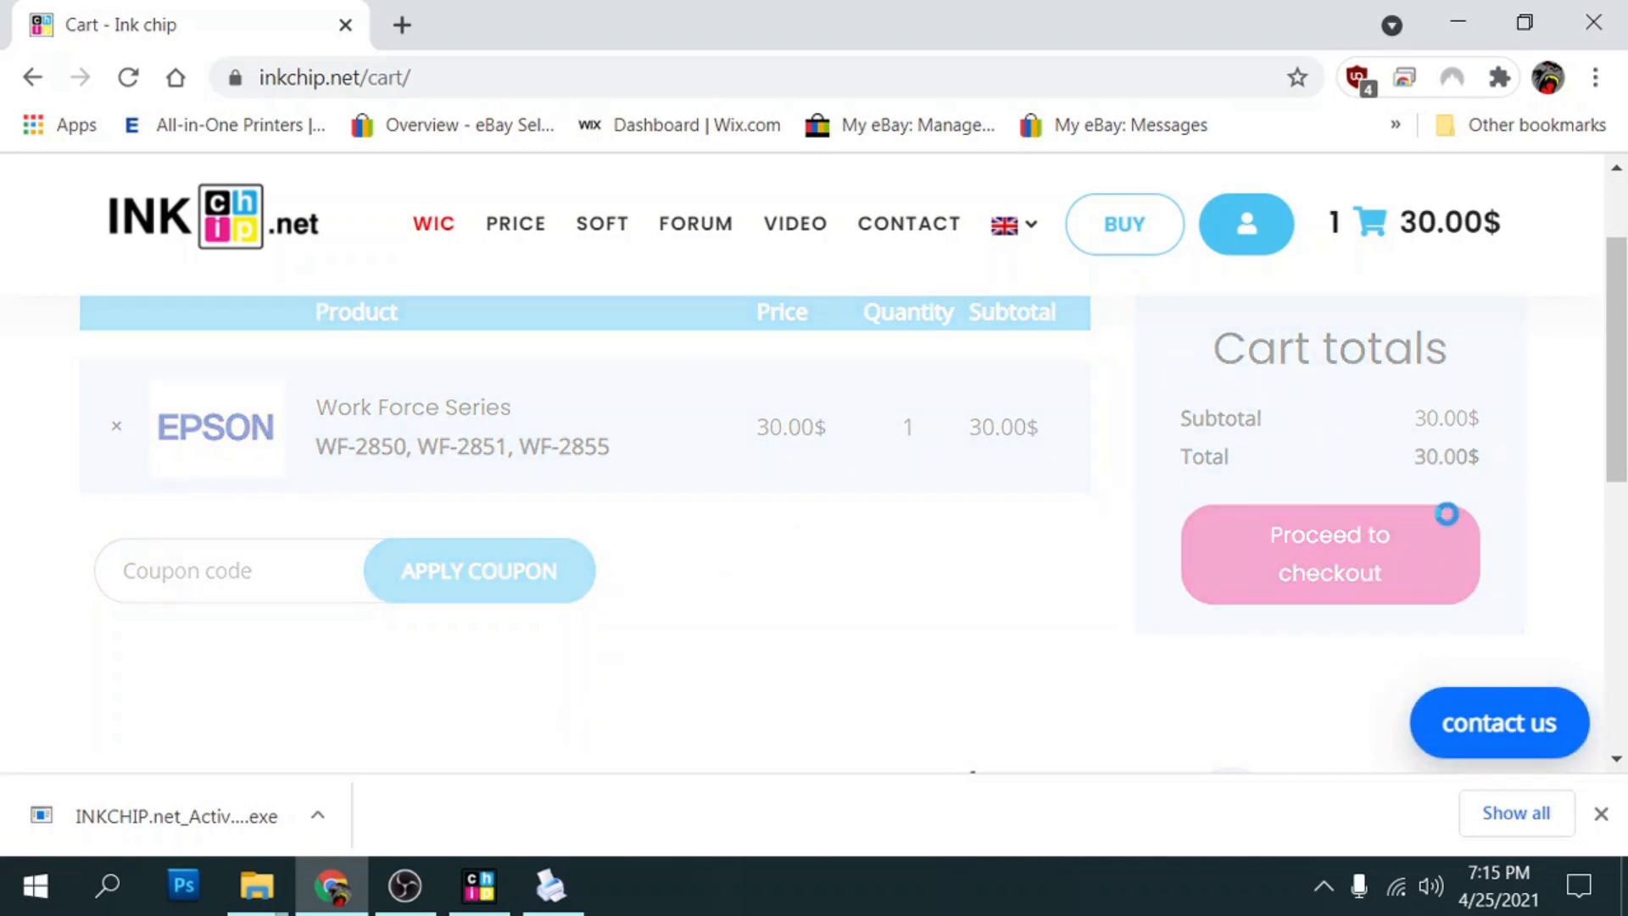
left_click(479, 577)
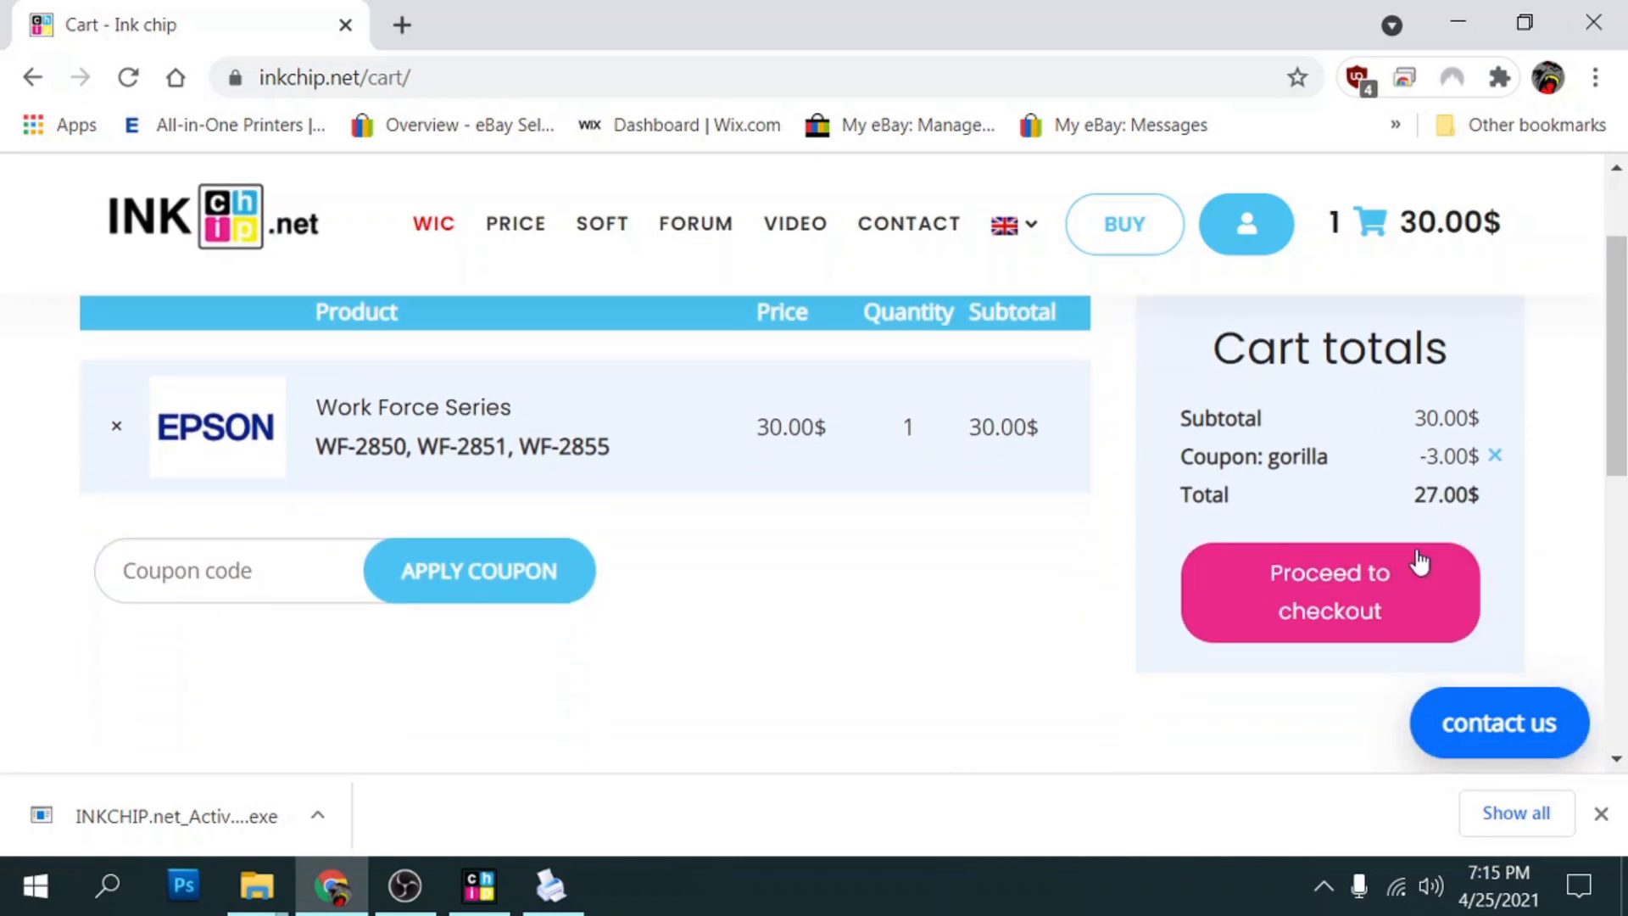
mouse_move(1329, 595)
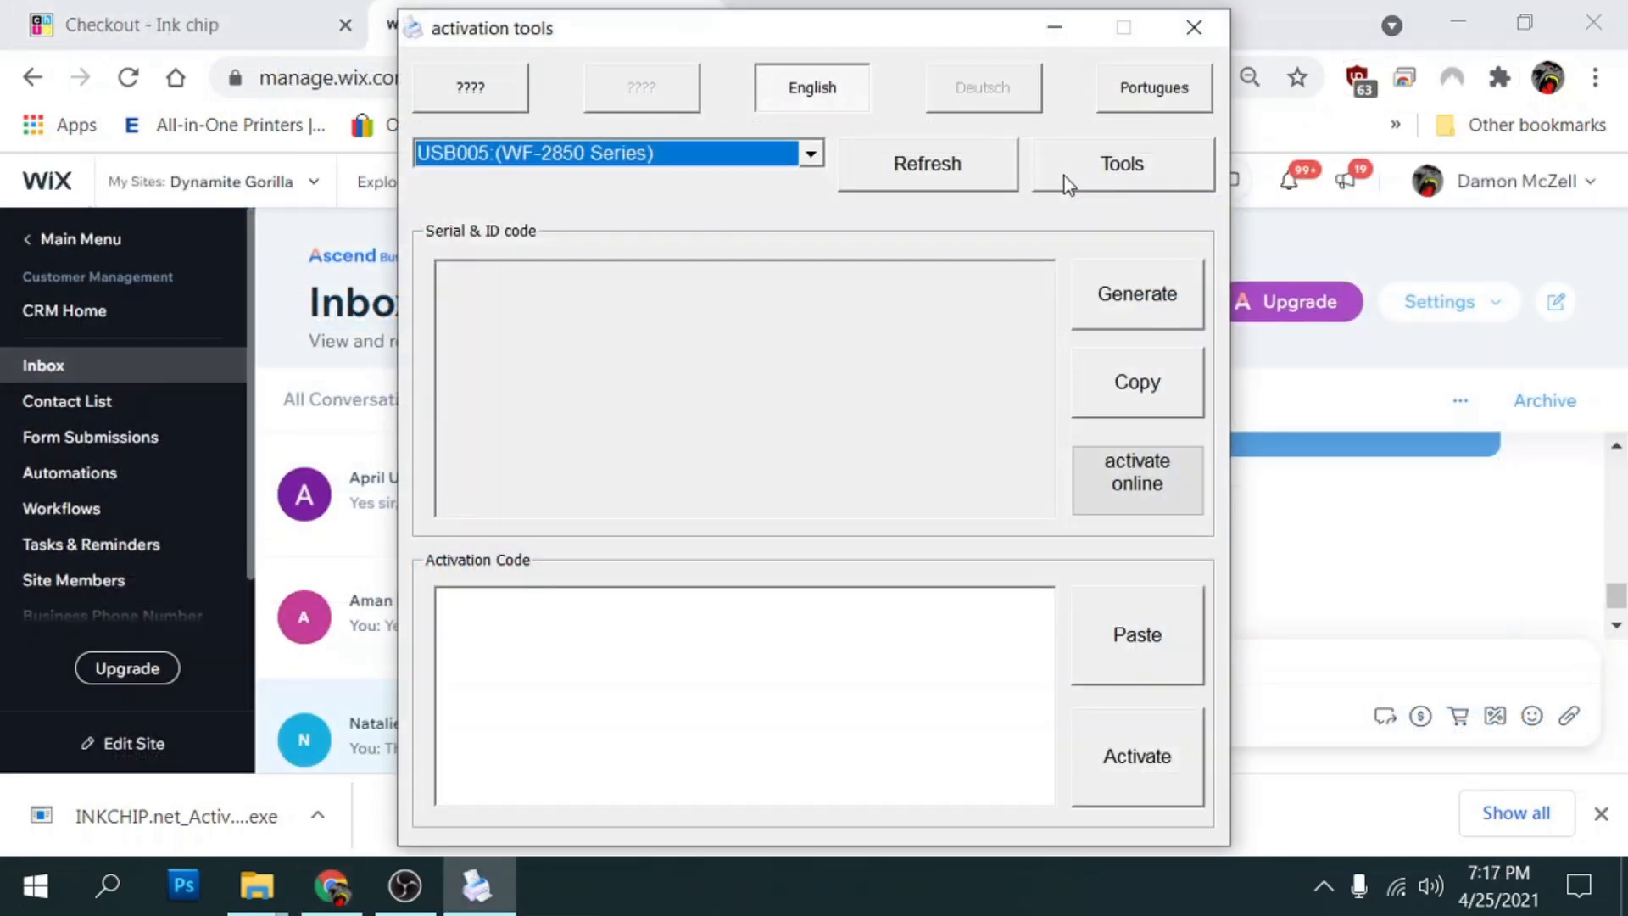
mouse_move(1049, 185)
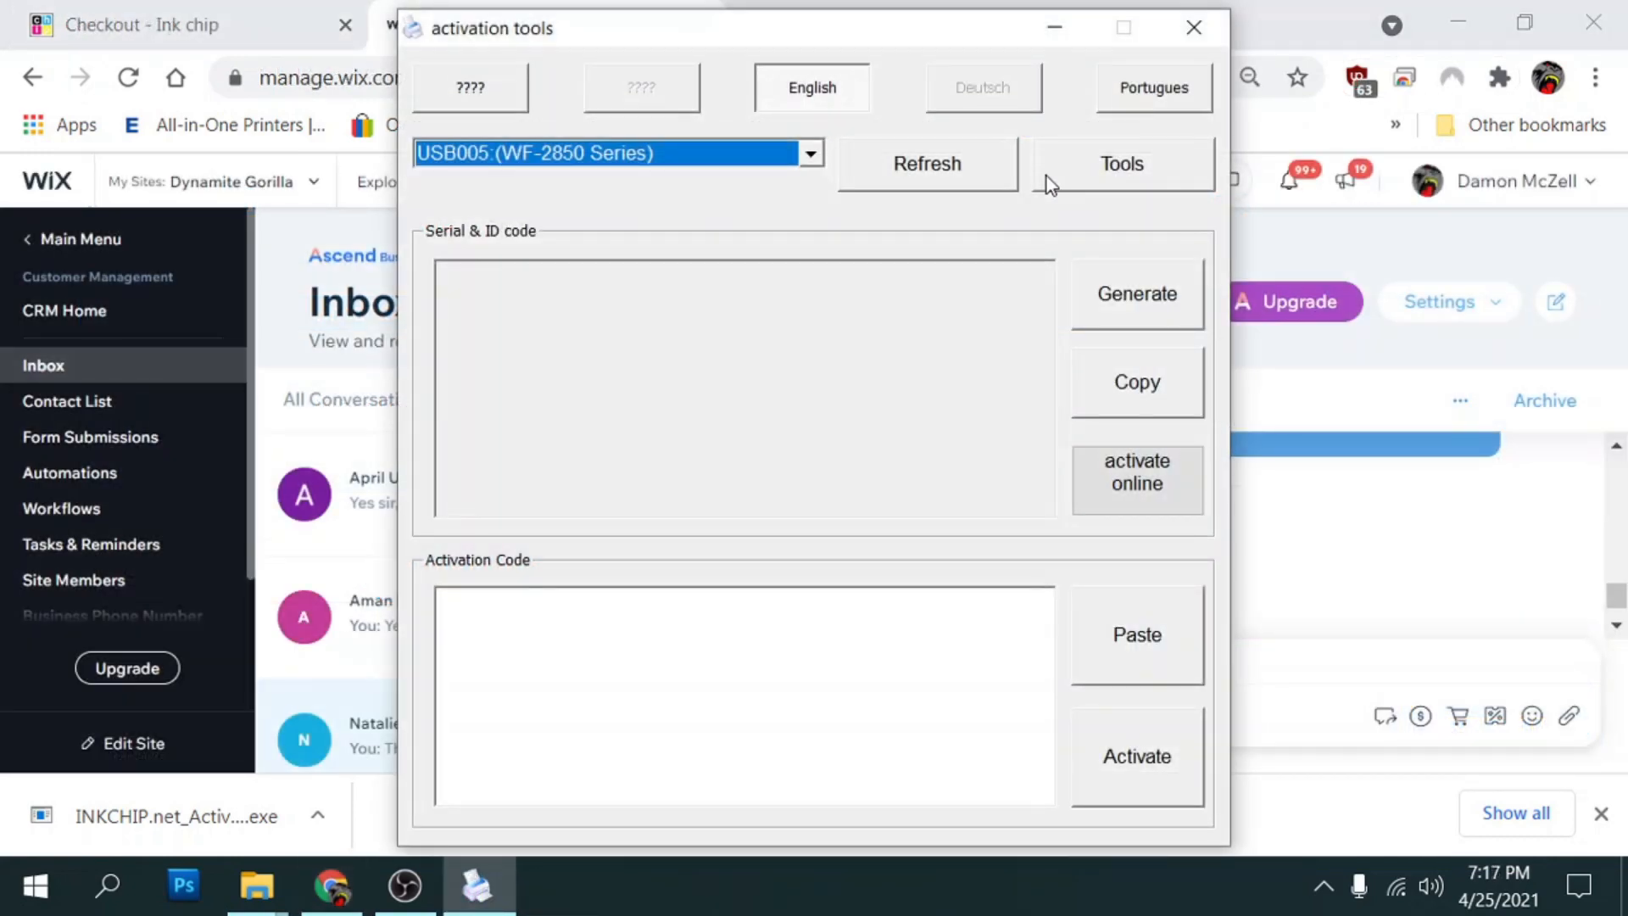
mouse_move(1061, 192)
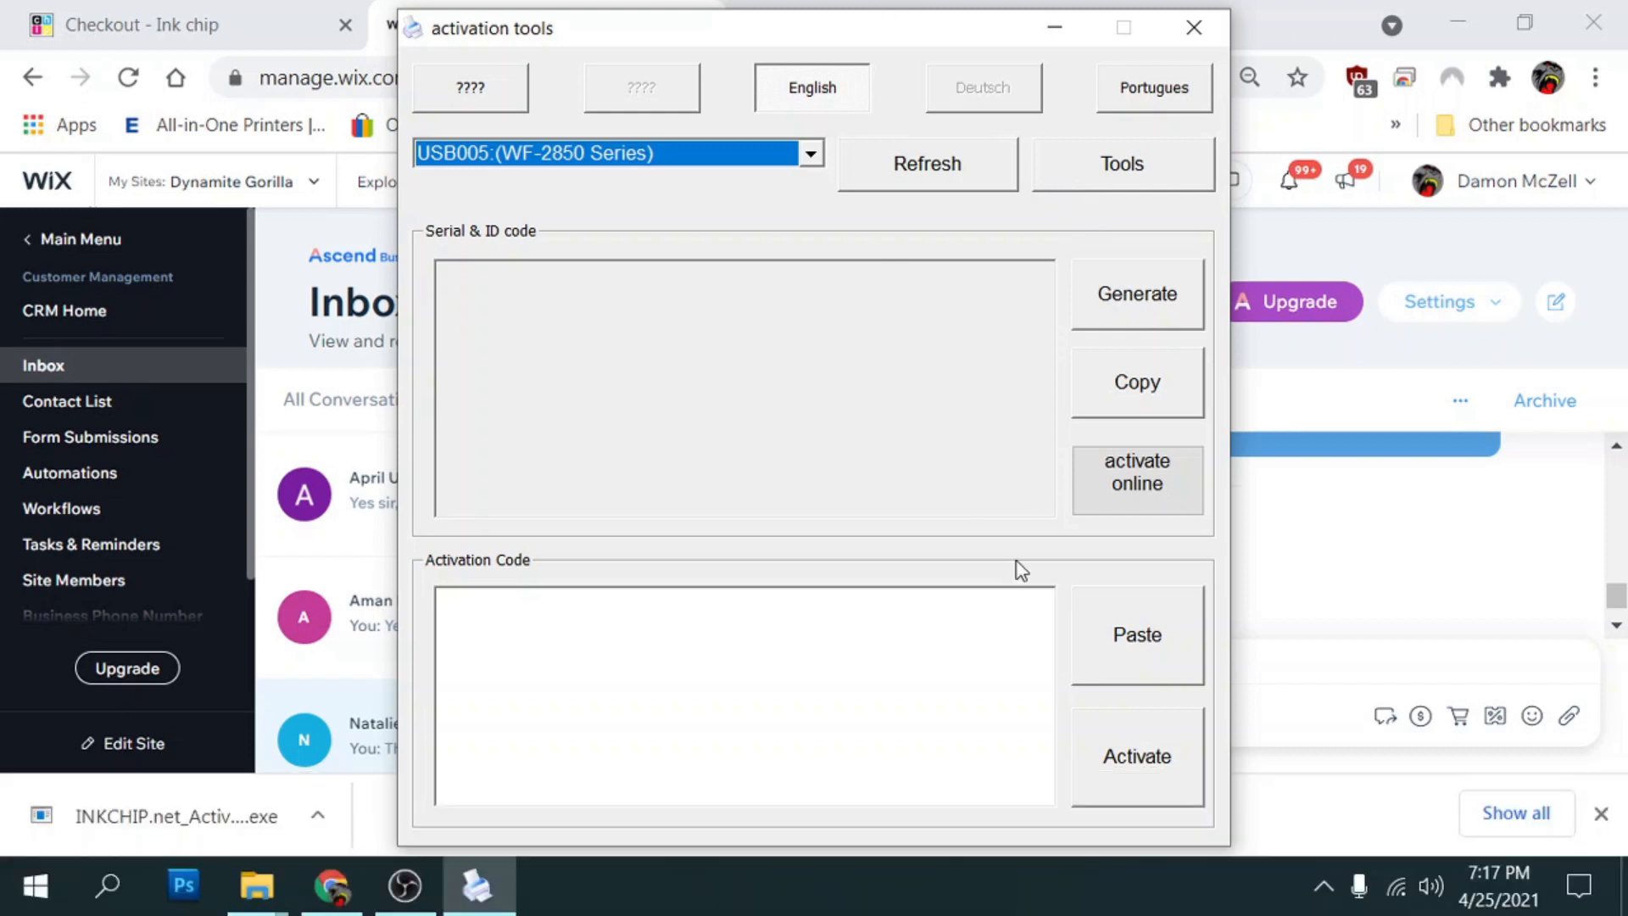
mouse_move(1148, 432)
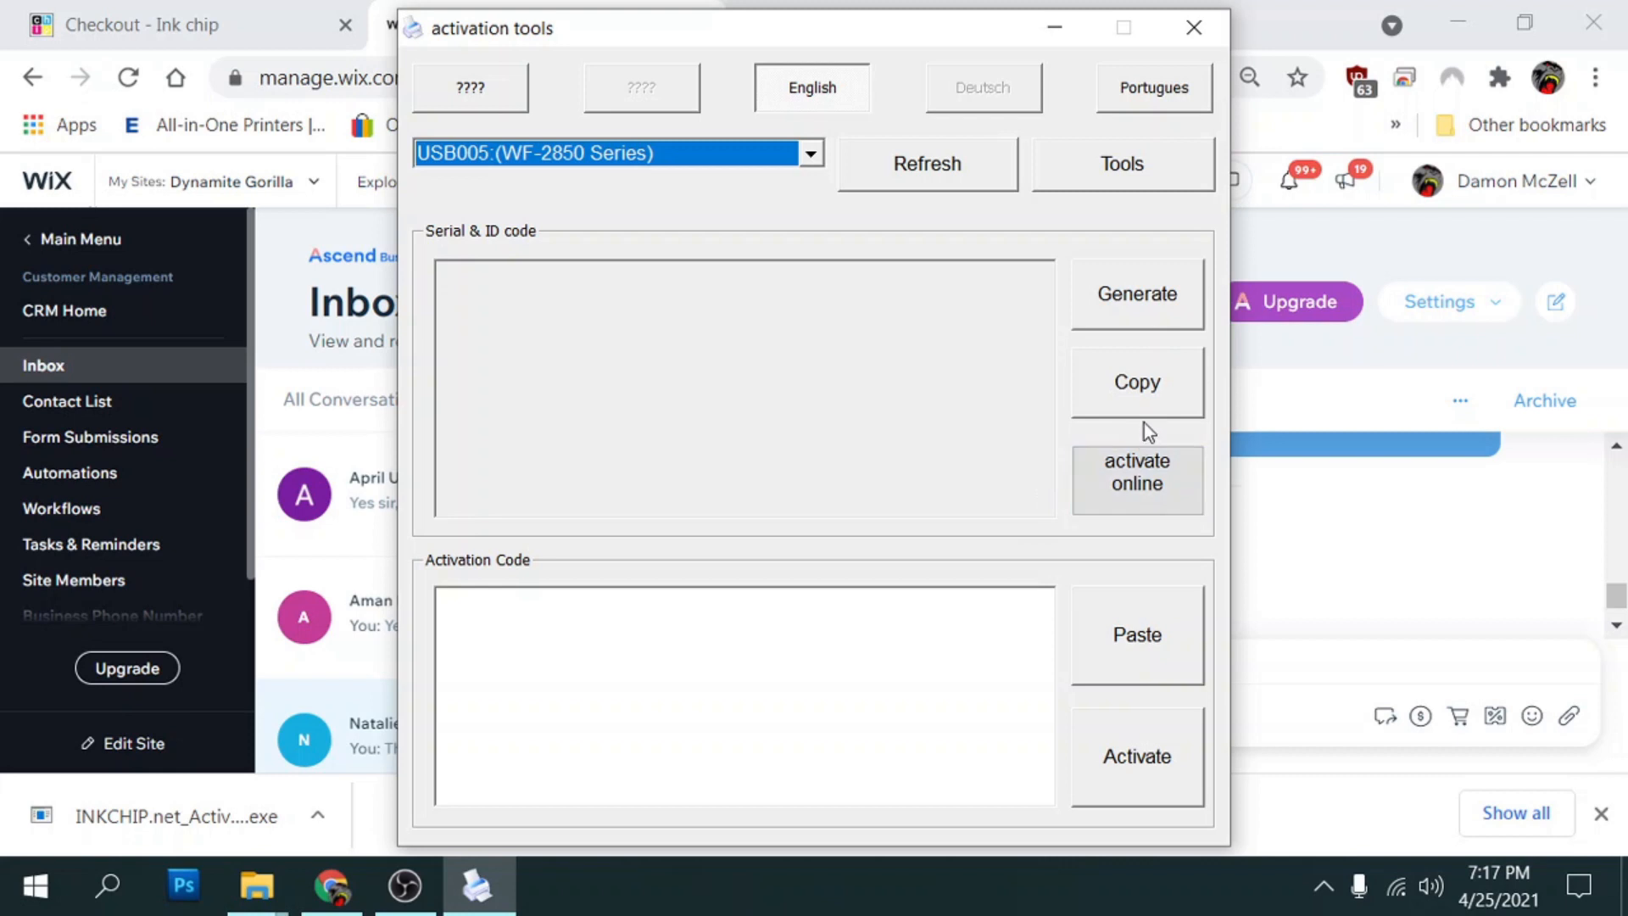
mouse_move(851, 359)
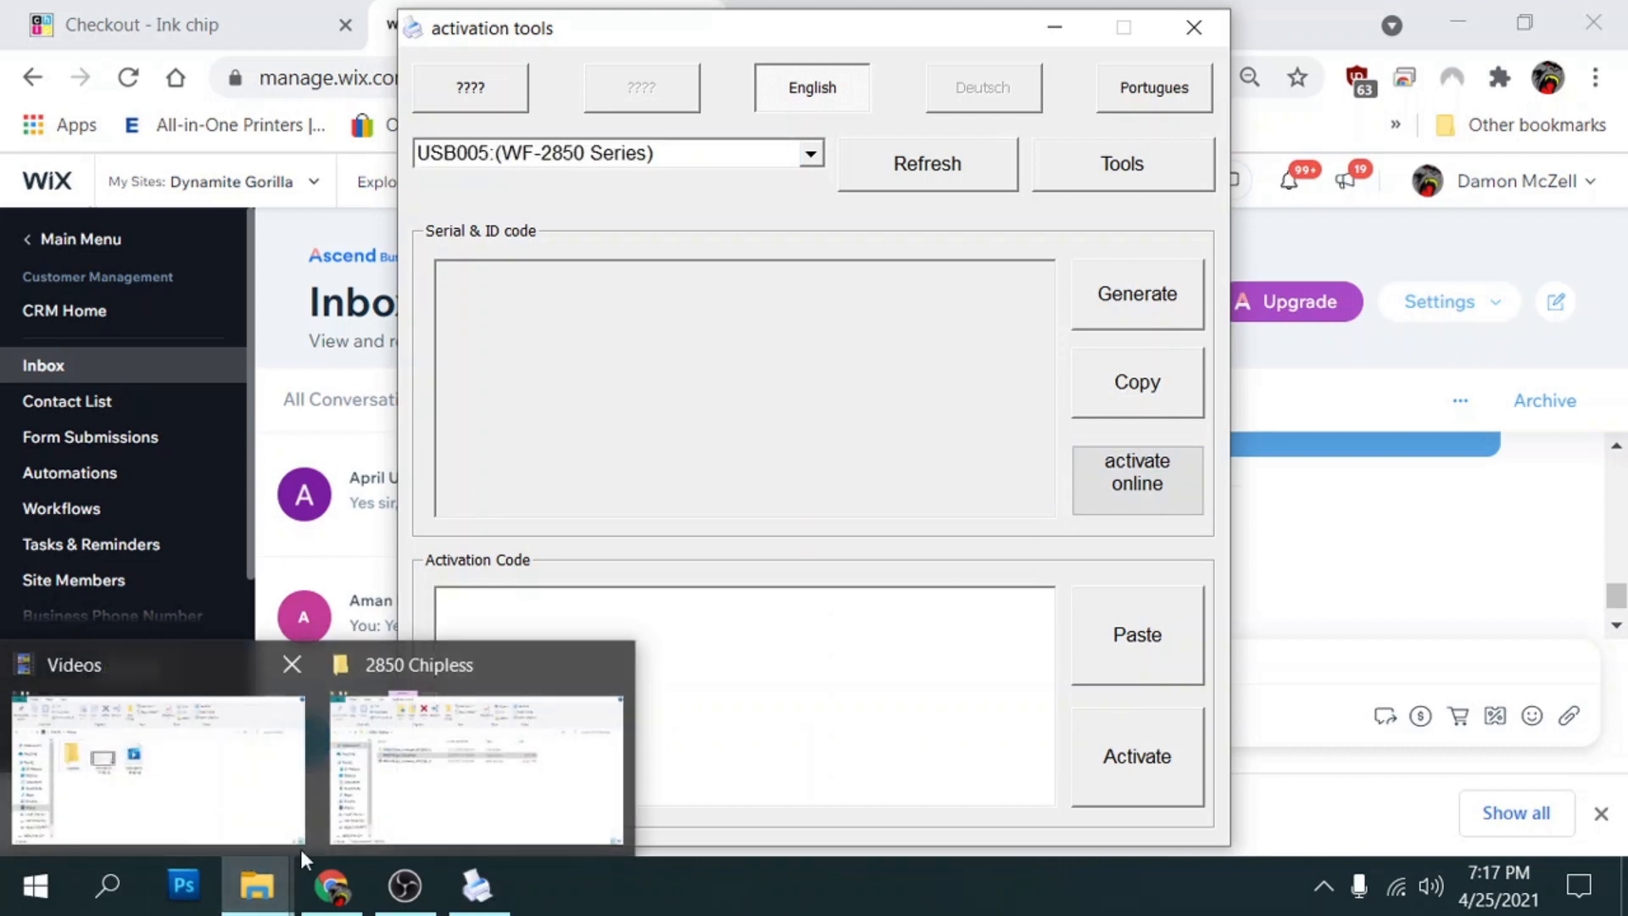
- Create a text document named 'Acivation key' in the 2850 Chipless folder and open it
left_click(469, 768)
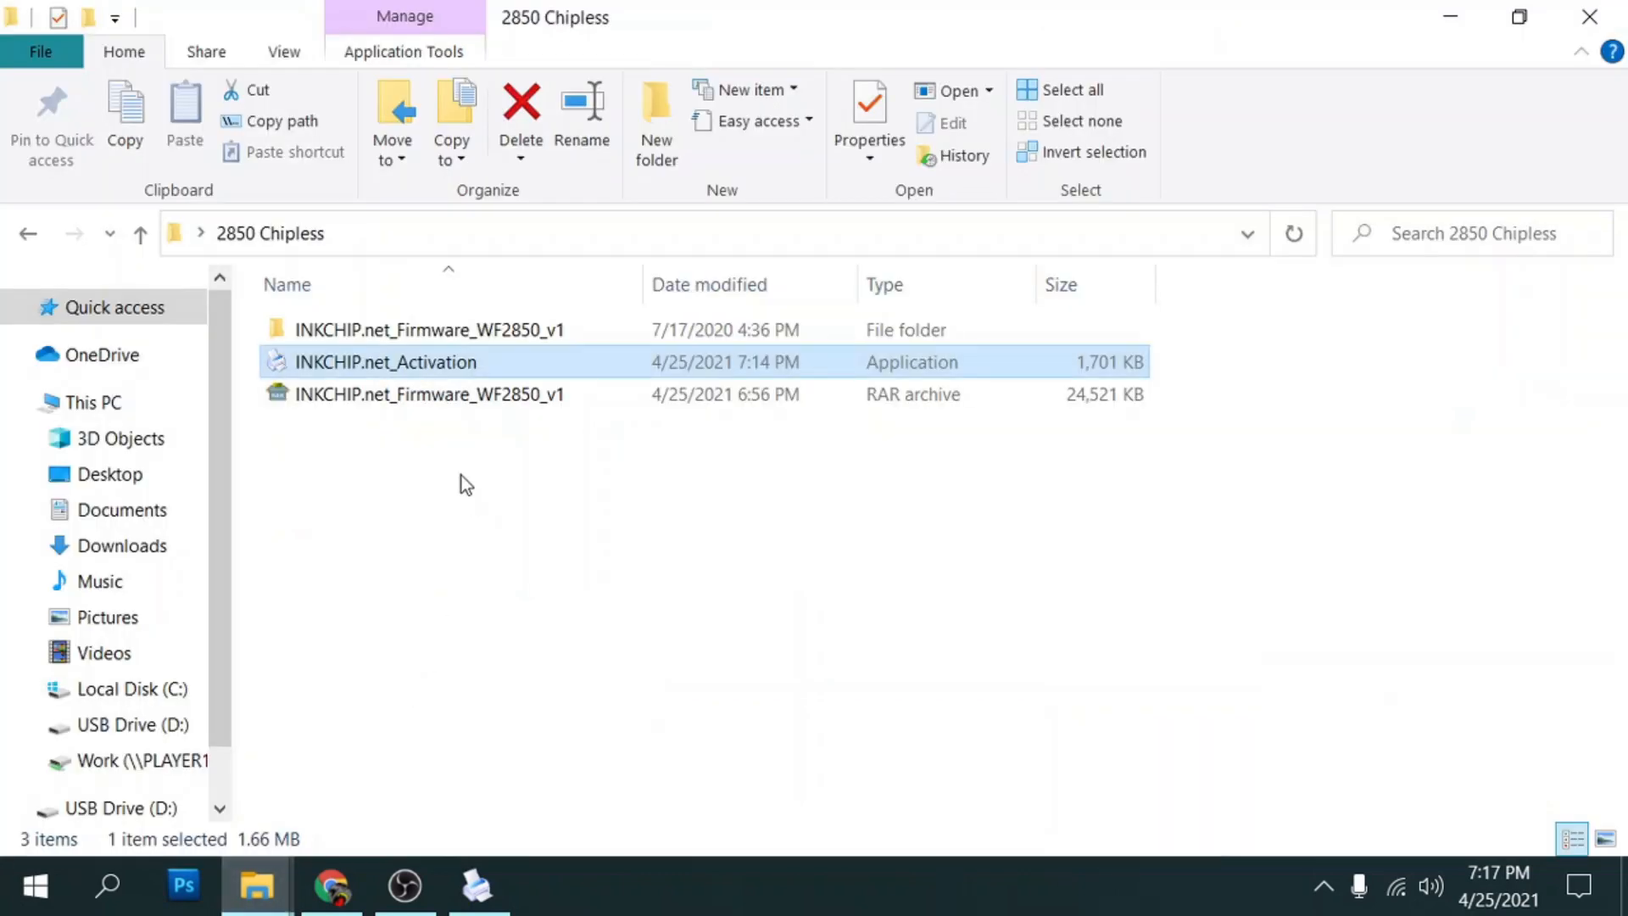
mouse_move(428, 474)
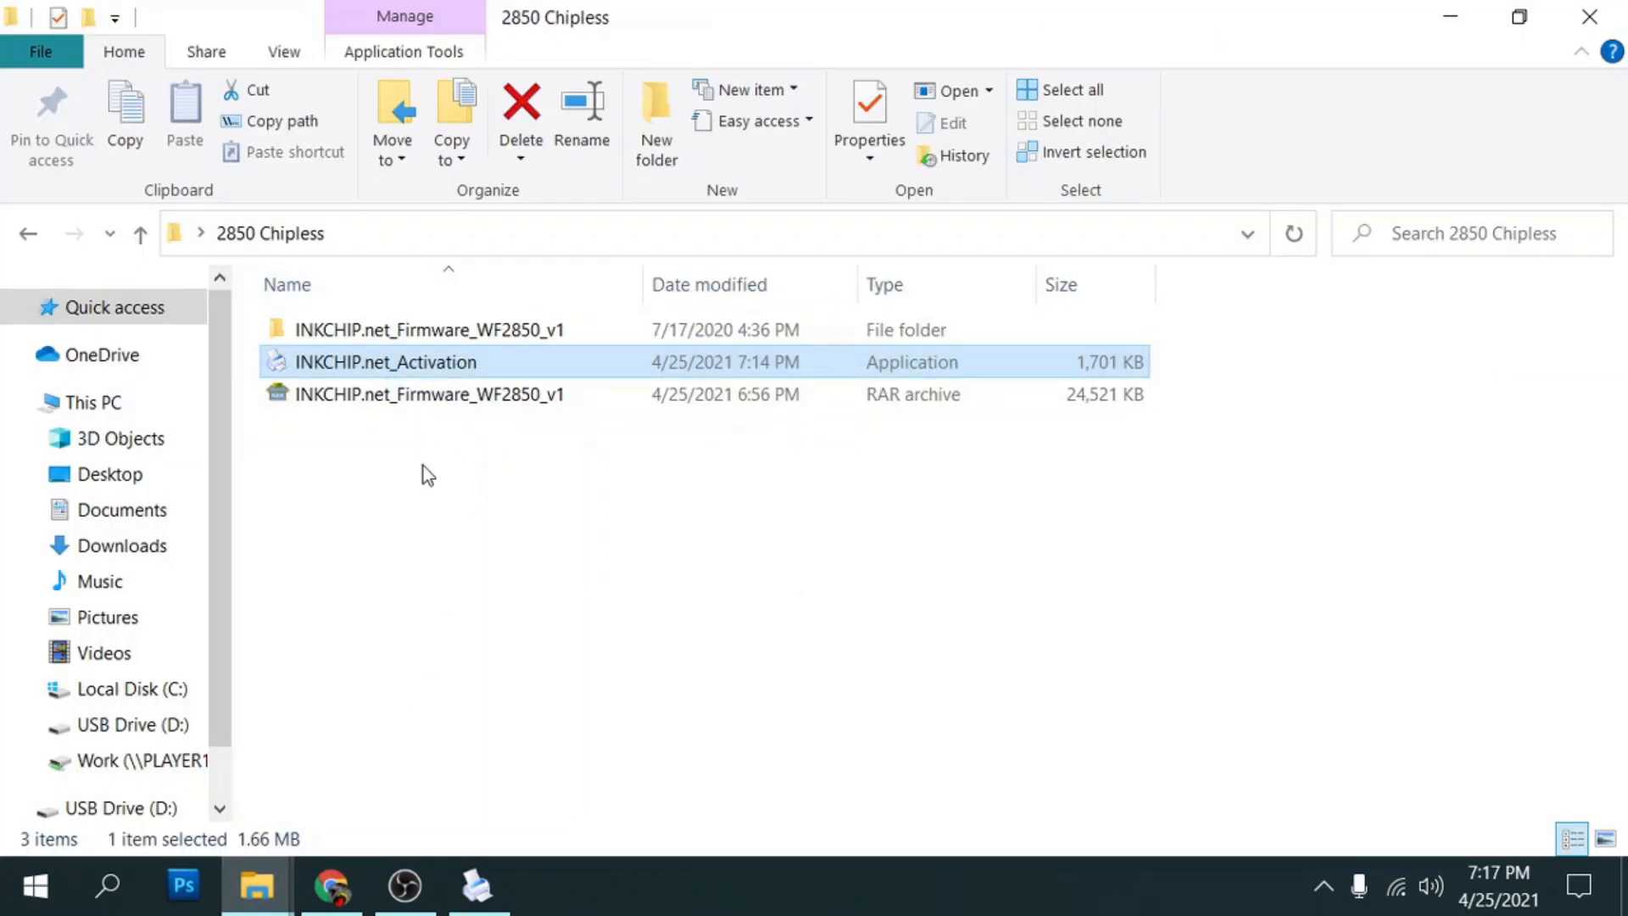
right_click(427, 474)
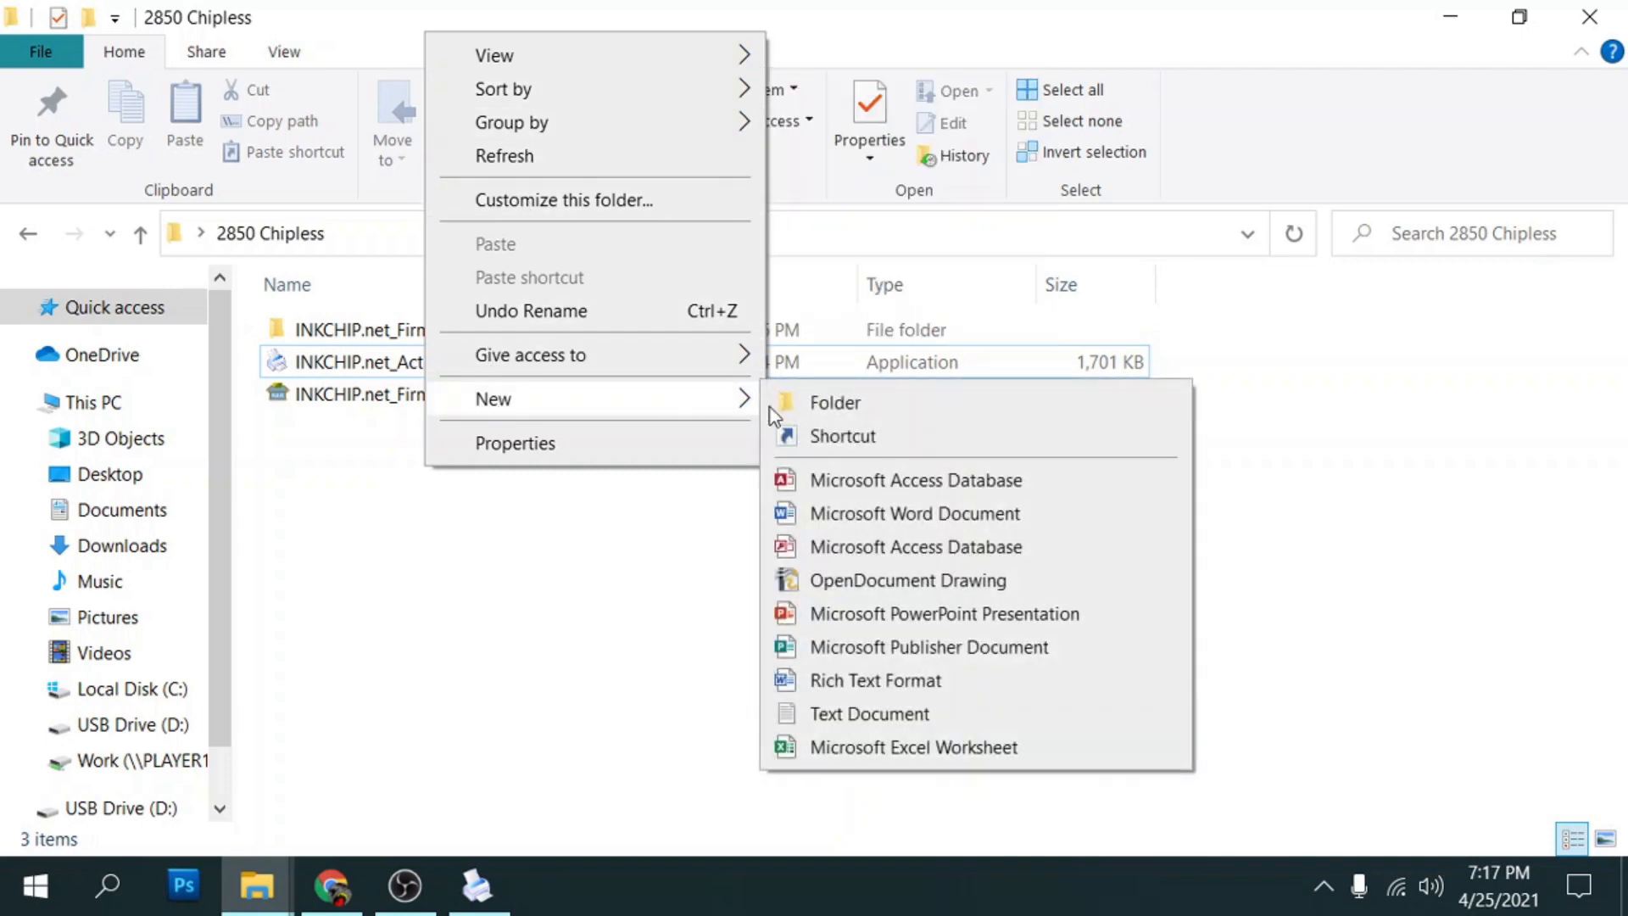
mouse_move(720, 403)
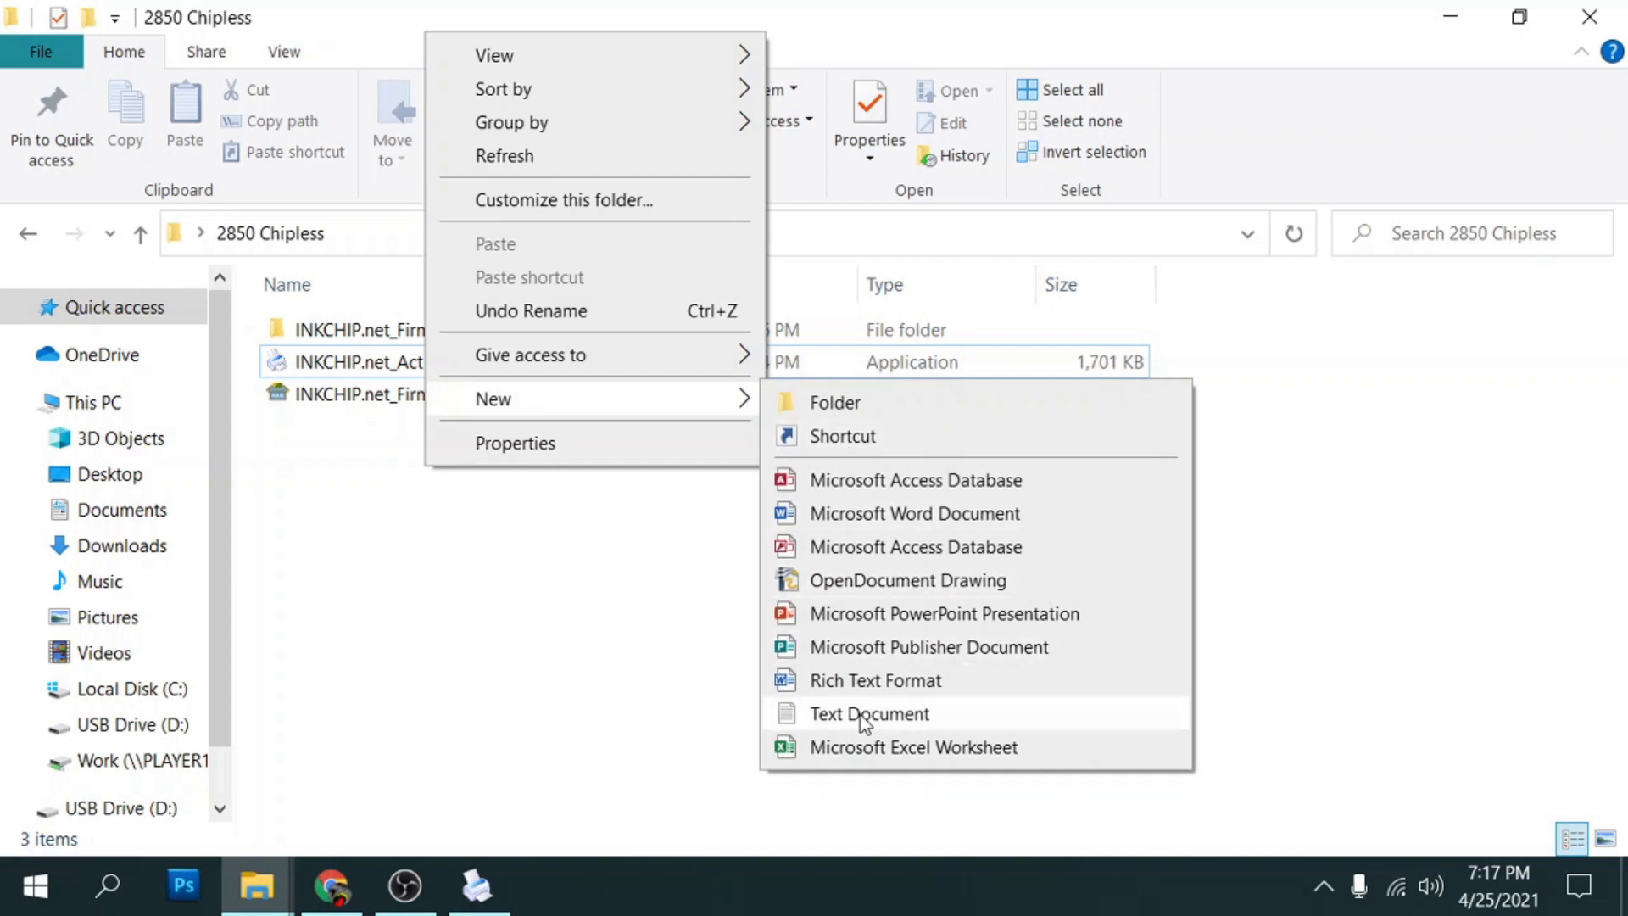
left_click(869, 714)
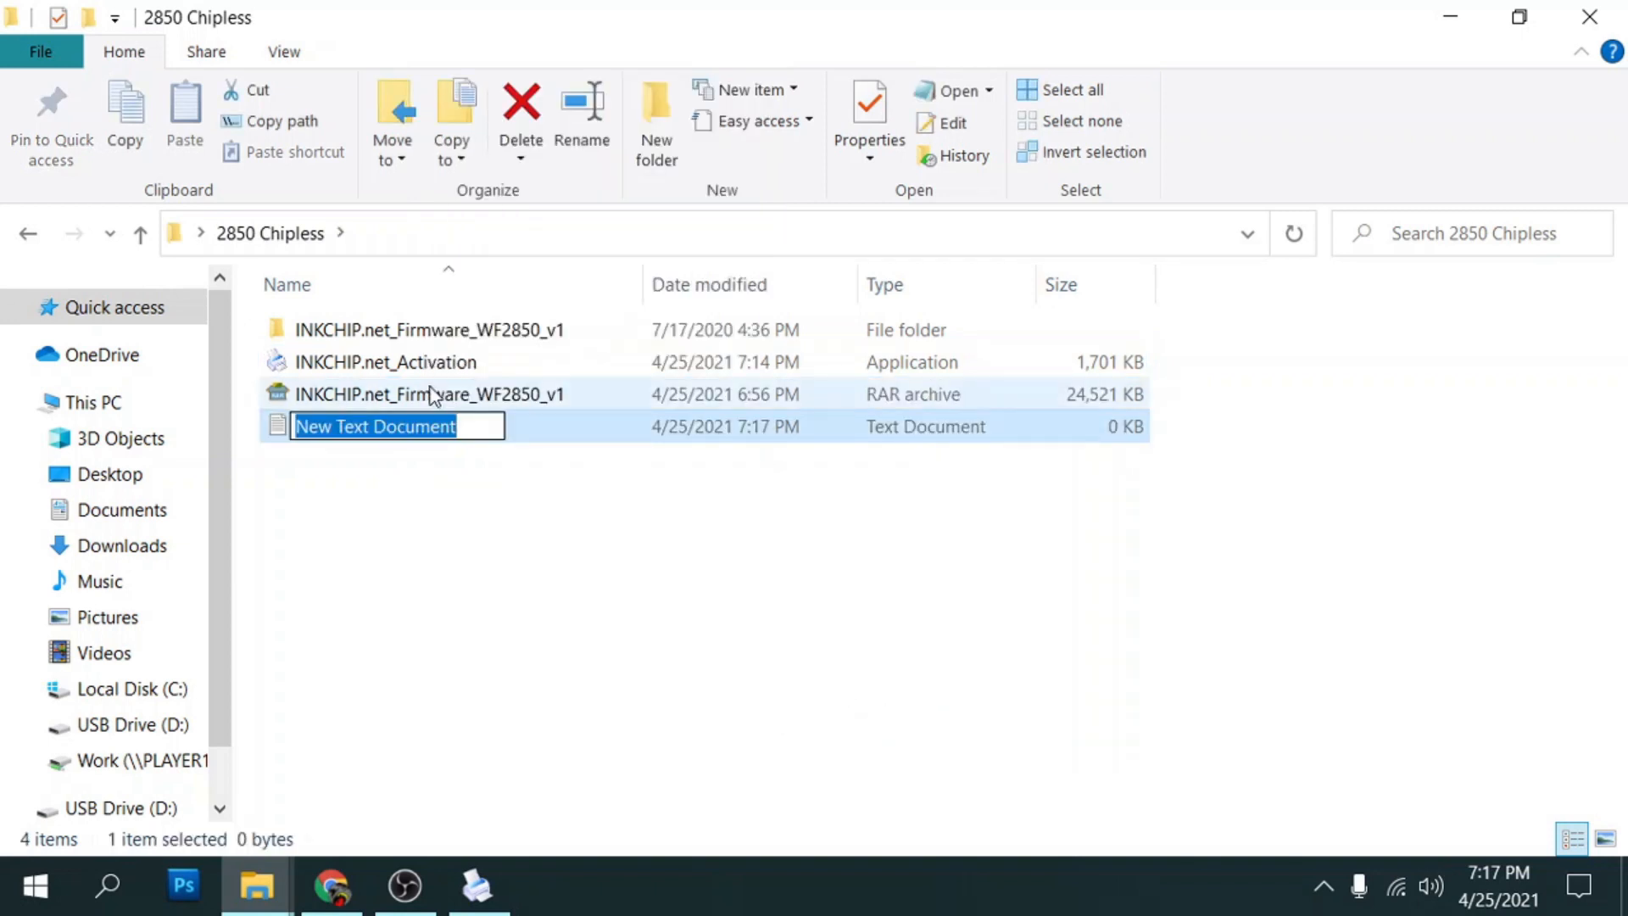
type("Acivationo Ke")
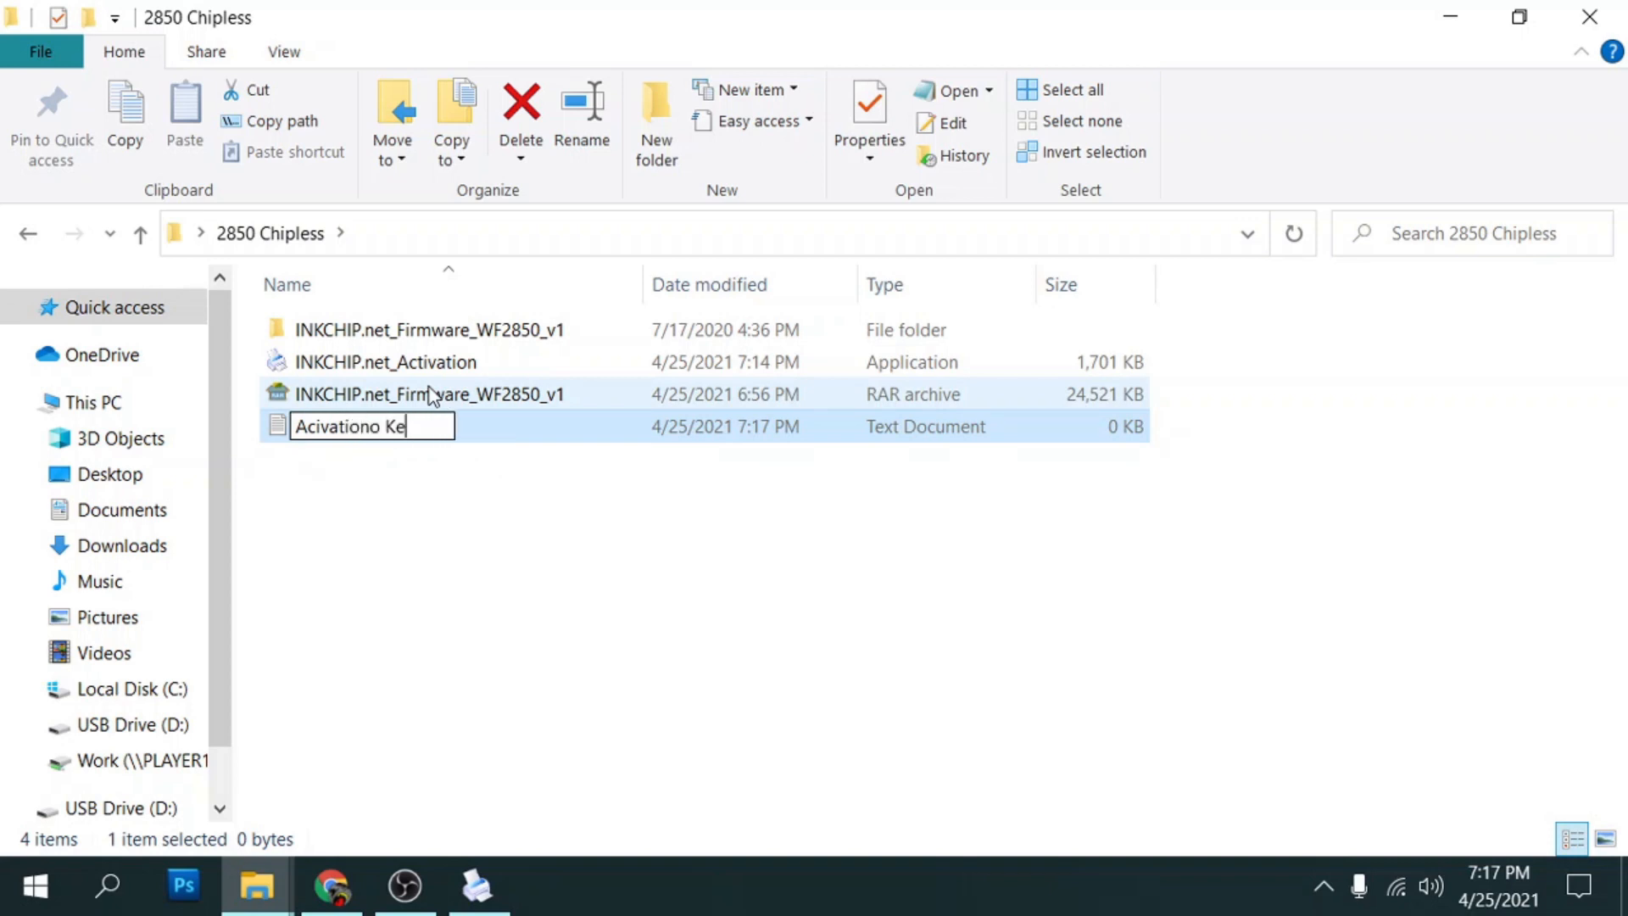
key("Backspace")
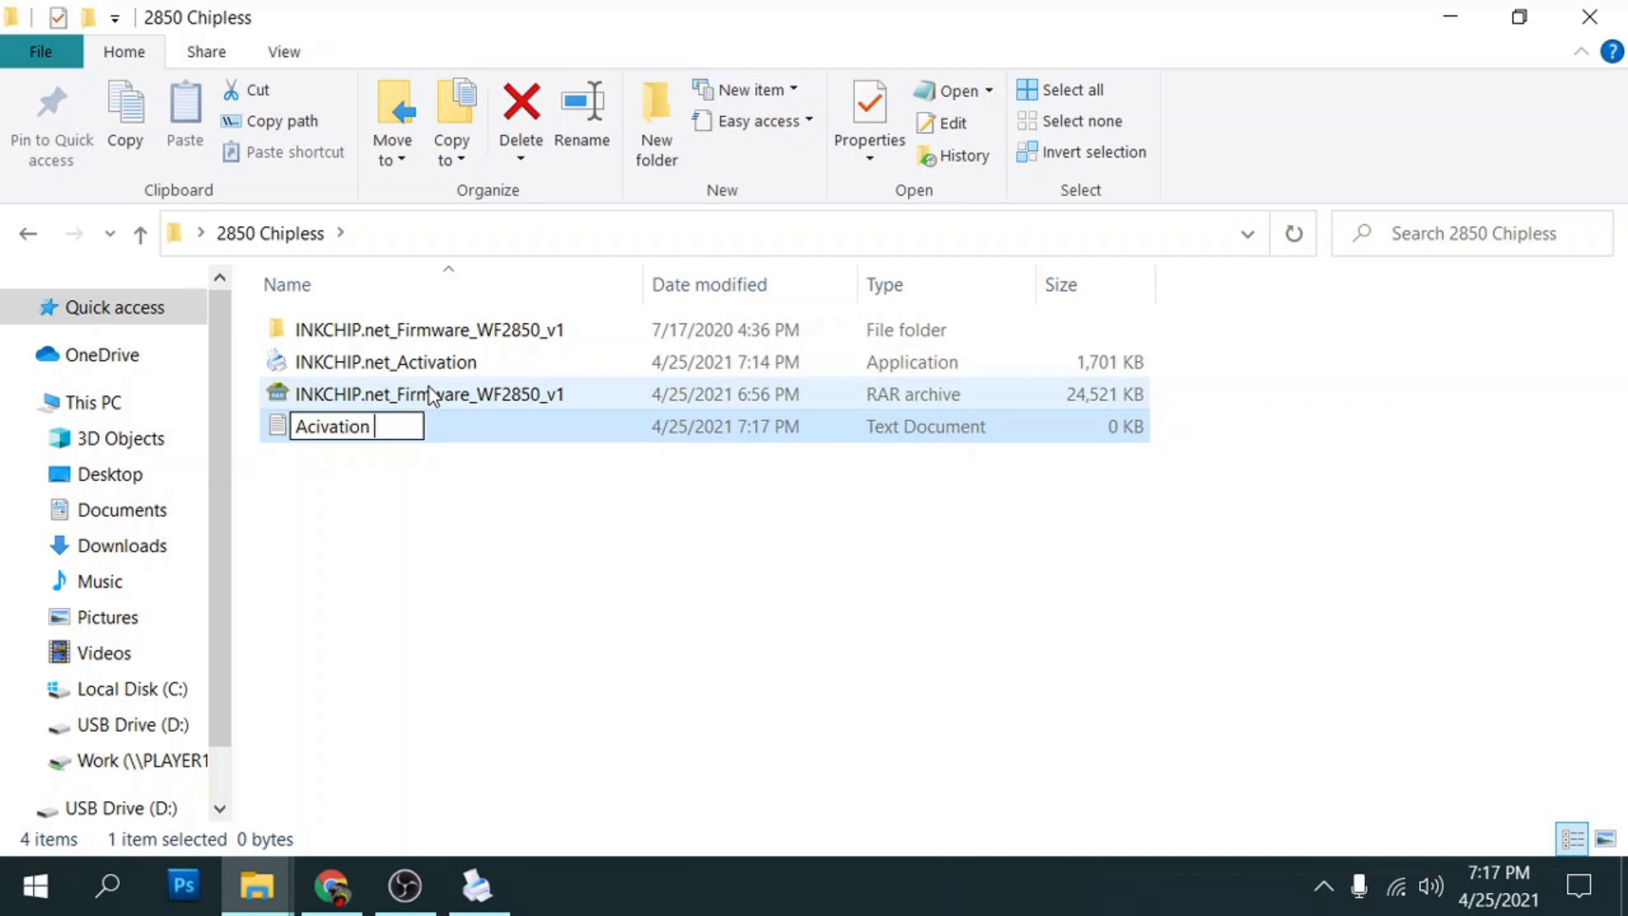
type("key")
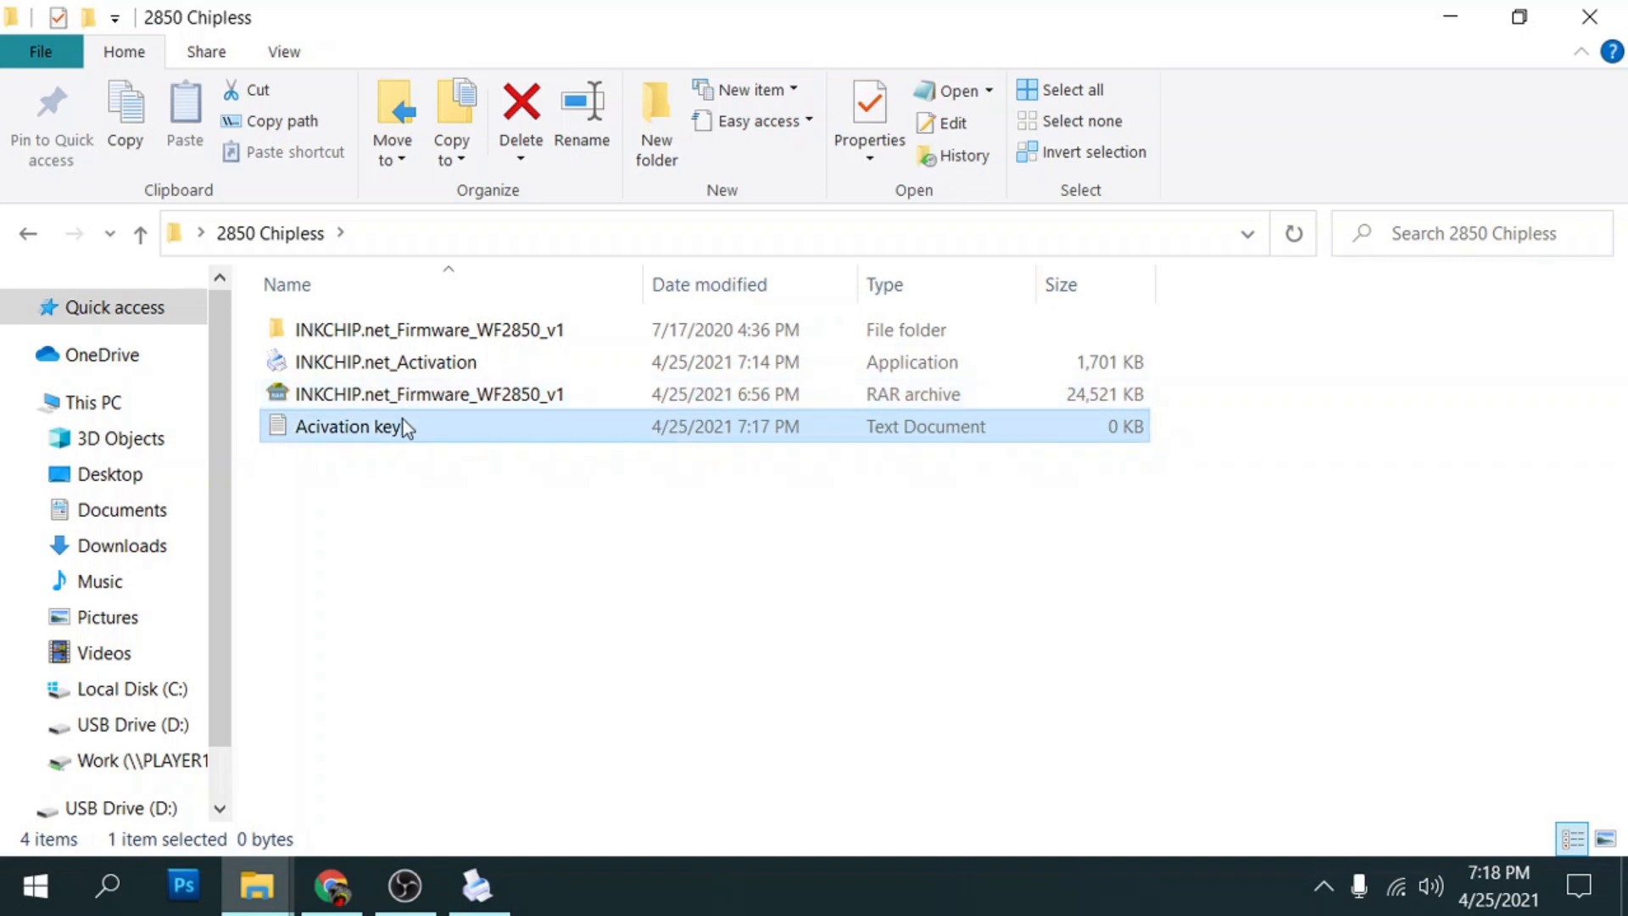
double_click(346, 427)
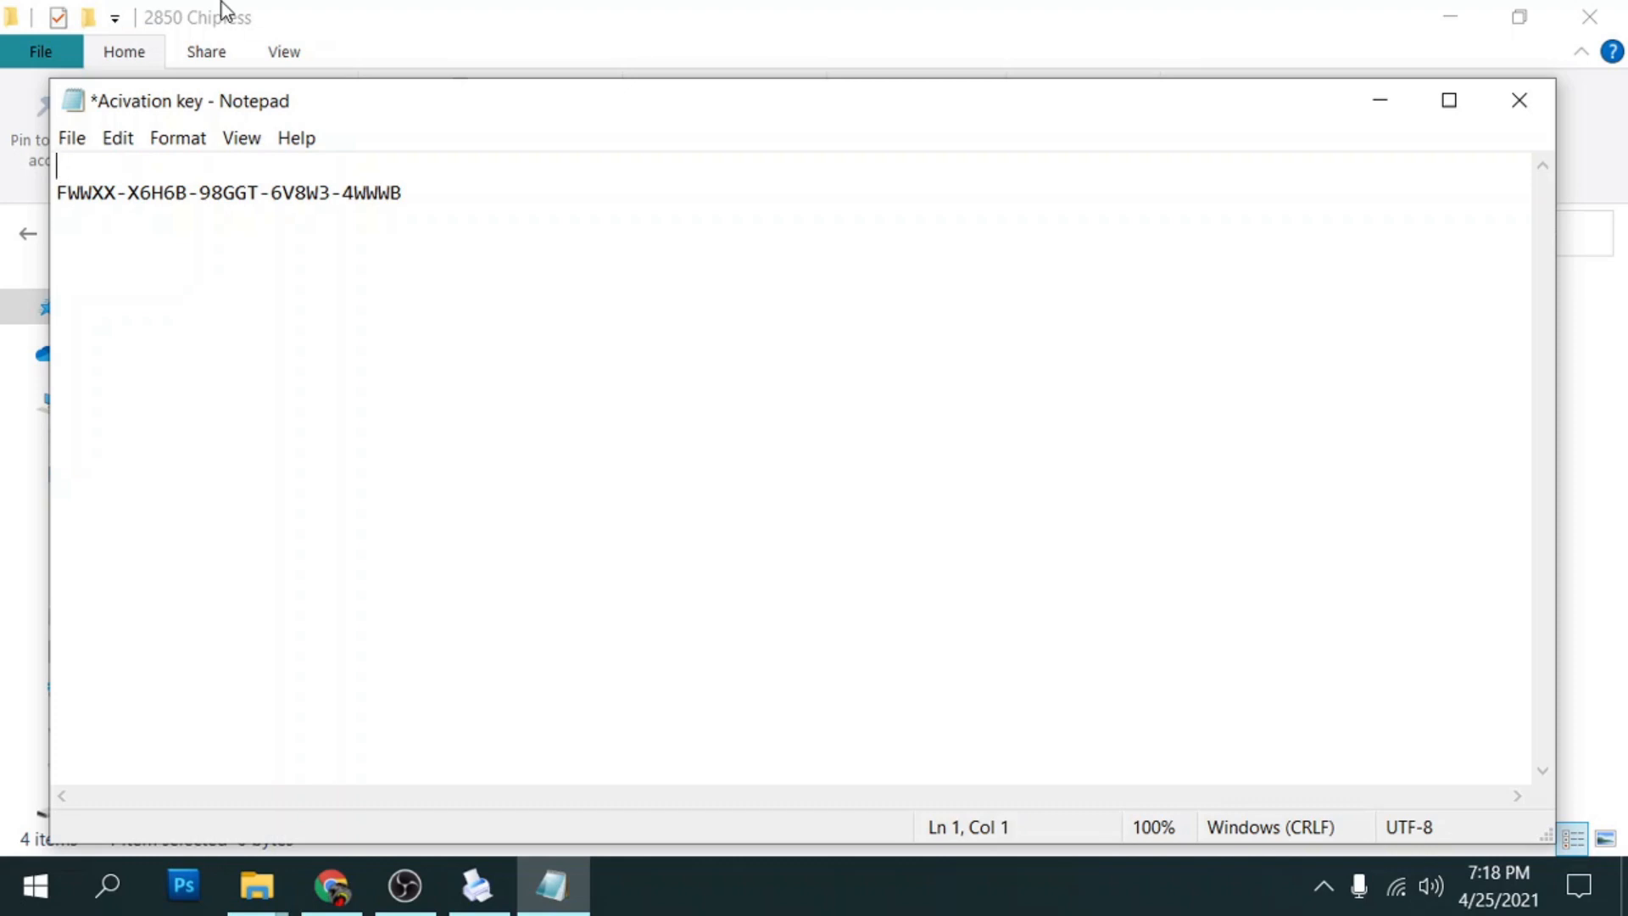
- Add an 'Activation:' heading above the key in Notepad
type("Activation")
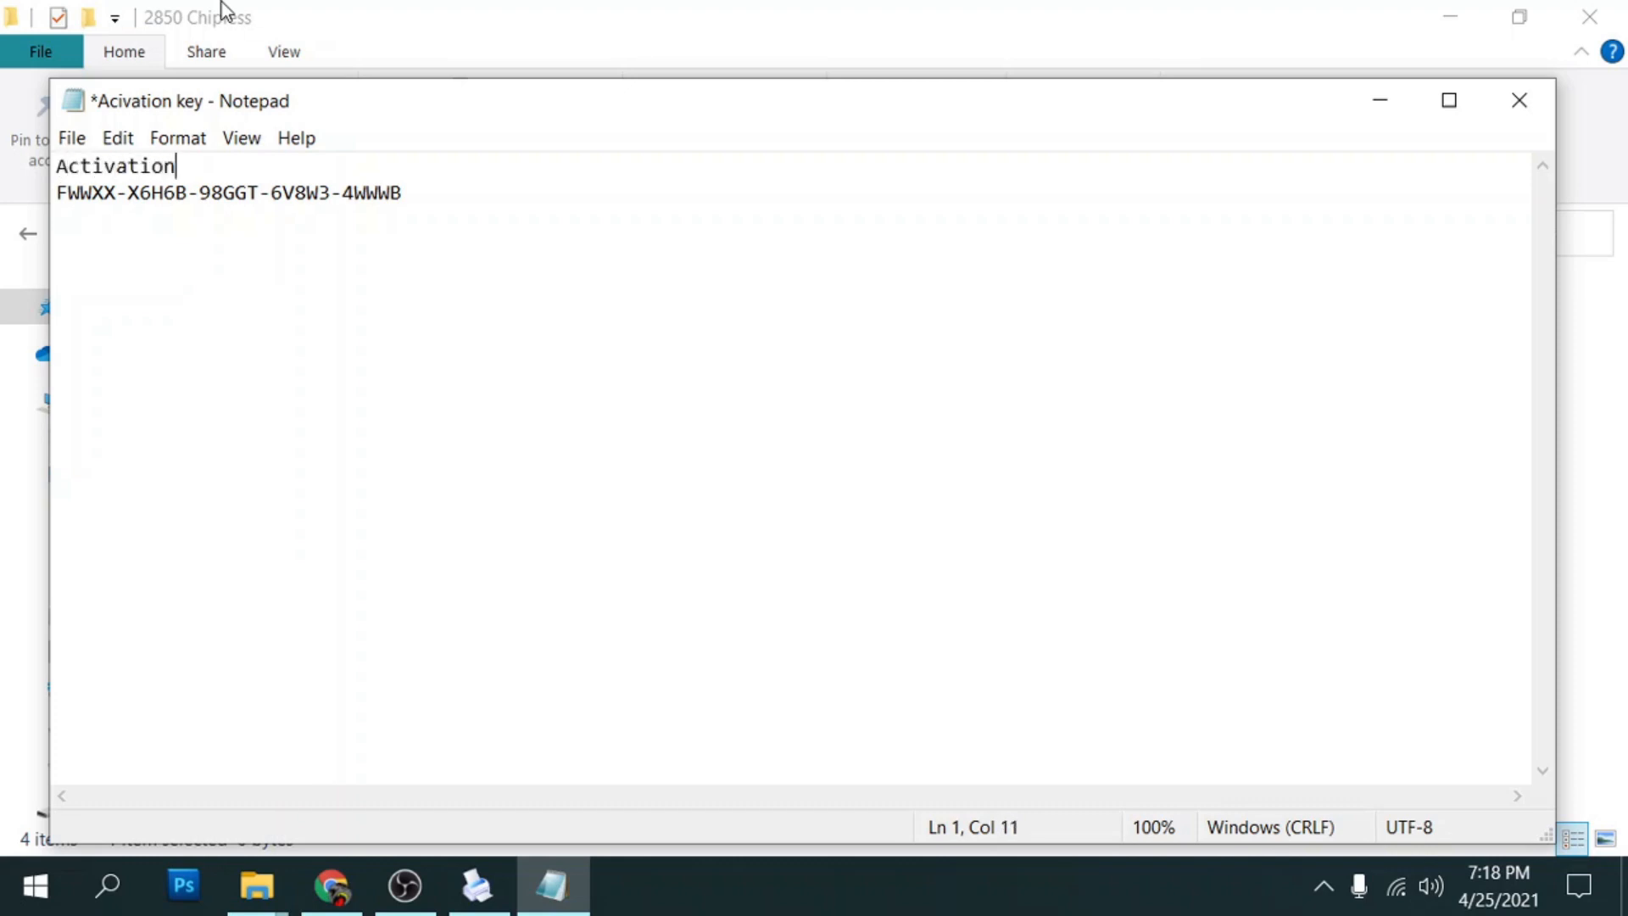
type(":")
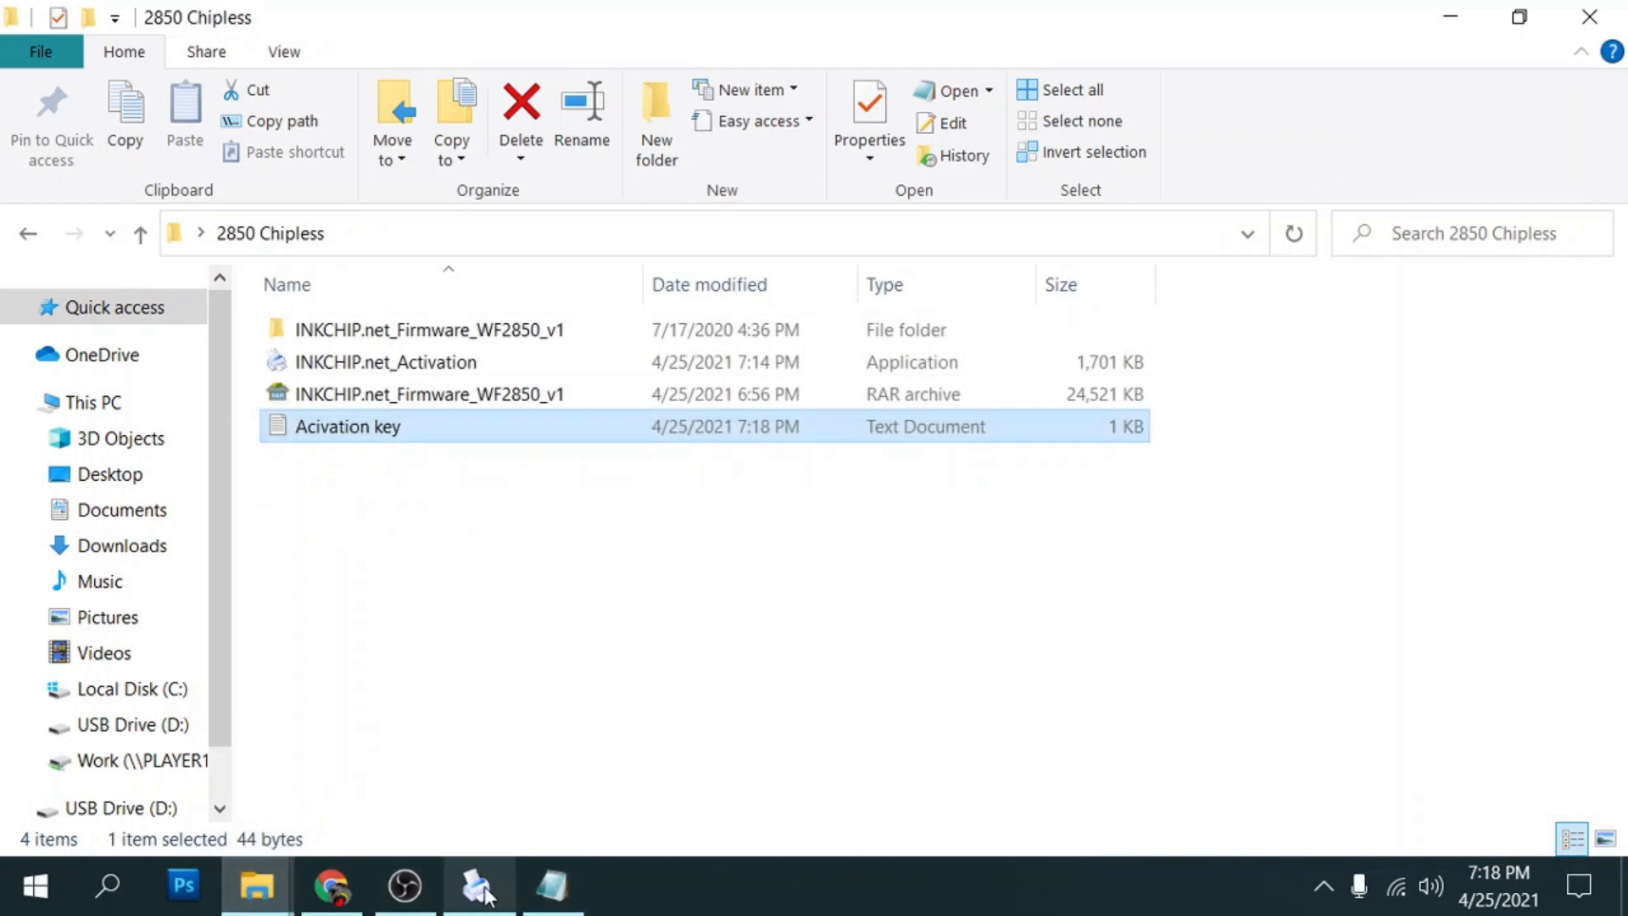
left_click(476, 906)
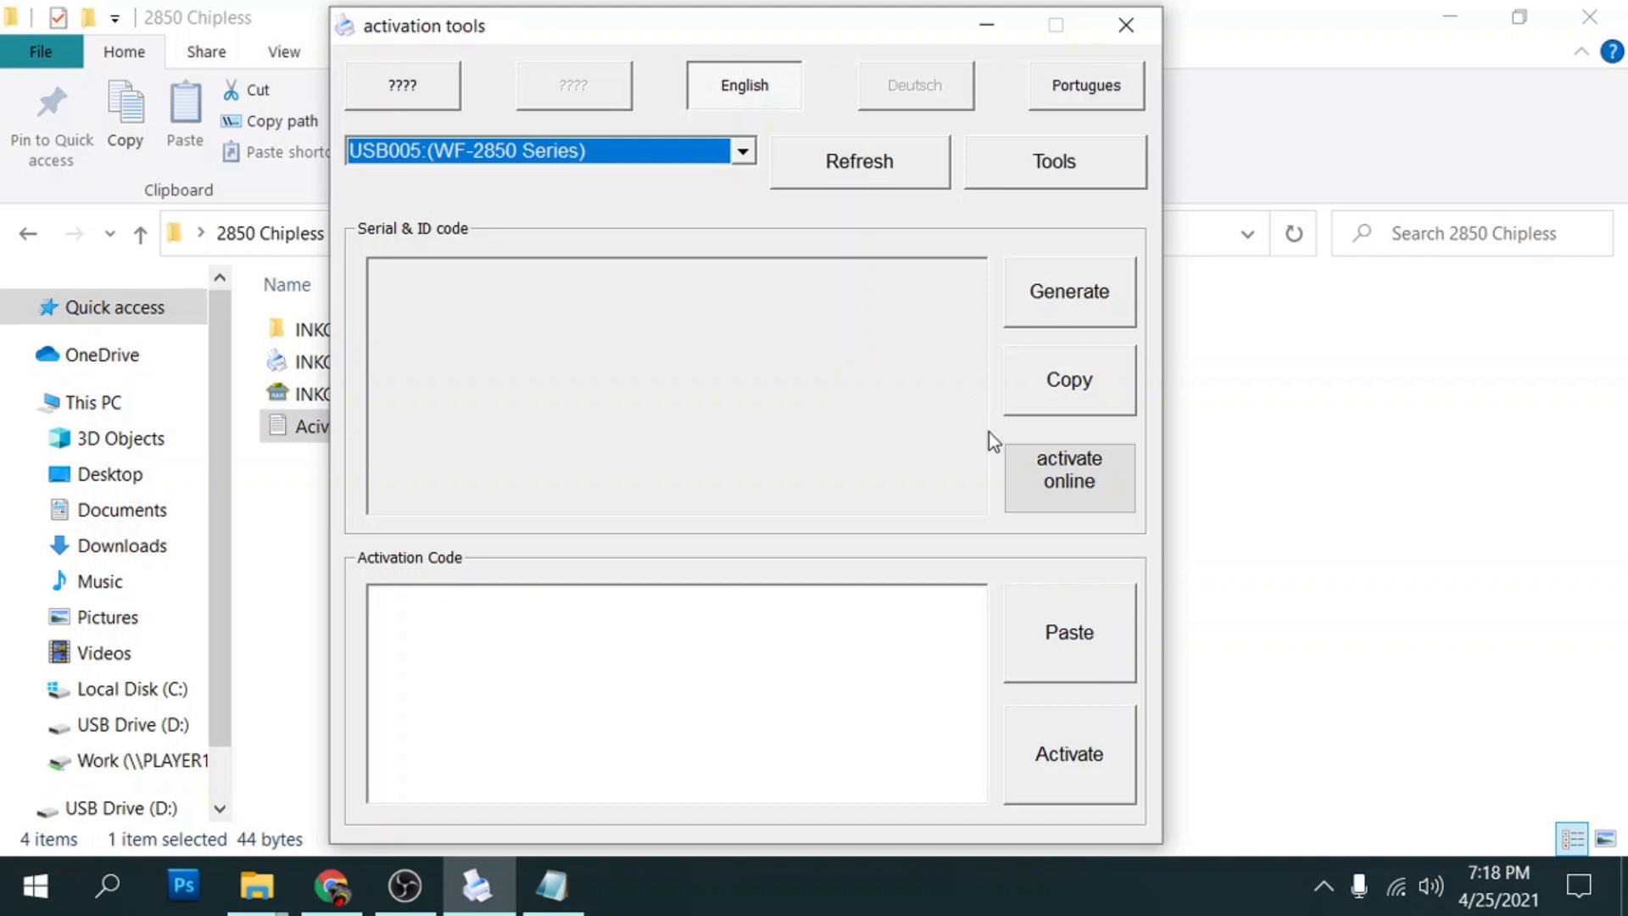
mouse_move(1025, 561)
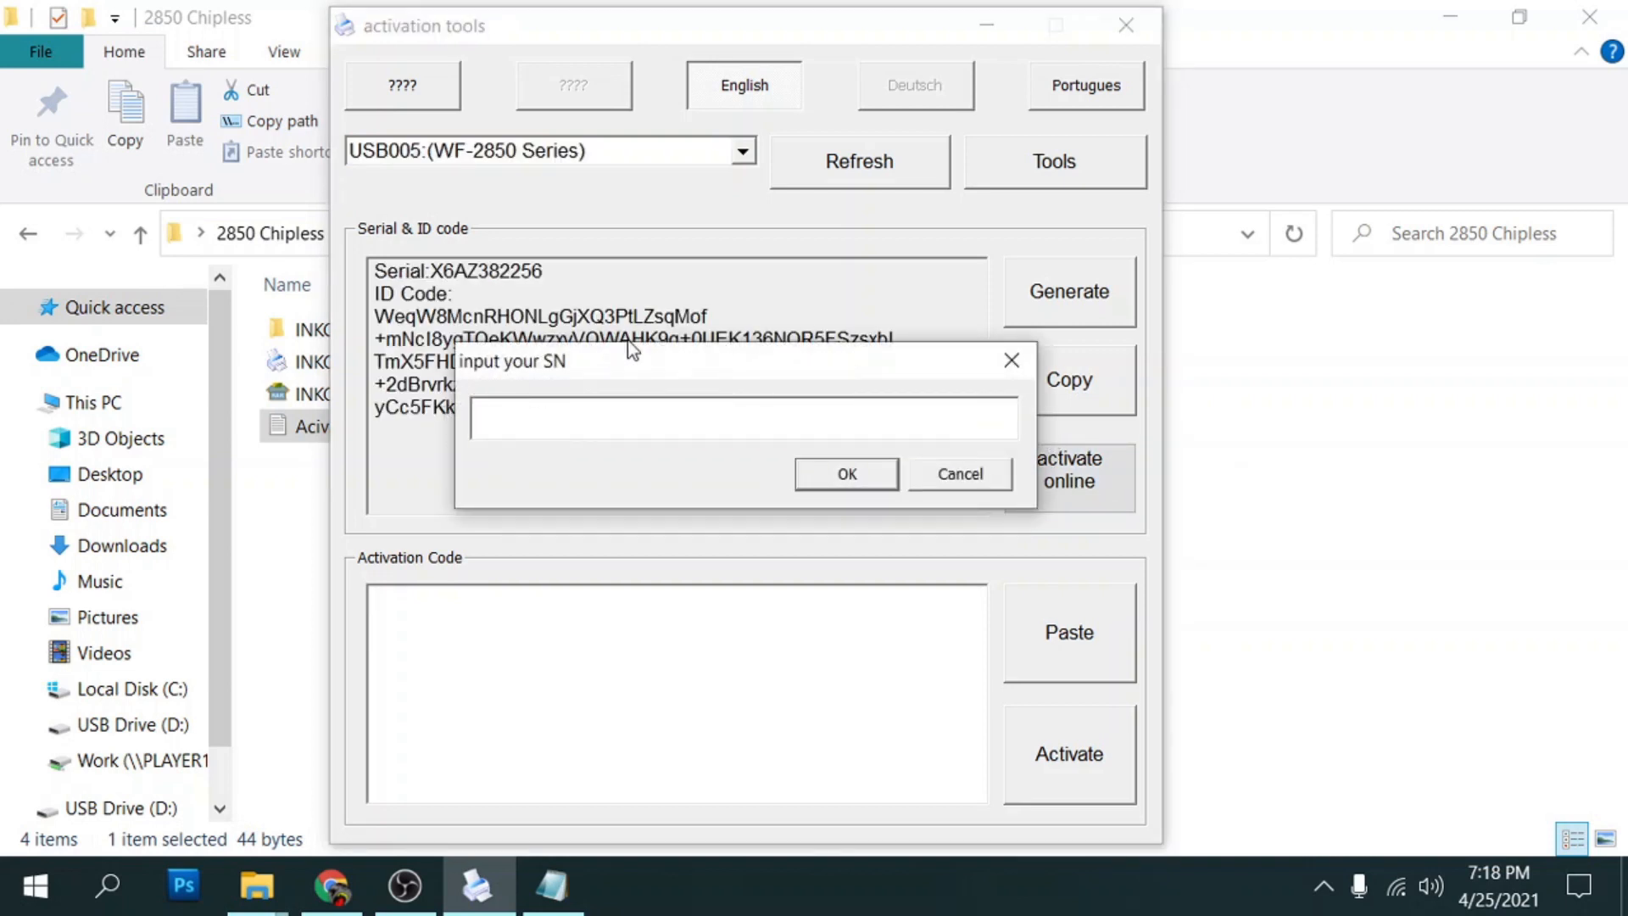
mouse_move(613, 373)
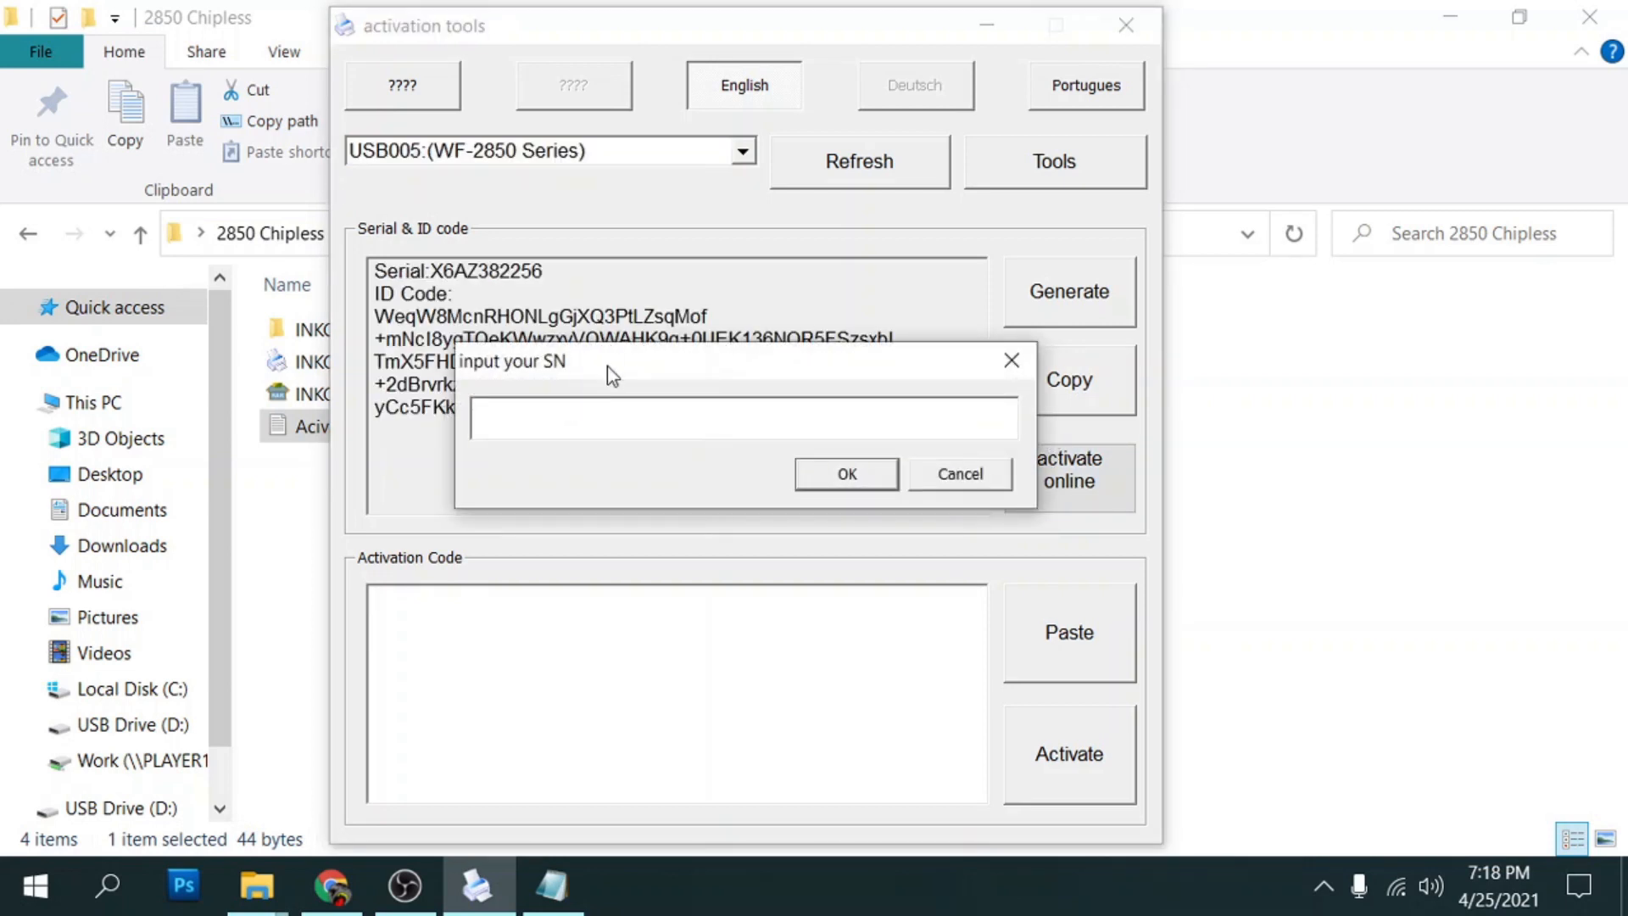
left_click(569, 417)
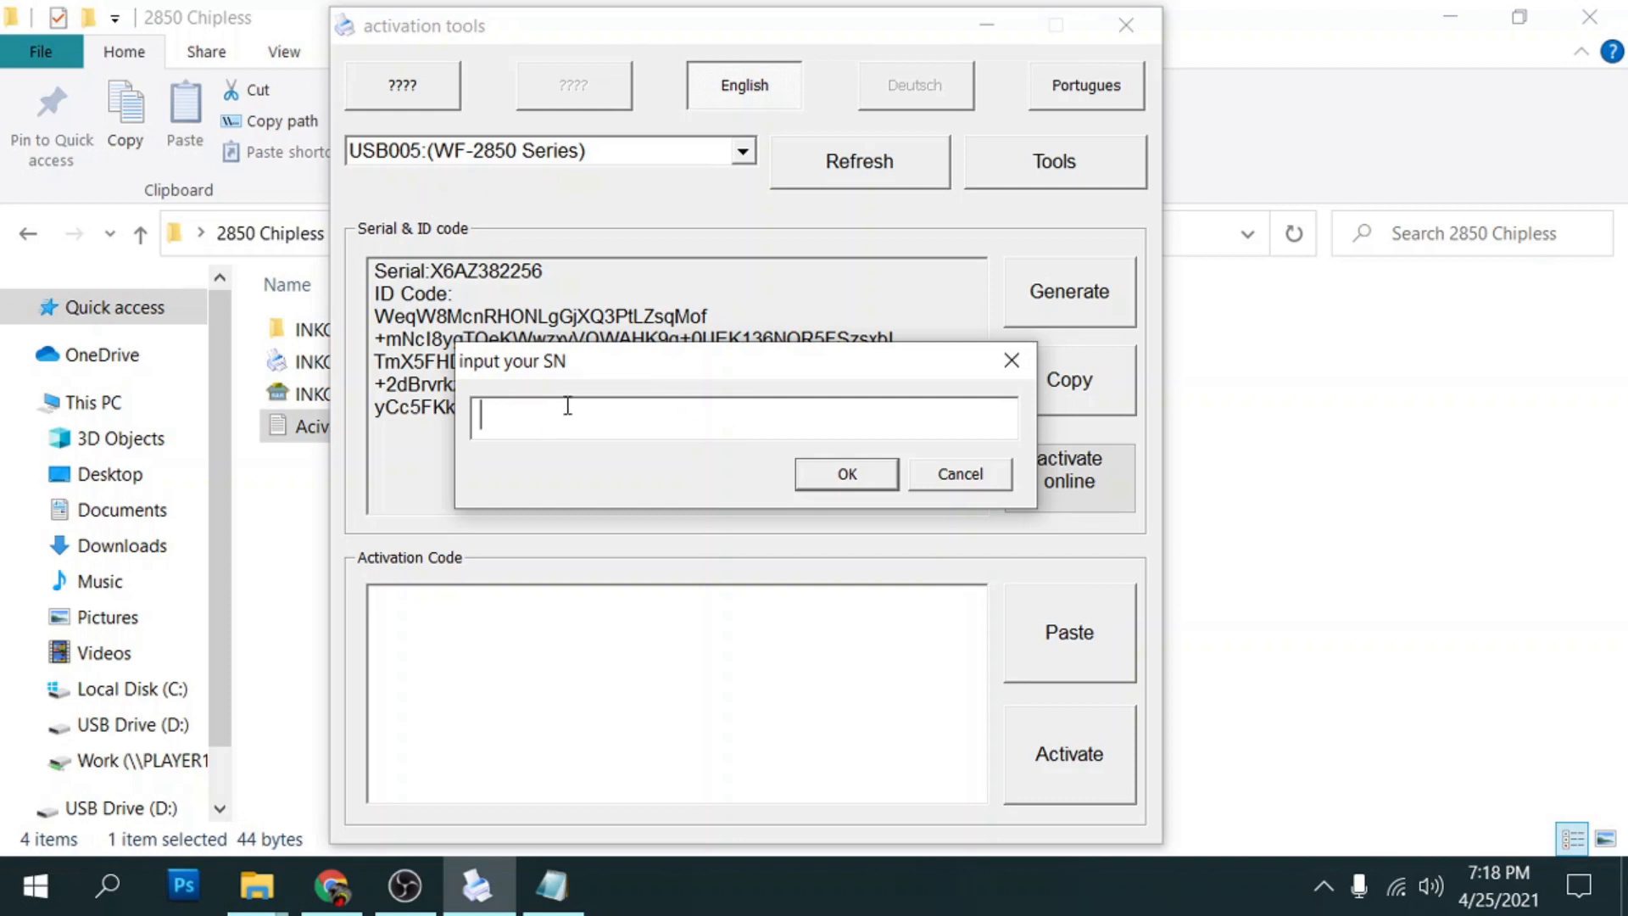
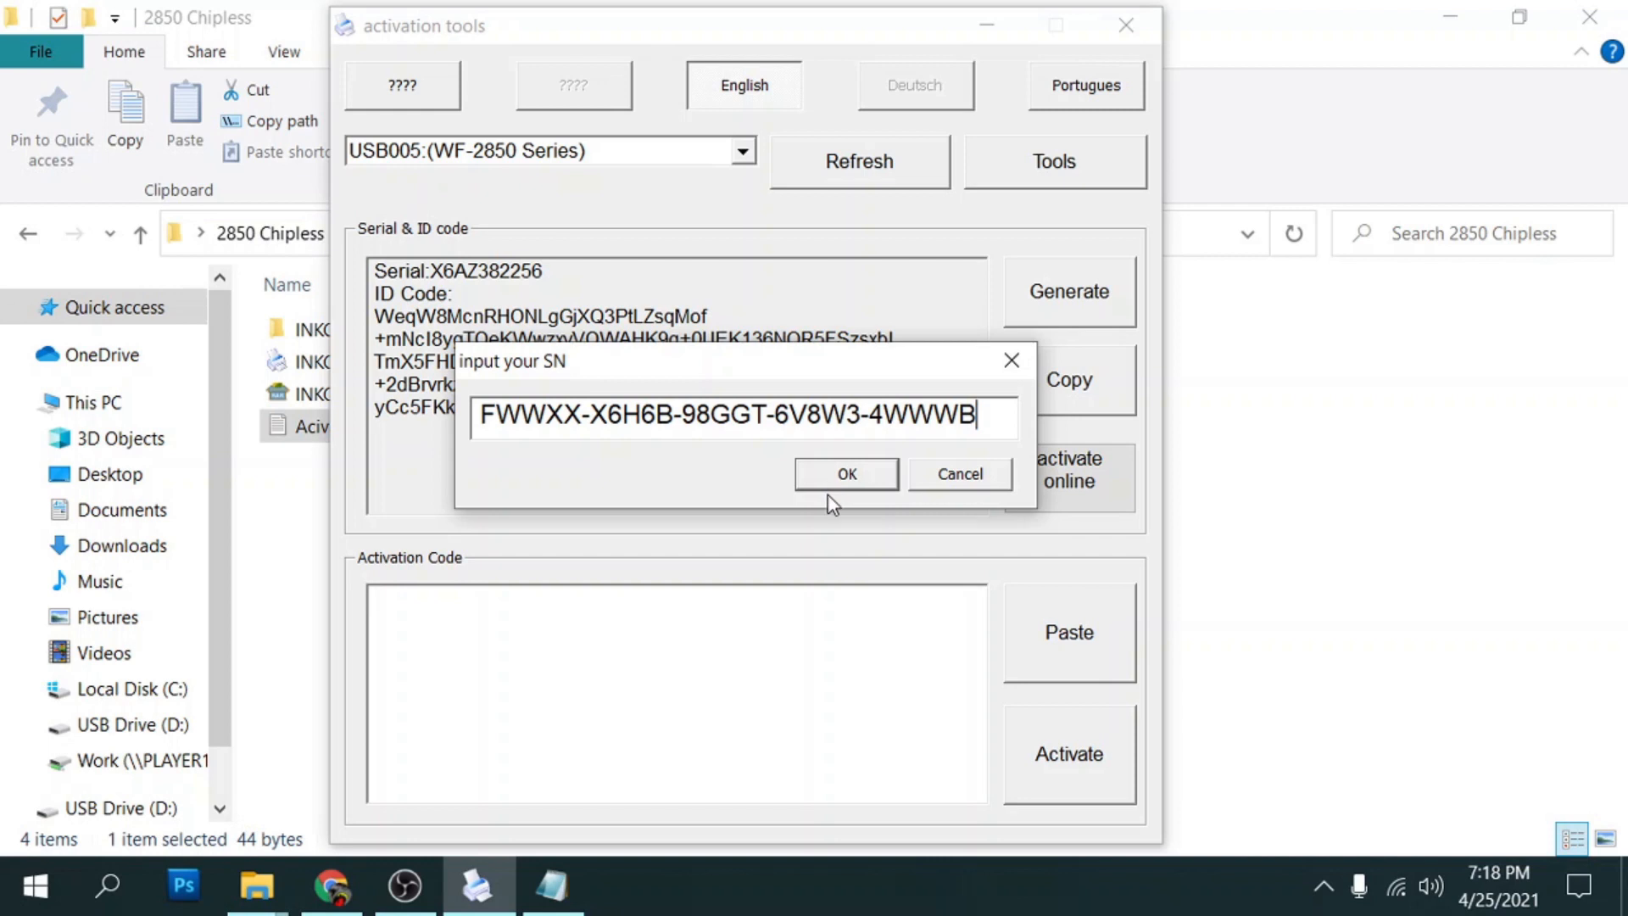
mouse_move(732, 574)
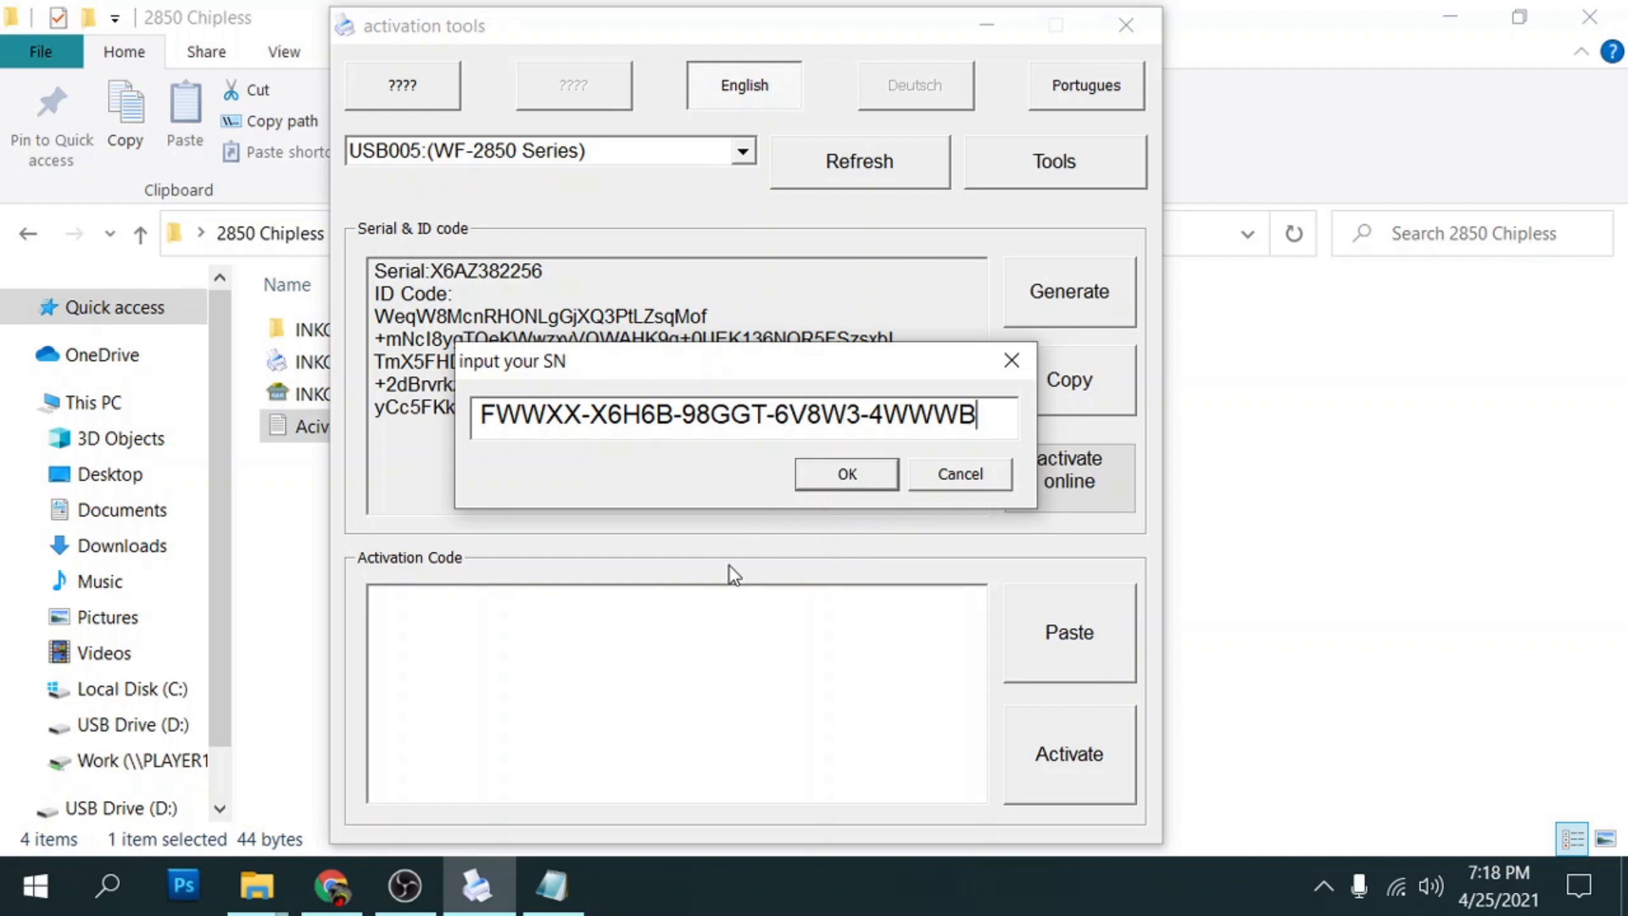
mouse_move(810, 459)
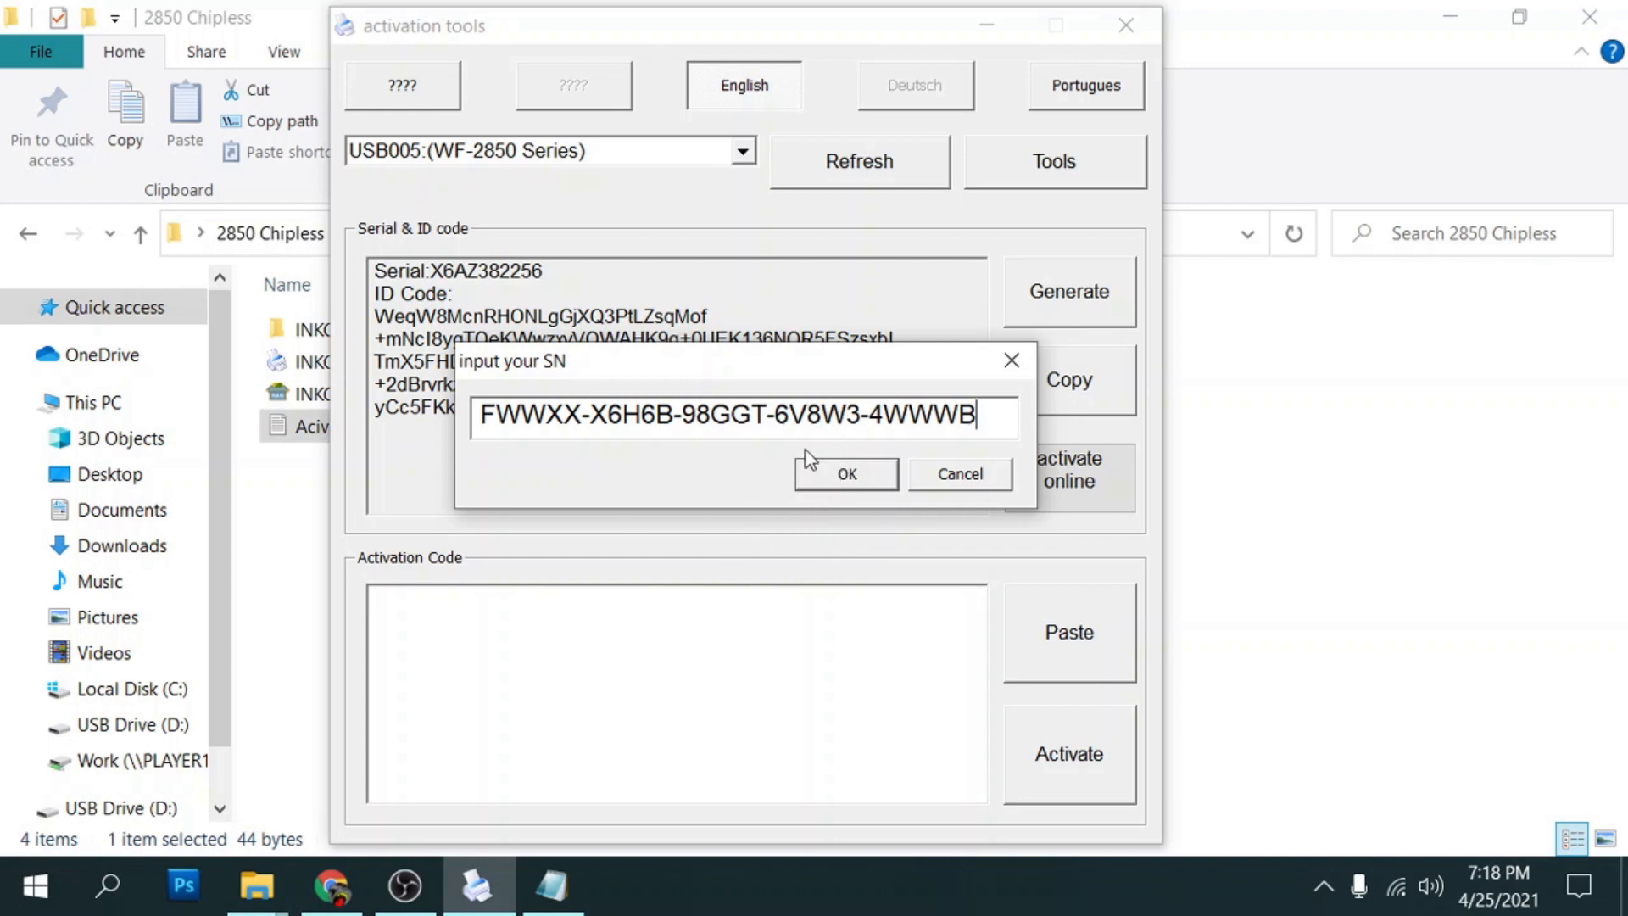
mouse_move(853, 474)
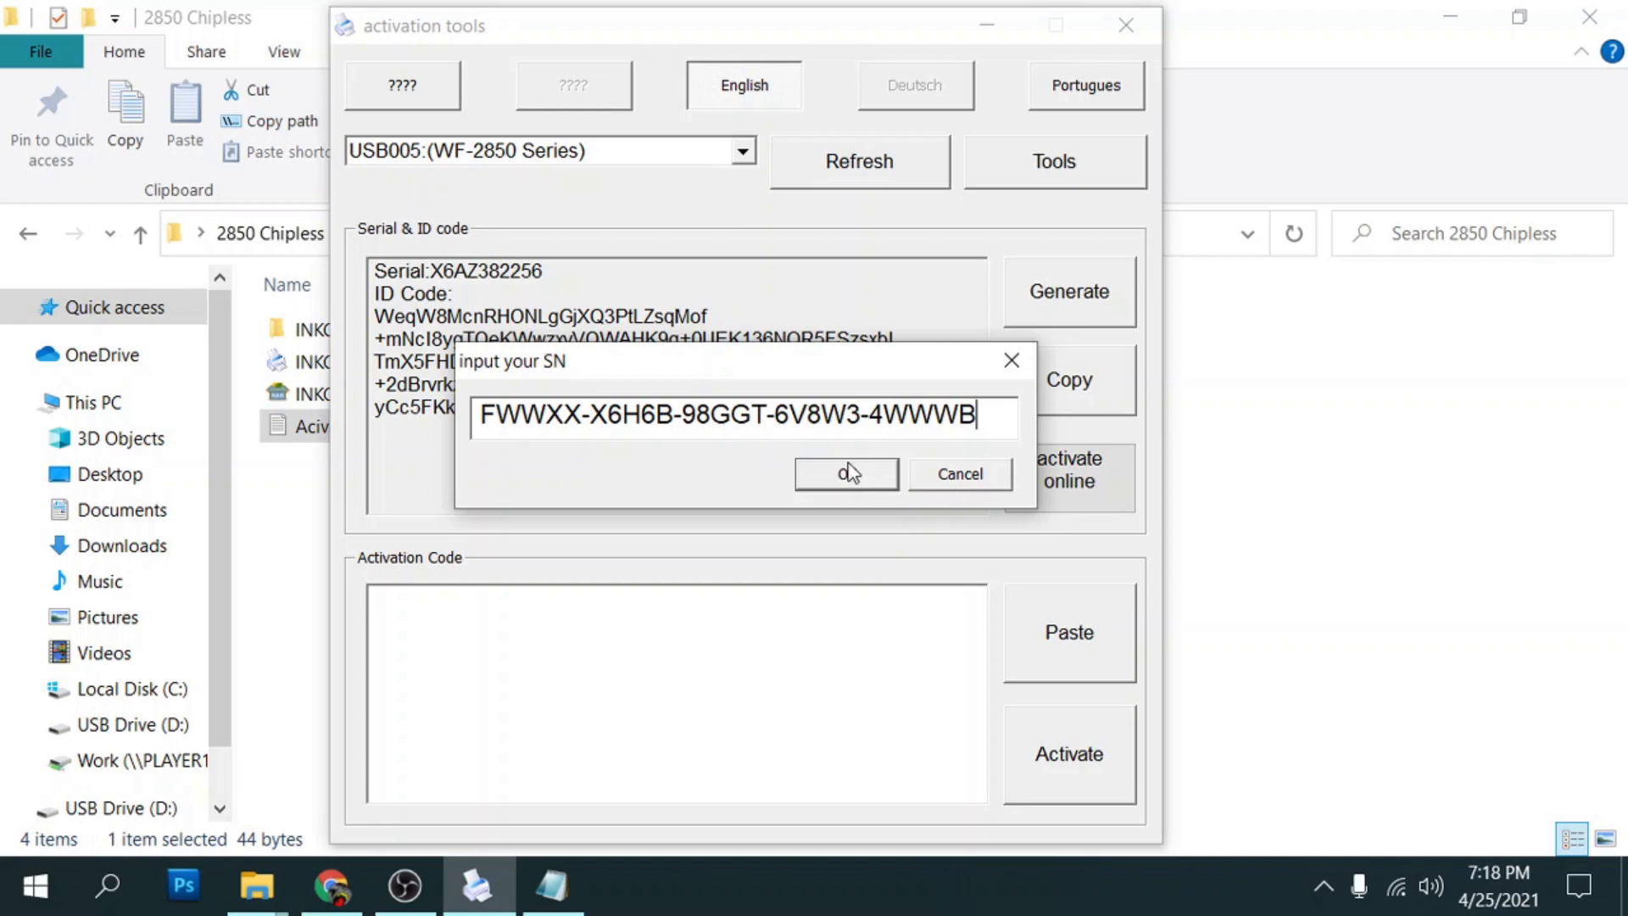
left_click(846, 474)
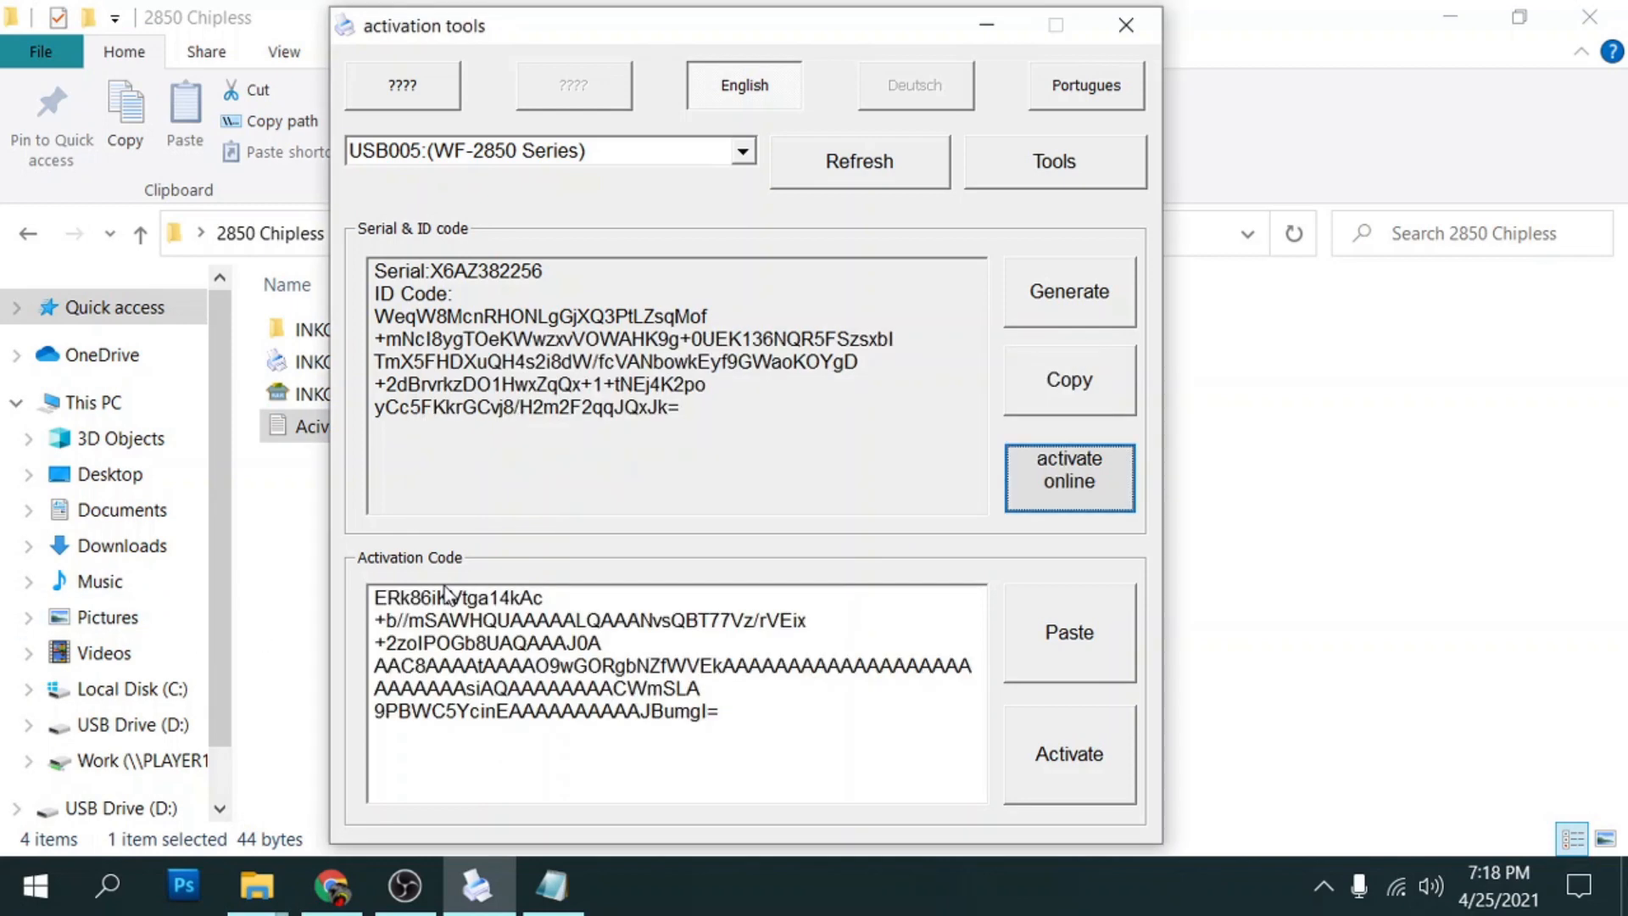
- Write the activation code to the WF-2850 and dismiss the success message
left_click(1069, 753)
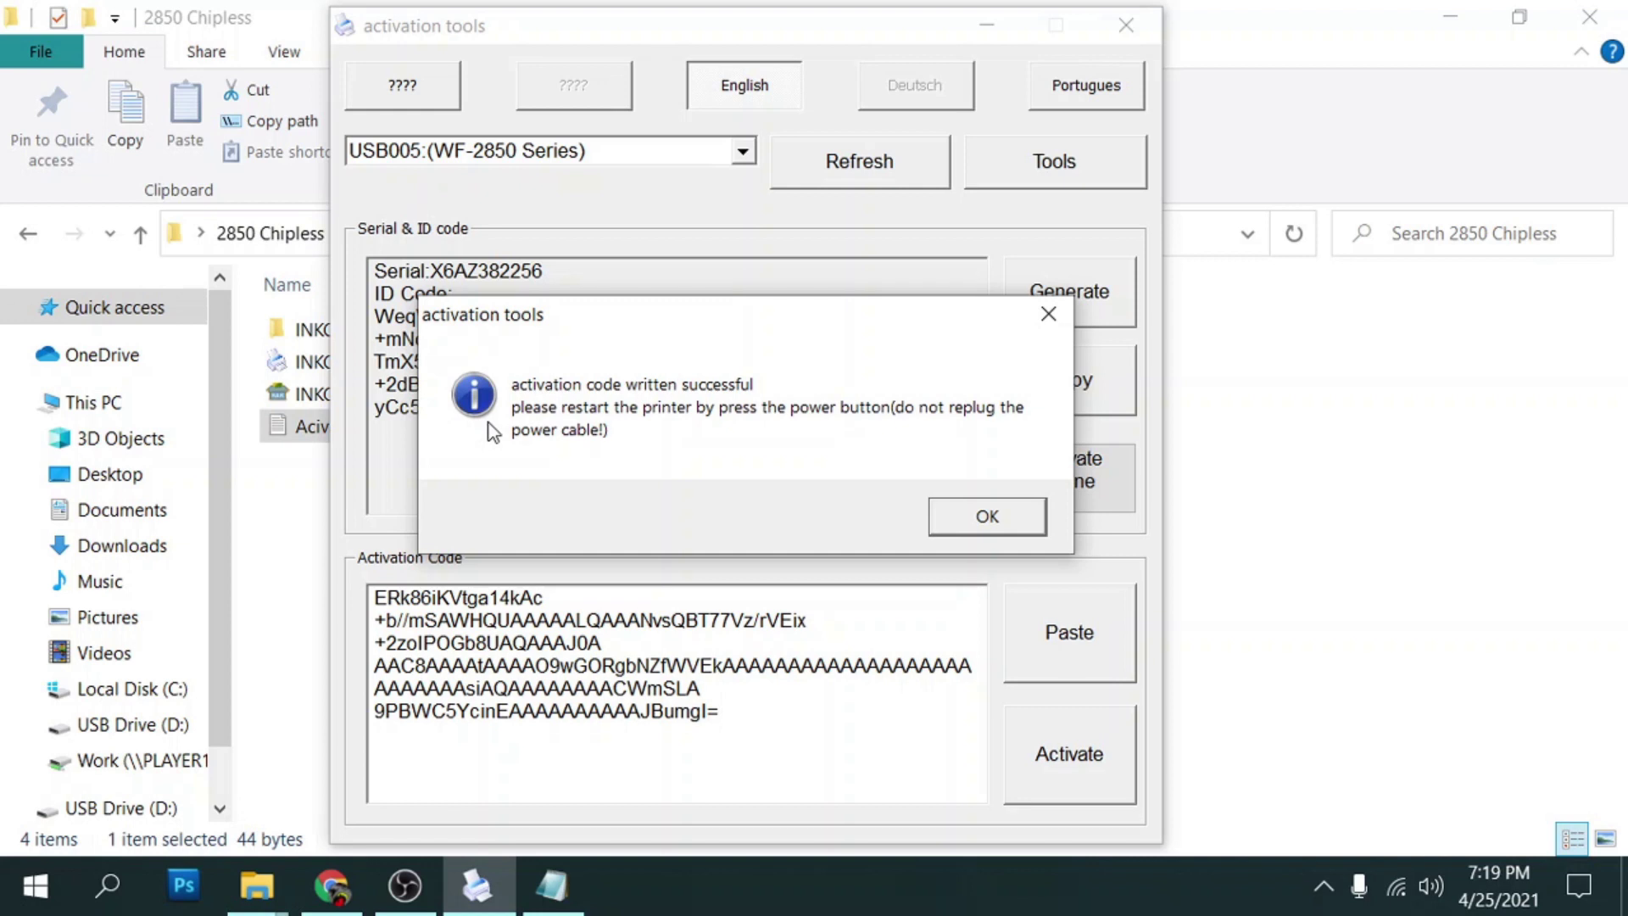
mouse_move(917, 552)
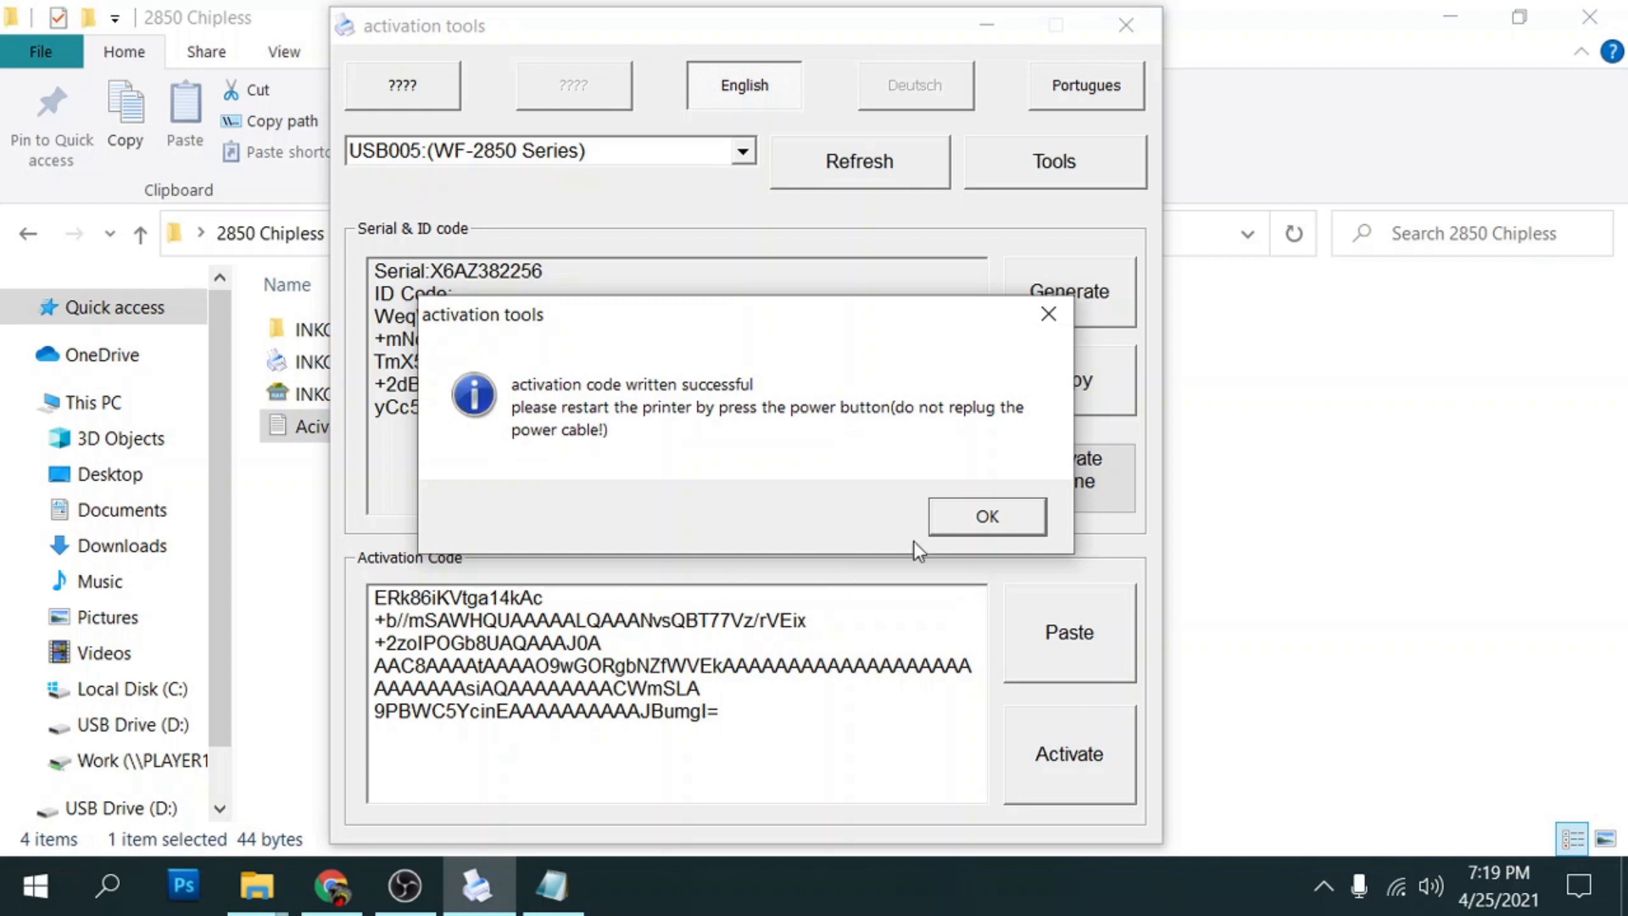
left_click(987, 515)
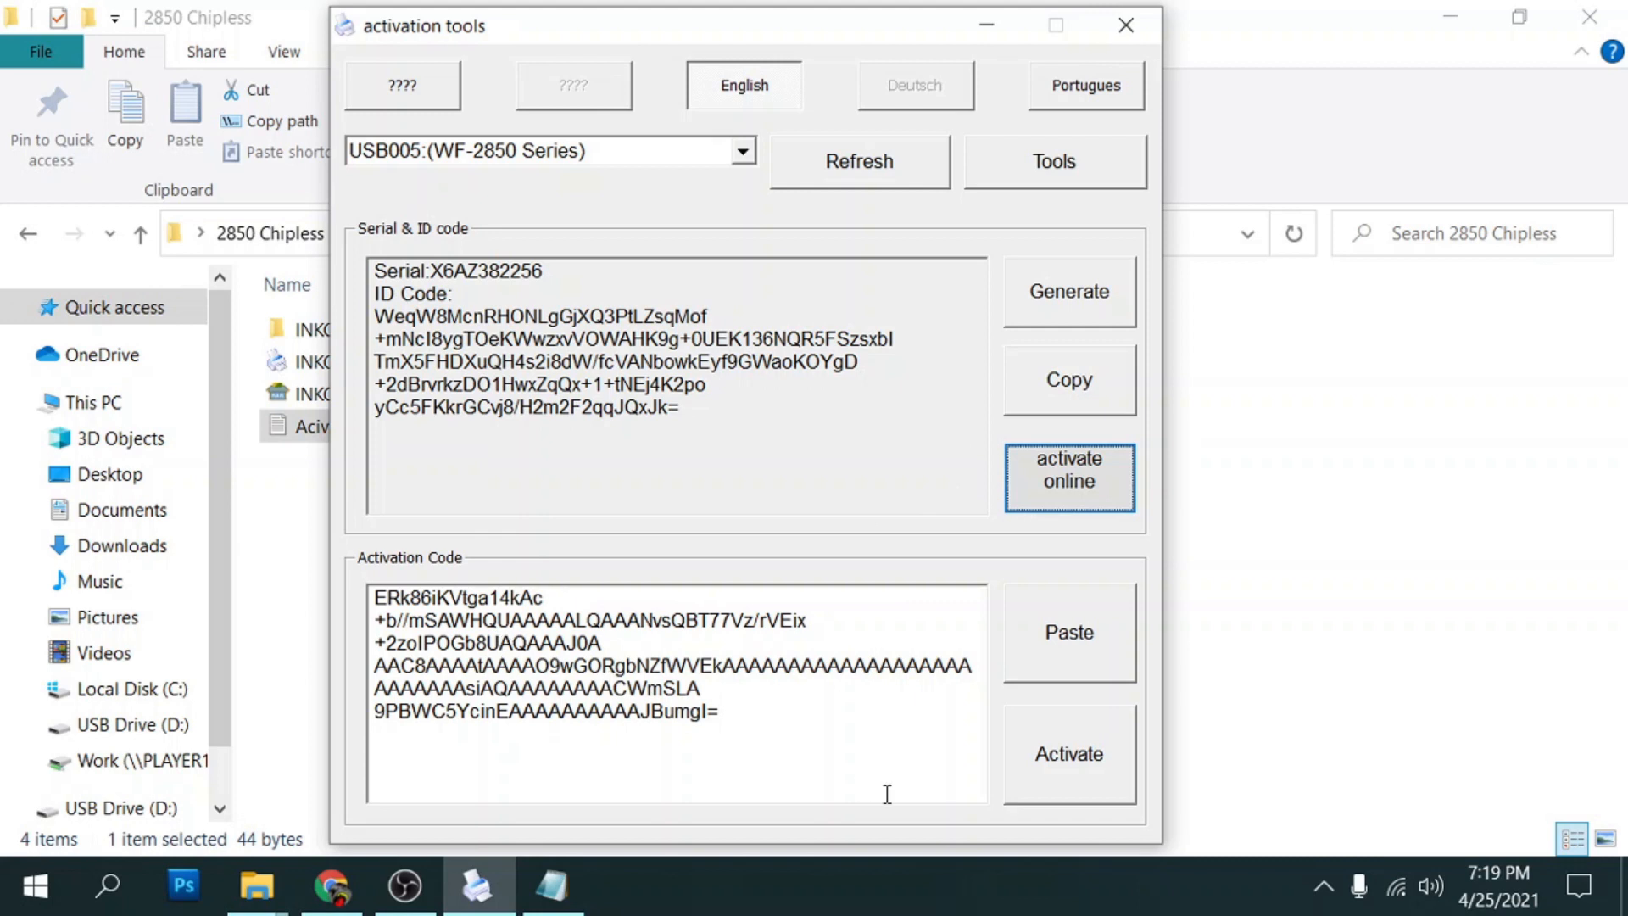
mouse_move(658, 707)
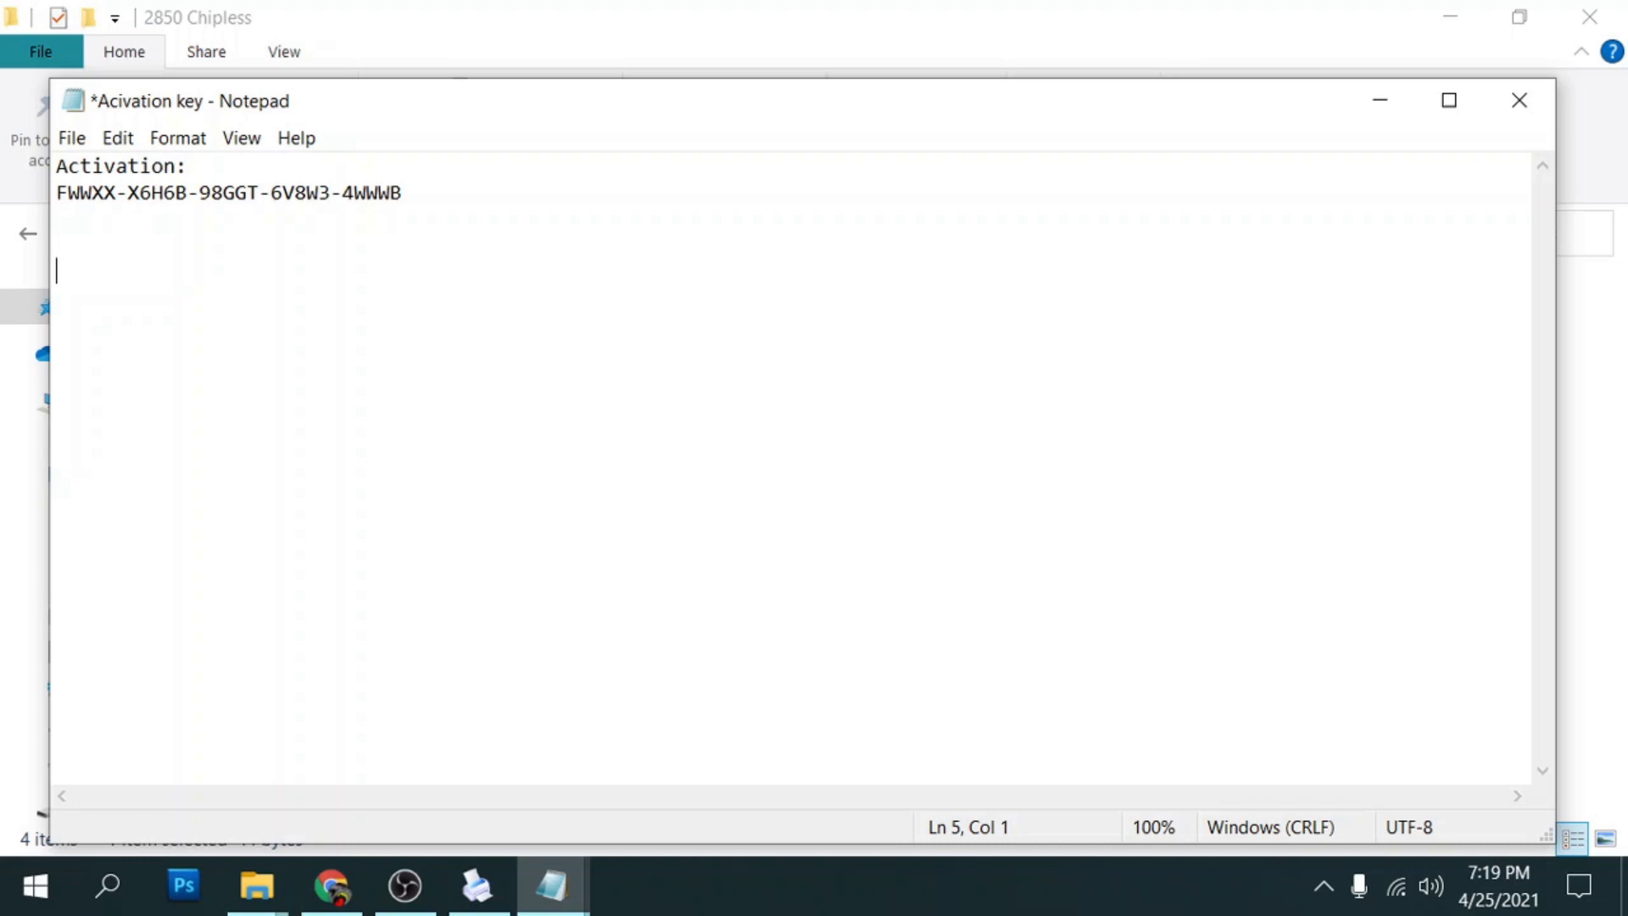
- Add a 'Recovery code:' heading to the Acivation key notes, then close Notepad
type("Rec")
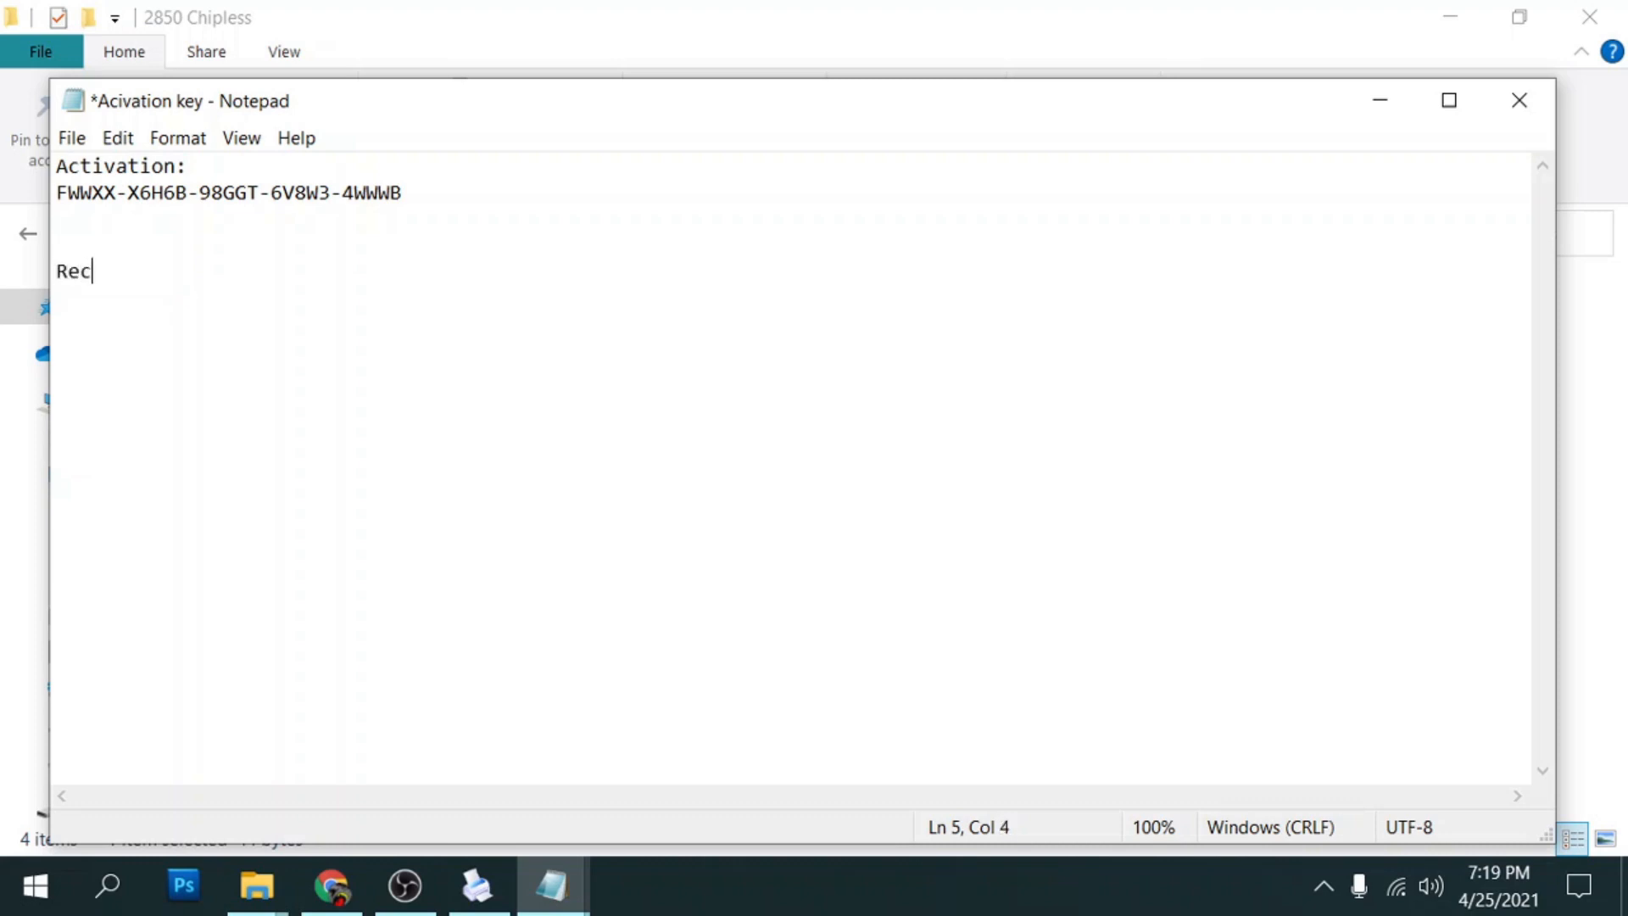
type("overy code")
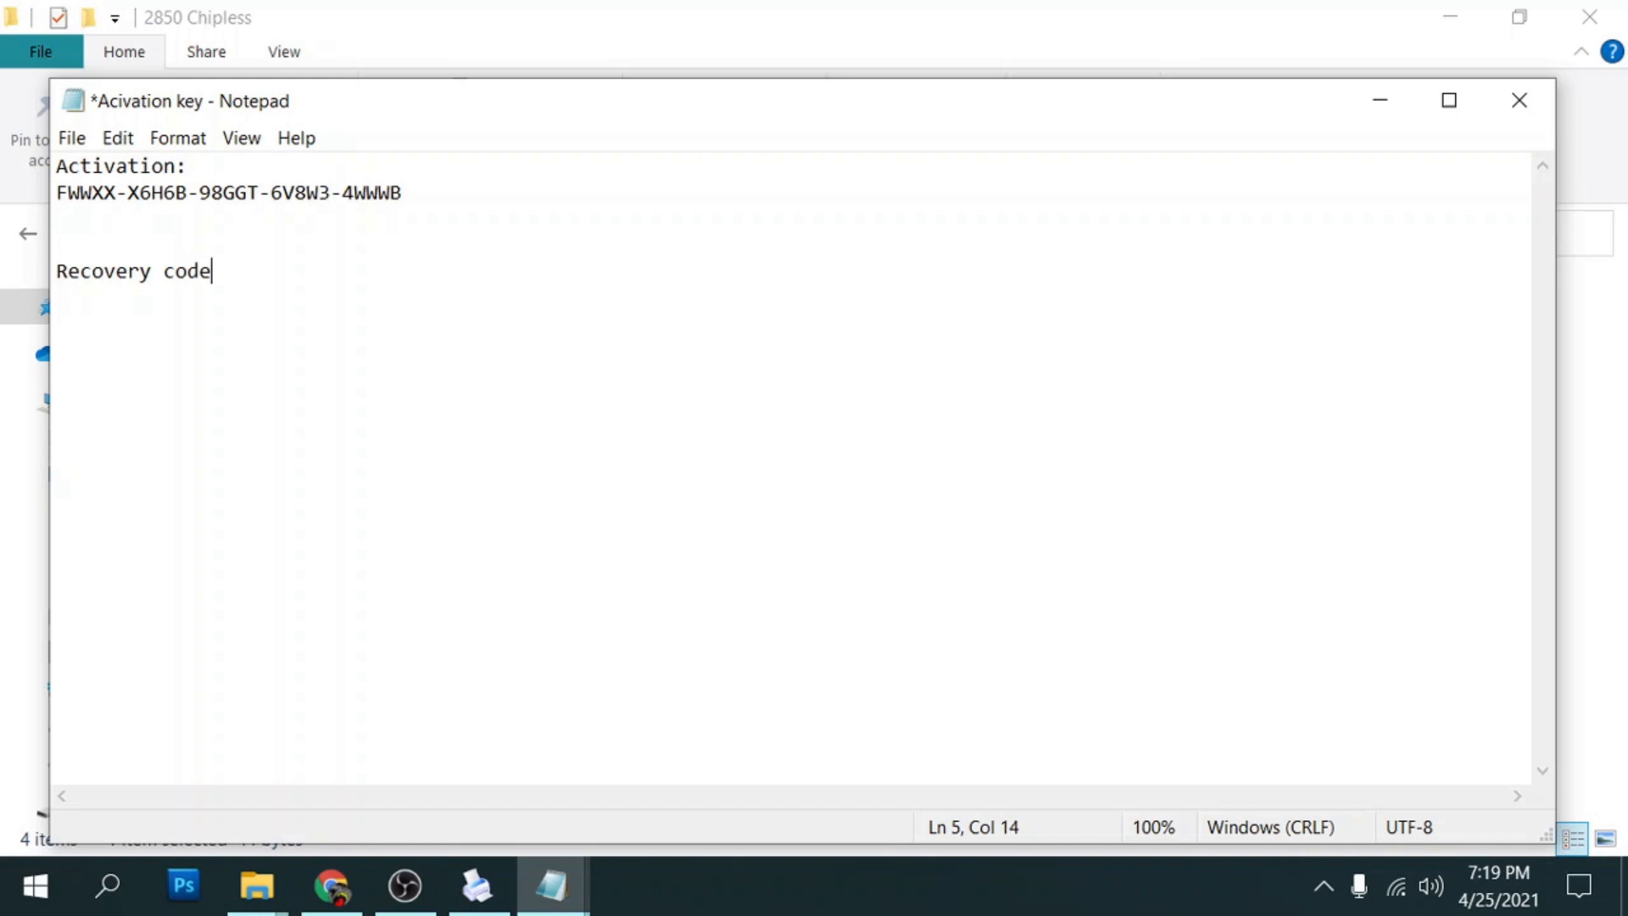
type(":")
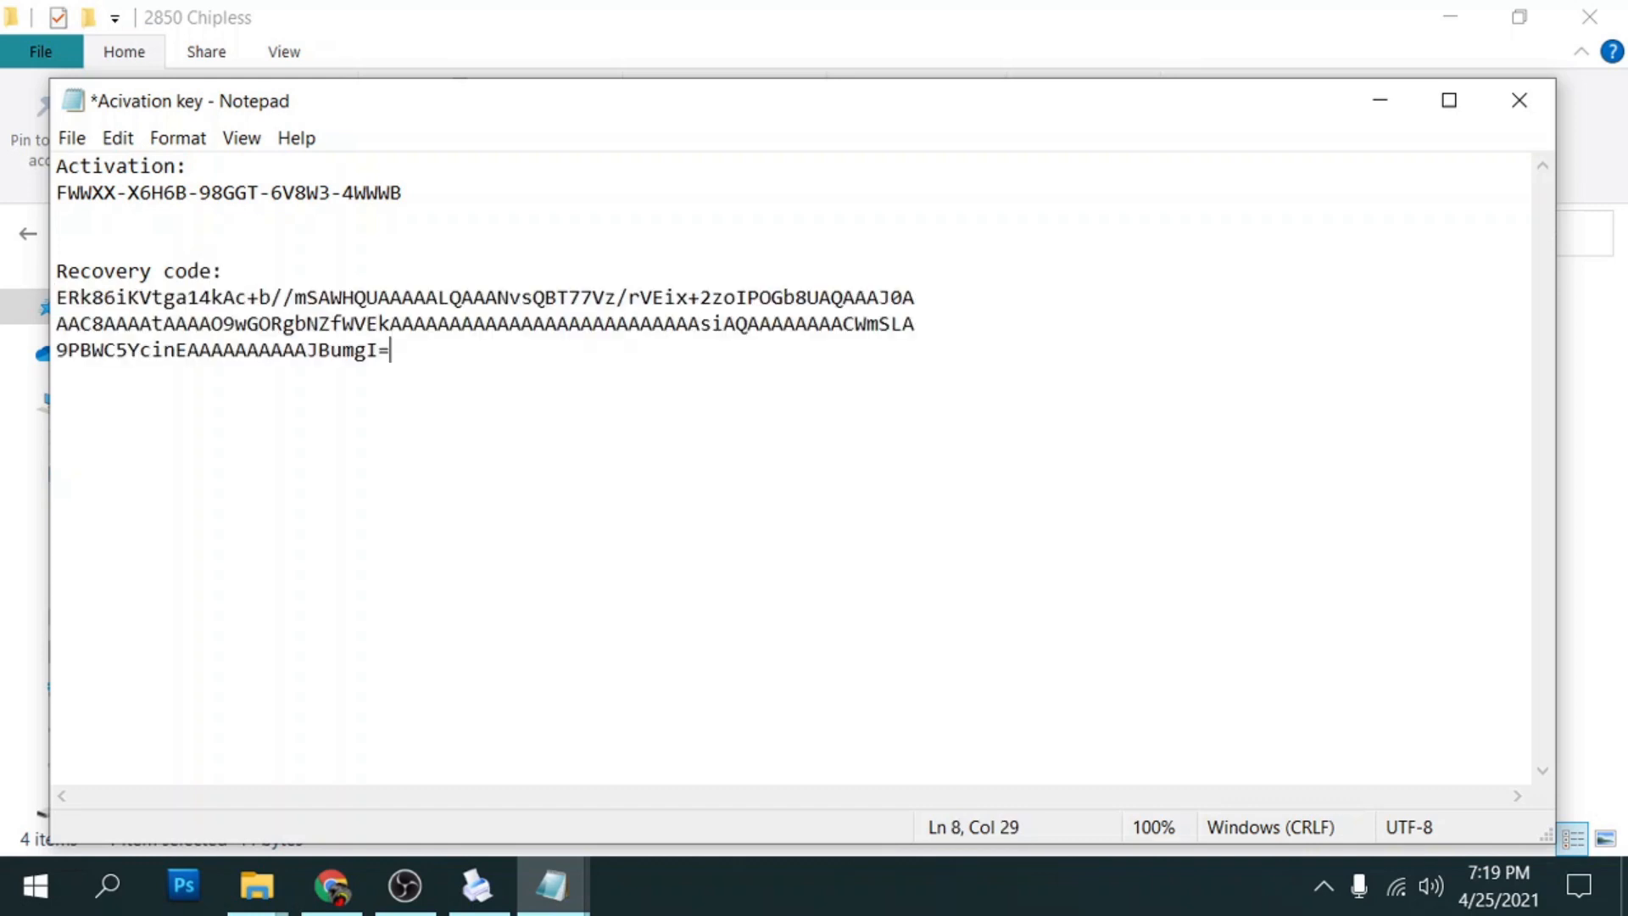
mouse_move(305, 323)
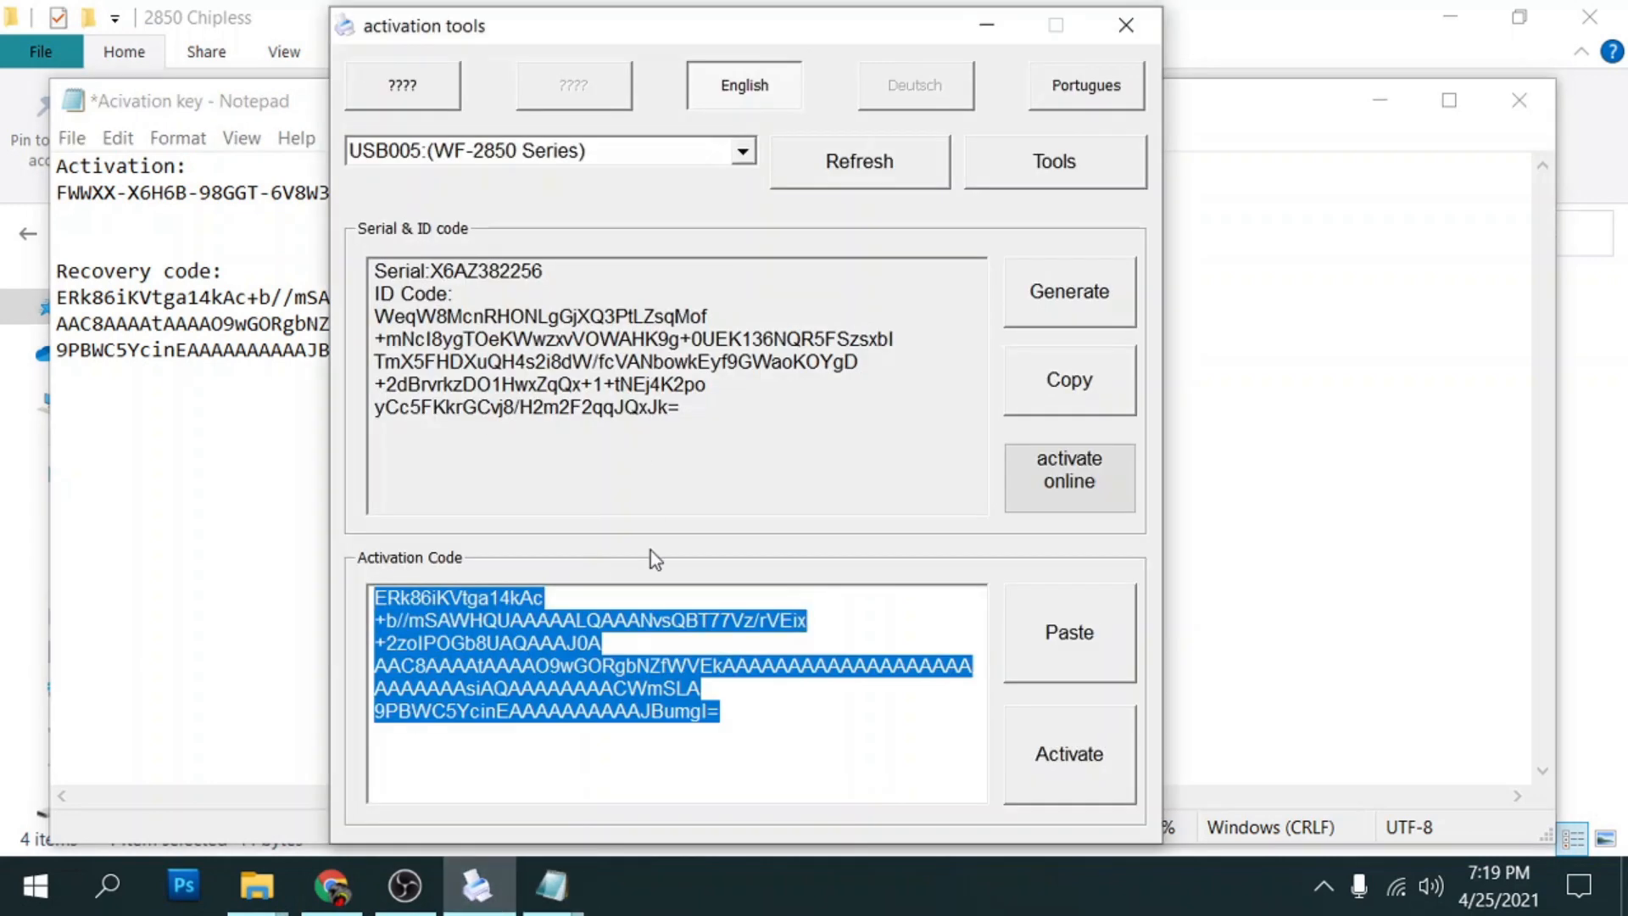
mouse_move(419, 825)
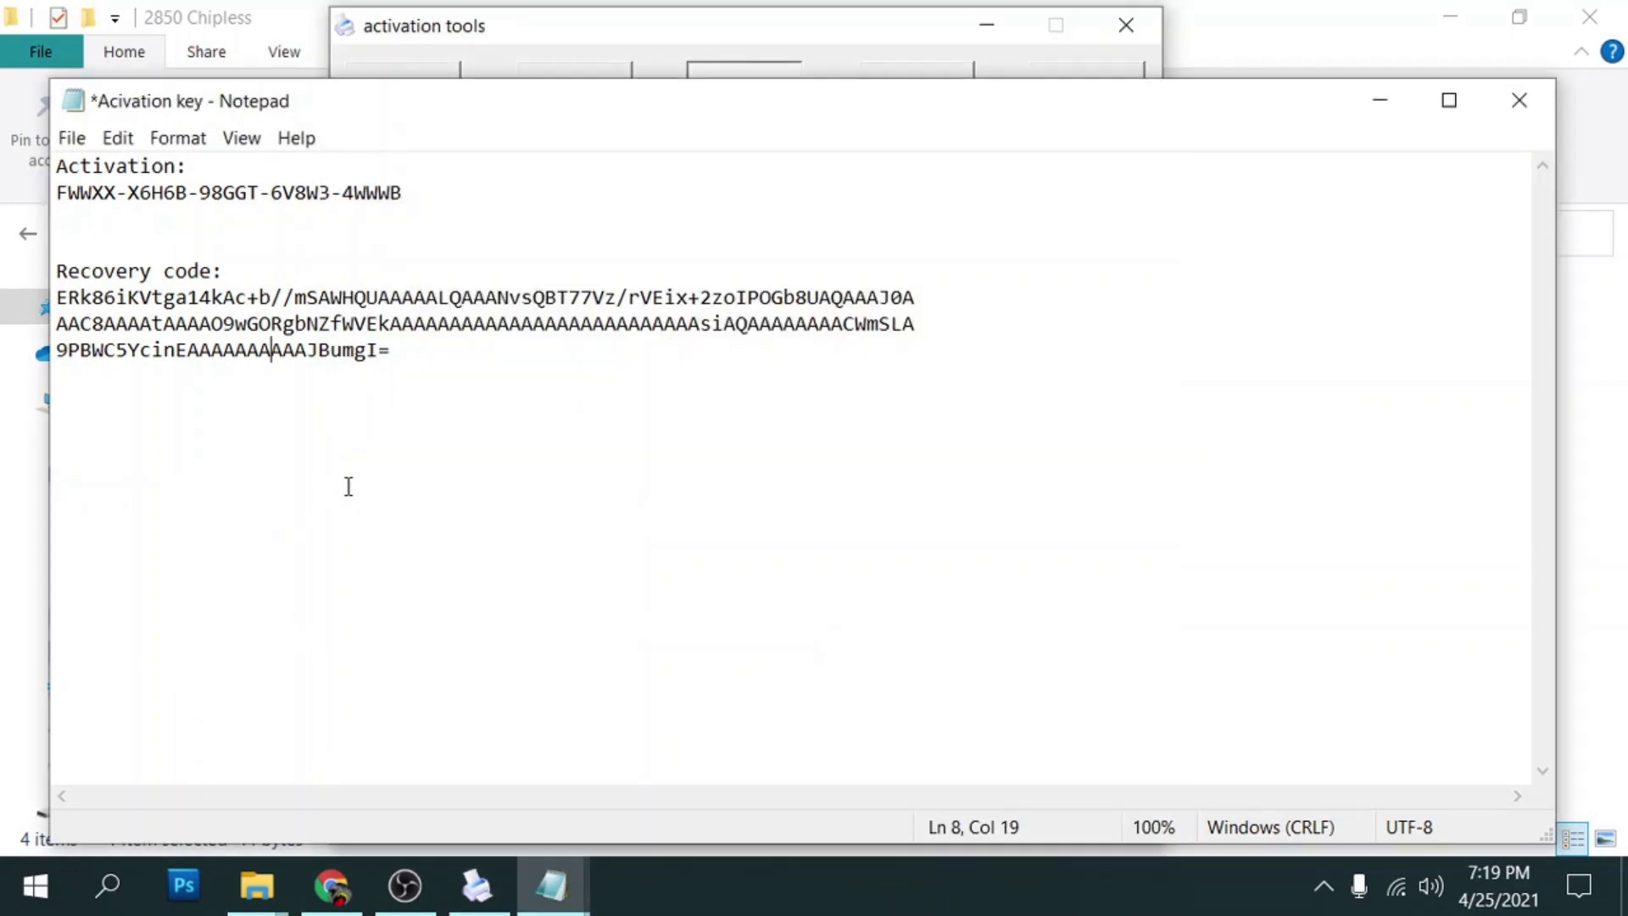
mouse_move(291, 271)
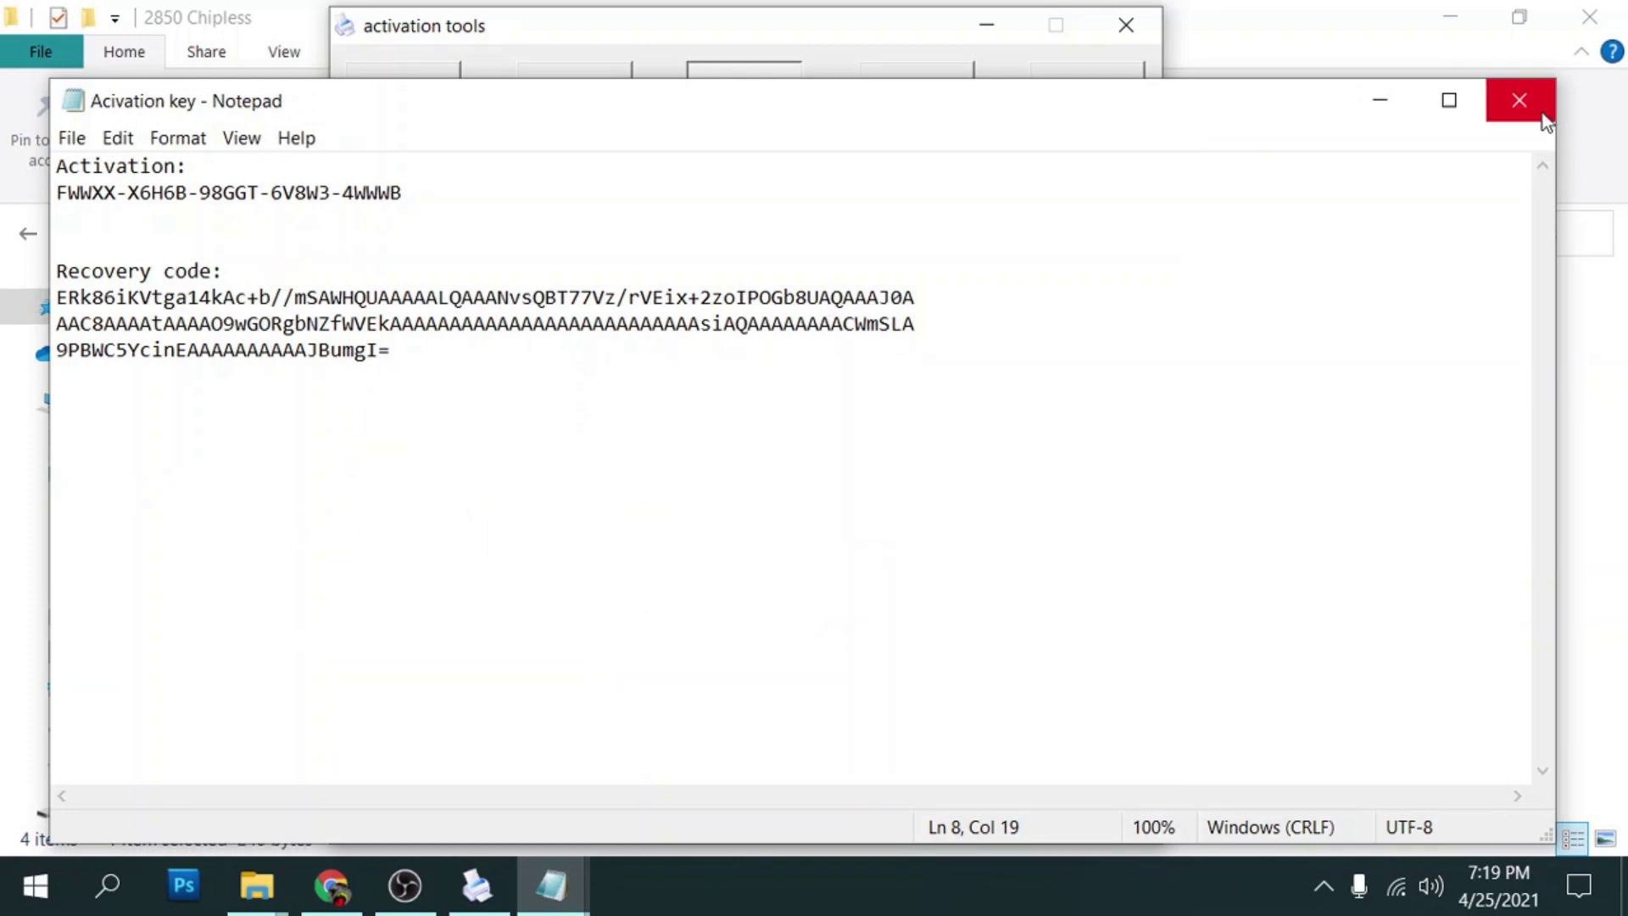
left_click(1519, 99)
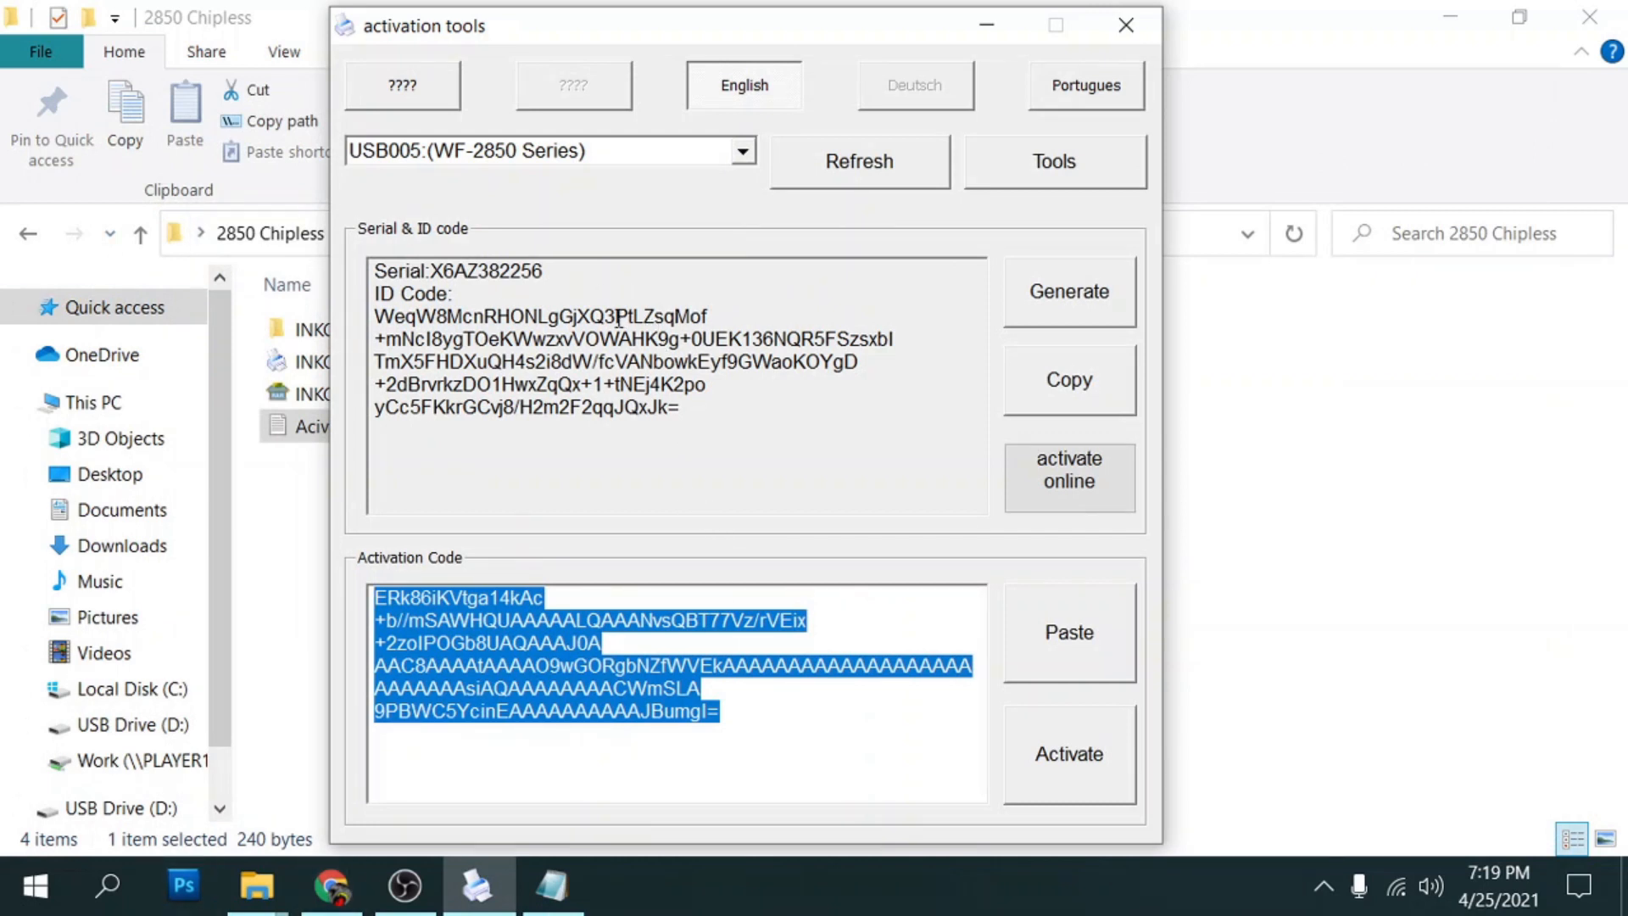
mouse_move(700, 447)
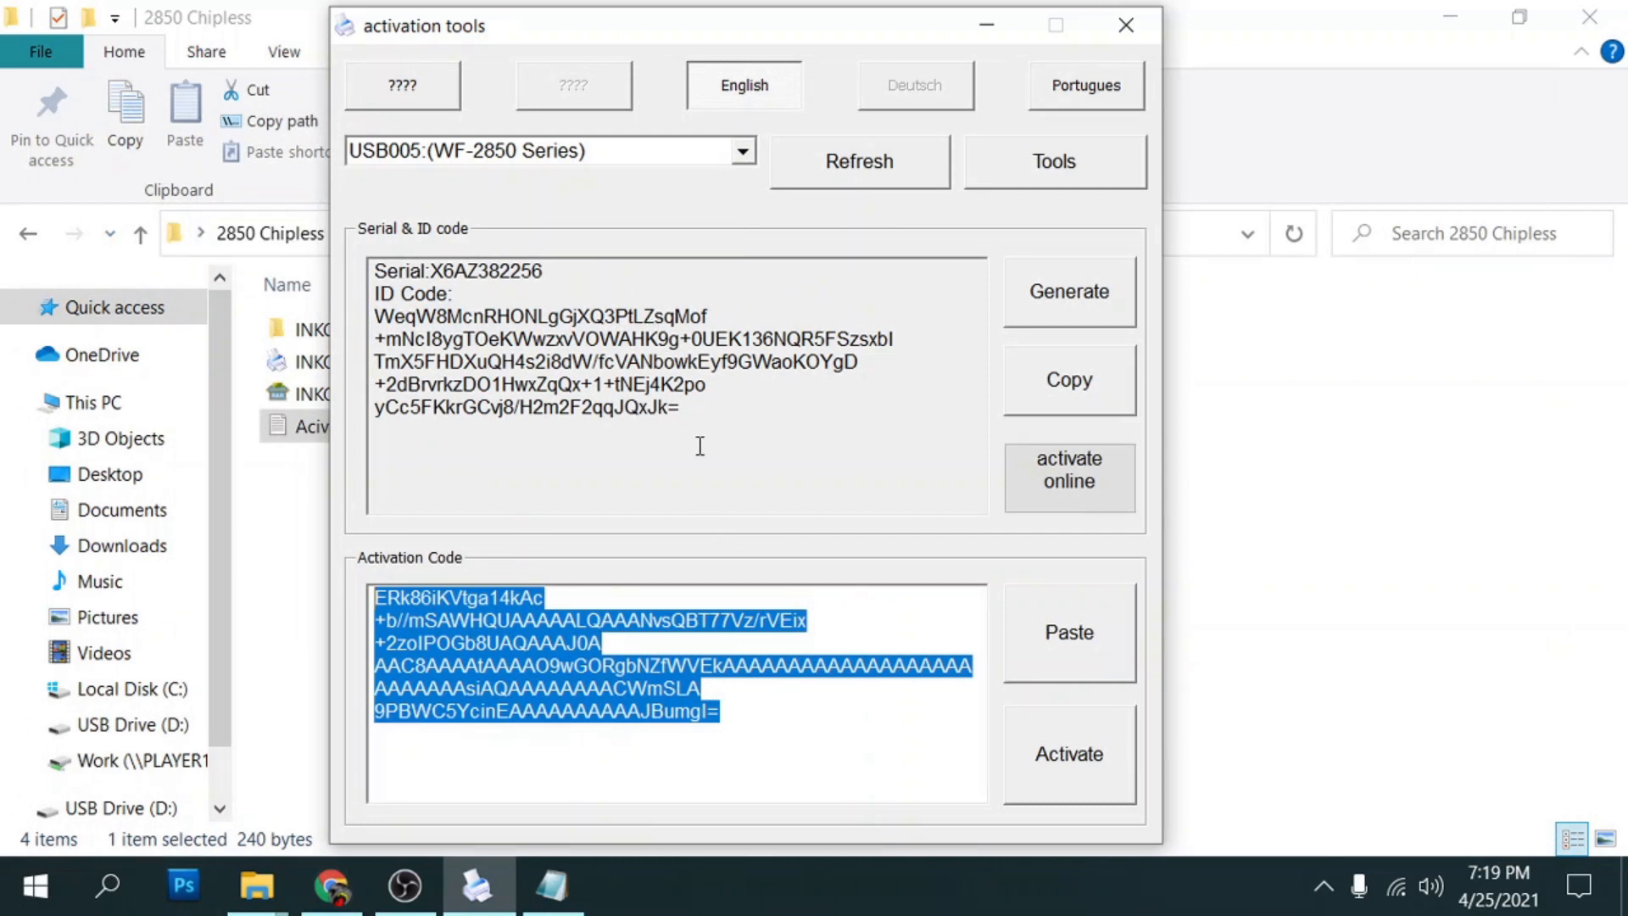
mouse_move(661, 496)
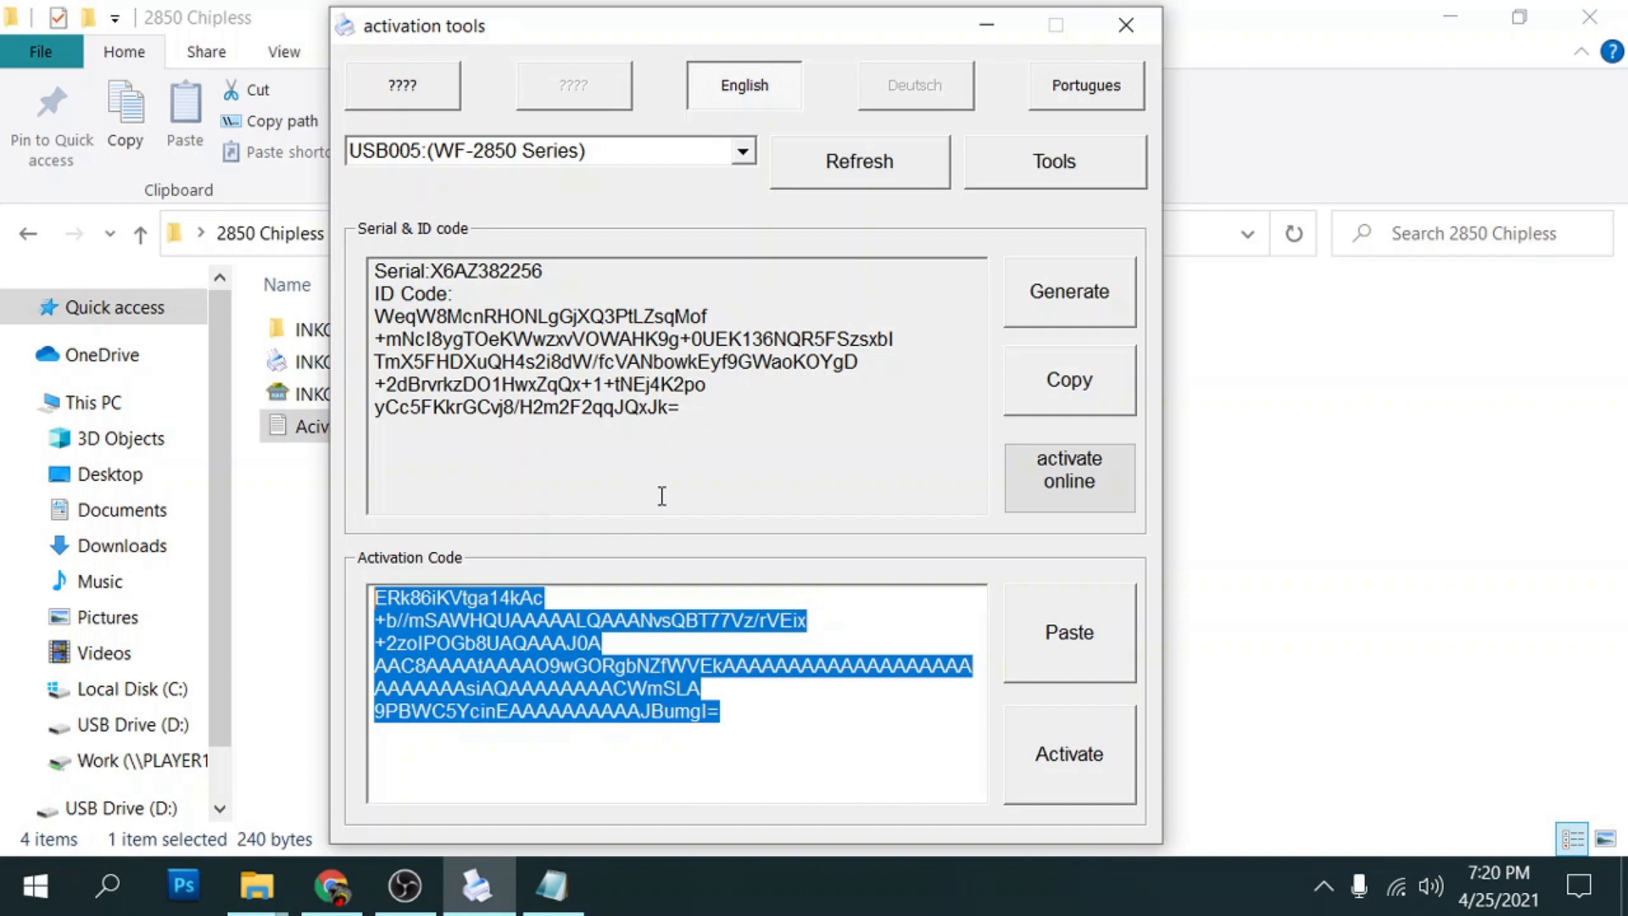